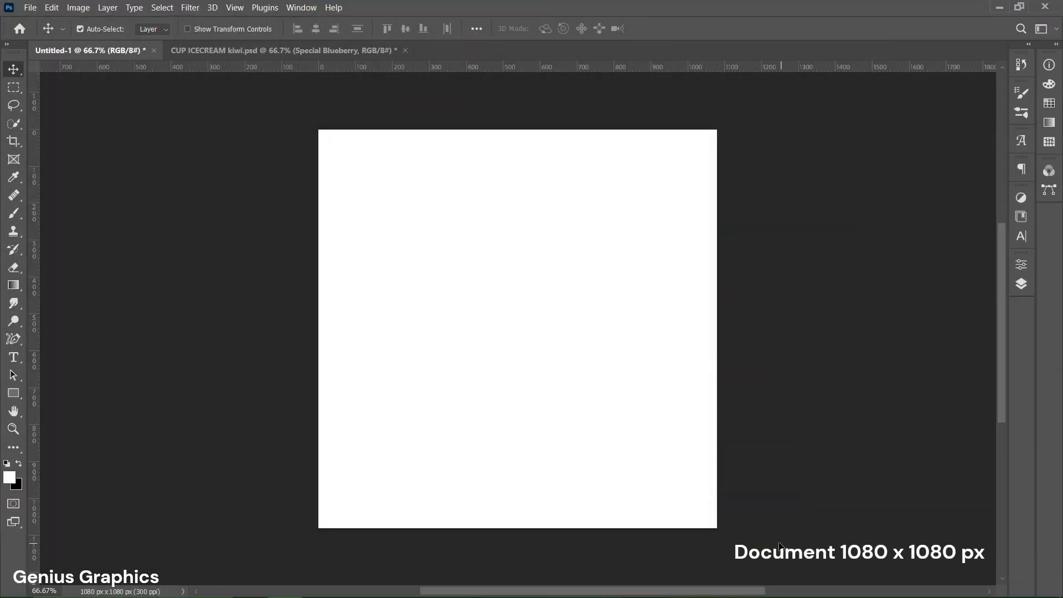
{"action": "mouse_move", "coordinate": [643, 360]}
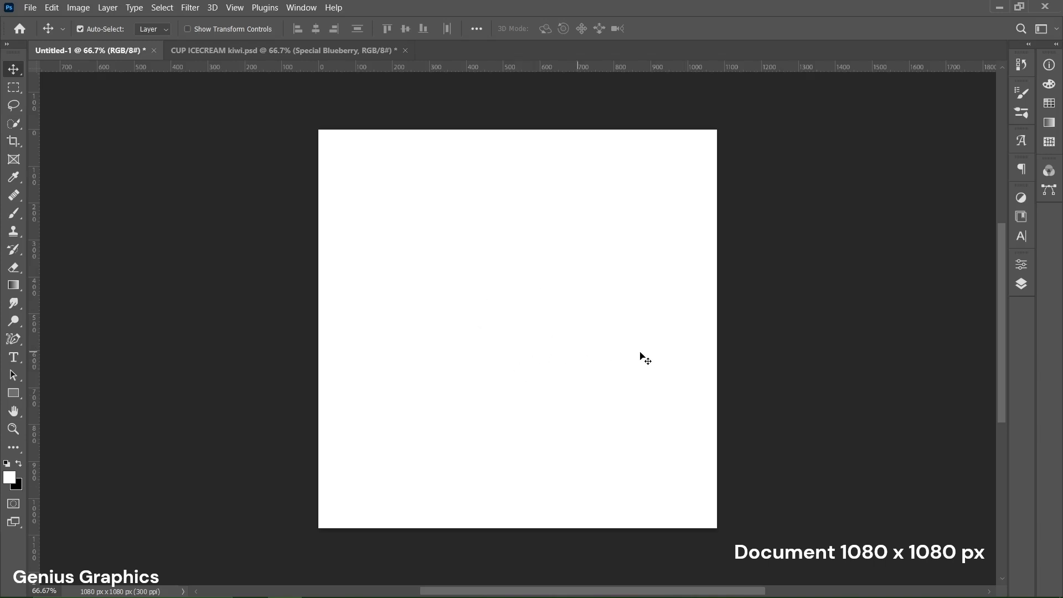
Show the Layers panel and the File menu for the blank 1080 × 1080 document
{"action": "left_click", "coordinate": [1021, 283]}
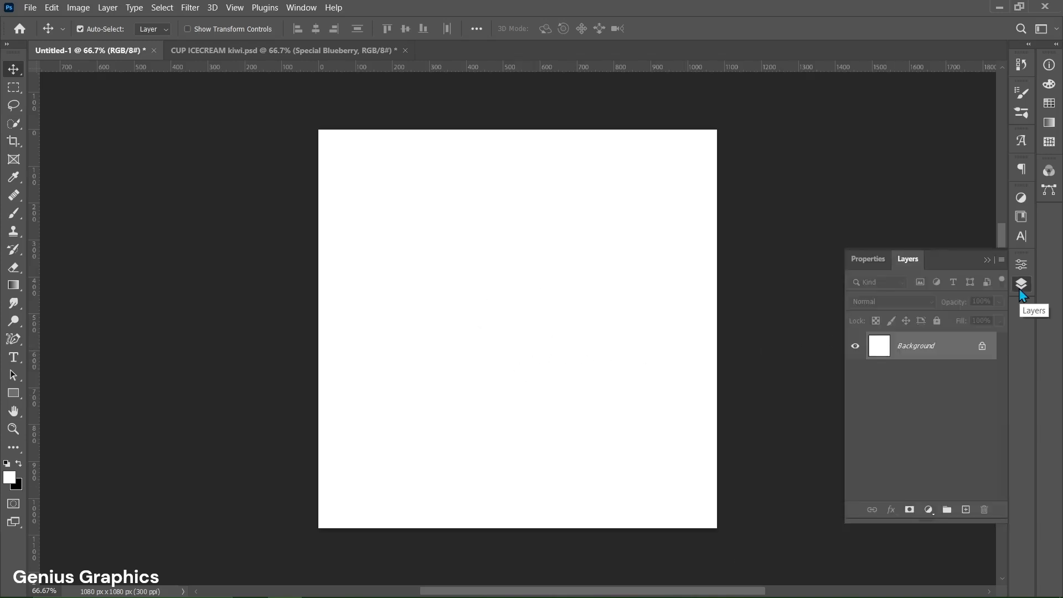
{"action": "left_click", "coordinate": [30, 7]}
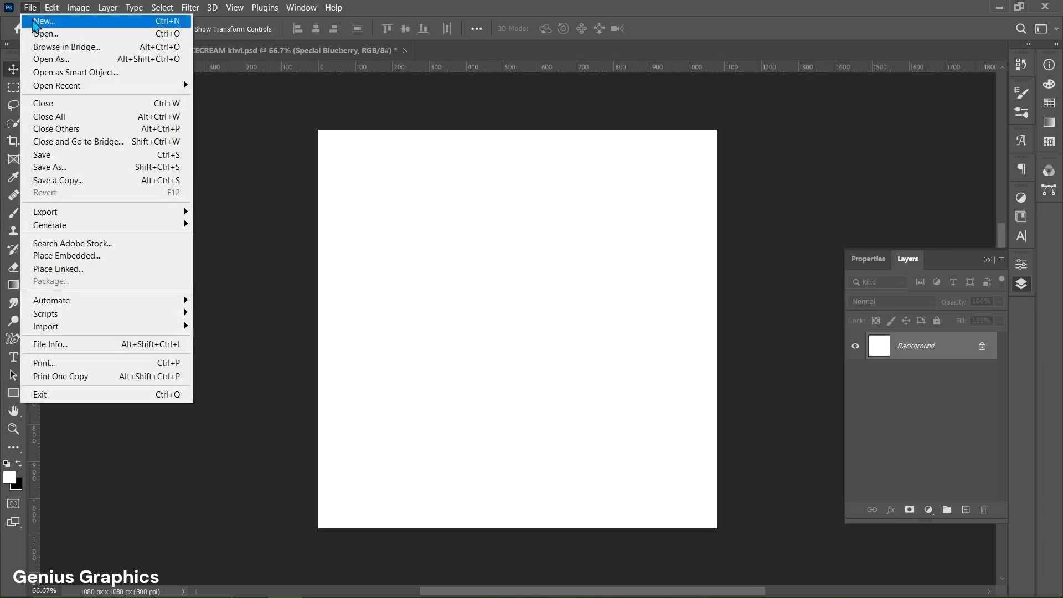
Place the ICECREAM BOWL image as an embedded layer and commit it at the canvas centre
{"action": "left_click", "coordinate": [66, 256]}
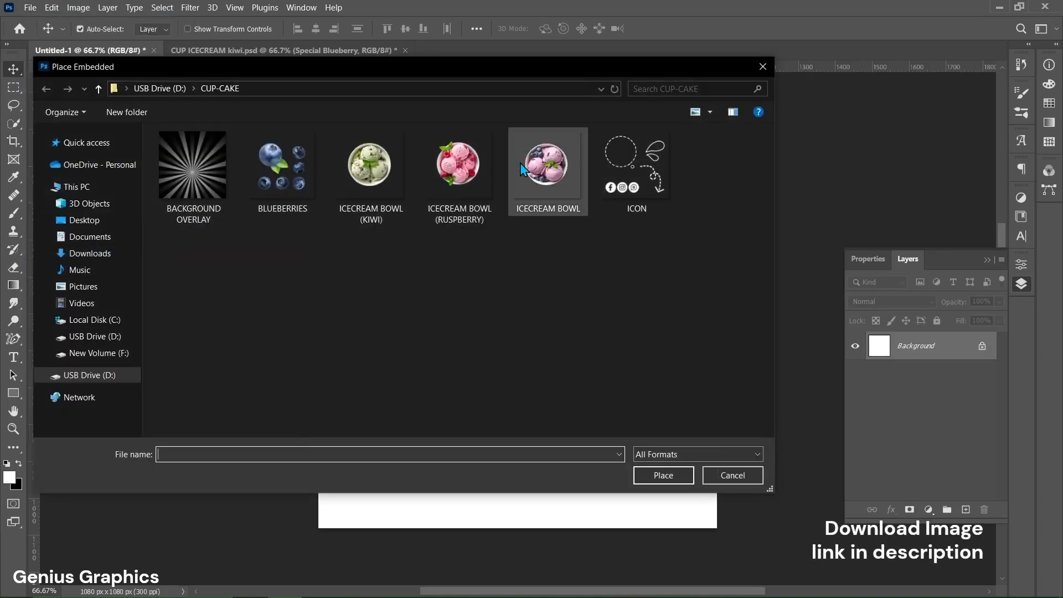
{"action": "left_click", "coordinate": [547, 163]}
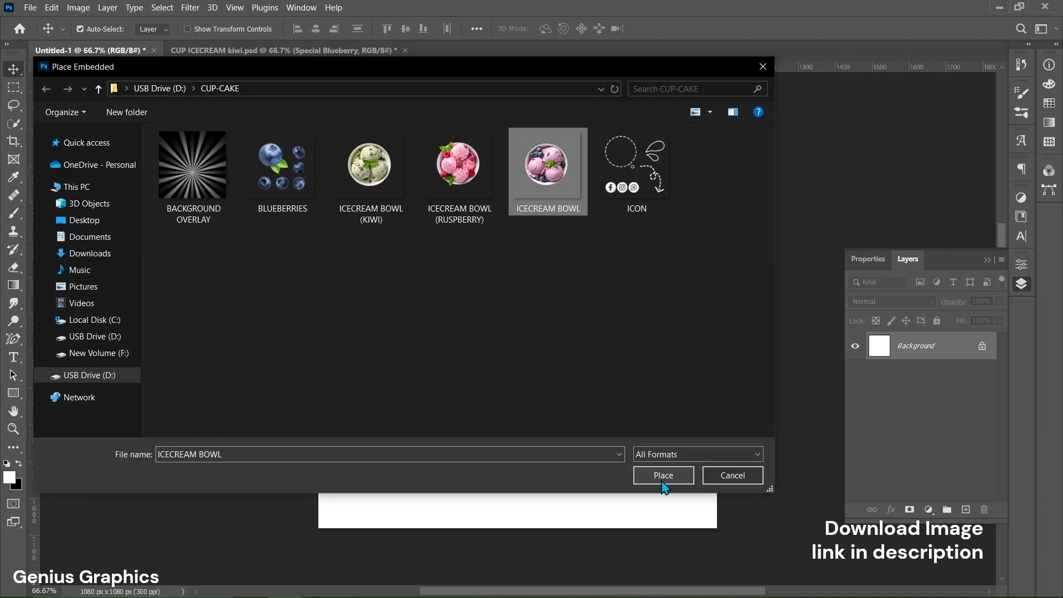
{"action": "left_click", "coordinate": [663, 475]}
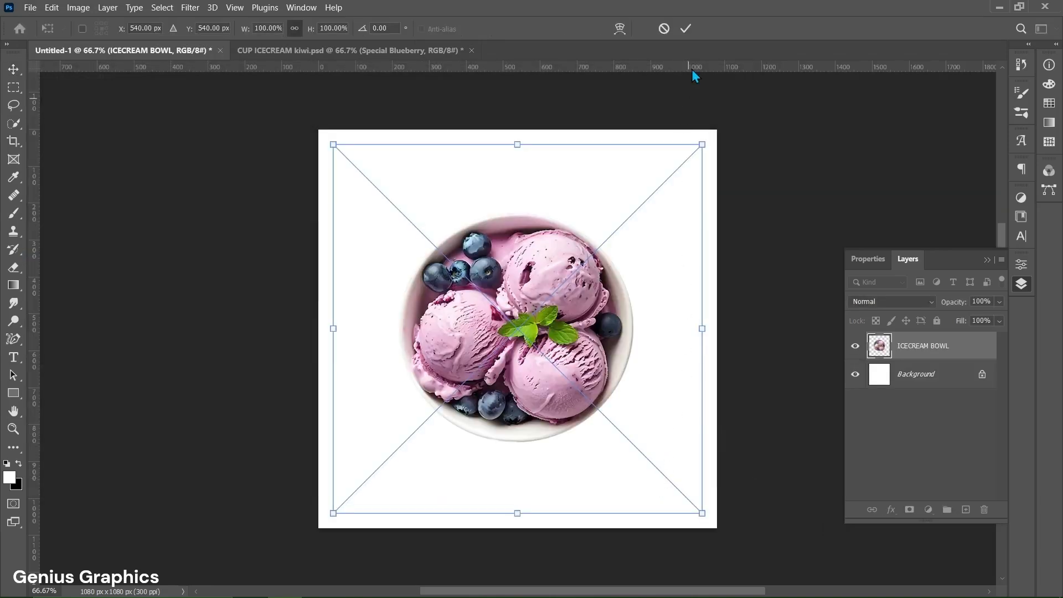
{"action": "left_click", "coordinate": [685, 28]}
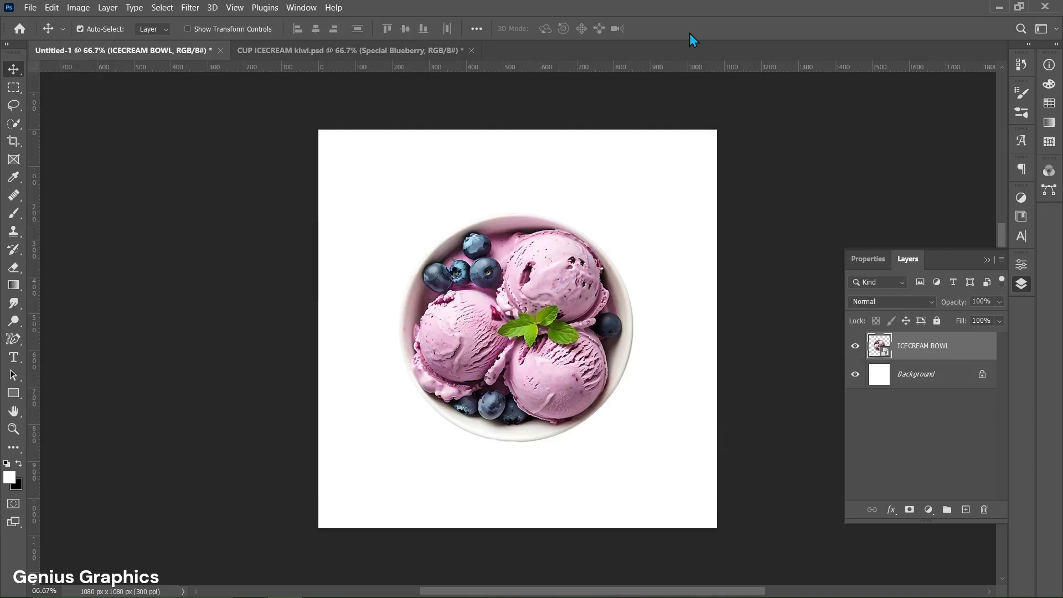
{"action": "mouse_move", "coordinate": [911, 388]}
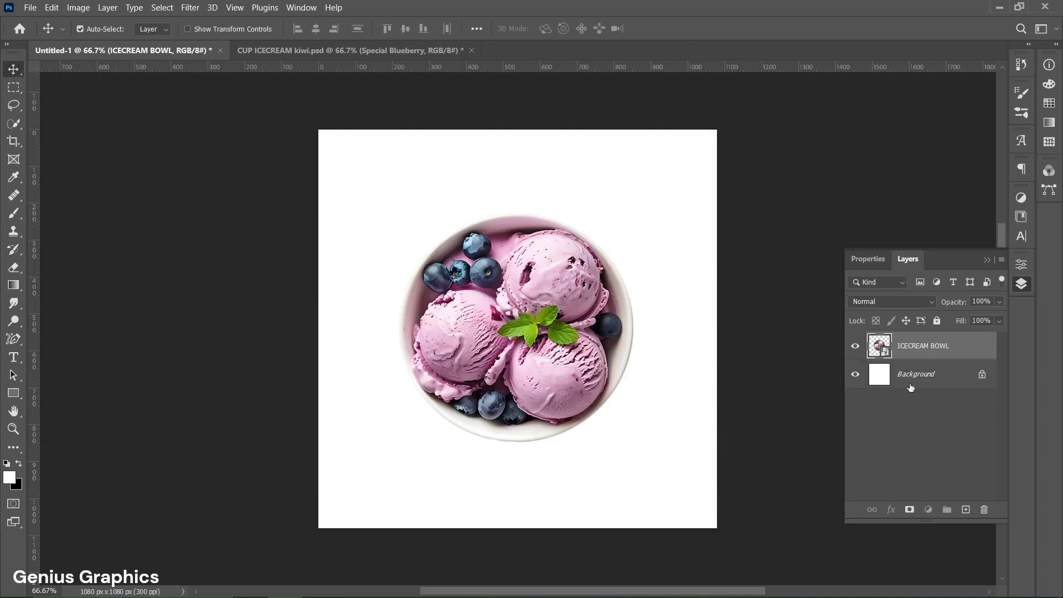
Add a Gradient Fill layer above Background using the Basics Foreground to Background preset
{"action": "left_click", "coordinate": [927, 510]}
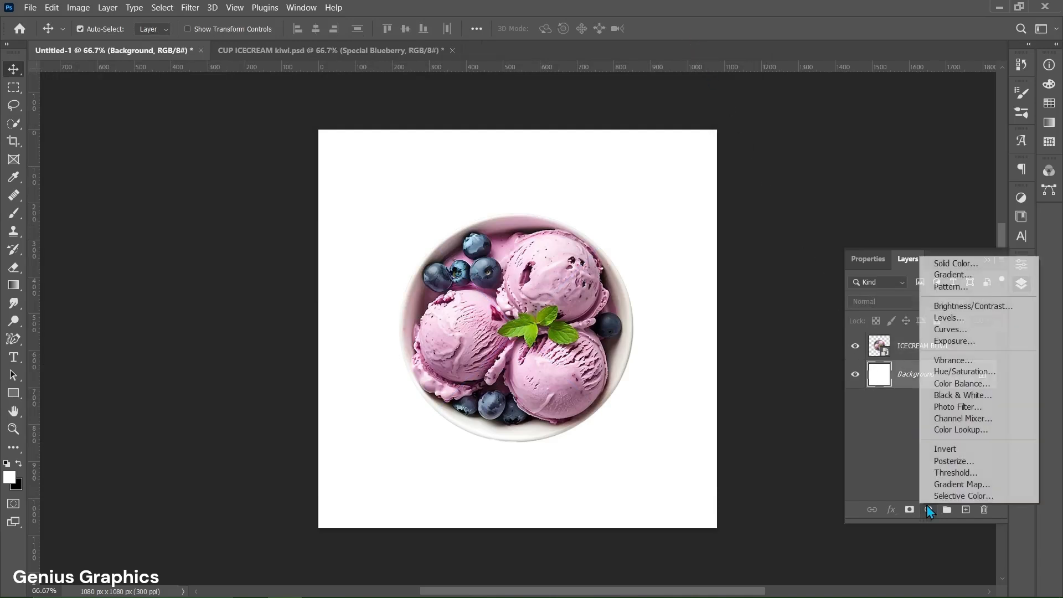
{"action": "left_click", "coordinate": [953, 274]}
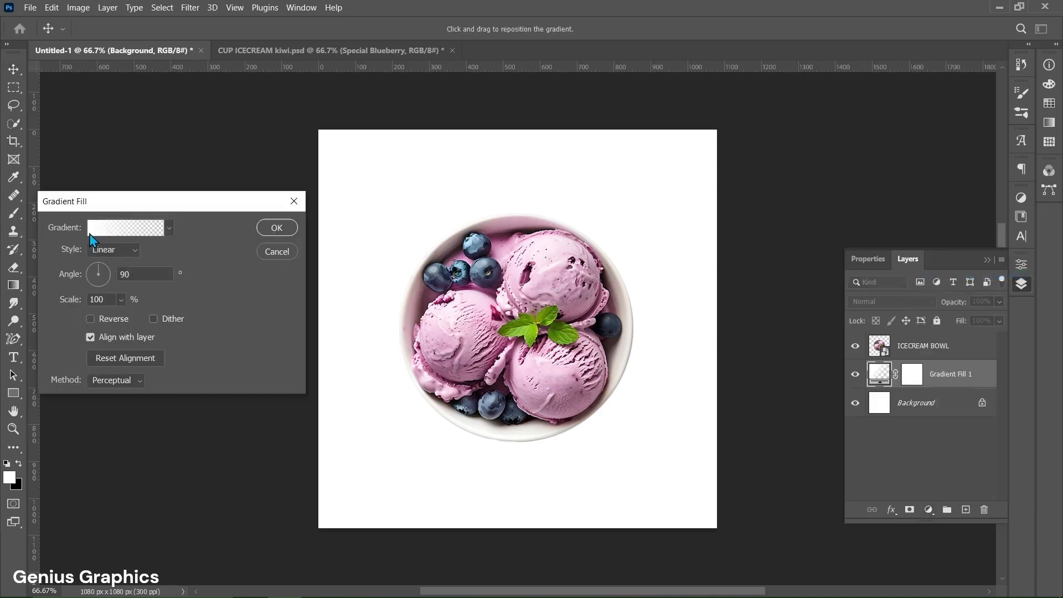
{"action": "left_click", "coordinate": [126, 227]}
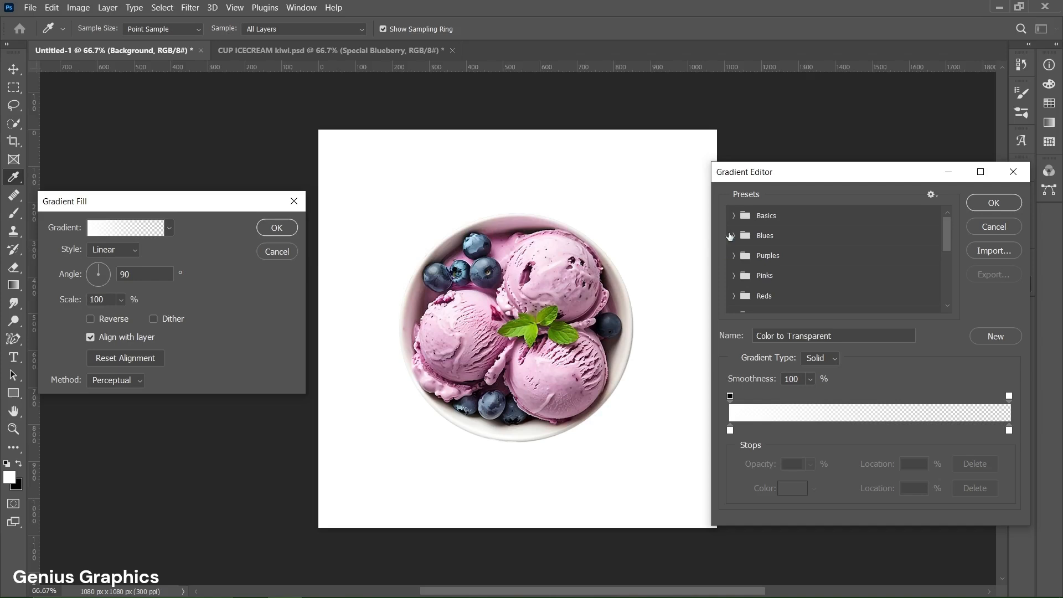
{"action": "left_click", "coordinate": [733, 215]}
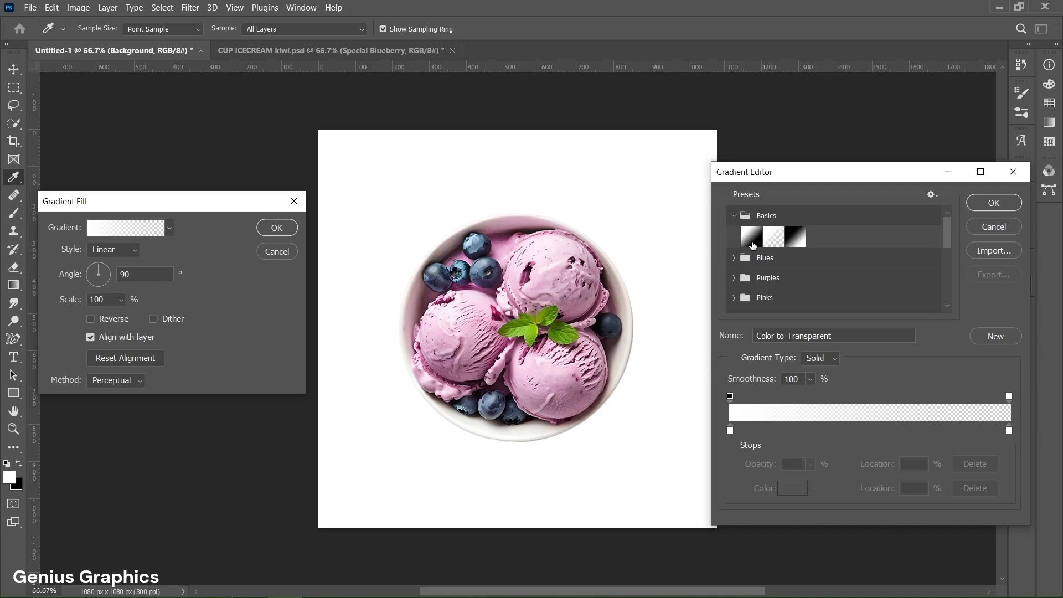
{"action": "left_click", "coordinate": [751, 236]}
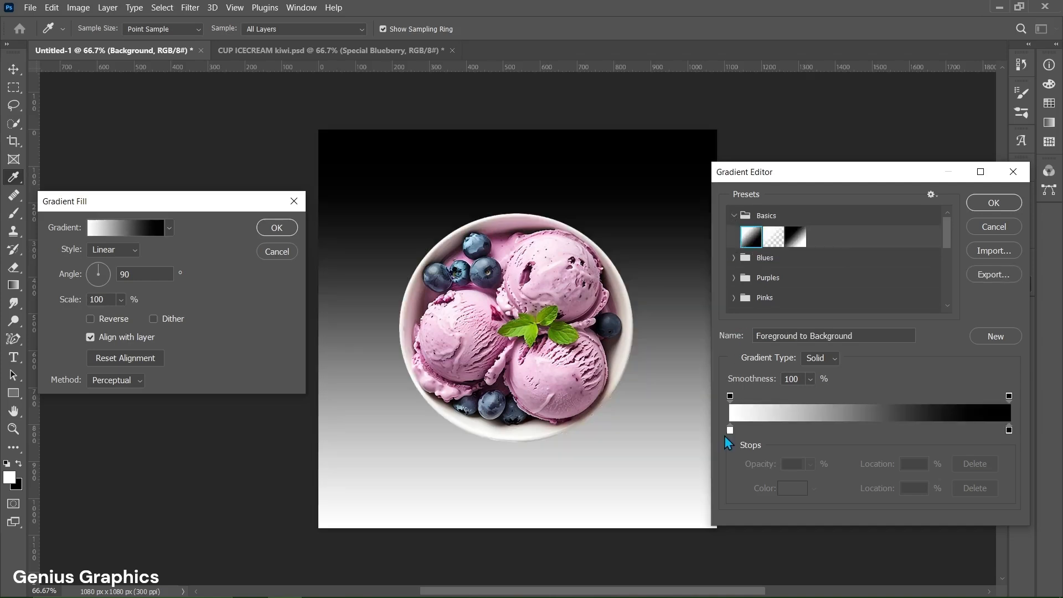
{"action": "left_click", "coordinate": [730, 429]}
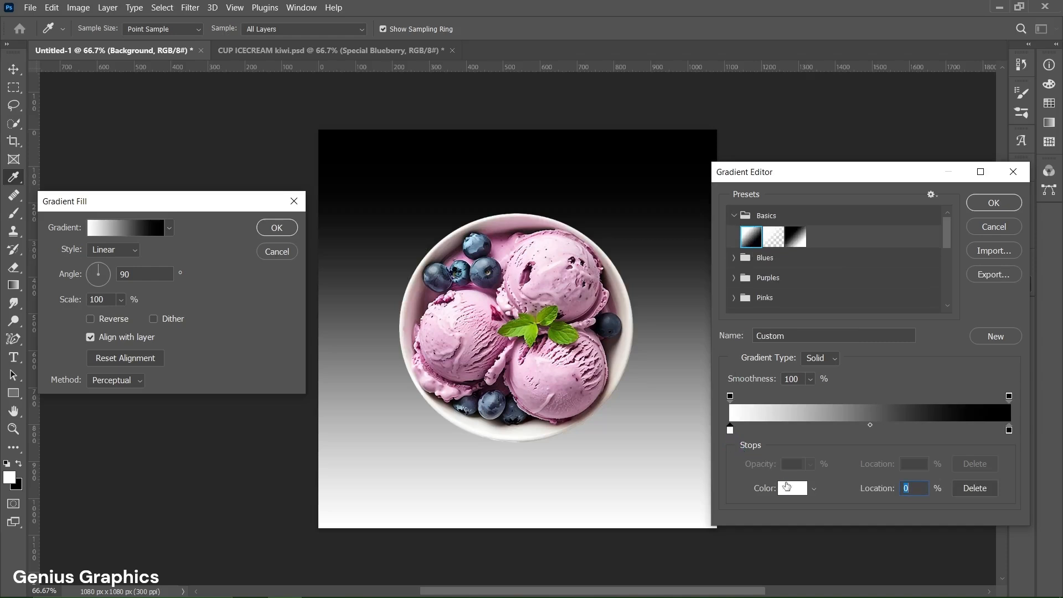
Colour the gradient stops #ebbed7 at the start, mauve in the middle, #5e2842 at the end
{"action": "left_click", "coordinate": [792, 488]}
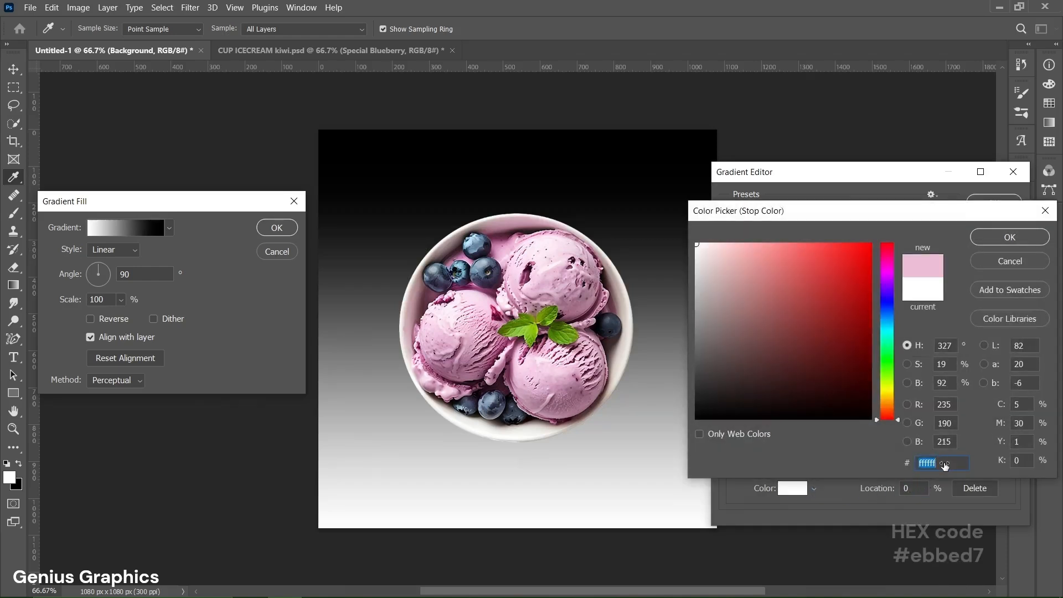
{"action": "type", "text": "ebbed7"}
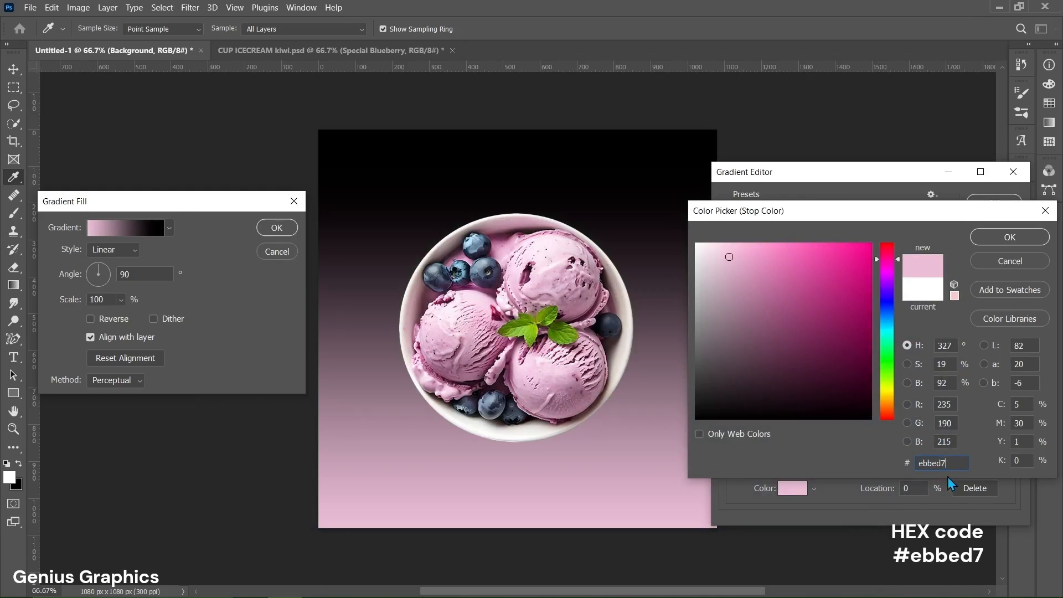
{"action": "left_click", "coordinate": [1009, 237]}
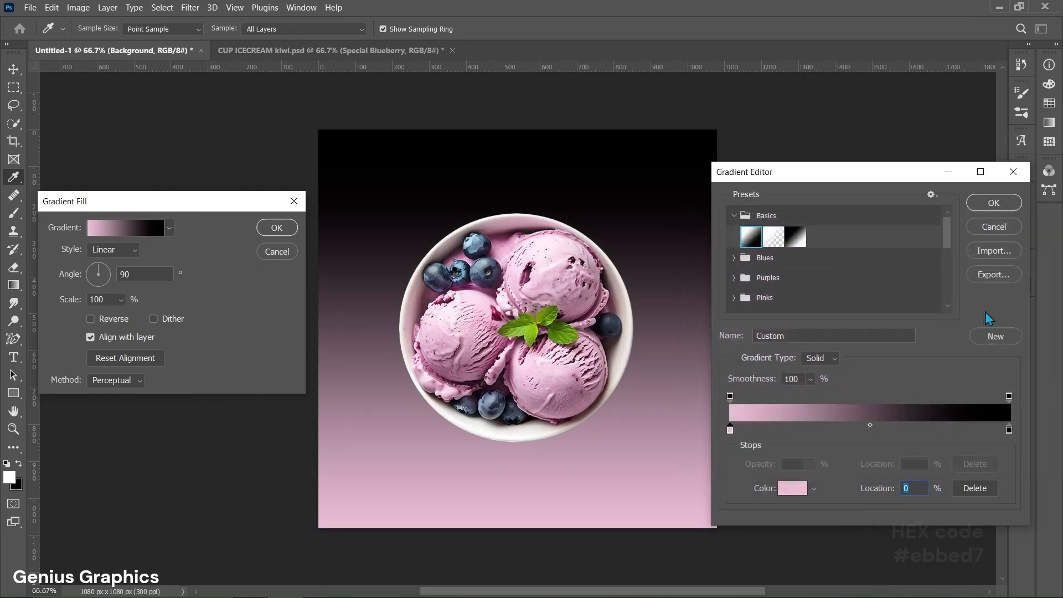
{"action": "mouse_move", "coordinate": [873, 434]}
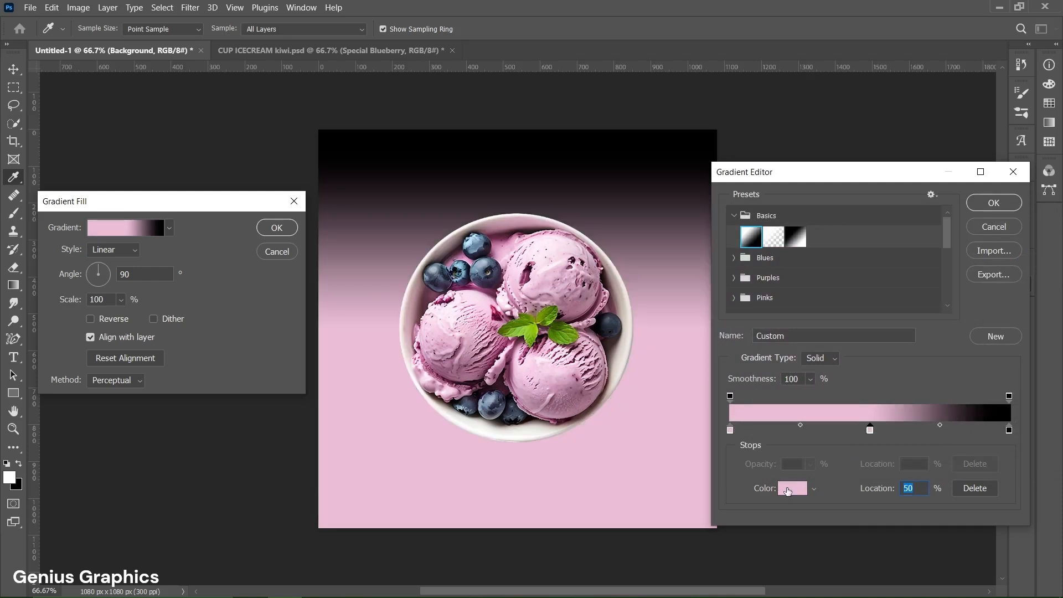
{"action": "left_click", "coordinate": [791, 487]}
{"action": "type", "text": "b76795"}
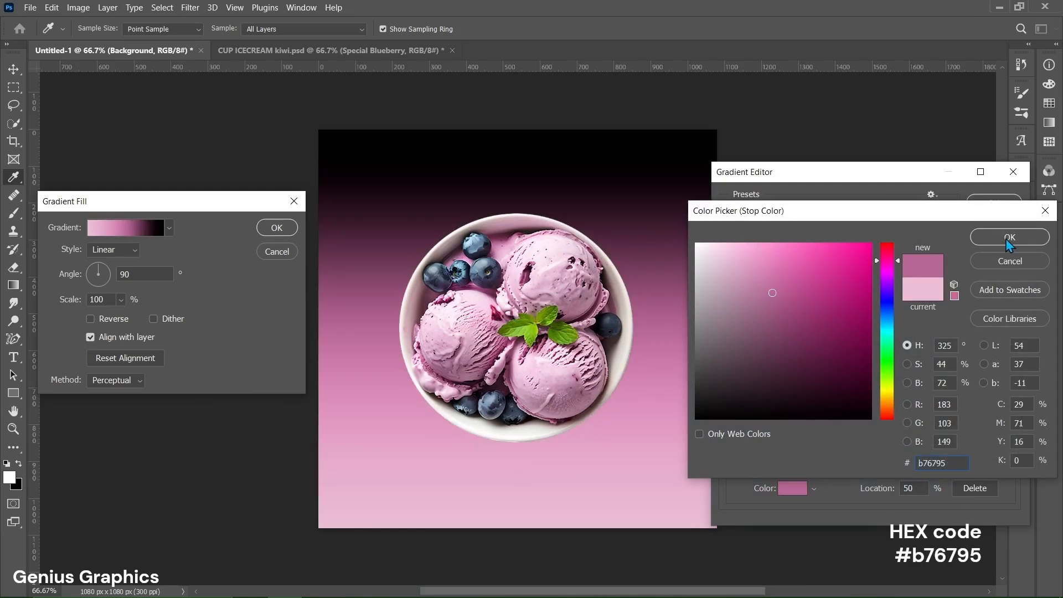
{"action": "left_click", "coordinate": [1009, 236]}
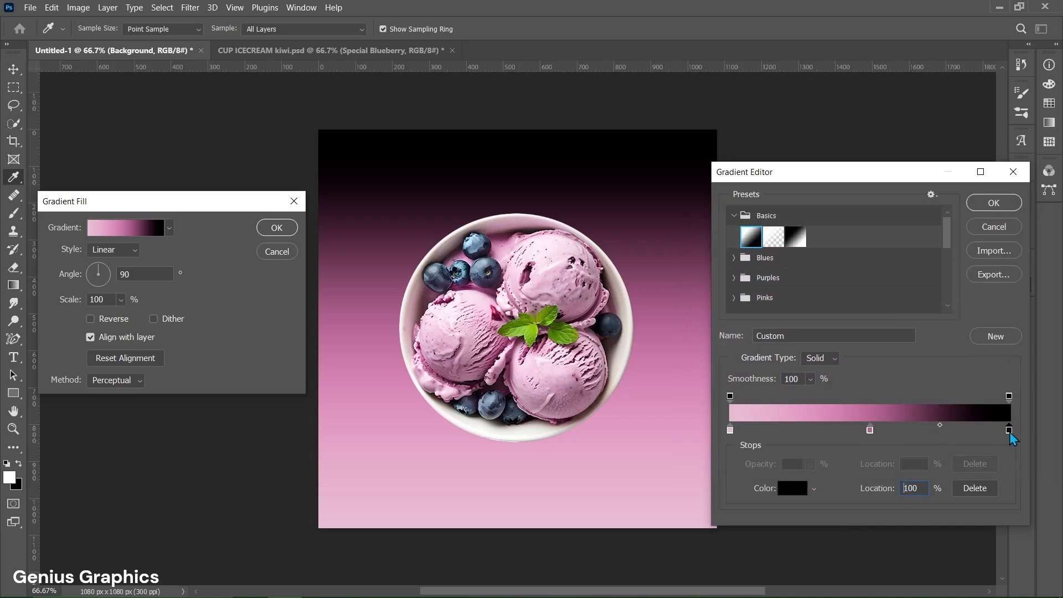
{"action": "left_click", "coordinate": [791, 487]}
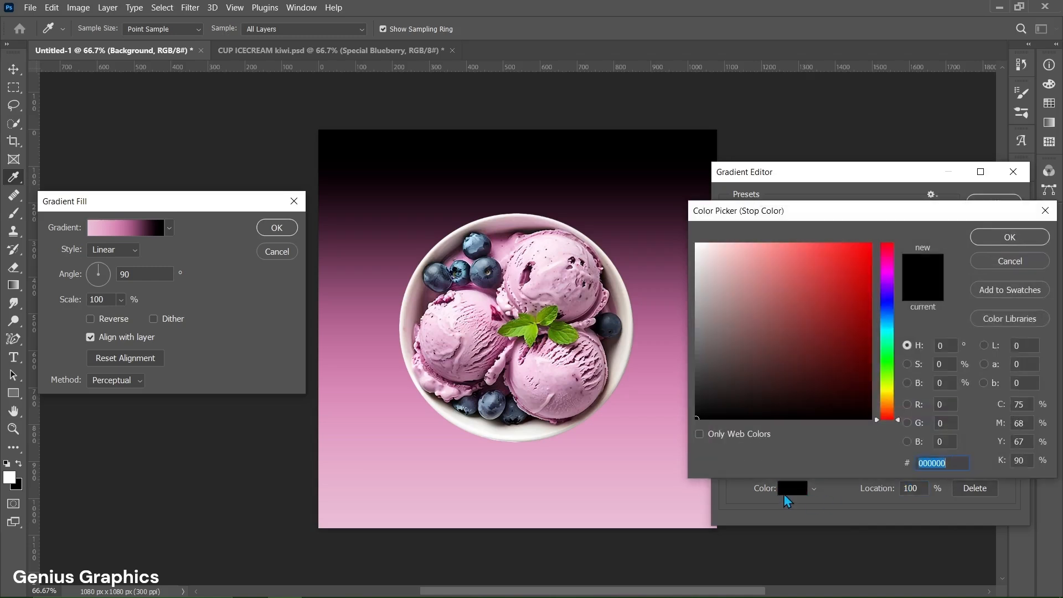
{"action": "mouse_move", "coordinate": [955, 463]}
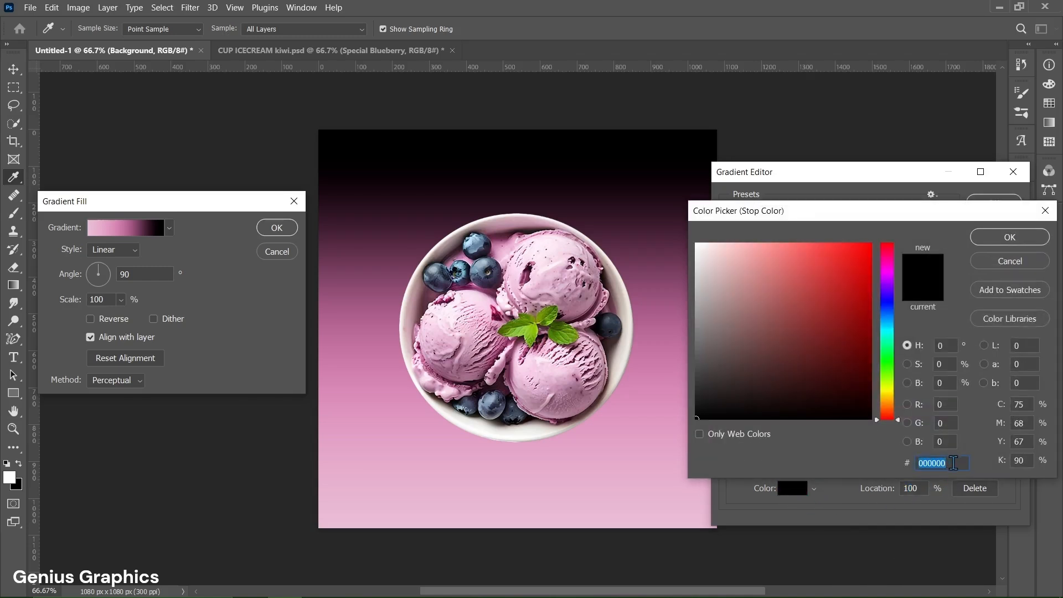
{"action": "type", "text": "5e2842"}
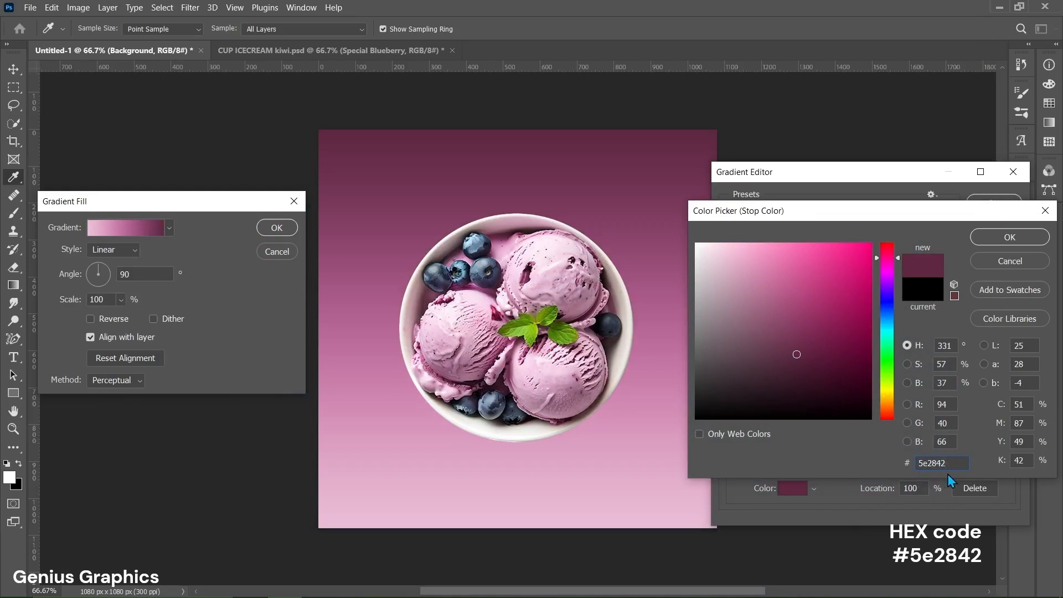
{"action": "left_click", "coordinate": [1009, 237]}
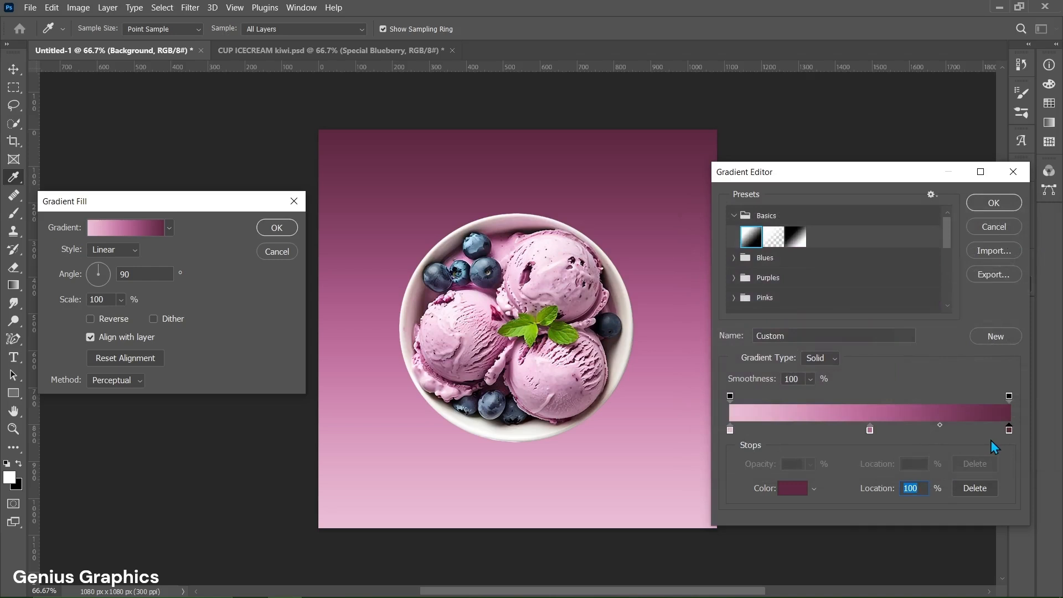
{"action": "mouse_move", "coordinate": [942, 430]}
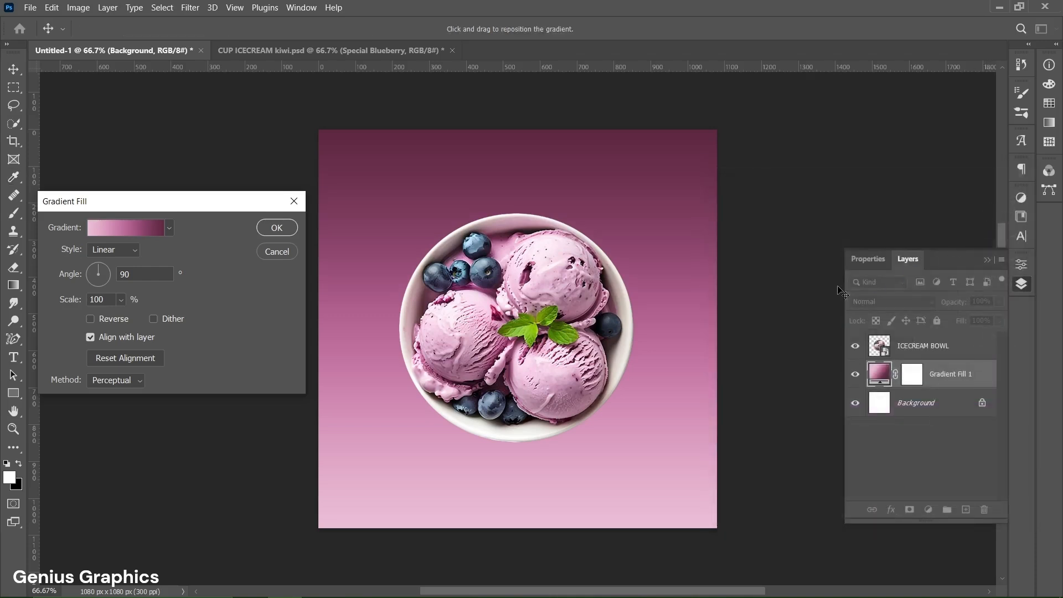
{"action": "mouse_move", "coordinate": [101, 253]}
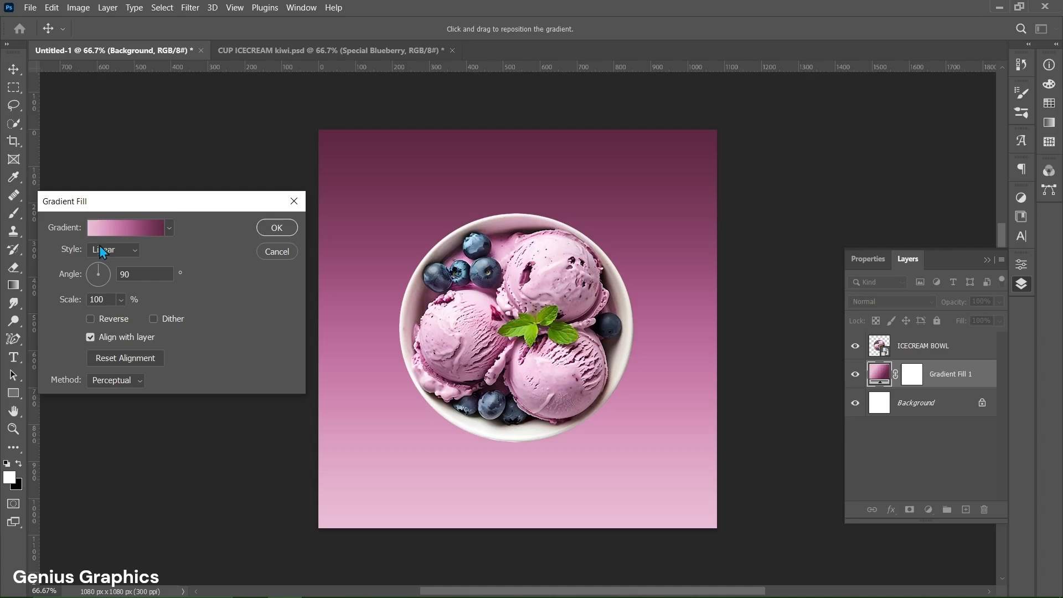
Make the gradient fill radial, then select Gradient Fill 1 with ICECREAM BOWL kept hidden
{"action": "left_click", "coordinate": [113, 250]}
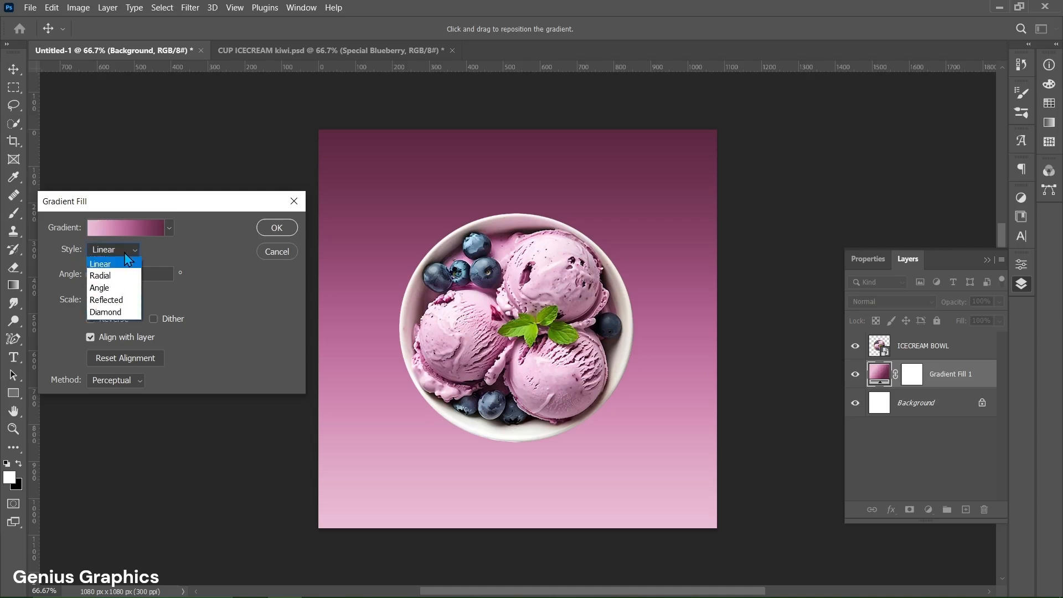
{"action": "left_click", "coordinate": [103, 275]}
{"action": "type", "text": "125"}
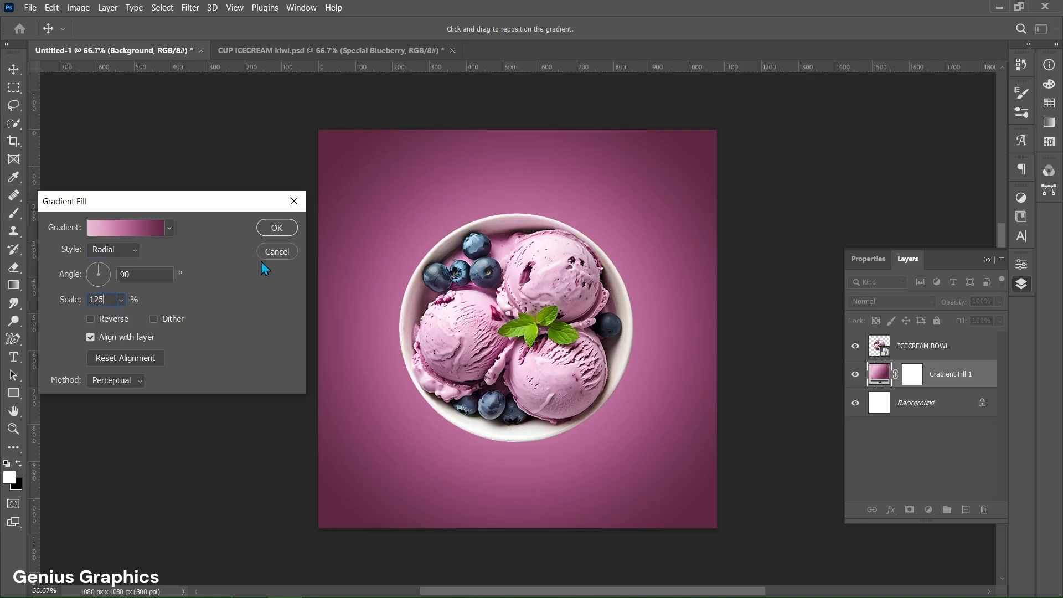
{"action": "left_click", "coordinate": [277, 227]}
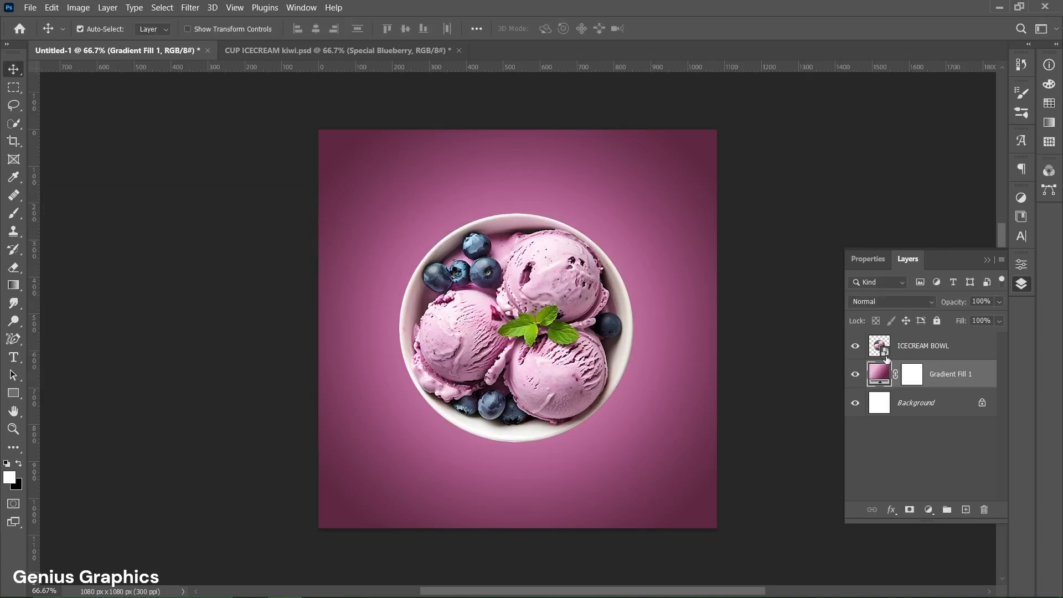
{"action": "left_click", "coordinate": [923, 346]}
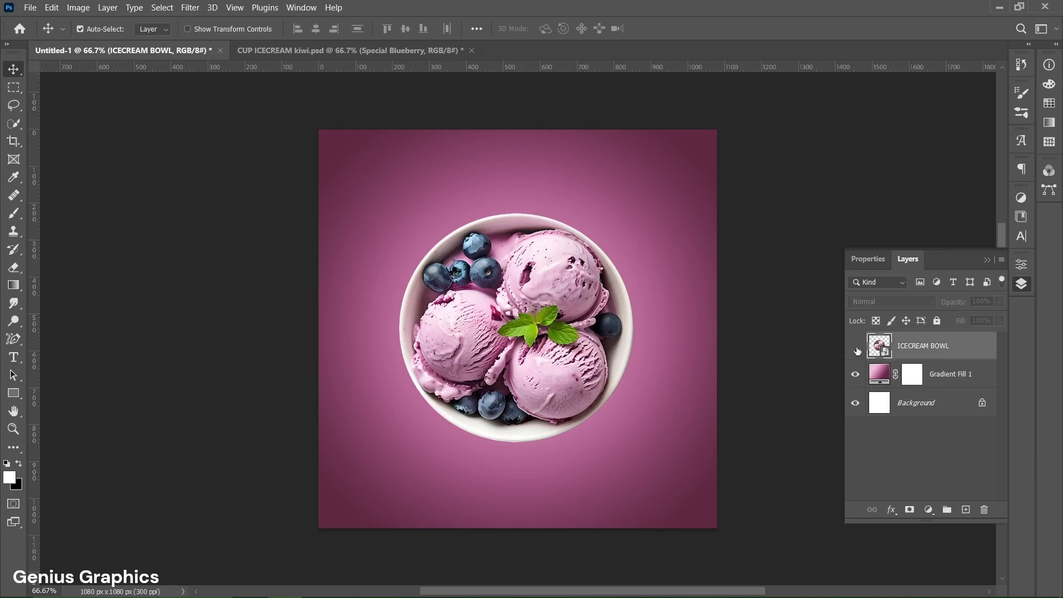
{"action": "left_click", "coordinate": [855, 346]}
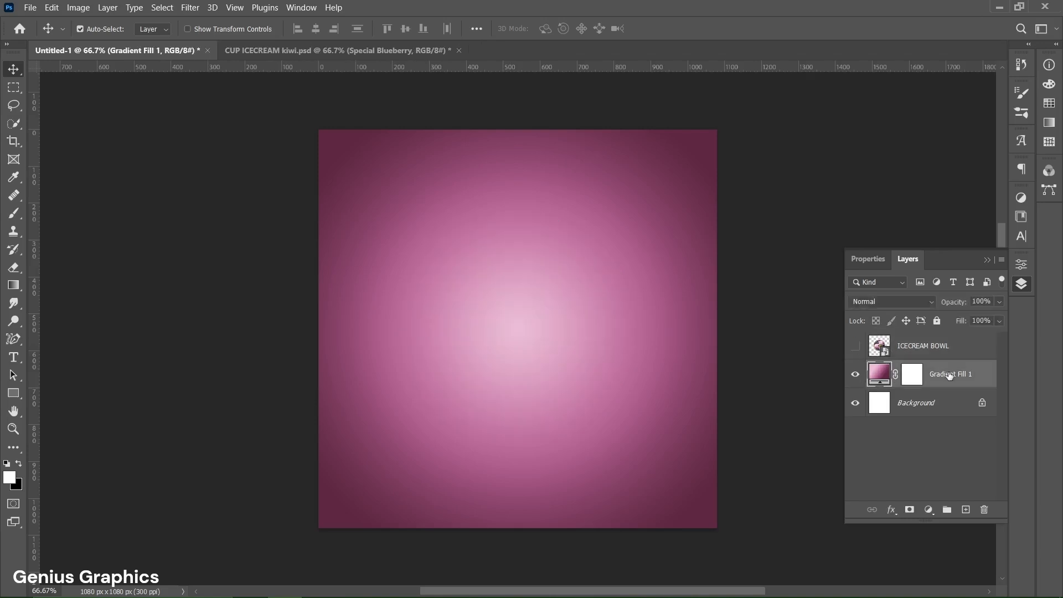
{"action": "mouse_move", "coordinate": [12, 53]}
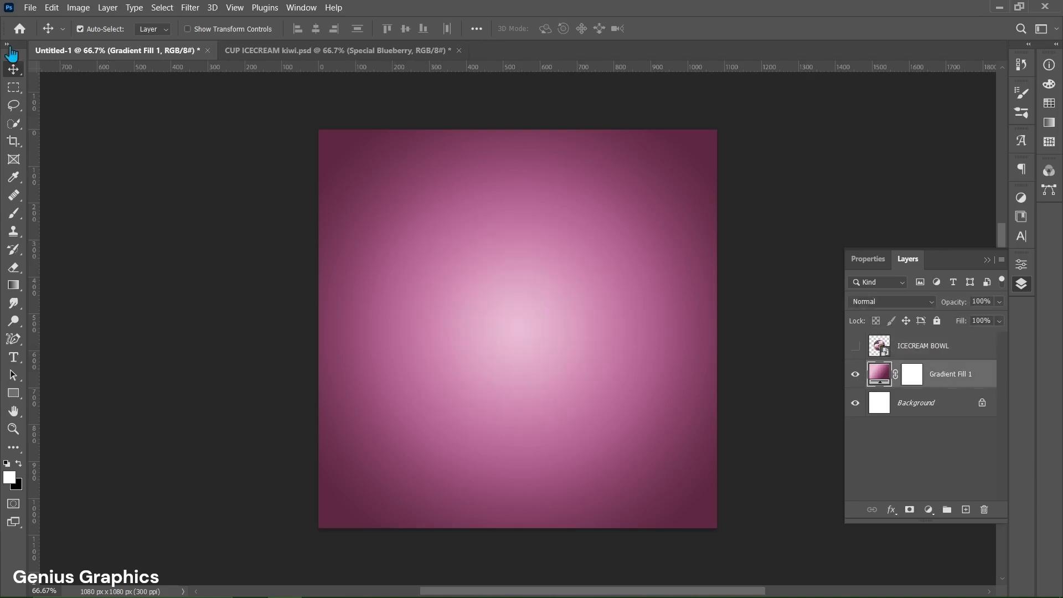
Place the BACKGROUND OVERLAY sunburst image as an embedded layer at full size
{"action": "left_click", "coordinate": [30, 7]}
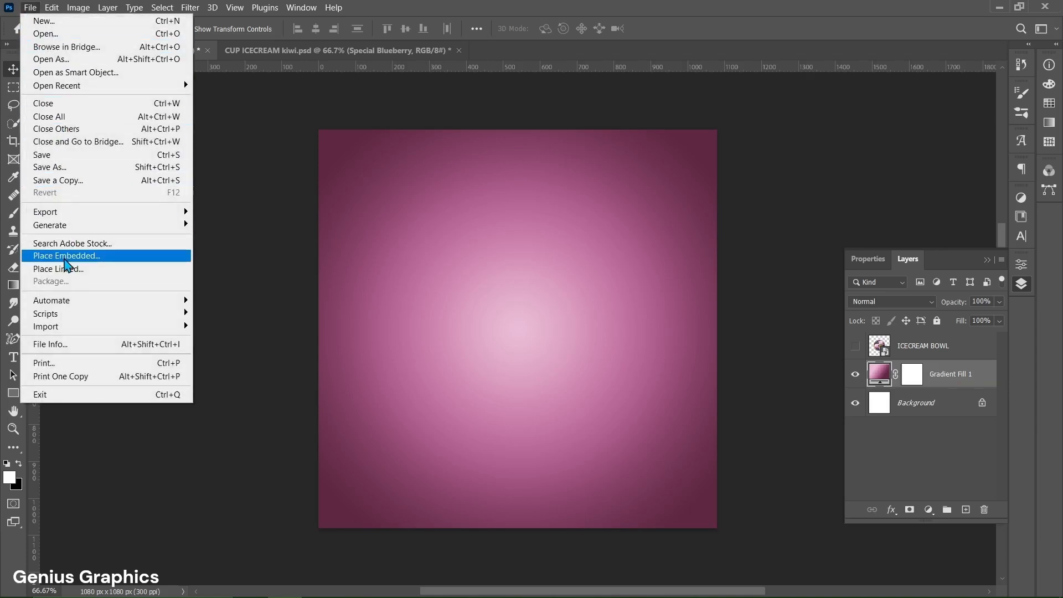
{"action": "left_click", "coordinate": [66, 256]}
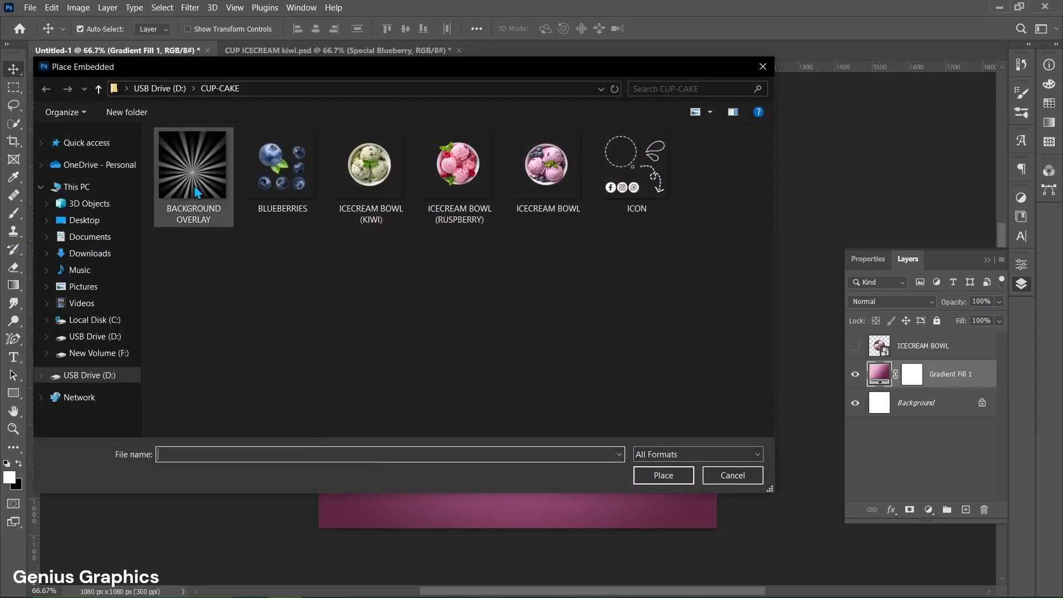
{"action": "left_click", "coordinate": [193, 163]}
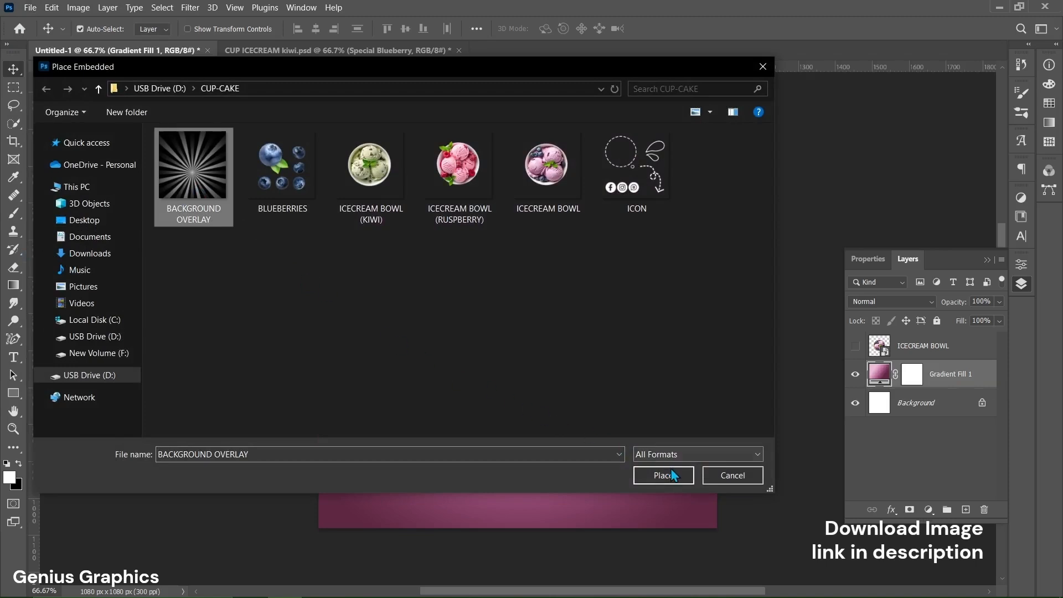
{"action": "left_click", "coordinate": [663, 476]}
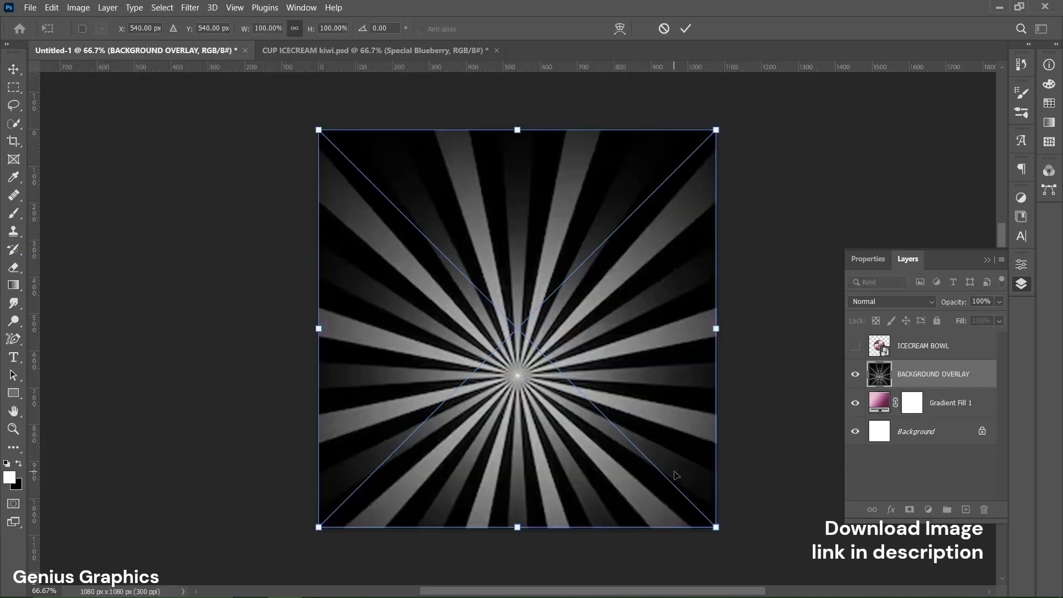
{"action": "left_click", "coordinate": [685, 29]}
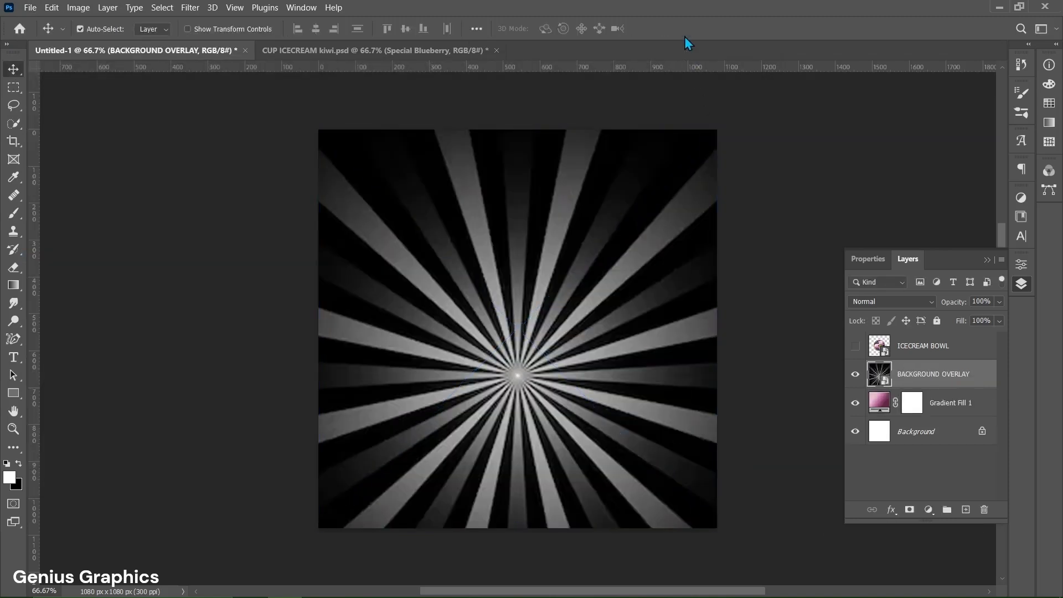
{"action": "mouse_move", "coordinate": [915, 321]}
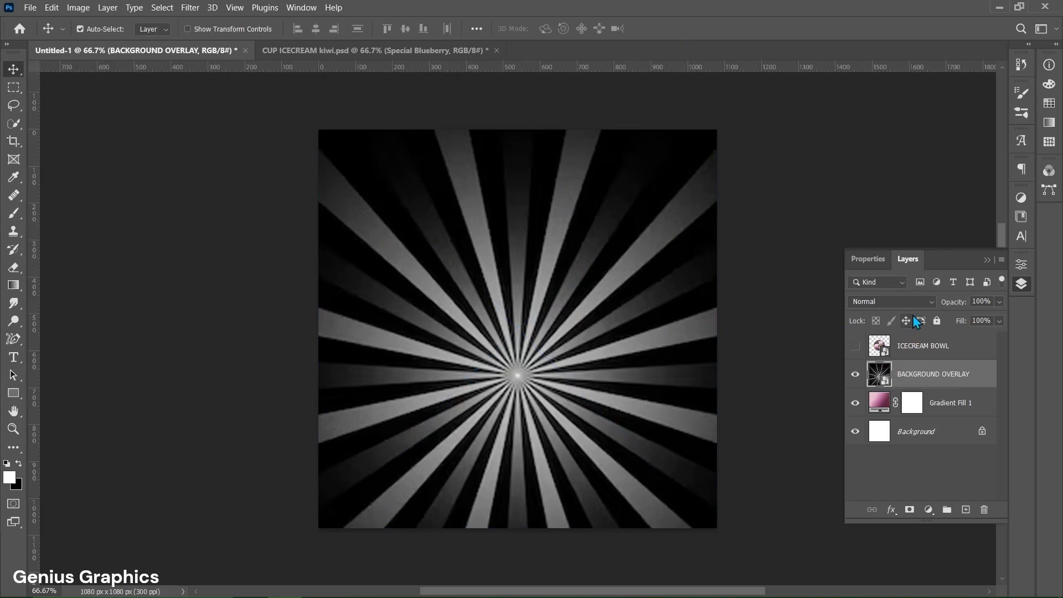
Set the BACKGROUND OVERLAY layer to Soft Light, 50% fill and 75% opacity
{"action": "left_click", "coordinate": [890, 302]}
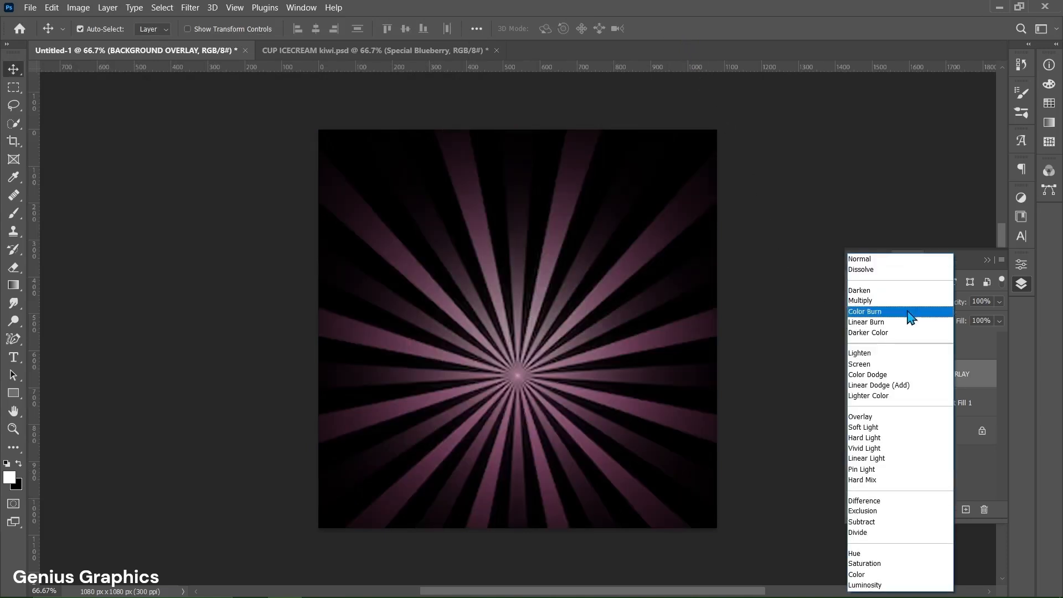
{"action": "left_click", "coordinate": [864, 427]}
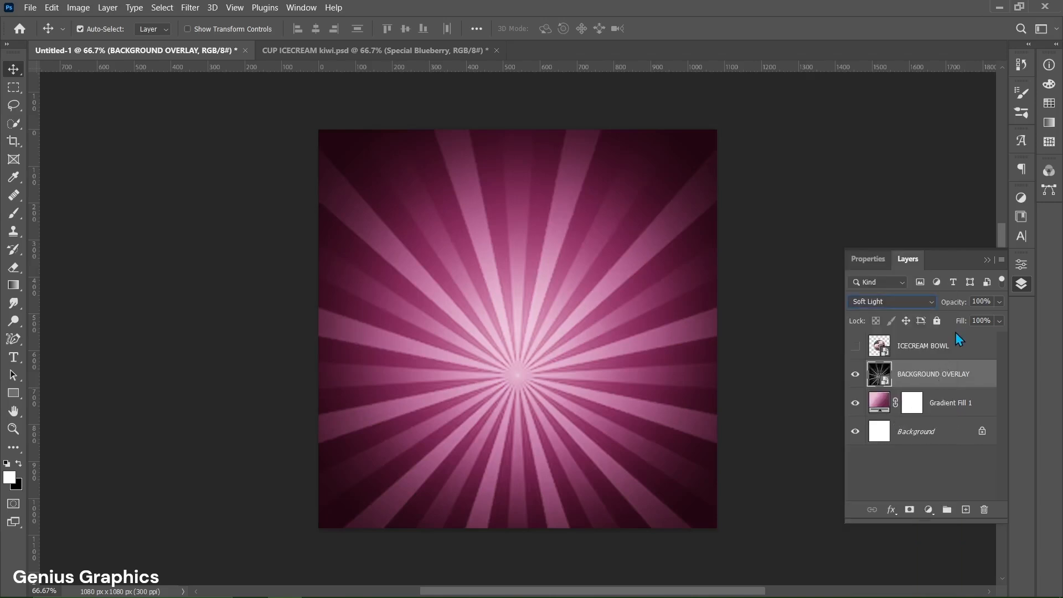
{"action": "triple_click", "coordinate": [983, 320]}
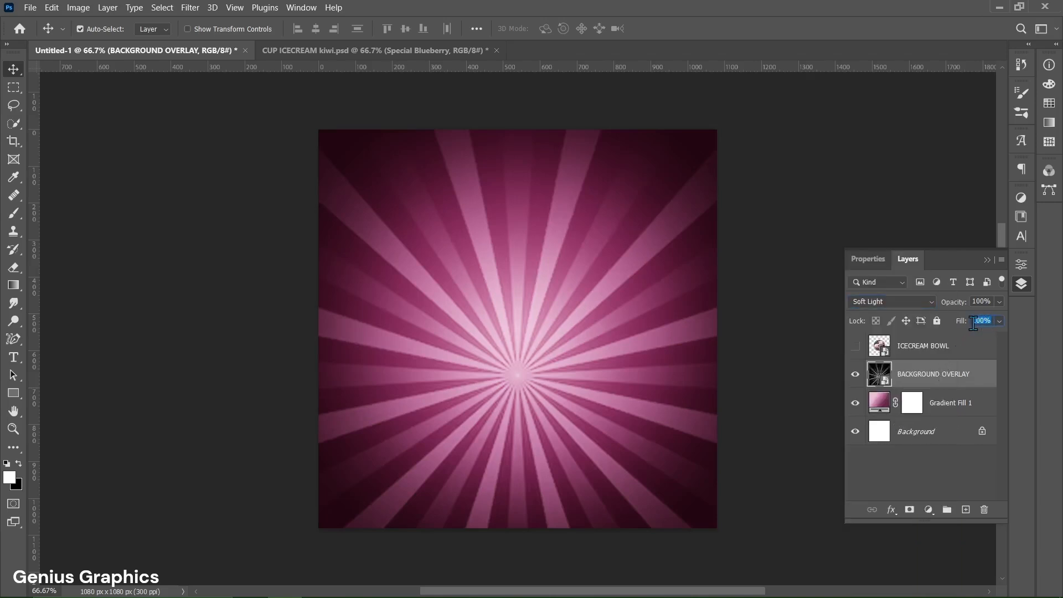
{"action": "type", "text": "50"}
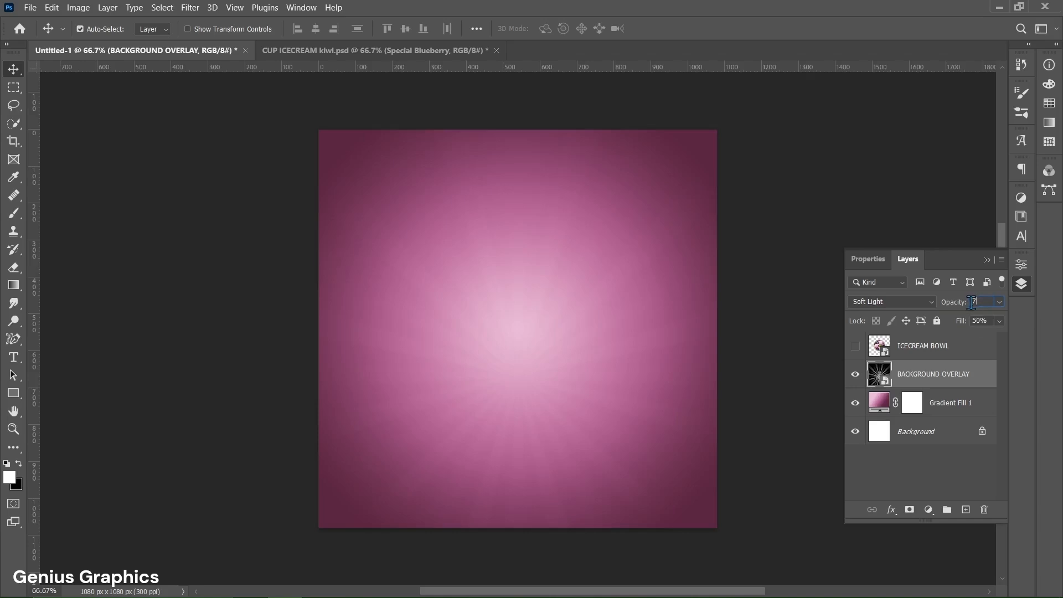
{"action": "type", "text": "75%"}
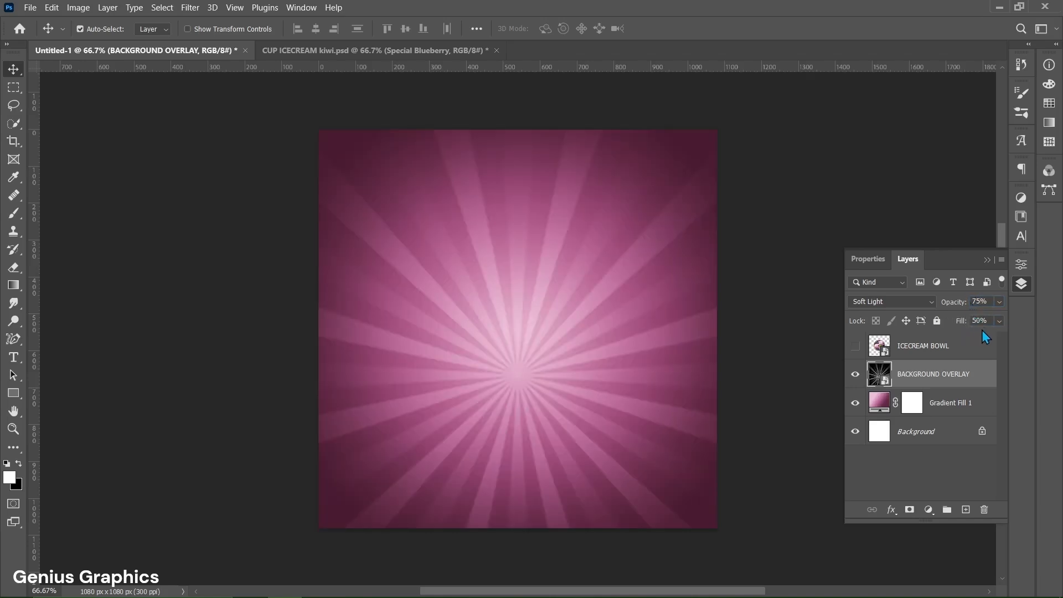
{"action": "mouse_move", "coordinate": [981, 339]}
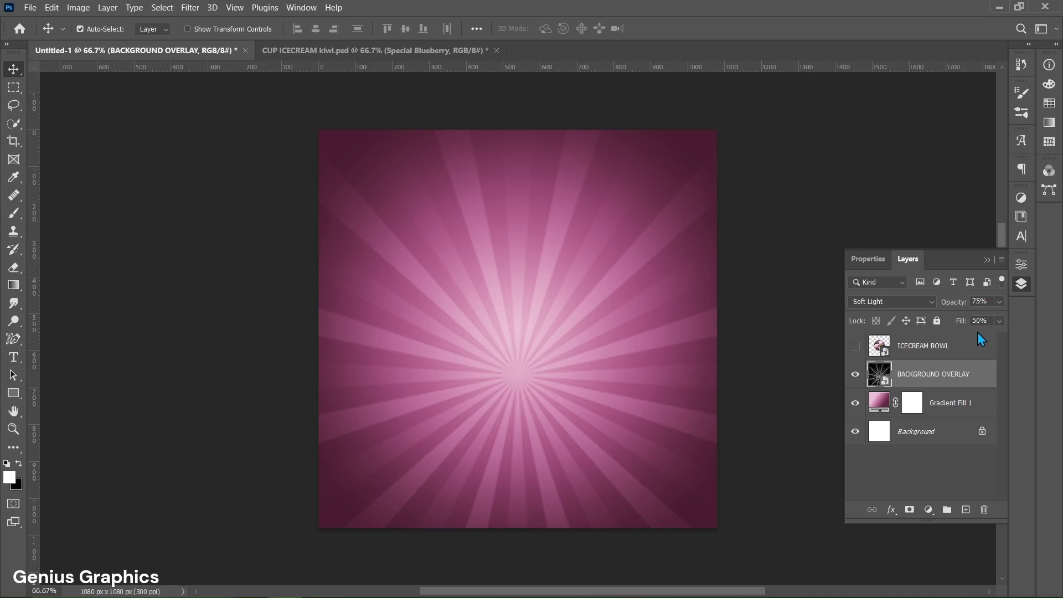
{"action": "mouse_move", "coordinate": [465, 79]}
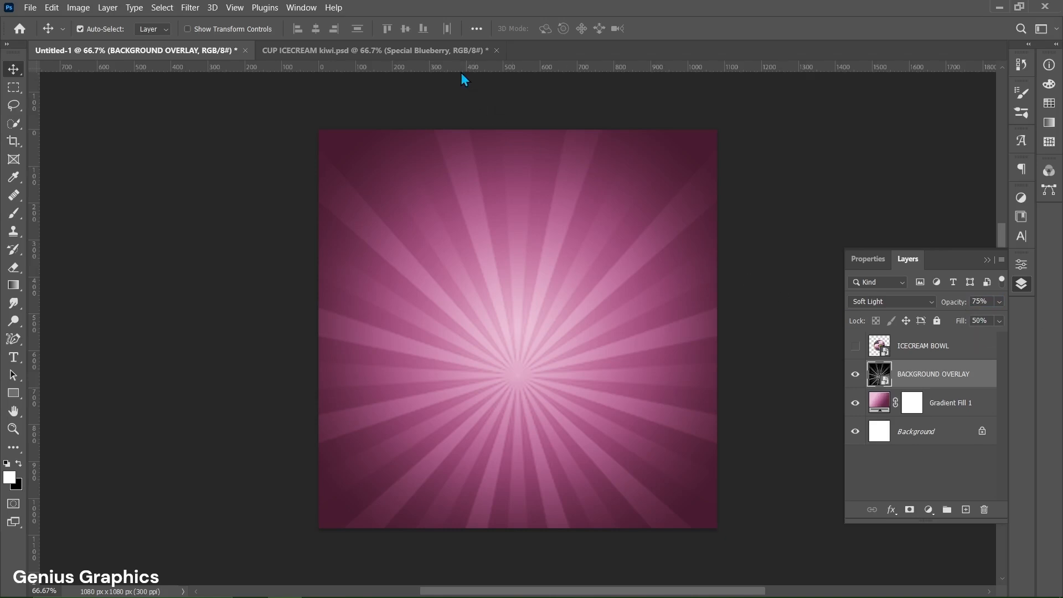
Add centre guides, show the ICECREAM BOWL layer, and transform it onto the guide intersection
{"action": "key", "text": "ctrl+r"}
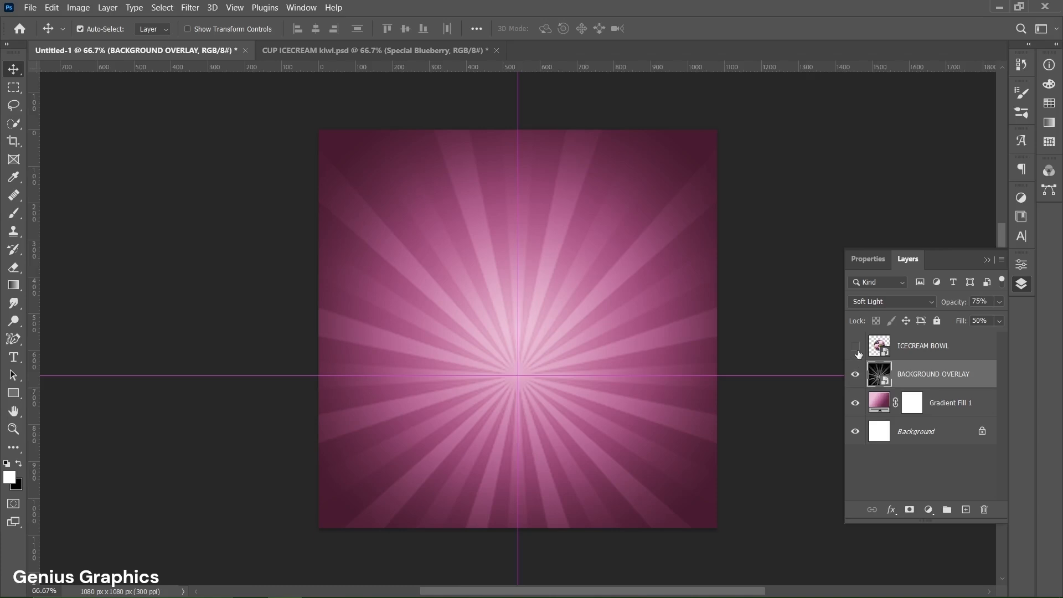
{"action": "left_click", "coordinate": [855, 345]}
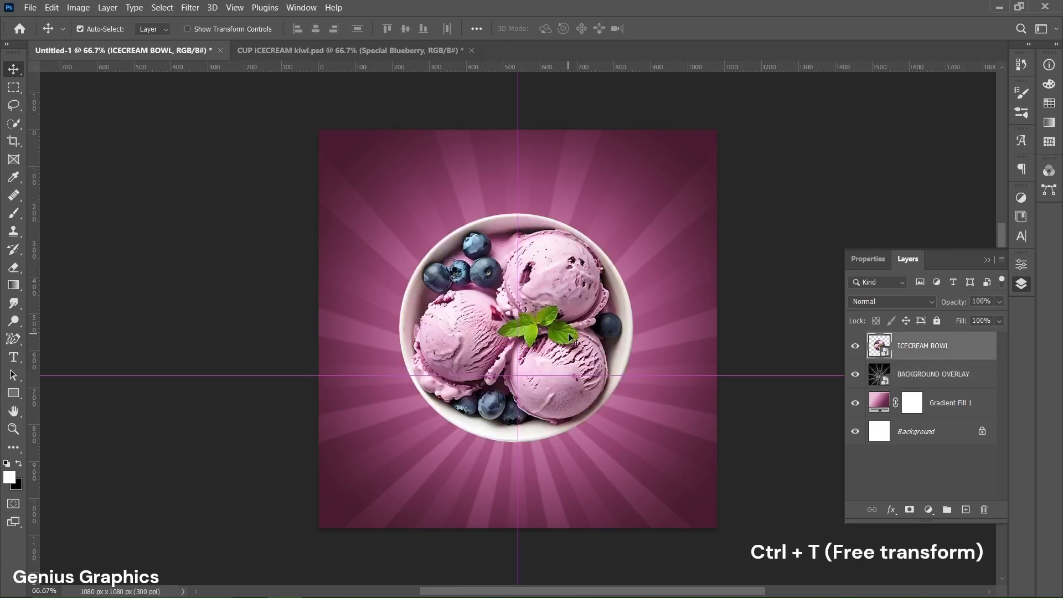
{"action": "key", "text": "ctrl+t"}
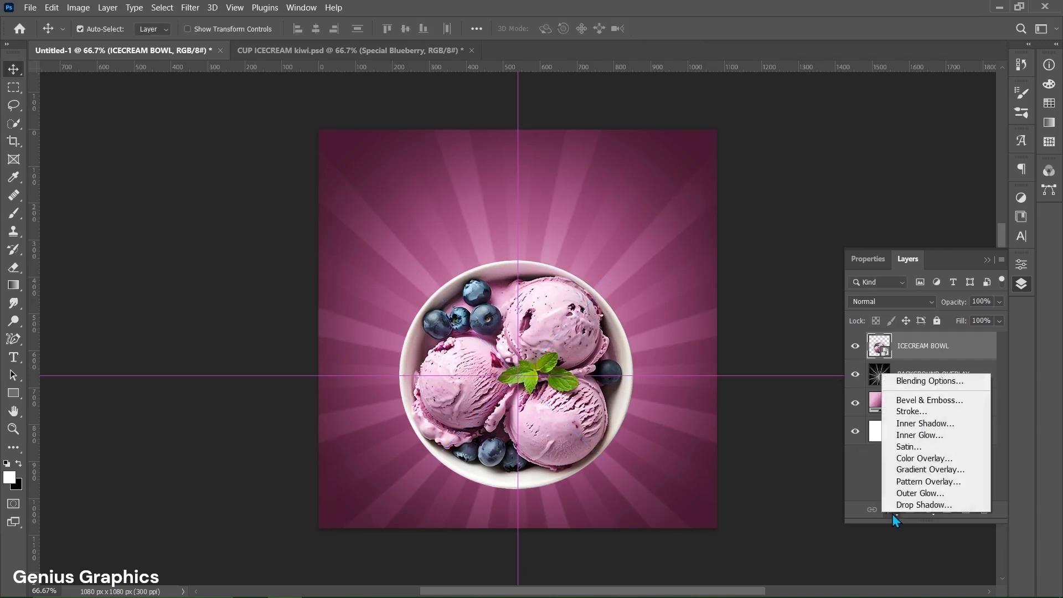
Add a Multiply drop shadow to the bowl: #481b30, 30% opacity, 12% spread, 75 px
{"action": "left_click", "coordinate": [923, 505]}
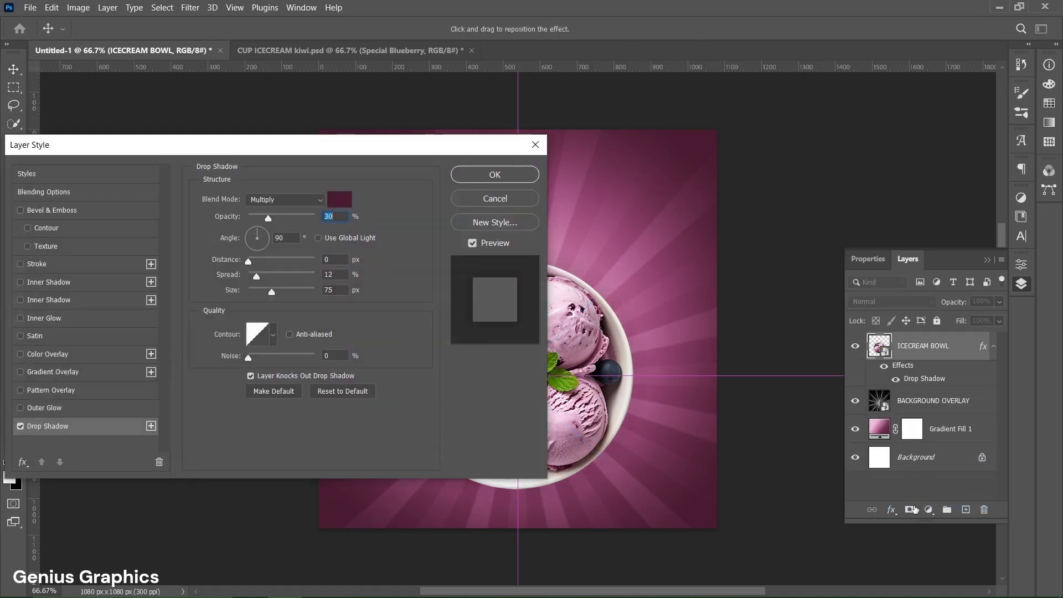
{"action": "left_click_drag", "start_coordinate": [278, 145], "coordinate": [268, 145]}
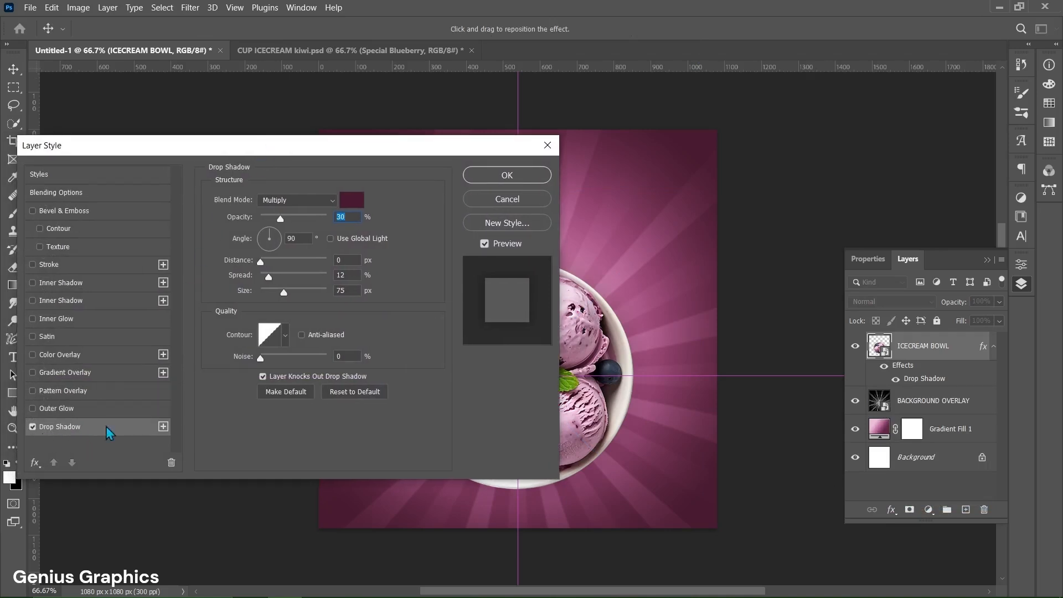
{"action": "left_click_drag", "start_coordinate": [284, 145], "coordinate": [122, 137]}
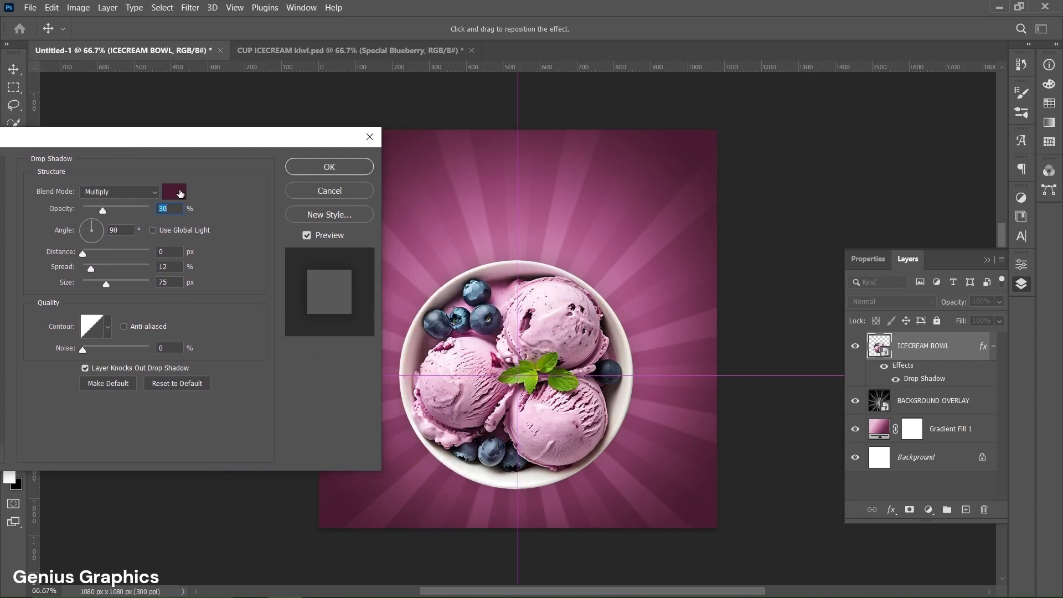
{"action": "left_click", "coordinate": [174, 191]}
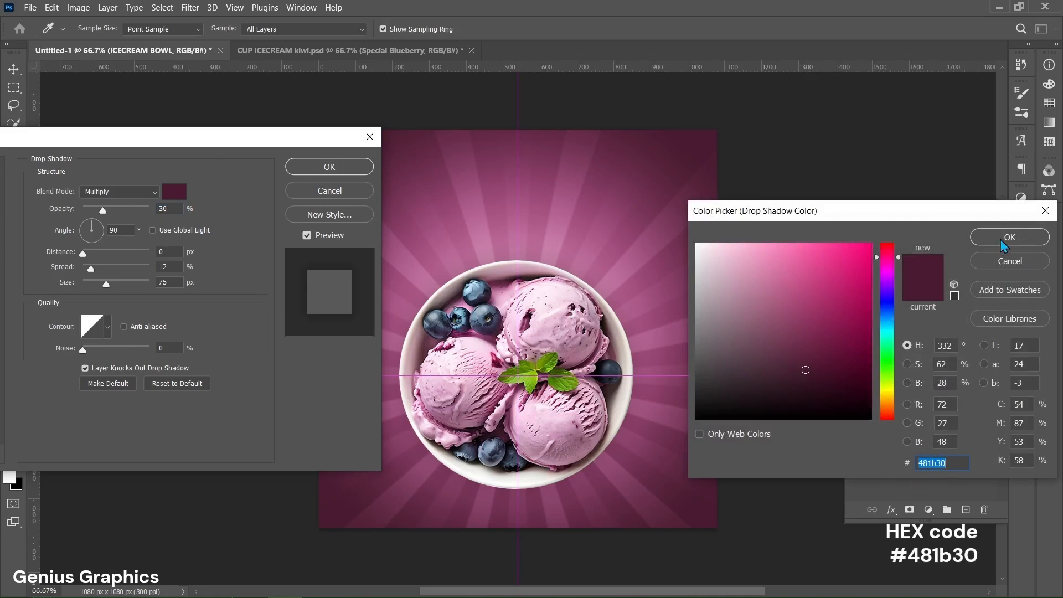
{"action": "left_click", "coordinate": [1010, 237]}
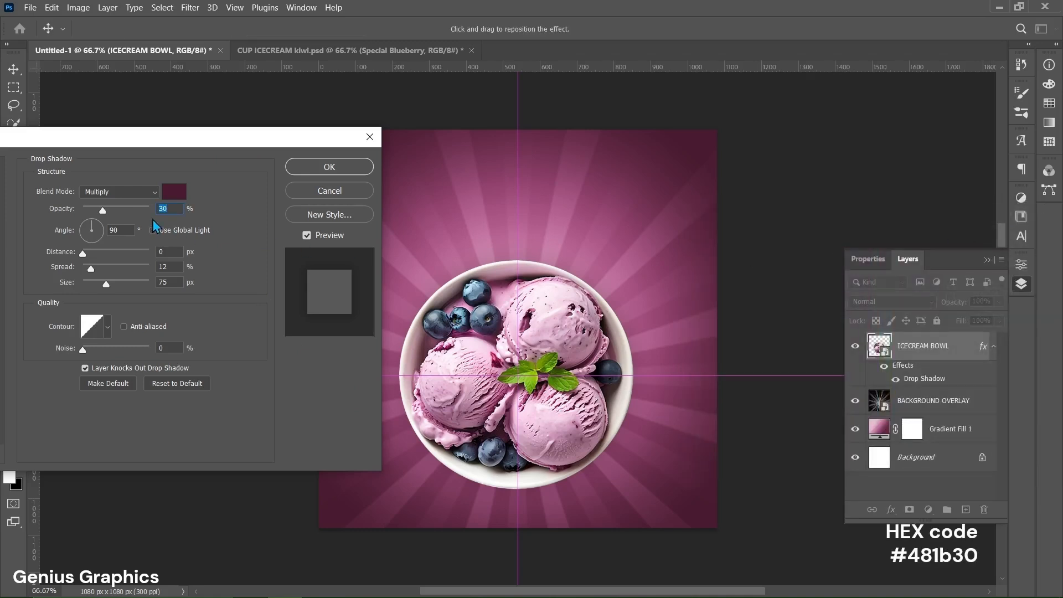
{"action": "mouse_move", "coordinate": [233, 216]}
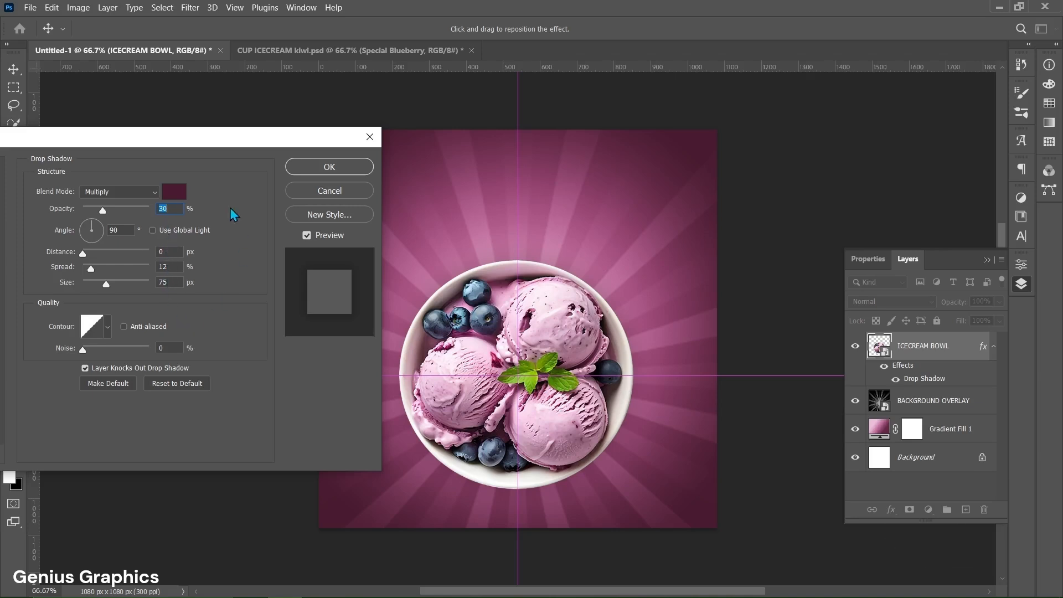
{"action": "mouse_move", "coordinate": [237, 145]}
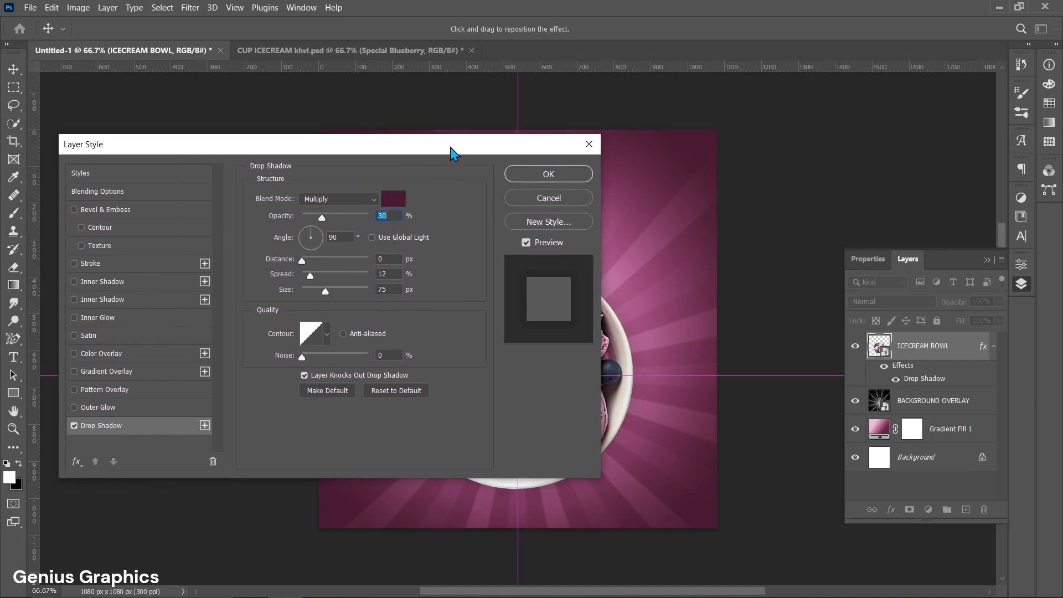
Add a second drop shadow coloured #340409 with 30% opacity, 15% spread and 75 px size
{"action": "left_click", "coordinate": [204, 425]}
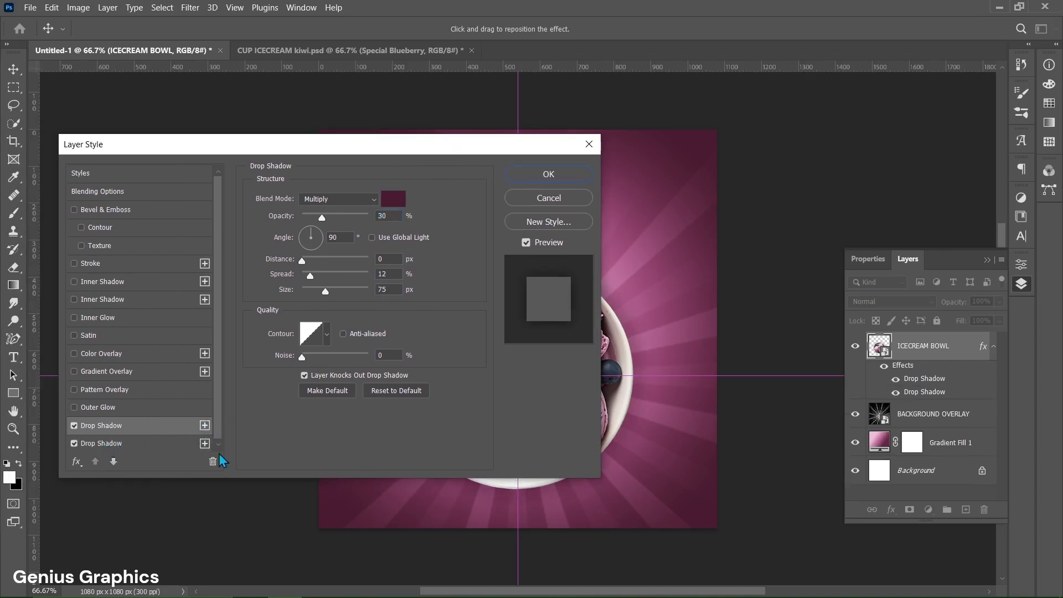
{"action": "mouse_move", "coordinate": [938, 407]}
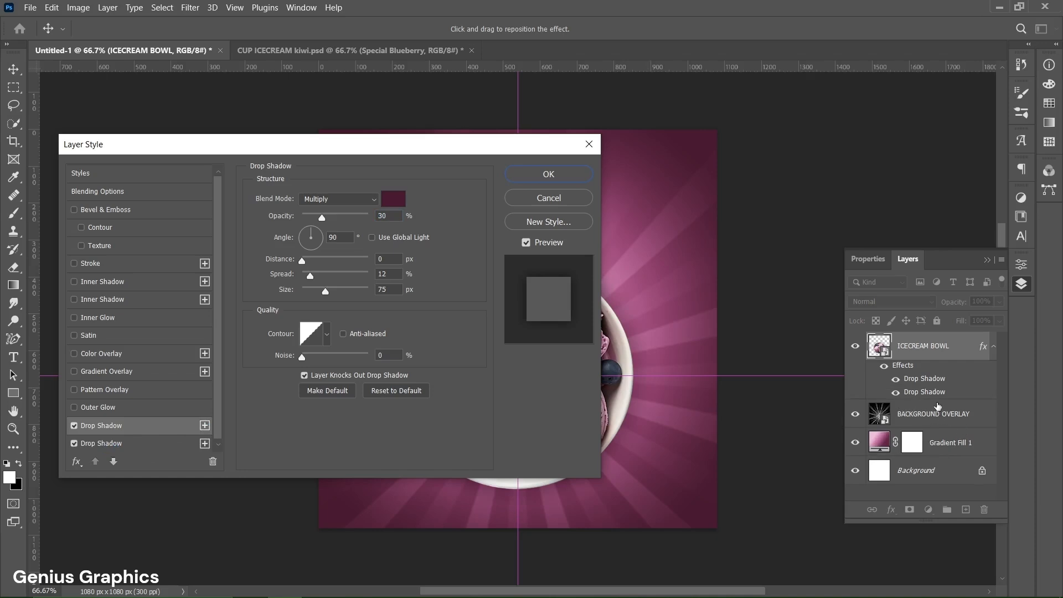
{"action": "left_click", "coordinate": [103, 444]}
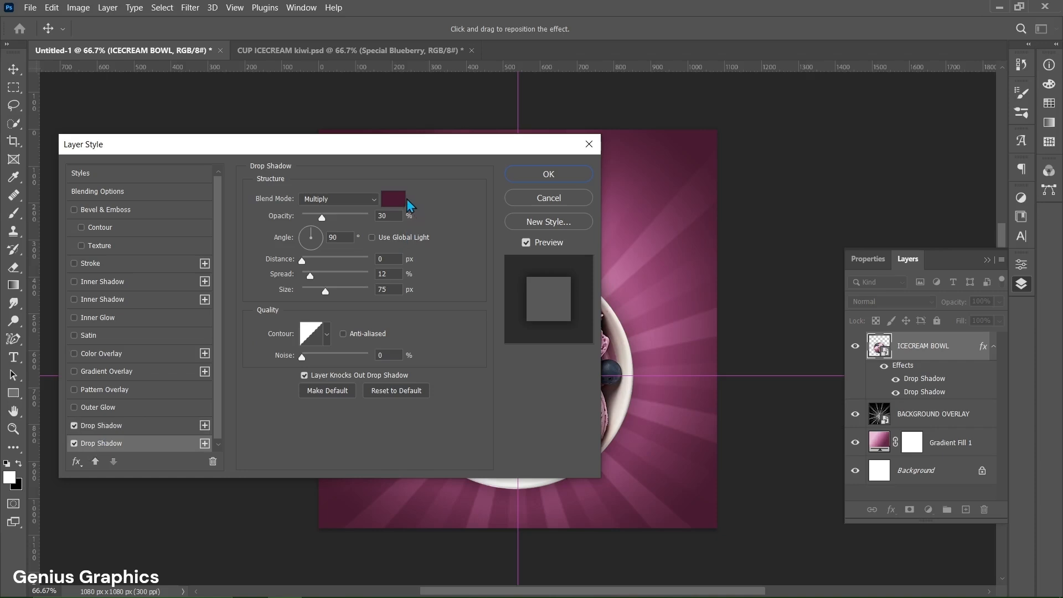
{"action": "left_click", "coordinate": [393, 199]}
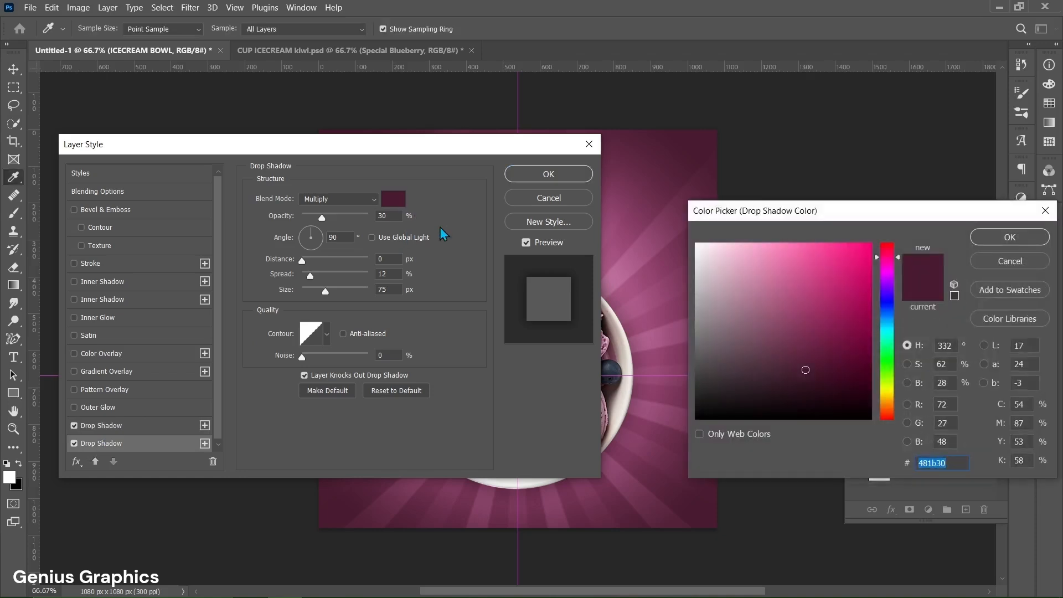
{"action": "mouse_move", "coordinate": [953, 472]}
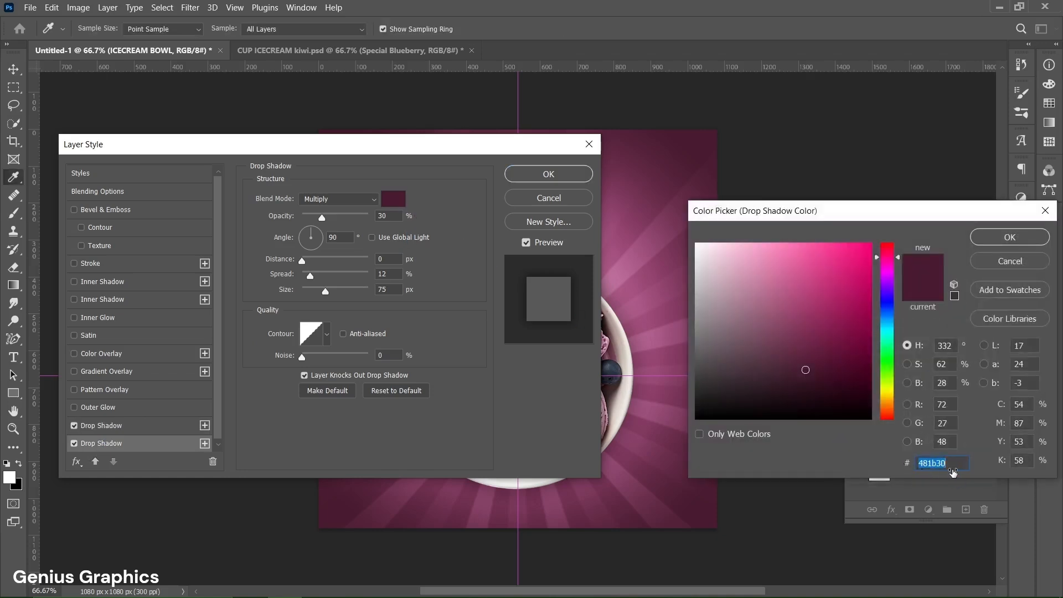
{"action": "type", "text": "340409"}
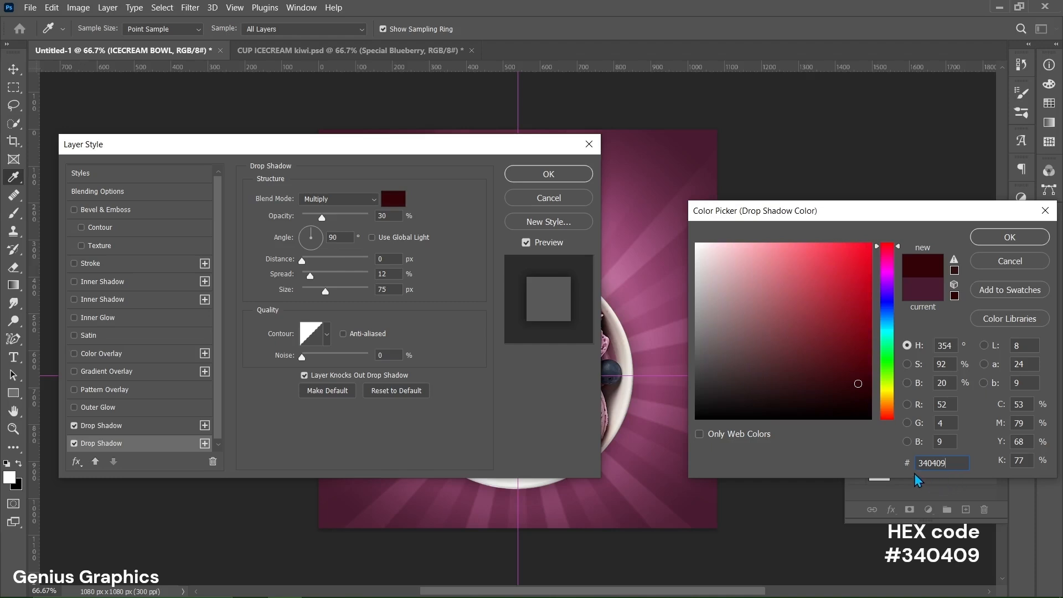
{"action": "mouse_move", "coordinate": [877, 375]}
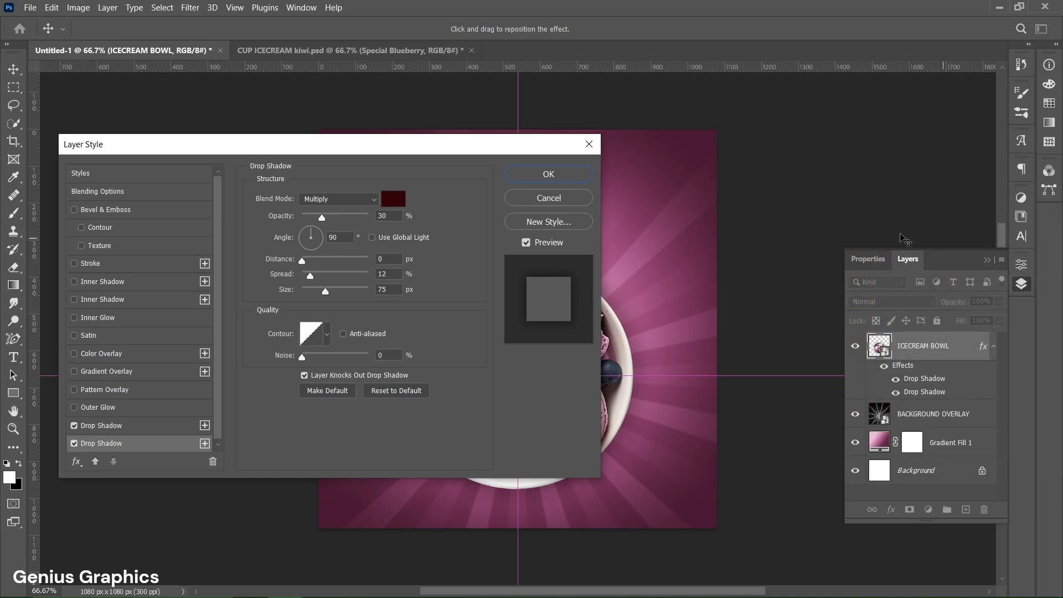
{"action": "left_click_drag", "start_coordinate": [326, 144], "coordinate": [251, 140]}
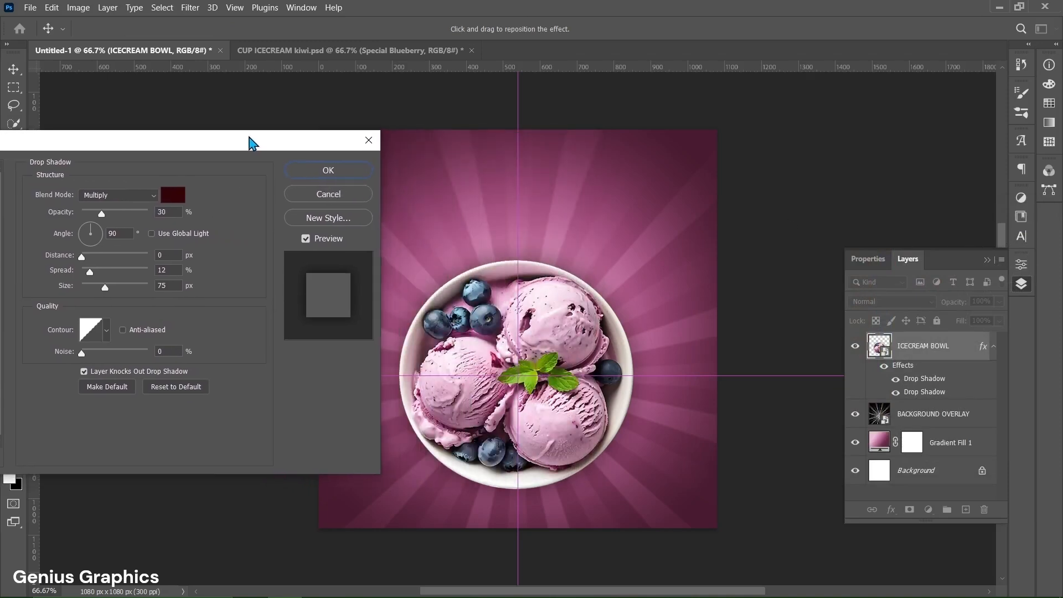
{"action": "mouse_move", "coordinate": [161, 230]}
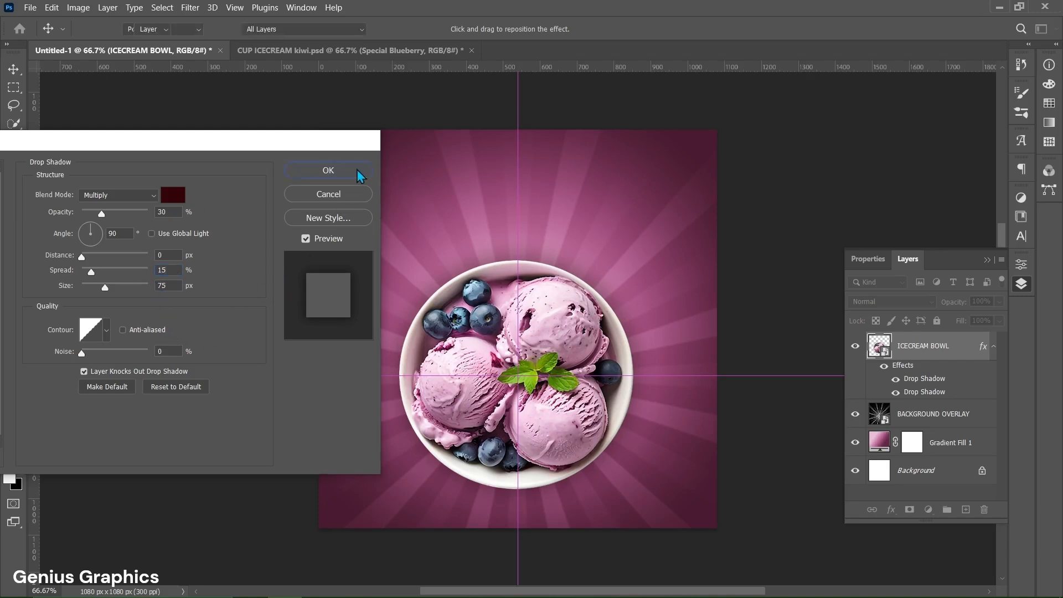
Apply the bowl's second drop shadow and set type to 34 pt with -40 tracking
{"action": "left_click", "coordinate": [327, 170]}
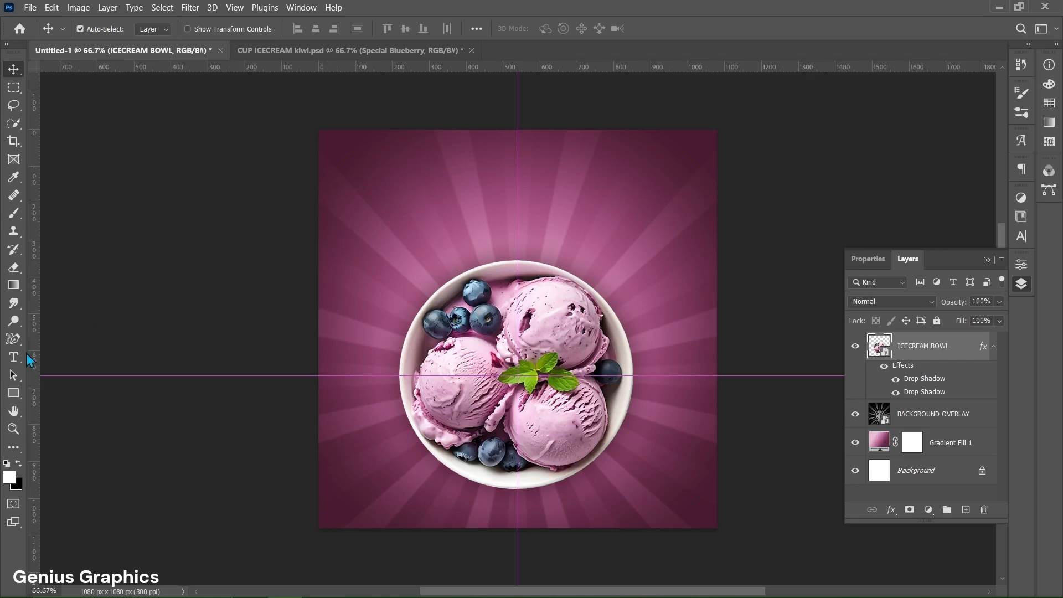
{"action": "left_click", "coordinate": [13, 357]}
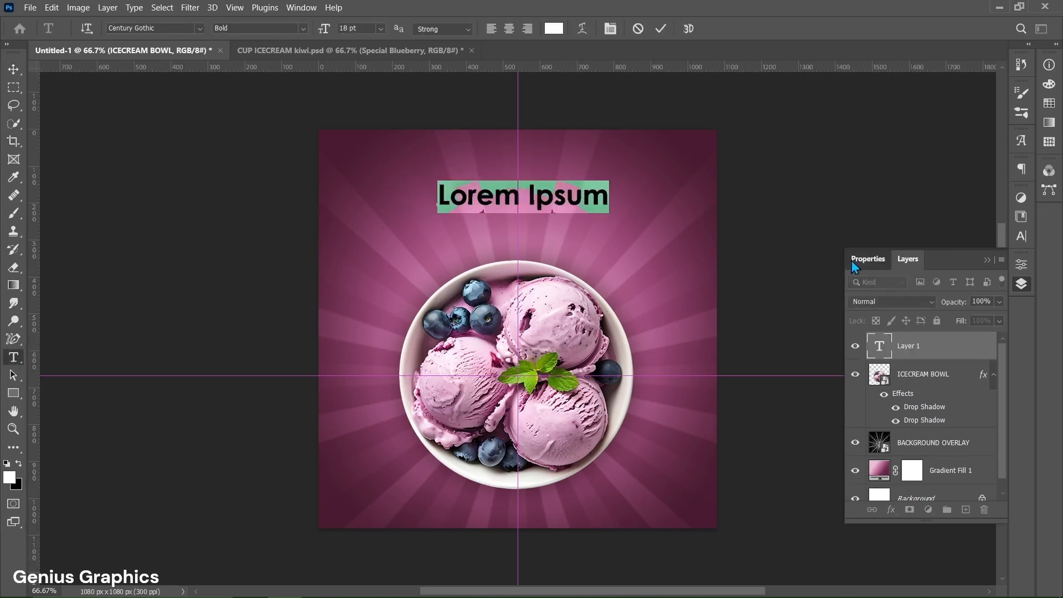
{"action": "left_click", "coordinate": [867, 259]}
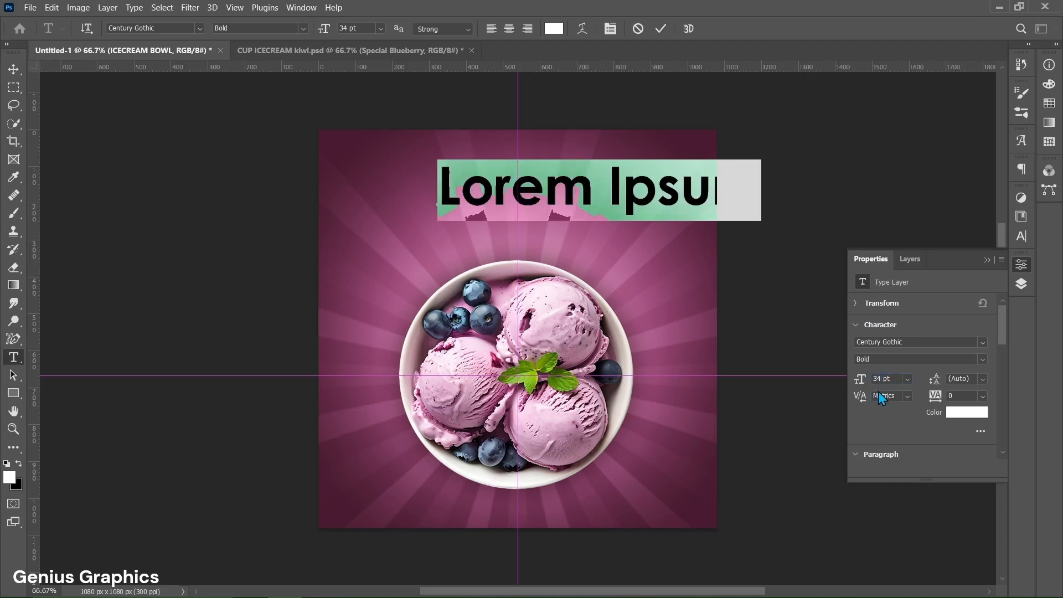
{"action": "left_click", "coordinate": [956, 396]}
{"action": "type", "text": "-40"}
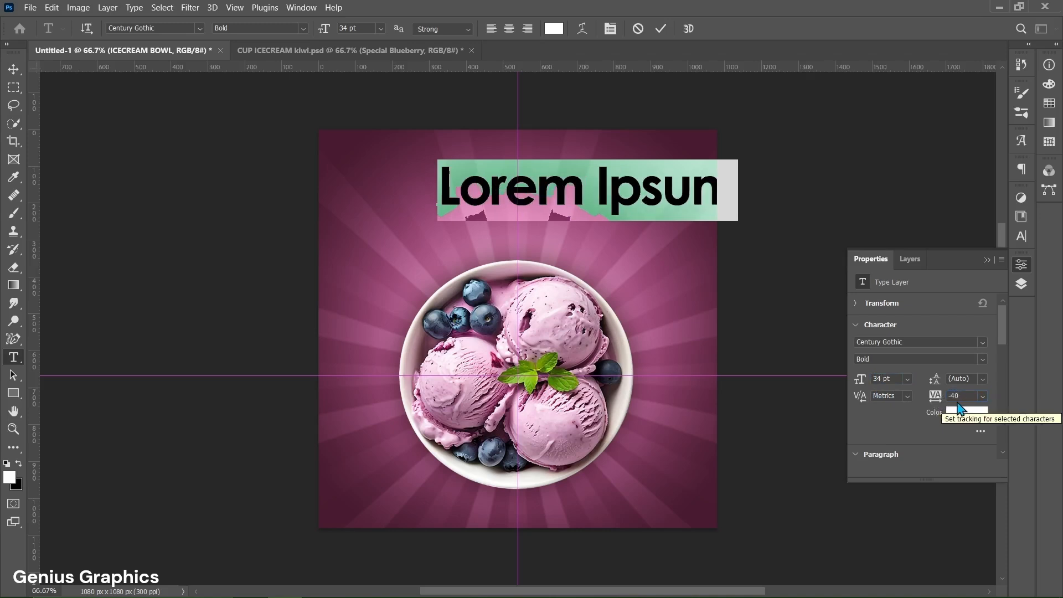
{"action": "mouse_move", "coordinate": [968, 412]}
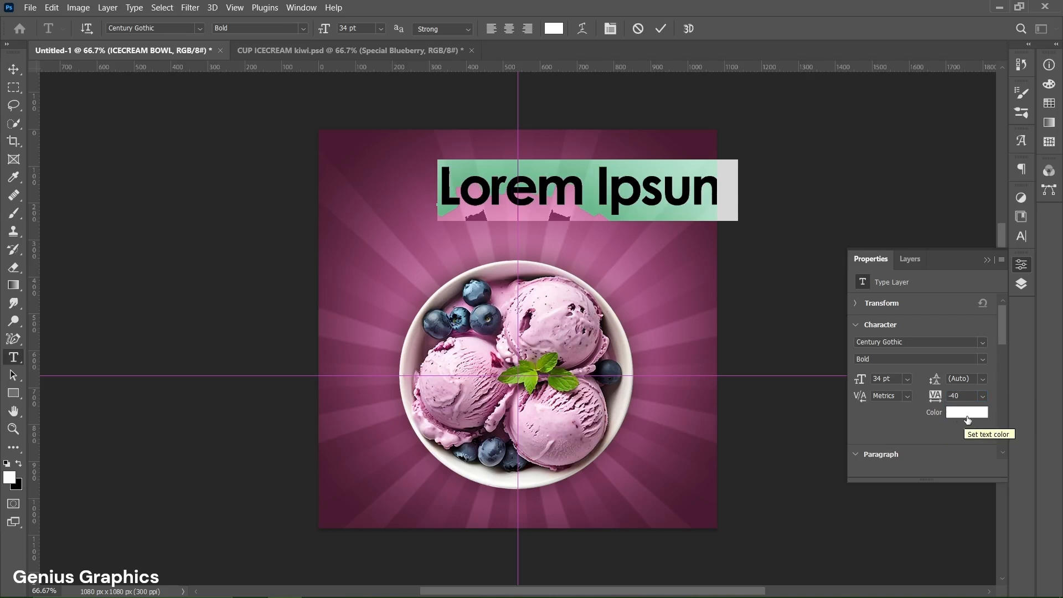
{"action": "mouse_move", "coordinate": [599, 191]}
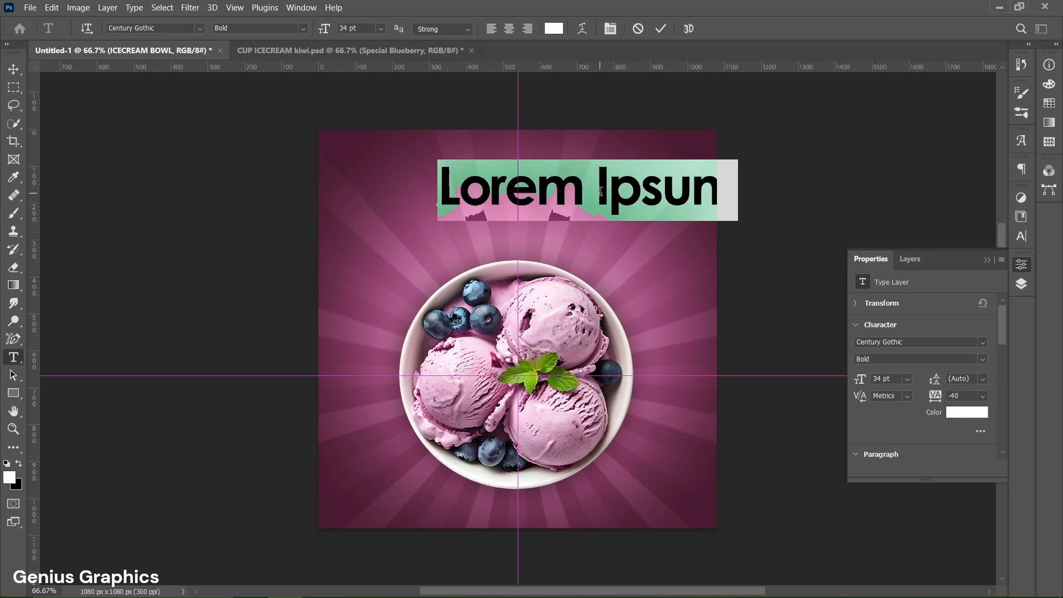
Type the white Century Gothic Bold headline 'ice-cream' above the bowl and commit it
{"action": "type", "text": "ice"}
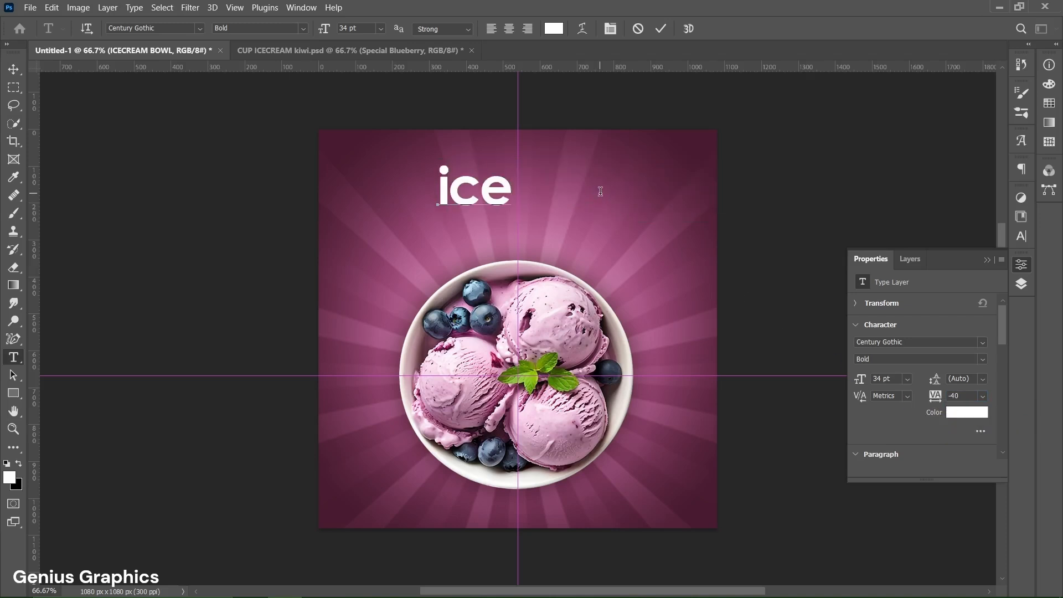
{"action": "type", "text": "-crea"}
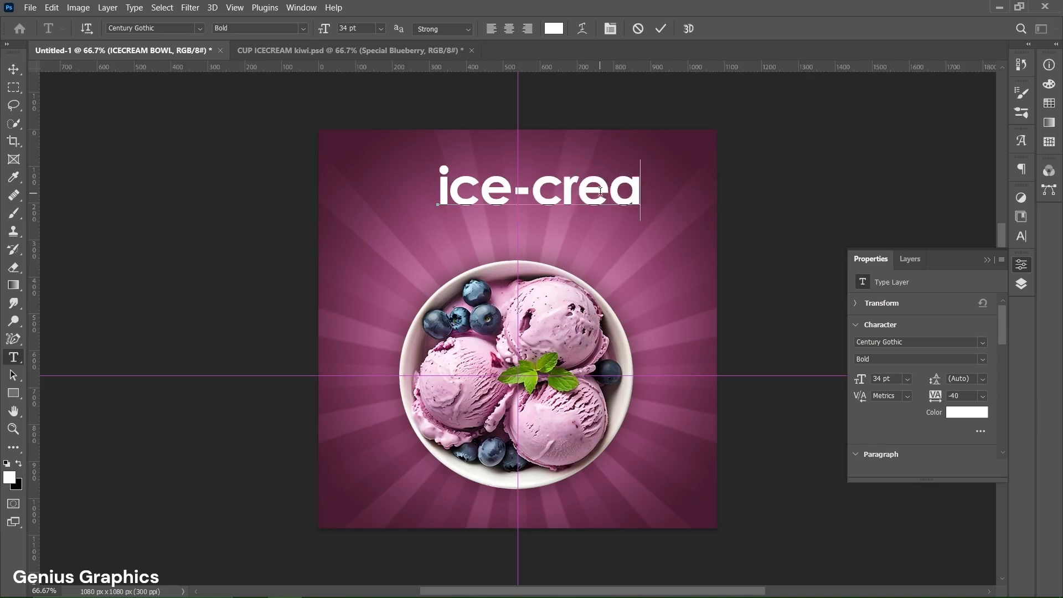
{"action": "type", "text": "m"}
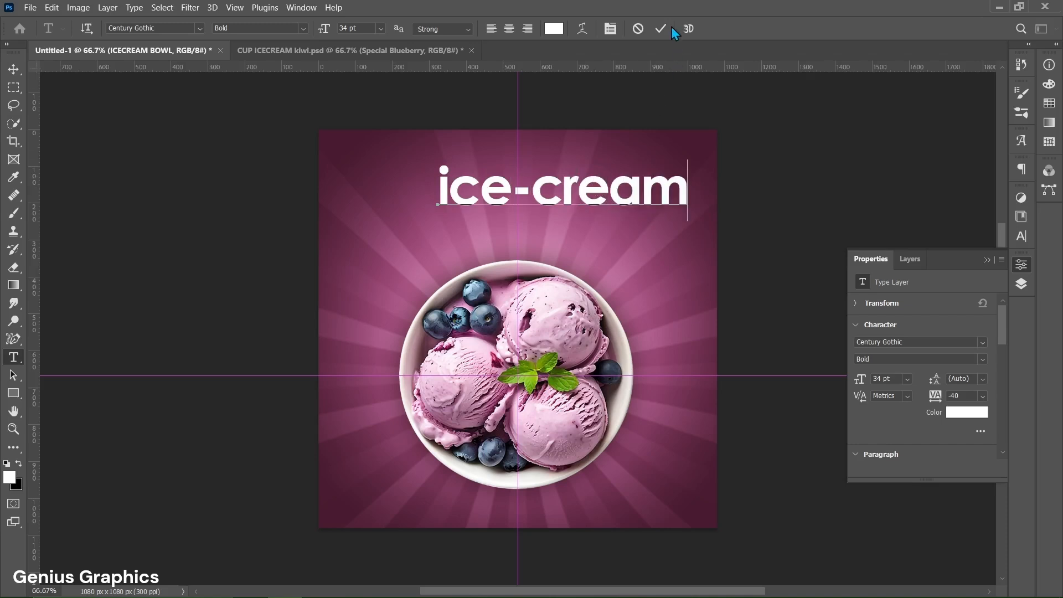
{"action": "left_click", "coordinate": [660, 28]}
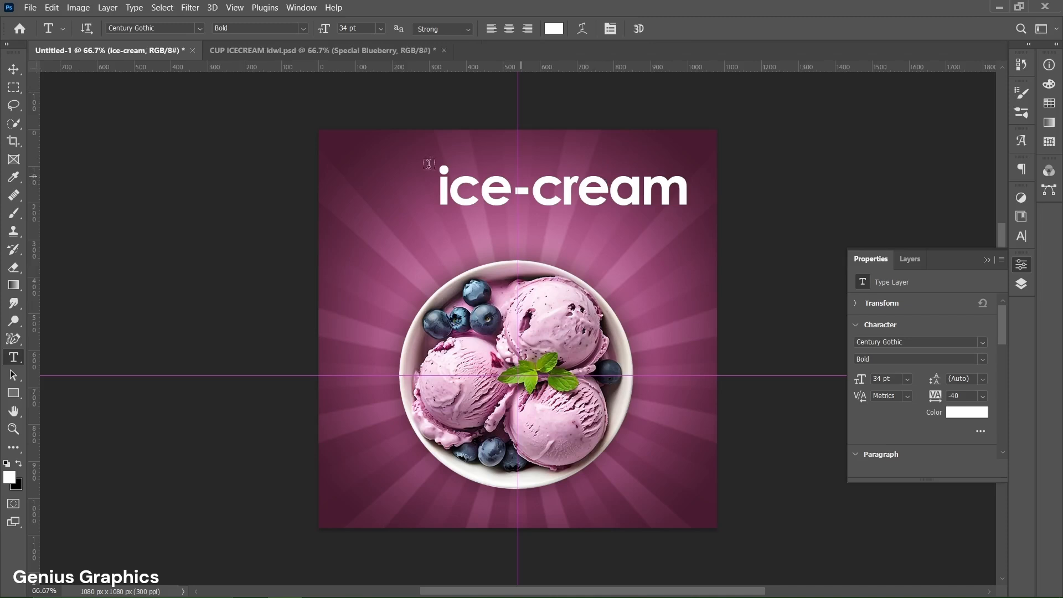
{"action": "left_click", "coordinate": [13, 69]}
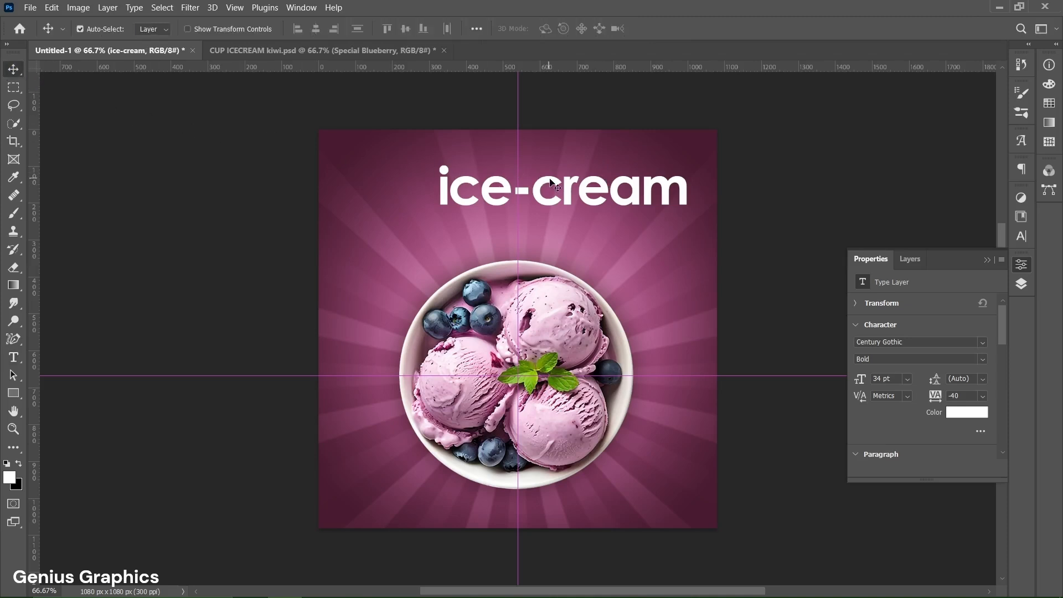
Duplicate the headline as 'Special Blueberry' in Brittany Signature 18 pt, tracking -5, colour #340409
{"action": "key", "text": "ctrl+t"}
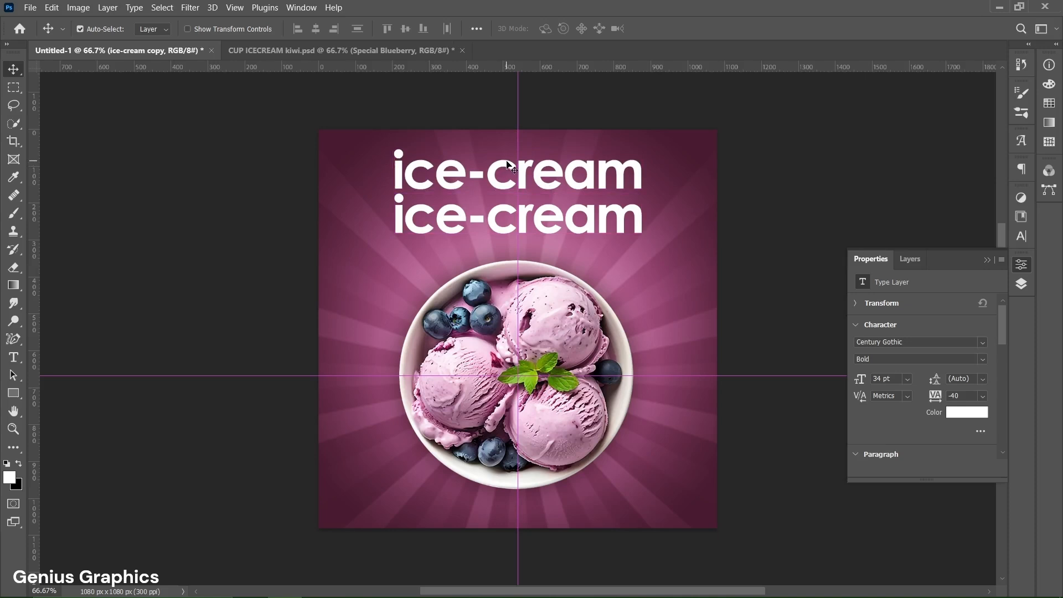
{"action": "double_click", "coordinate": [516, 172]}
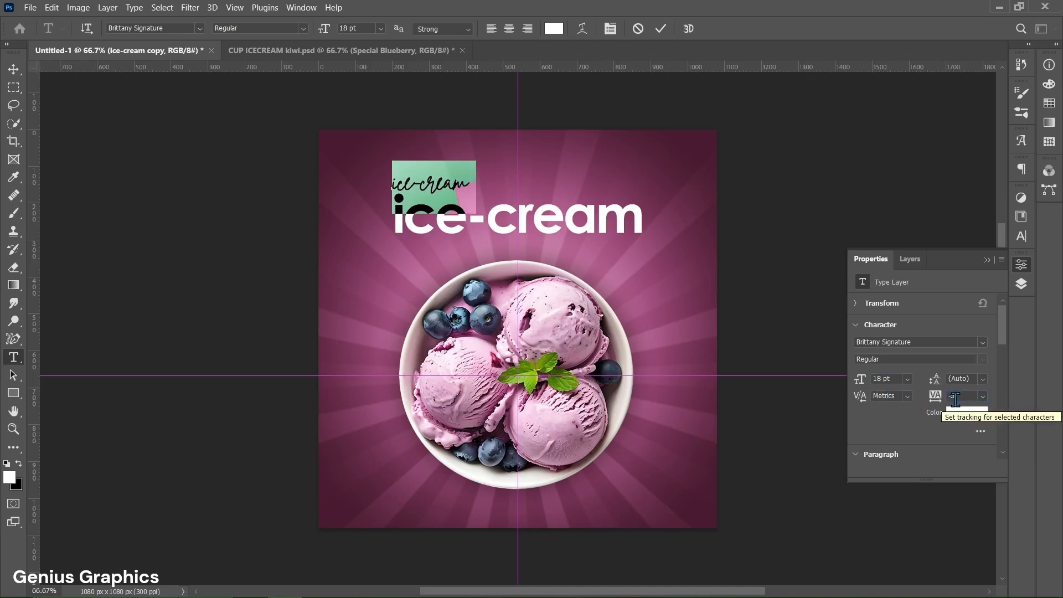
{"action": "type", "text": "-5"}
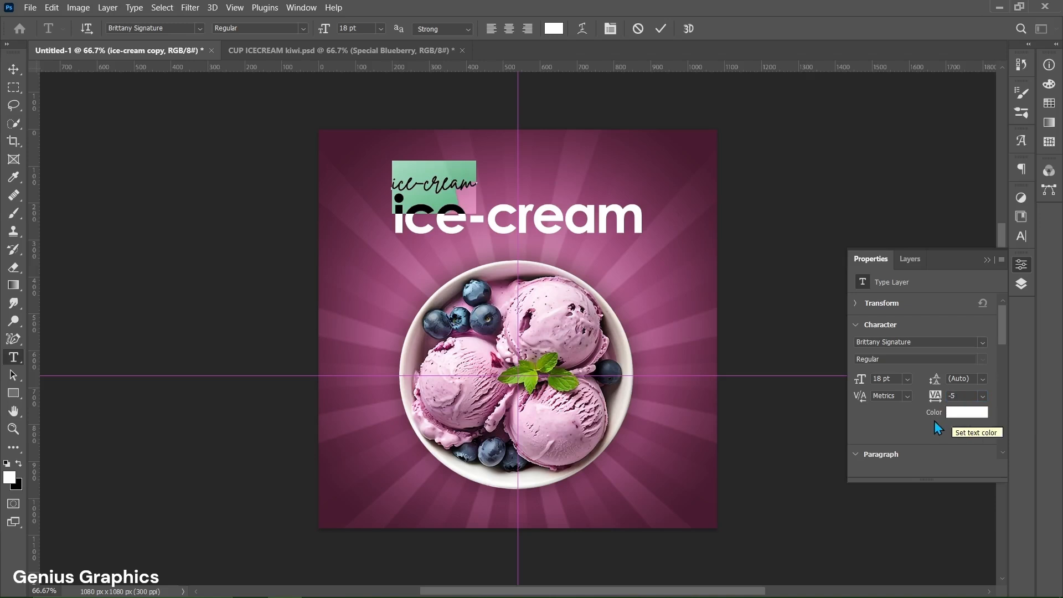
{"action": "left_click", "coordinate": [966, 413]}
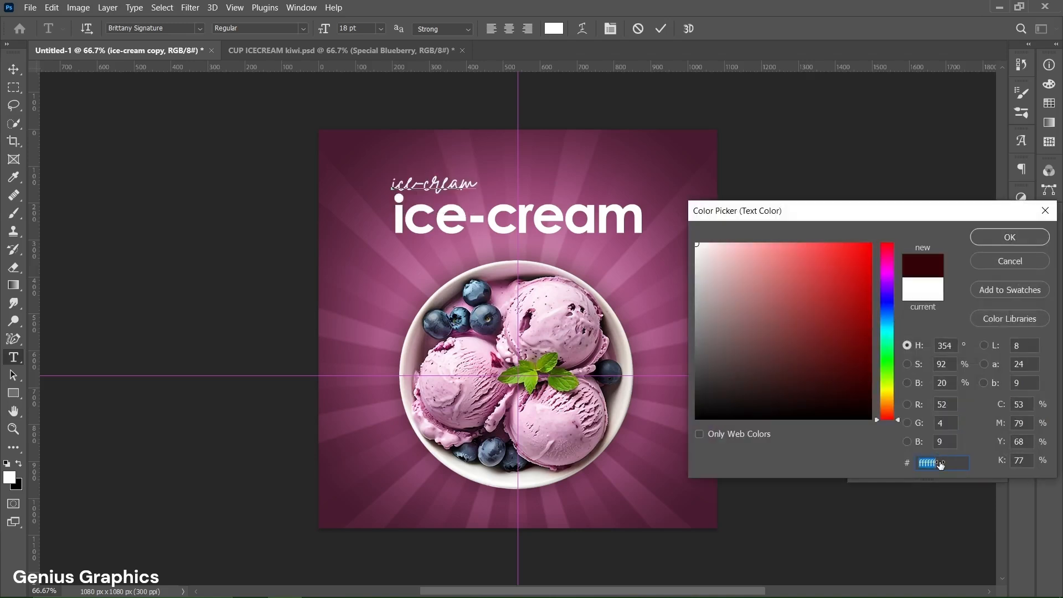
{"action": "type", "text": "340409"}
{"action": "left_click", "coordinate": [435, 184]}
{"action": "type", "text": "Special Blueberry"}
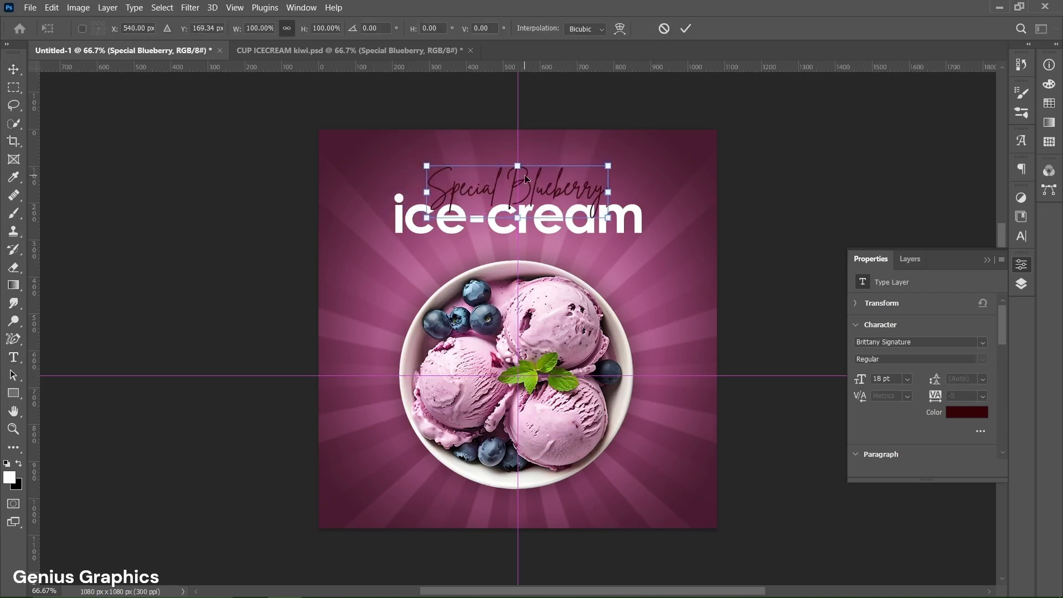
{"action": "left_click", "coordinate": [685, 28]}
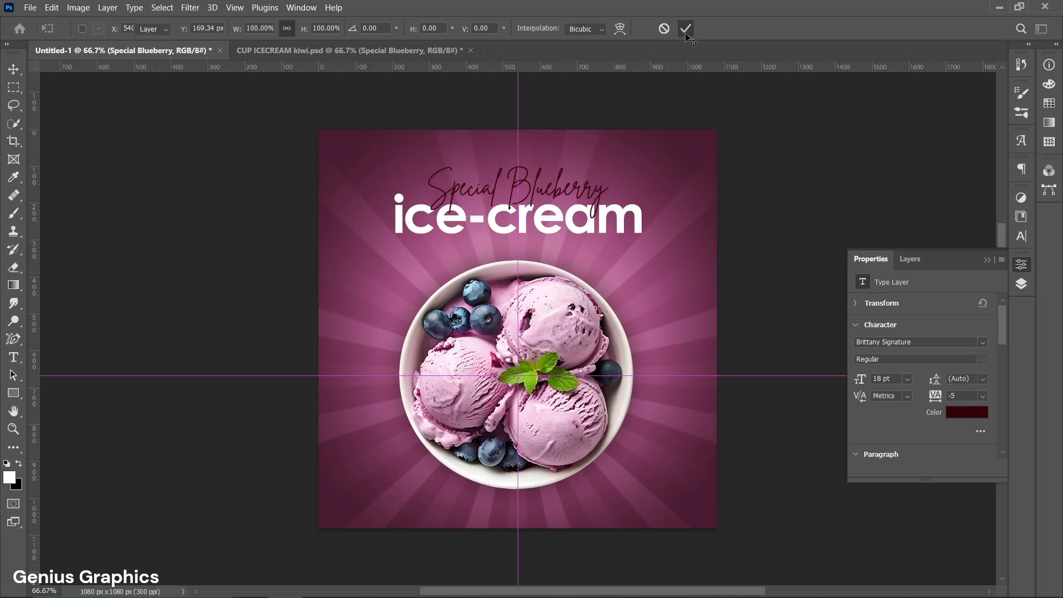
Confirm the Special Blueberry position and swap existing guides for a 30 px margin layout
{"action": "left_click", "coordinate": [685, 29]}
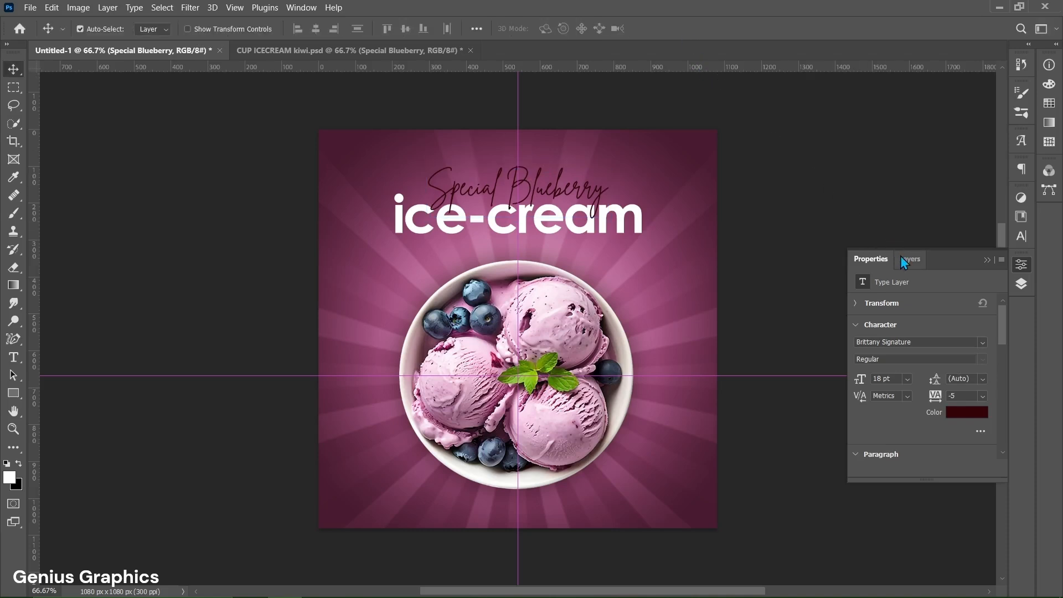
{"action": "left_click", "coordinate": [908, 259]}
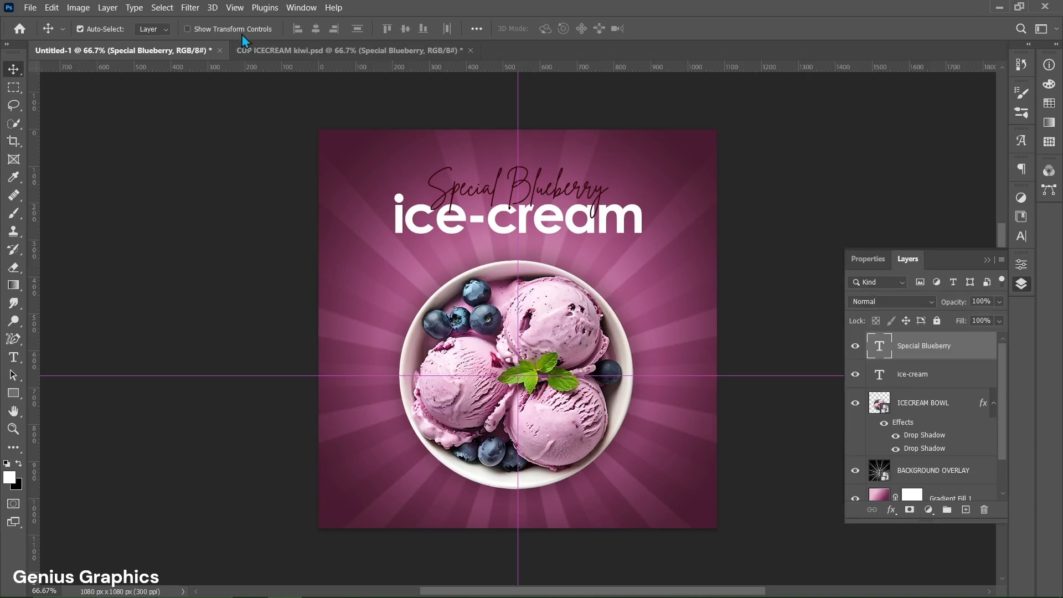
{"action": "left_click", "coordinate": [234, 7]}
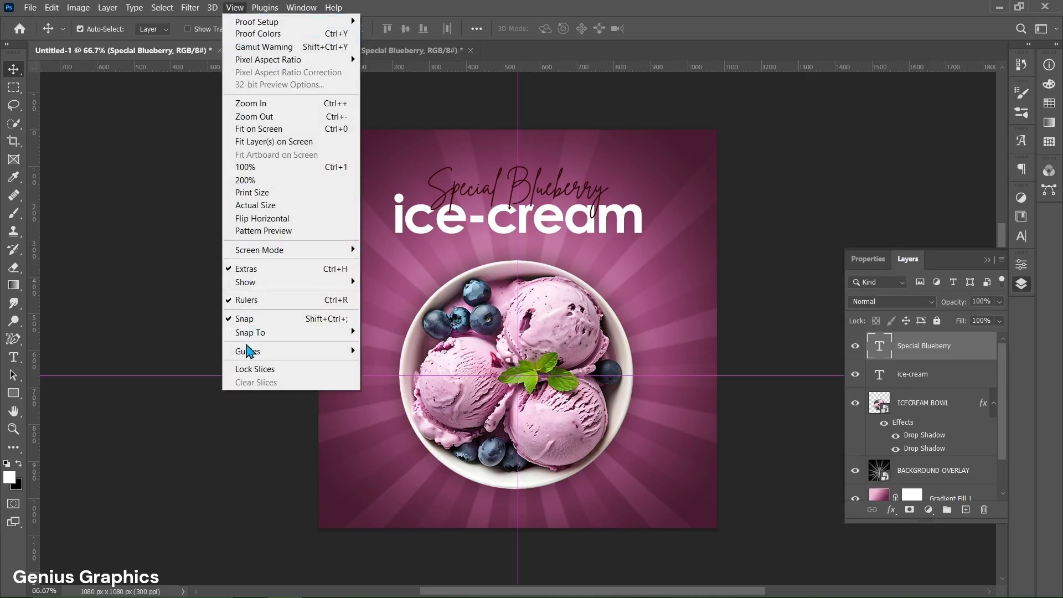
{"action": "mouse_move", "coordinate": [247, 350]}
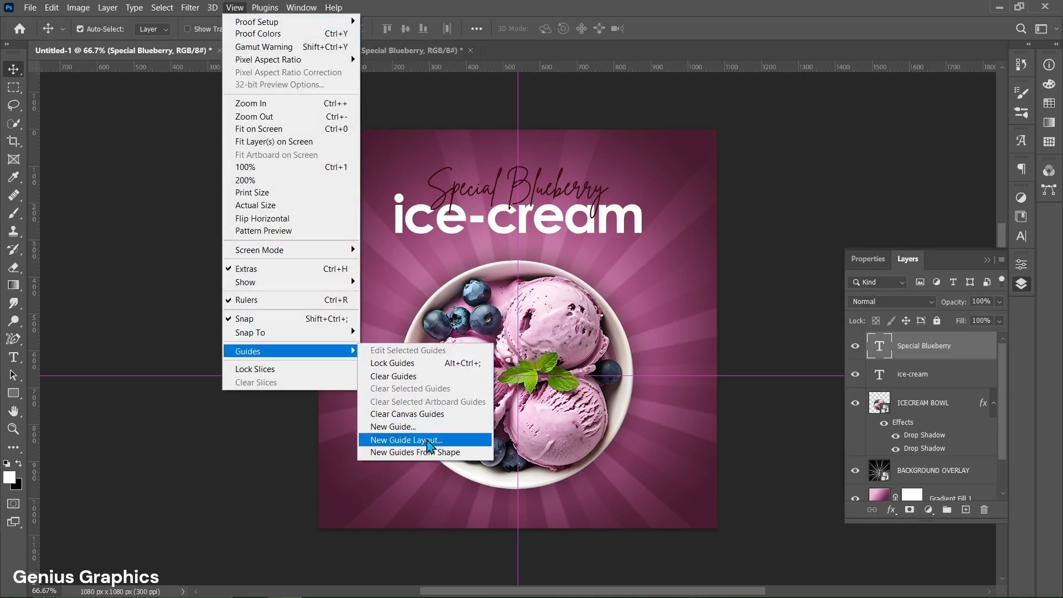
{"action": "left_click", "coordinate": [405, 440]}
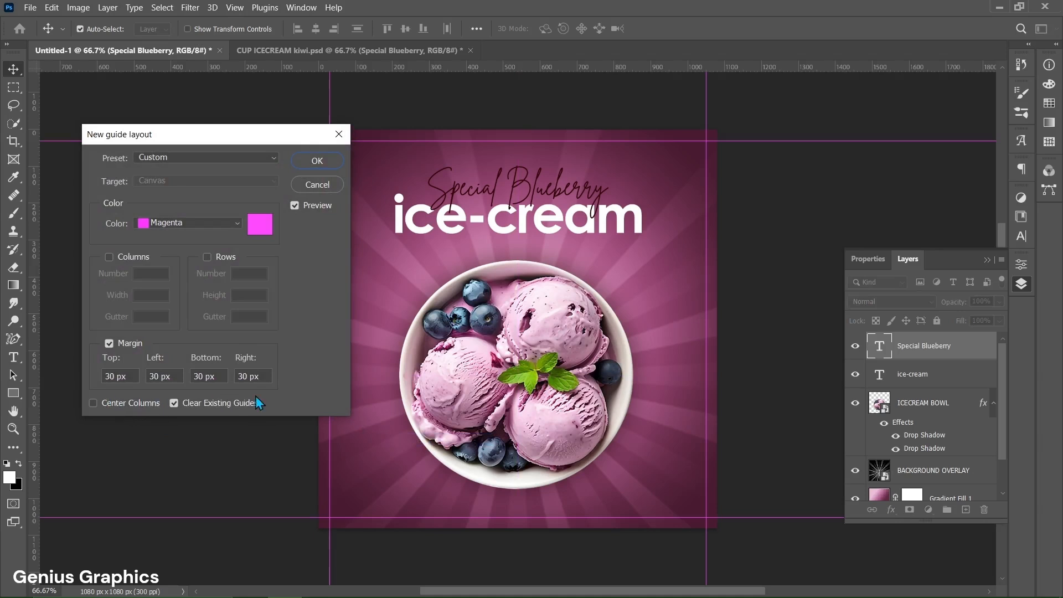
{"action": "left_click", "coordinate": [316, 161]}
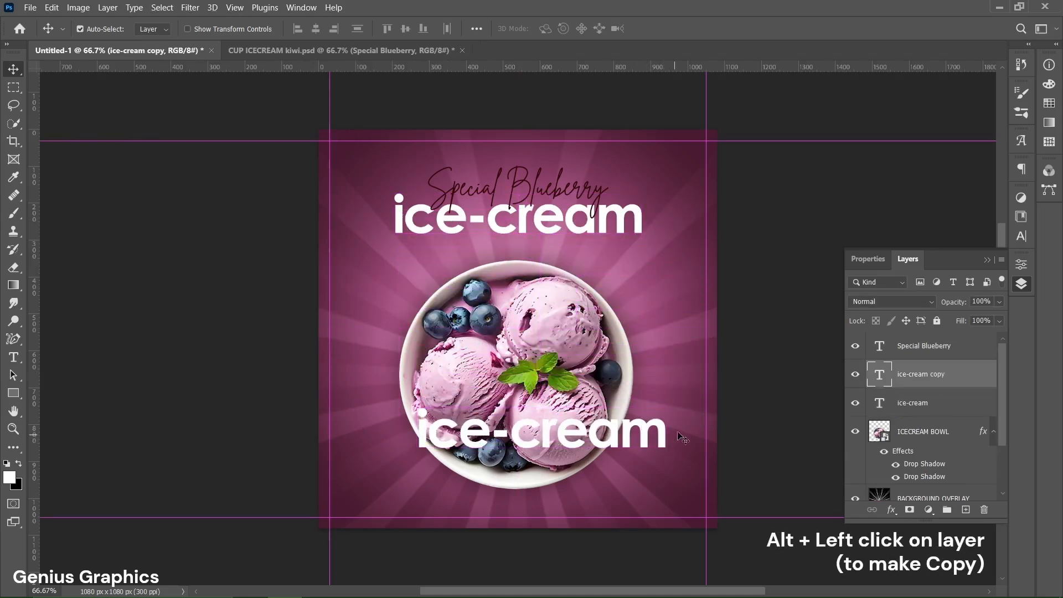
Change the lower ice-cream copy's font to Comfortaa
{"action": "left_click", "coordinate": [869, 259]}
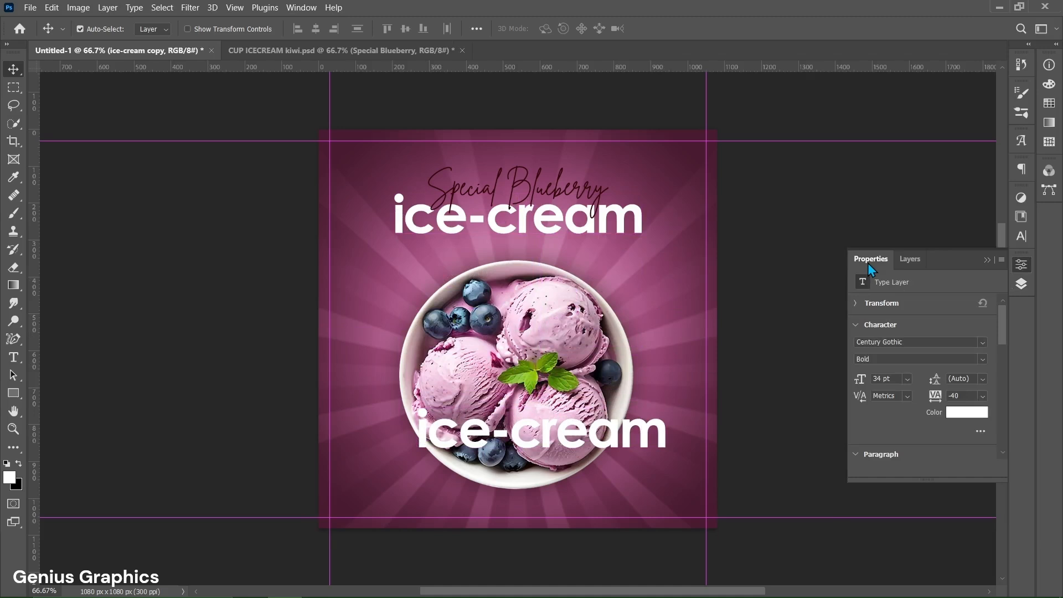
{"action": "double_click", "coordinate": [541, 432]}
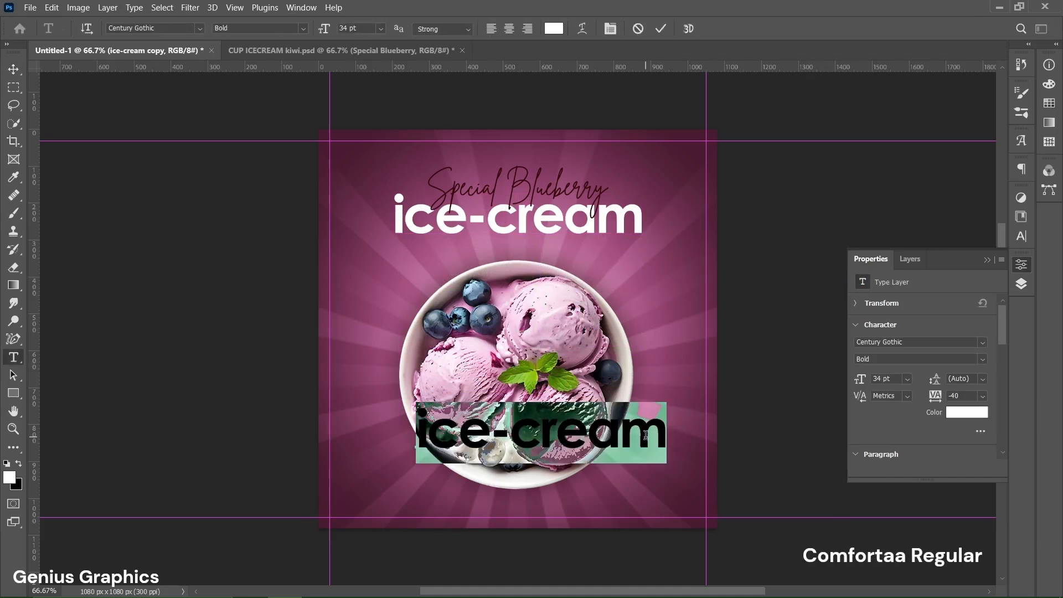
{"action": "left_click", "coordinate": [982, 341]}
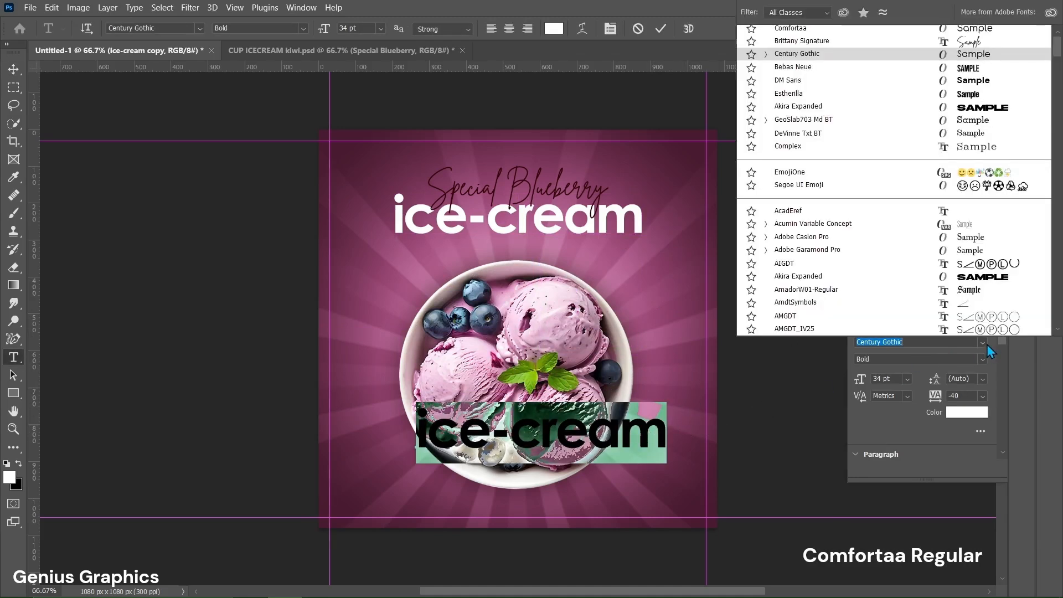
{"action": "left_click", "coordinate": [790, 35]}
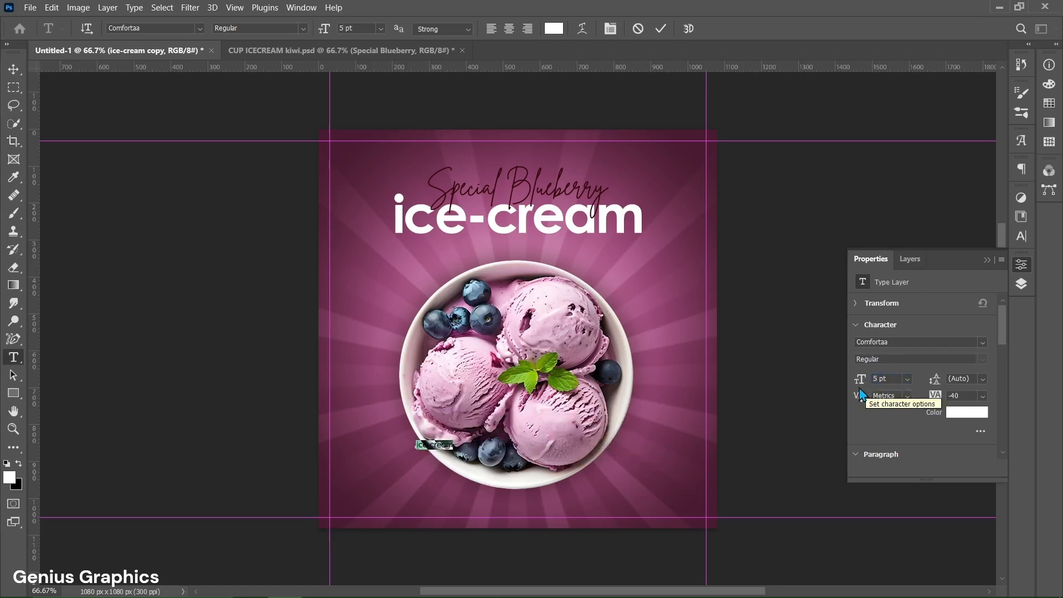
{"action": "mouse_move", "coordinate": [960, 396]}
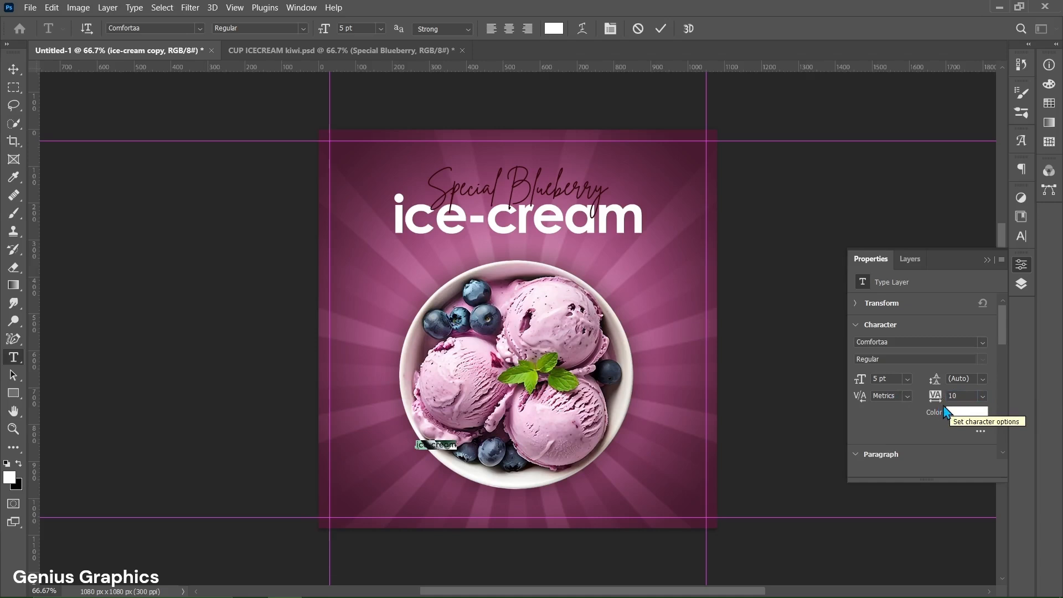
{"action": "mouse_move", "coordinate": [982, 428]}
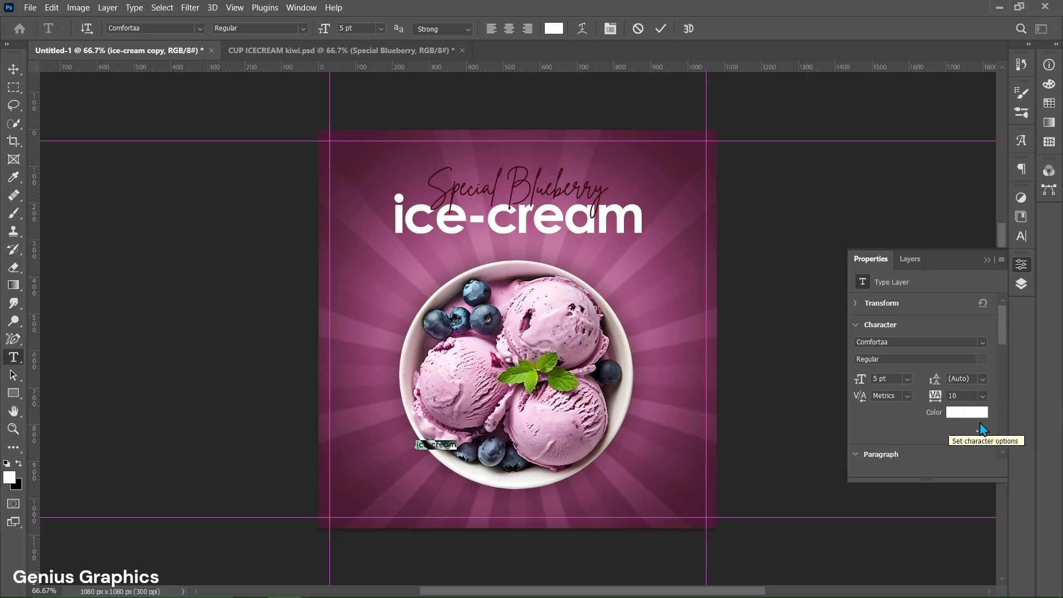
{"action": "mouse_move", "coordinate": [670, 44]}
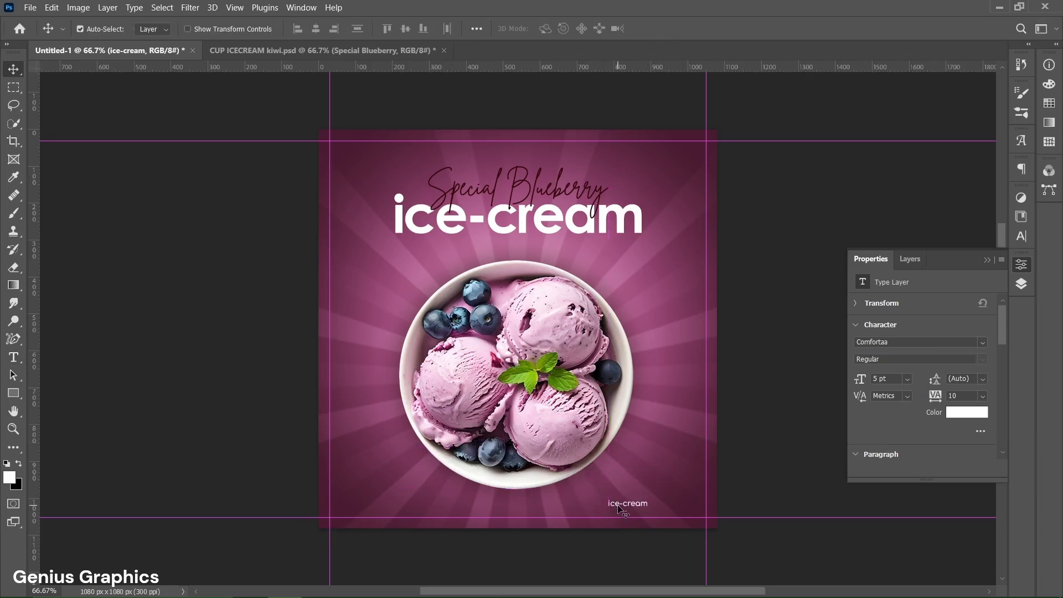
{"action": "double_click", "coordinate": [628, 504]}
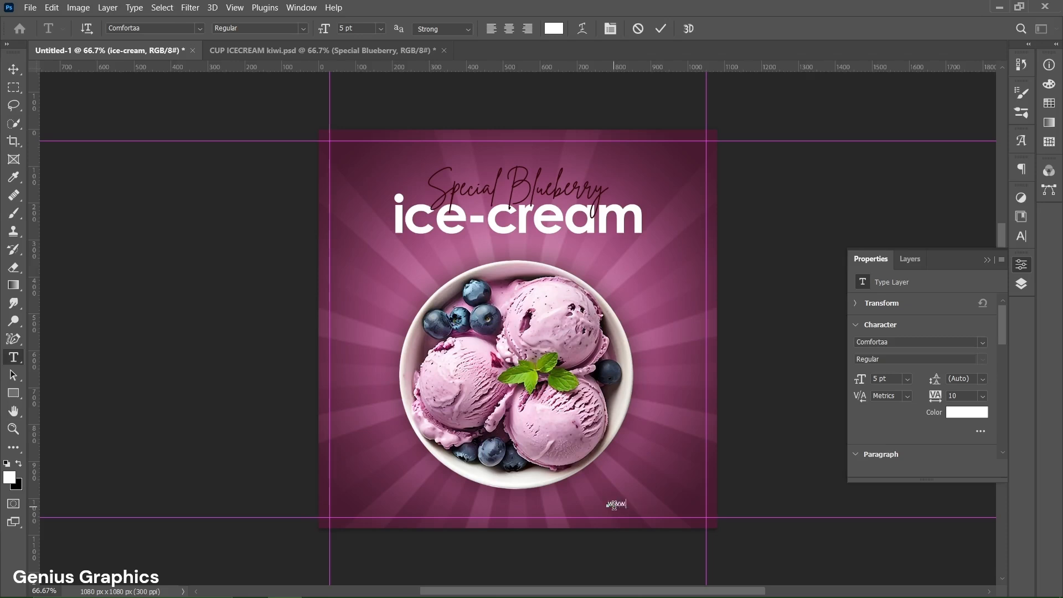
{"action": "type", "text": ".food"}
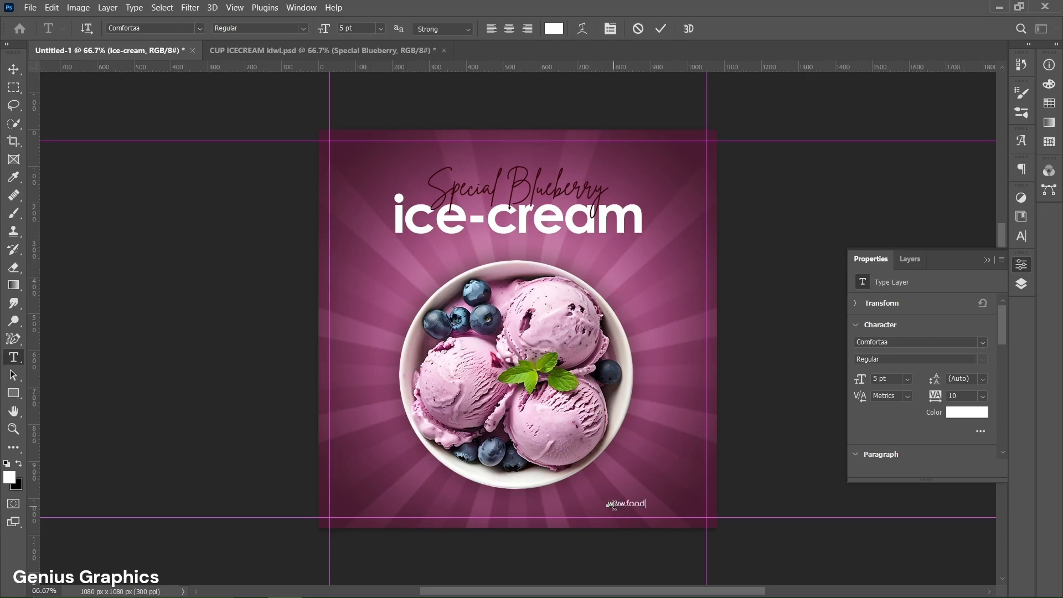
{"action": "type", "text": "posters"}
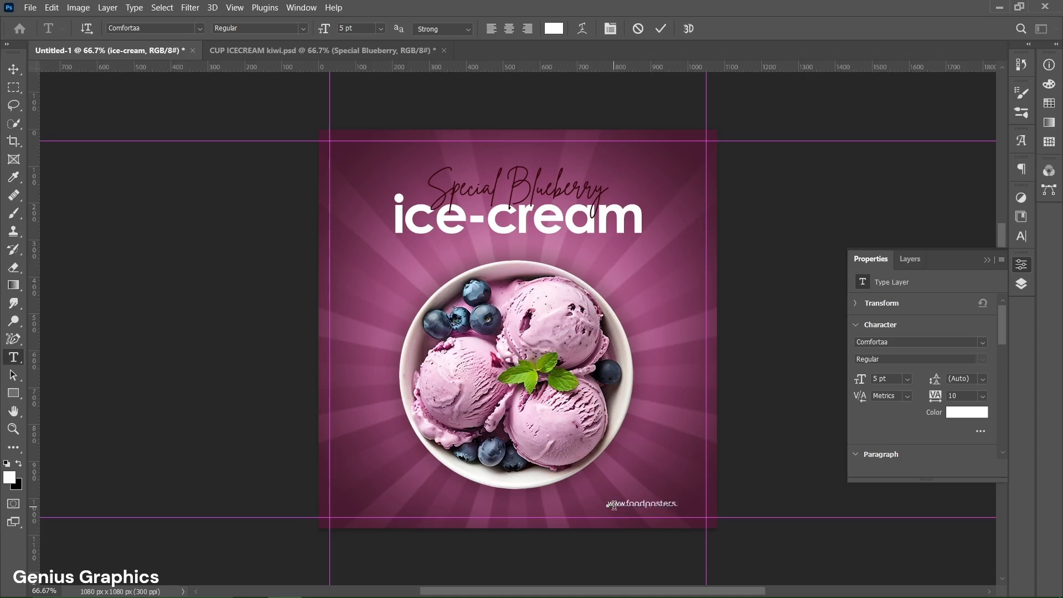
{"action": "type", "text": ".com"}
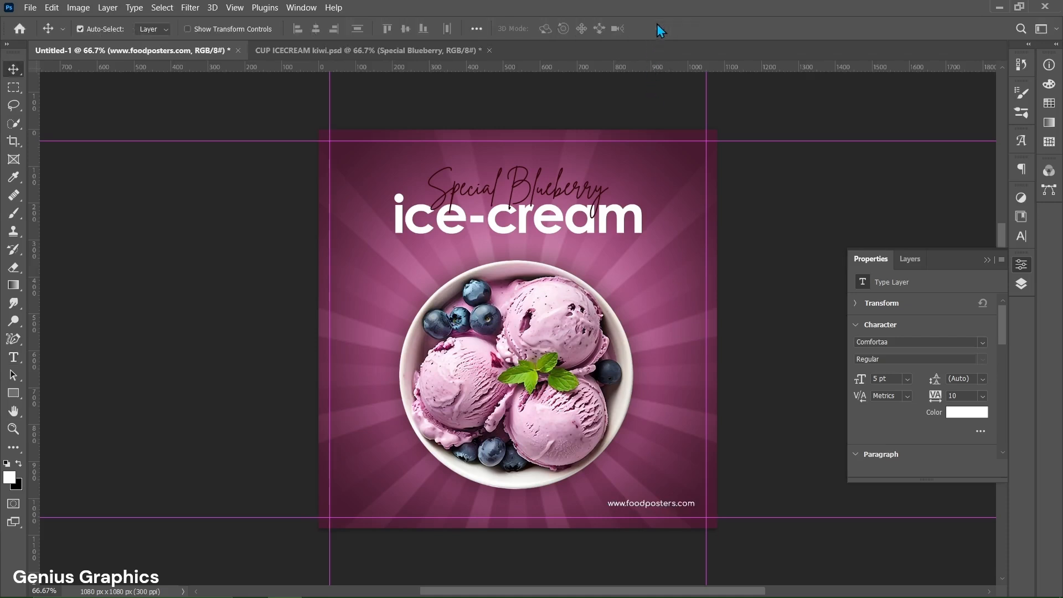
{"action": "mouse_move", "coordinate": [668, 510]}
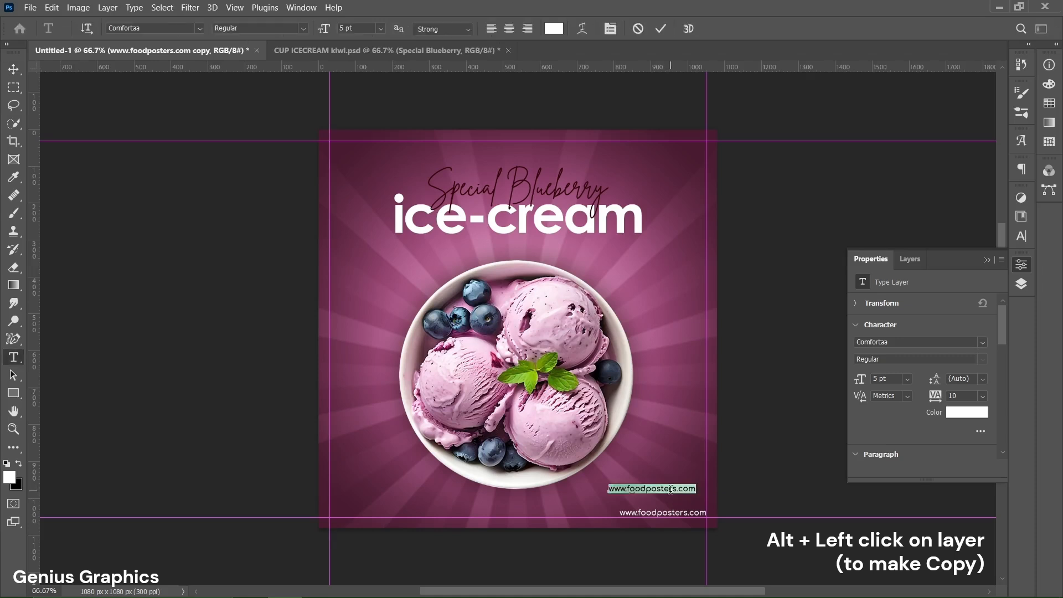
{"action": "left_click", "coordinate": [981, 342]}
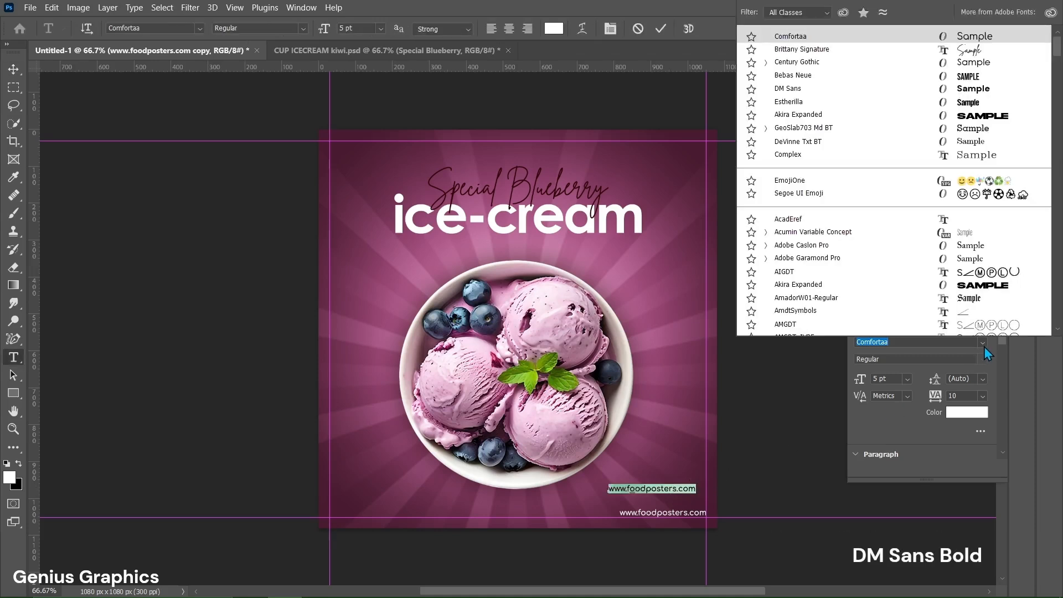
{"action": "left_click", "coordinate": [788, 88]}
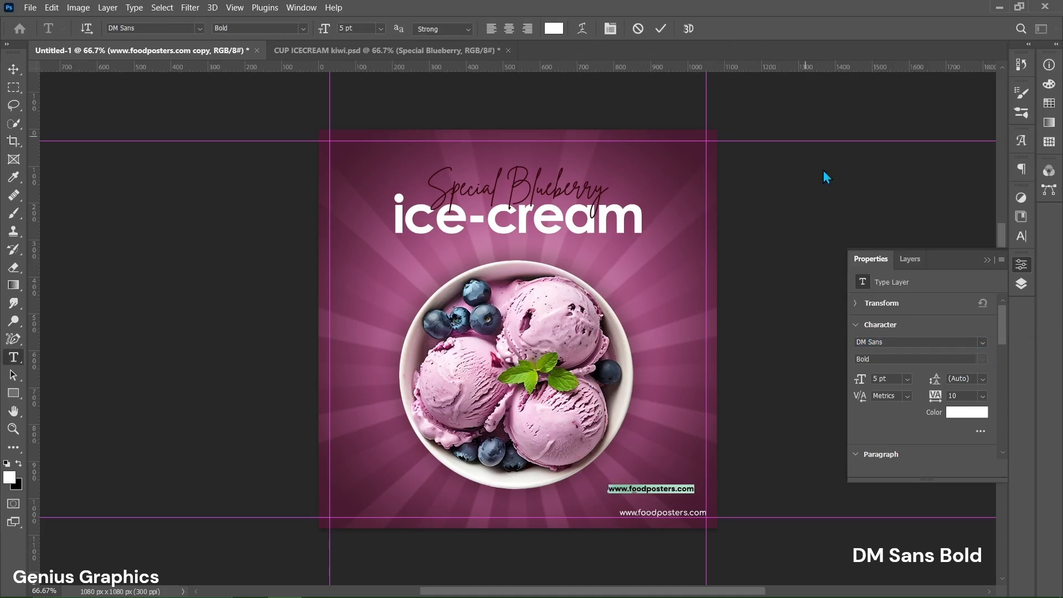
{"action": "mouse_move", "coordinate": [885, 357]}
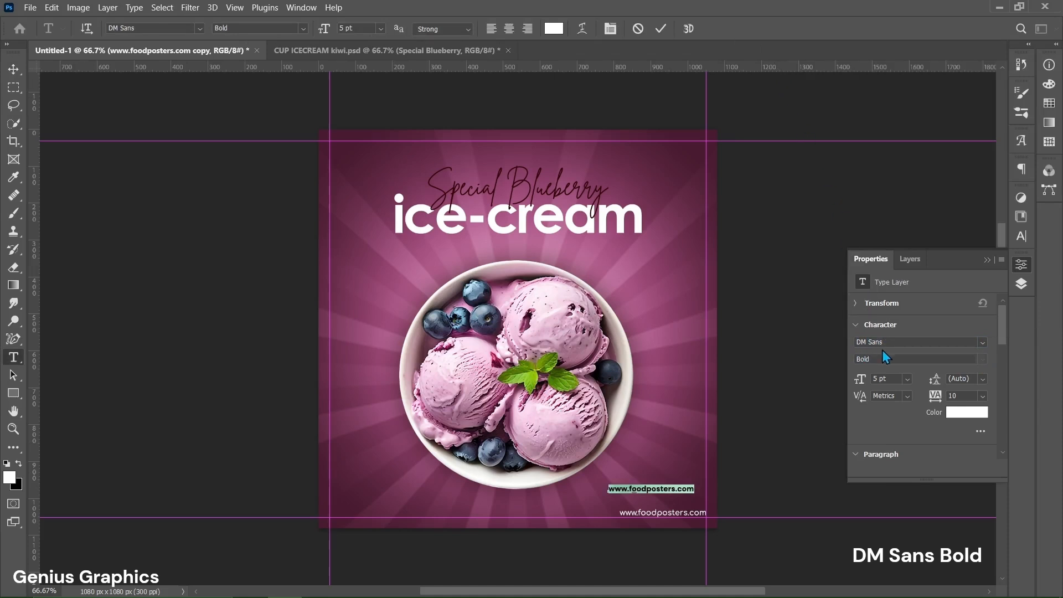
{"action": "left_click", "coordinate": [885, 378]}
{"action": "type", "text": "000-123-456"}
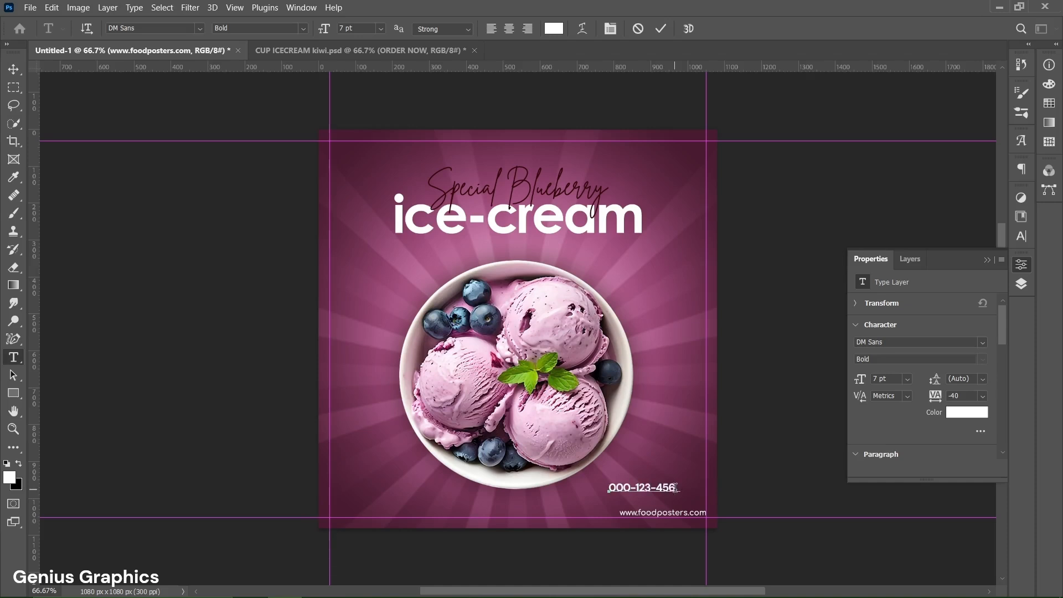
{"action": "type", "text": "-789"}
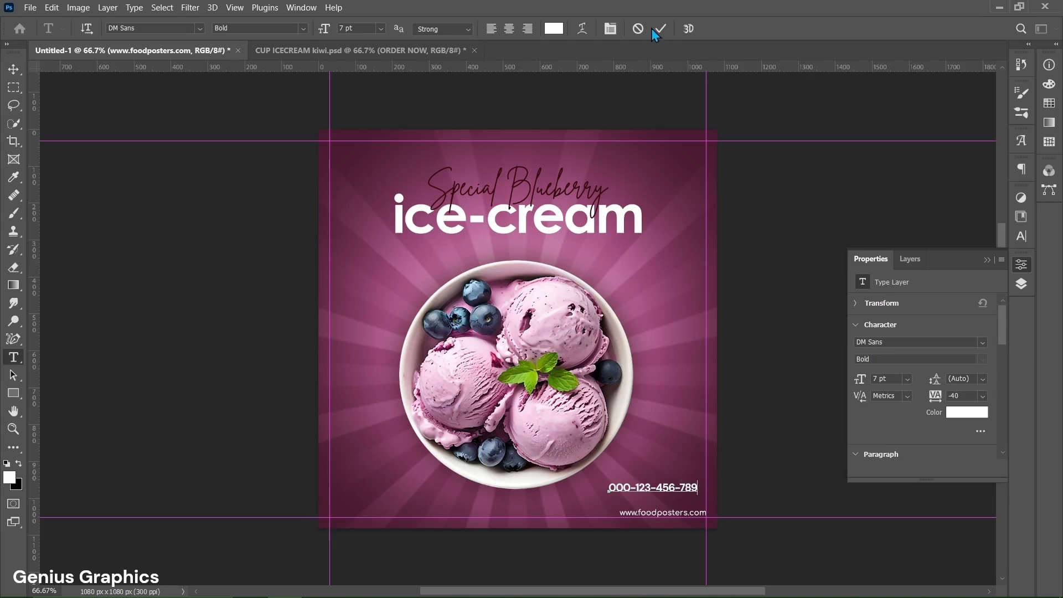
{"action": "left_click", "coordinate": [658, 28]}
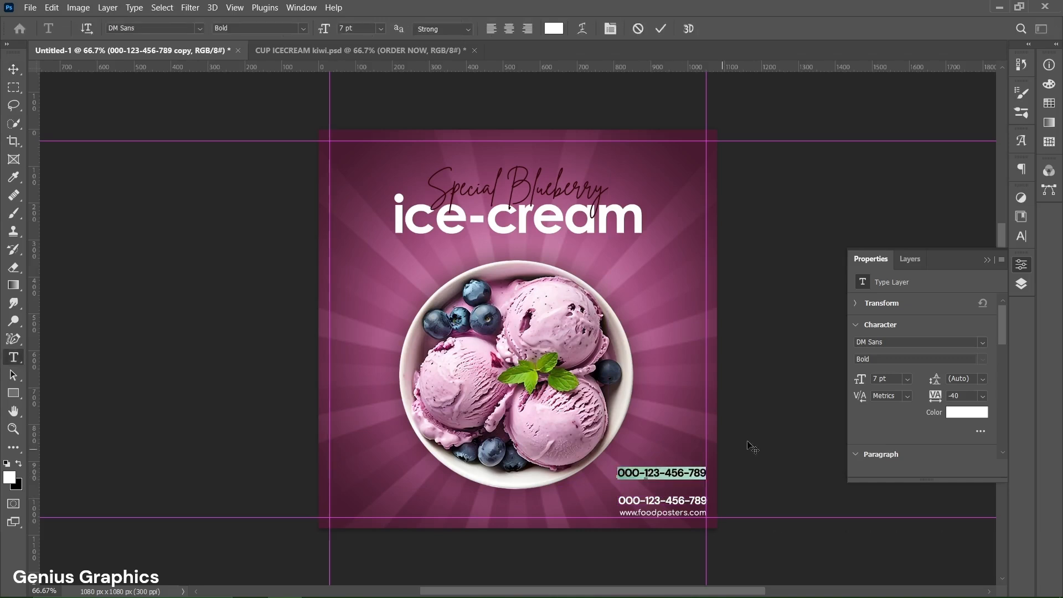
Turn the duplicated phone-number layer into a Century Gothic Bold 'ORDER NOW' line
{"action": "left_click", "coordinate": [153, 28]}
{"action": "type", "text": "Century Gothic"}
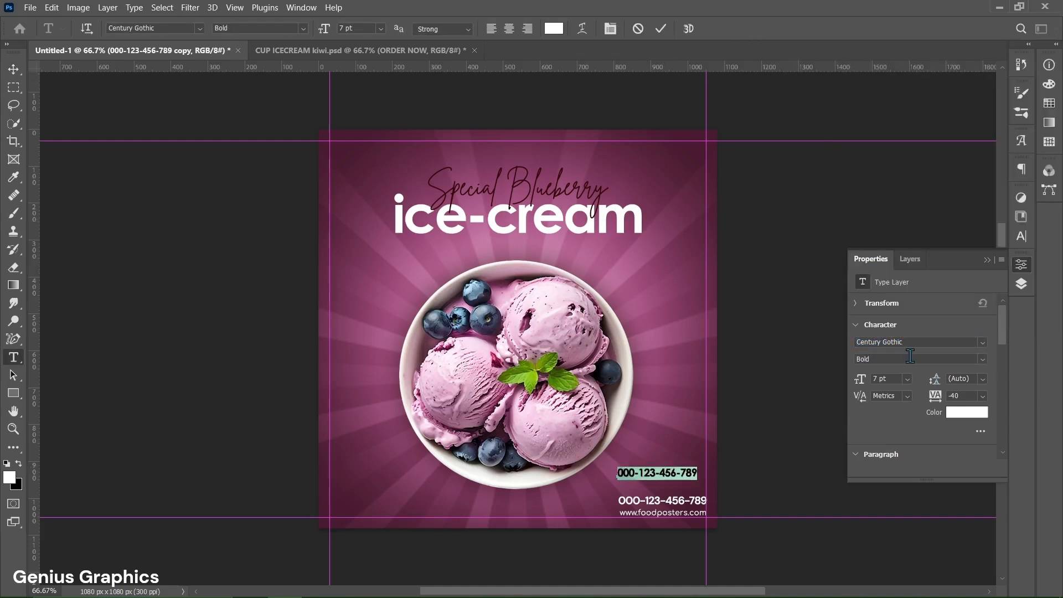
{"action": "mouse_move", "coordinate": [882, 390]}
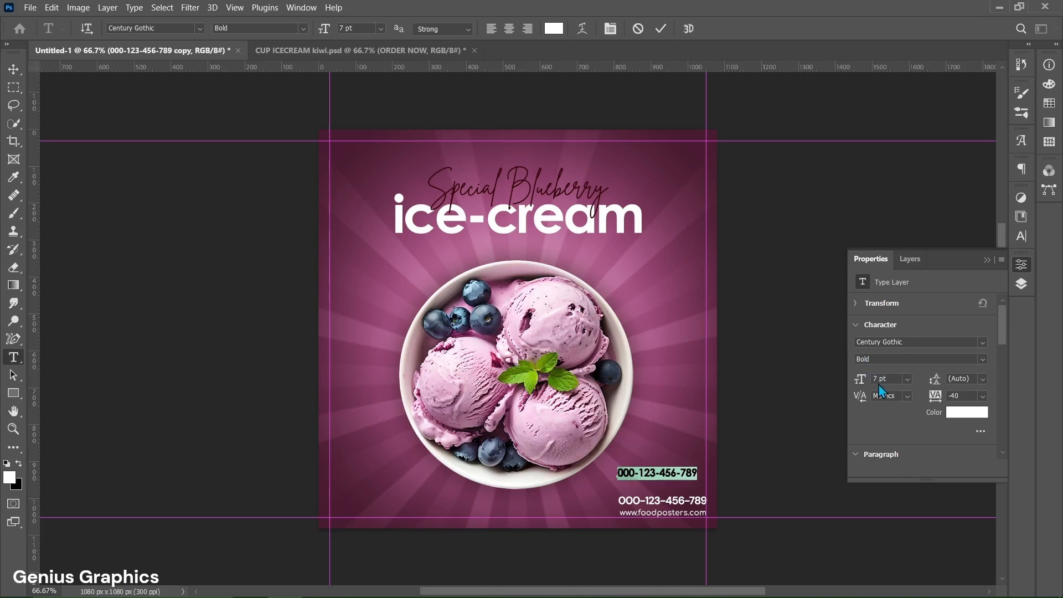
{"action": "mouse_move", "coordinate": [895, 393]}
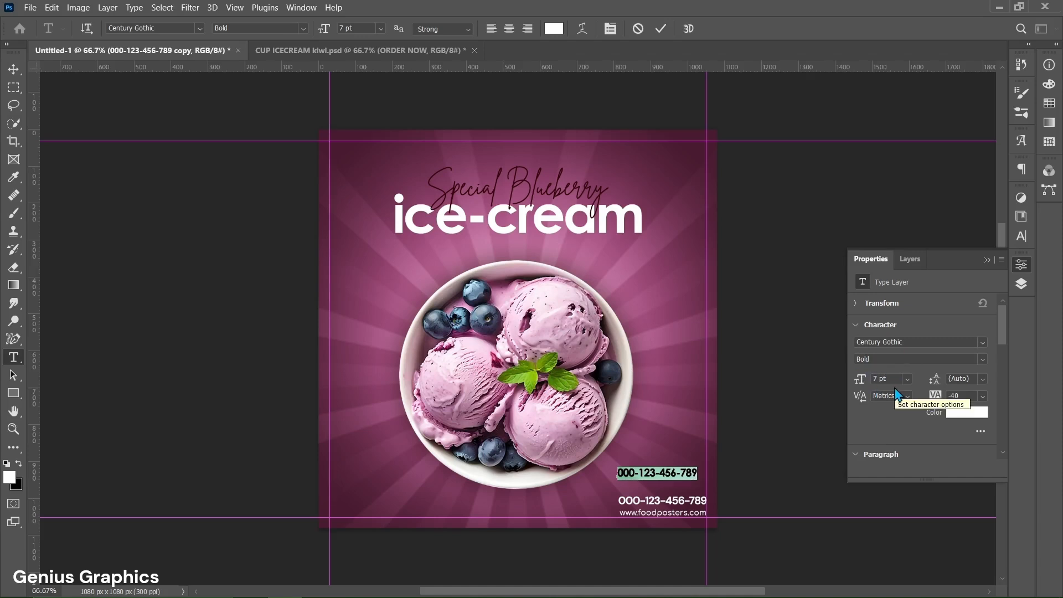
{"action": "mouse_move", "coordinate": [972, 411]}
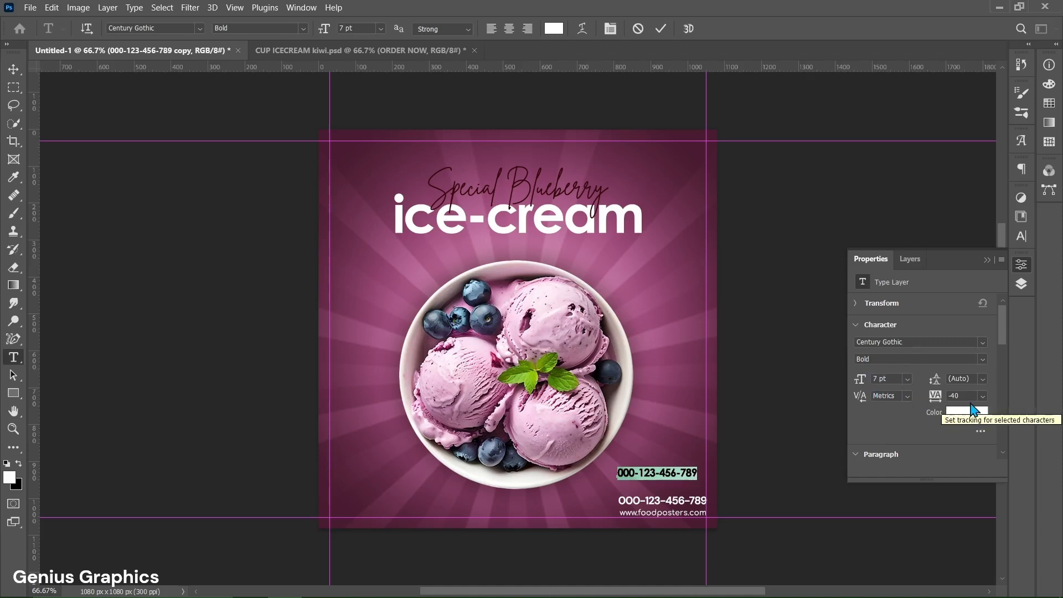
{"action": "mouse_move", "coordinate": [671, 483]}
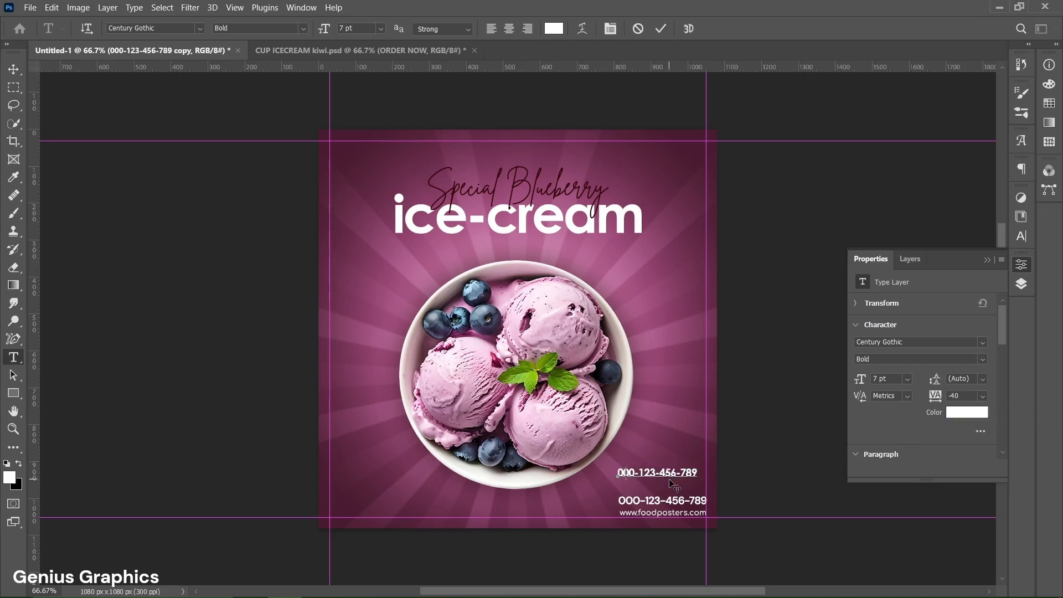
{"action": "type", "text": "ORDER"}
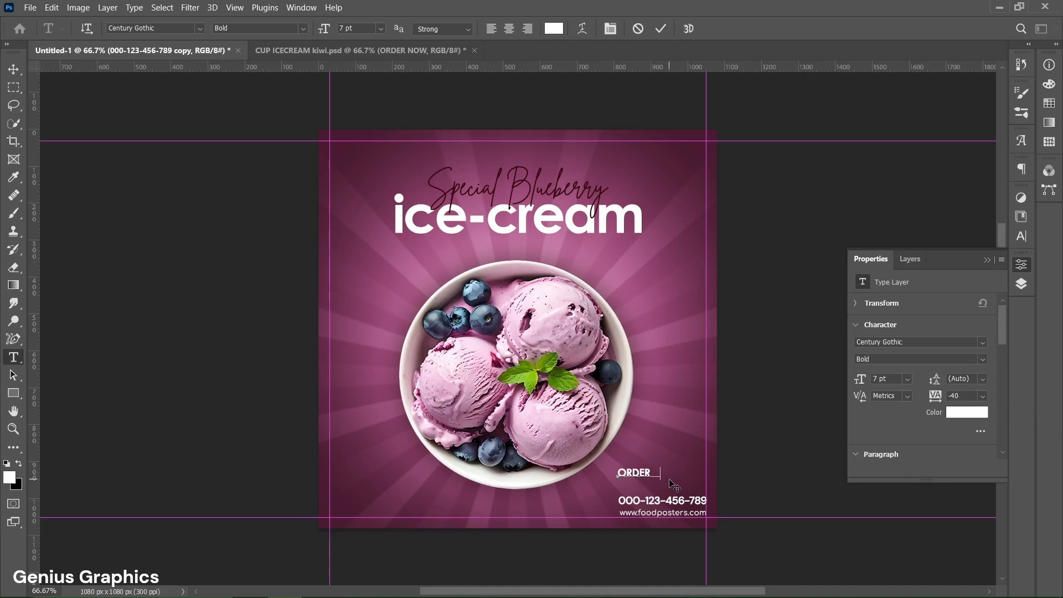
{"action": "type", "text": "NOW"}
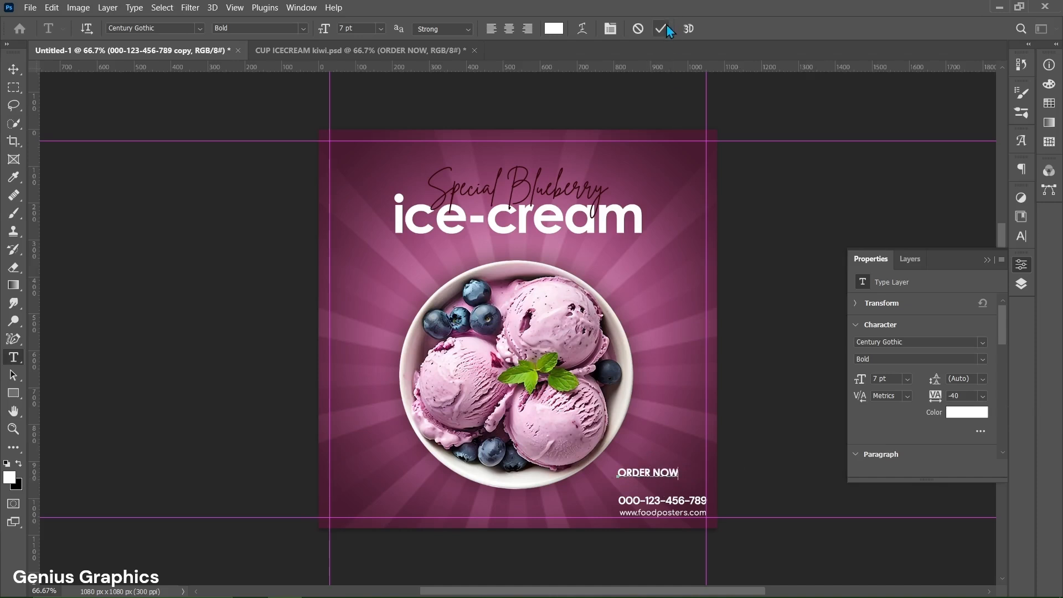
{"action": "left_click", "coordinate": [659, 29]}
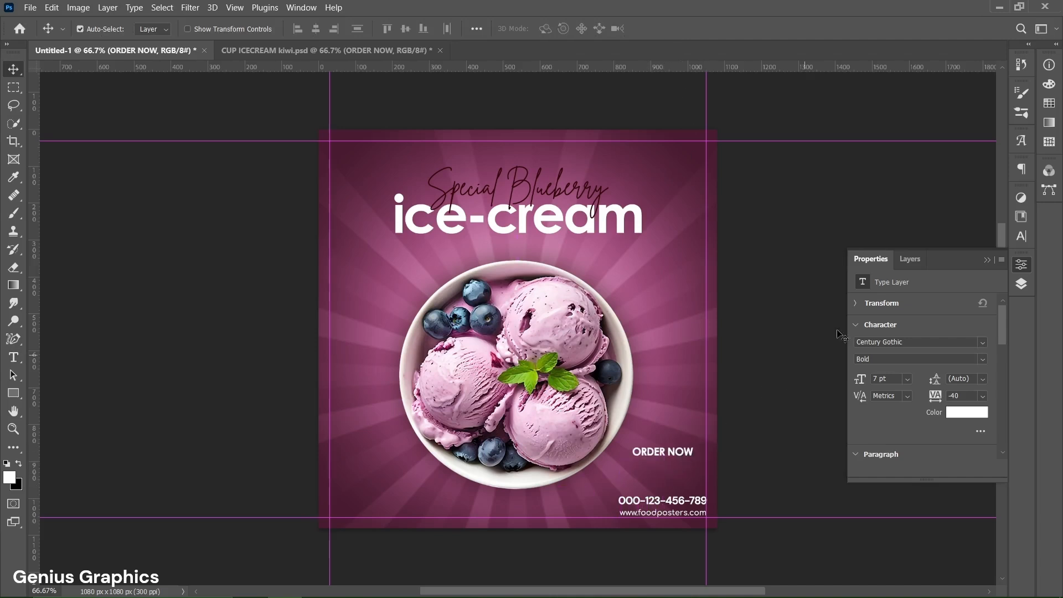
{"action": "left_click", "coordinate": [910, 259]}
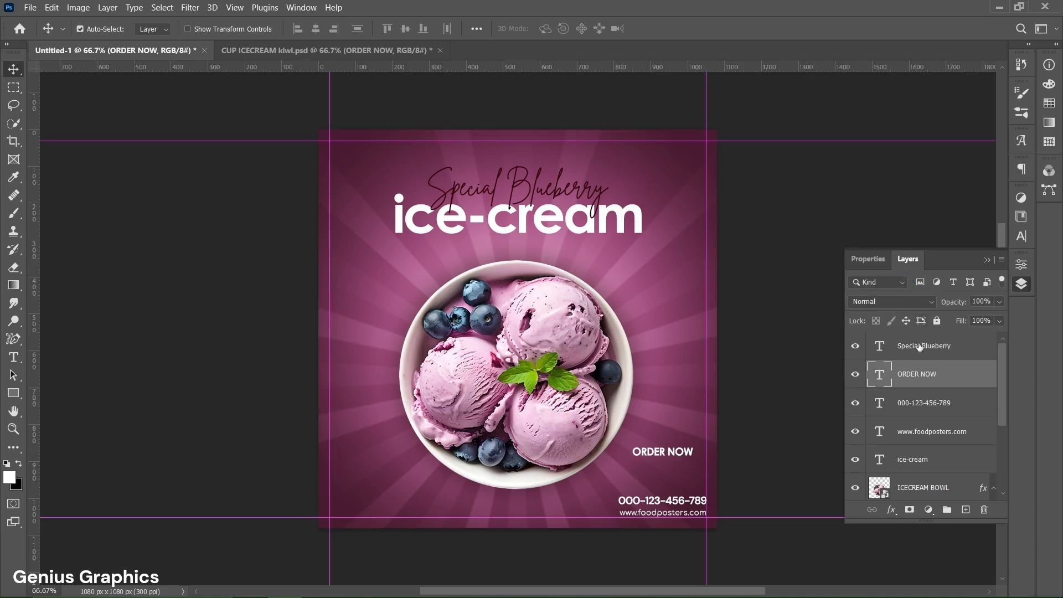
{"action": "left_click", "coordinate": [924, 346]}
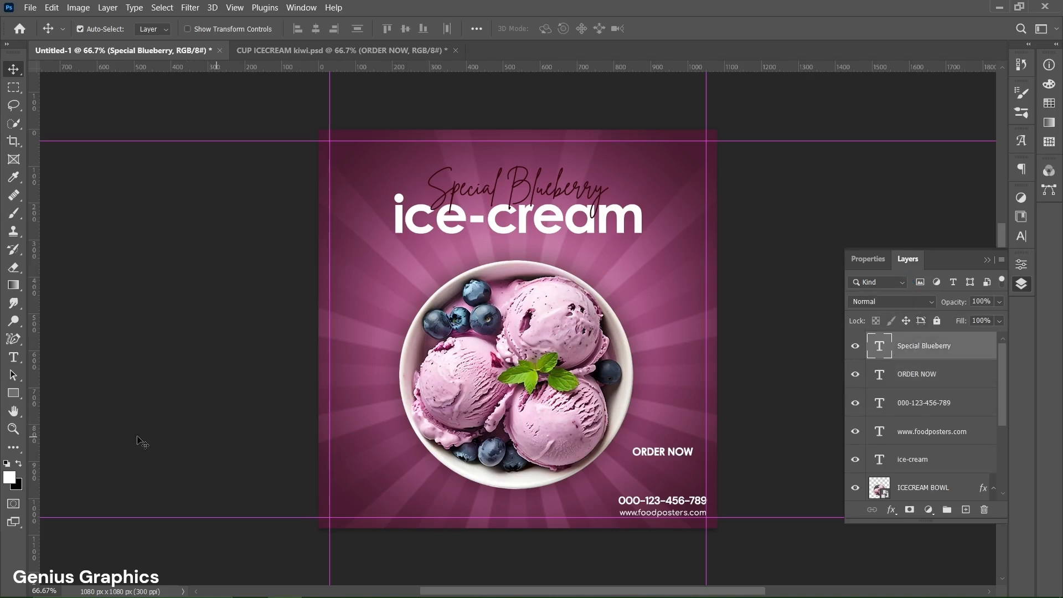
Draw a white 190 × 56 px rectangle with 28 px rounded corners
{"action": "left_click", "coordinate": [13, 393]}
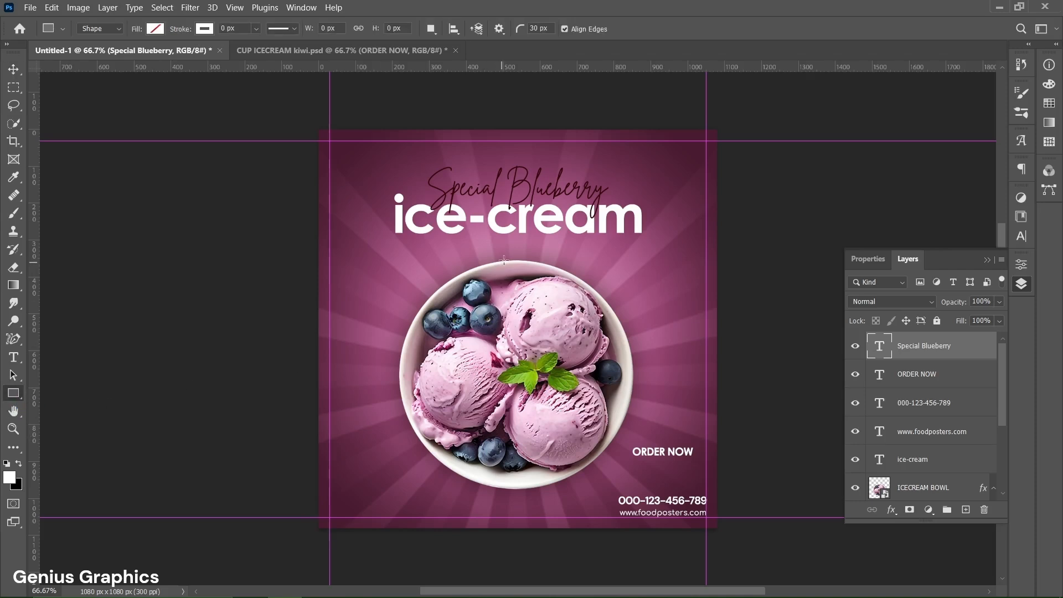
{"action": "left_click", "coordinate": [505, 260]}
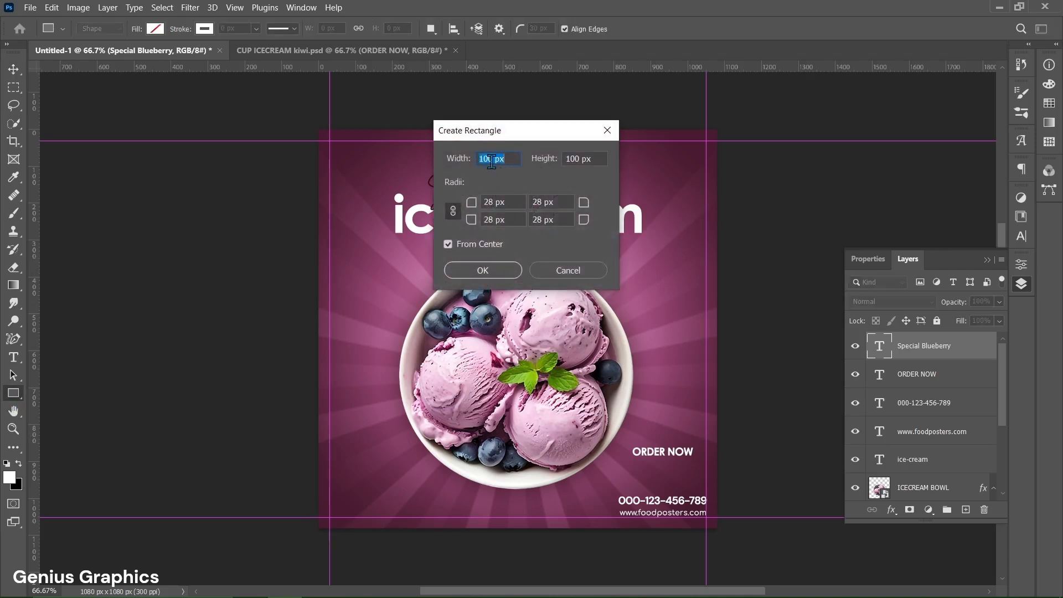
{"action": "type", "text": "19"}
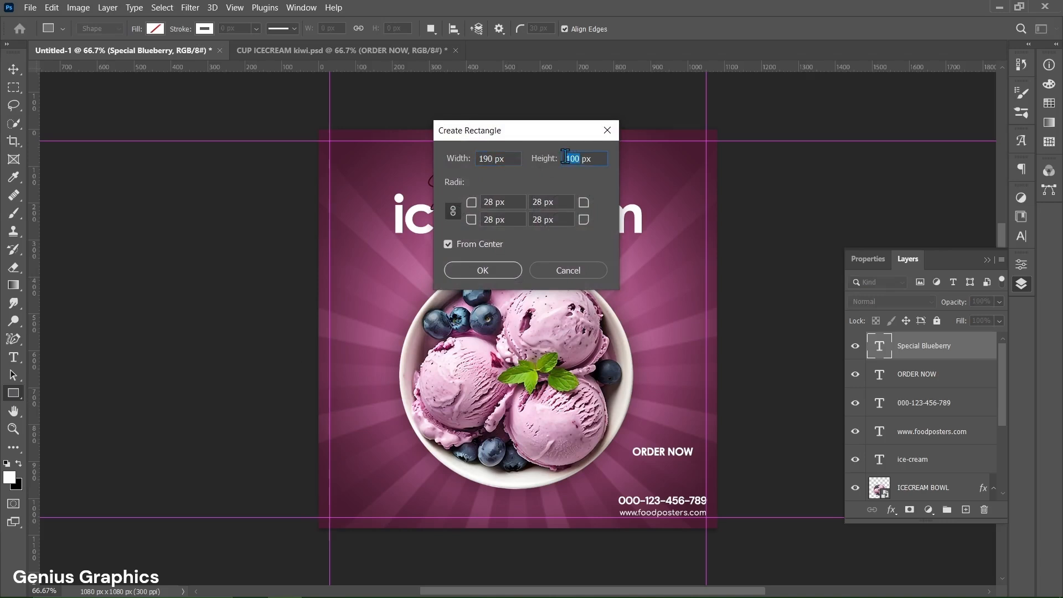
{"action": "type", "text": "56"}
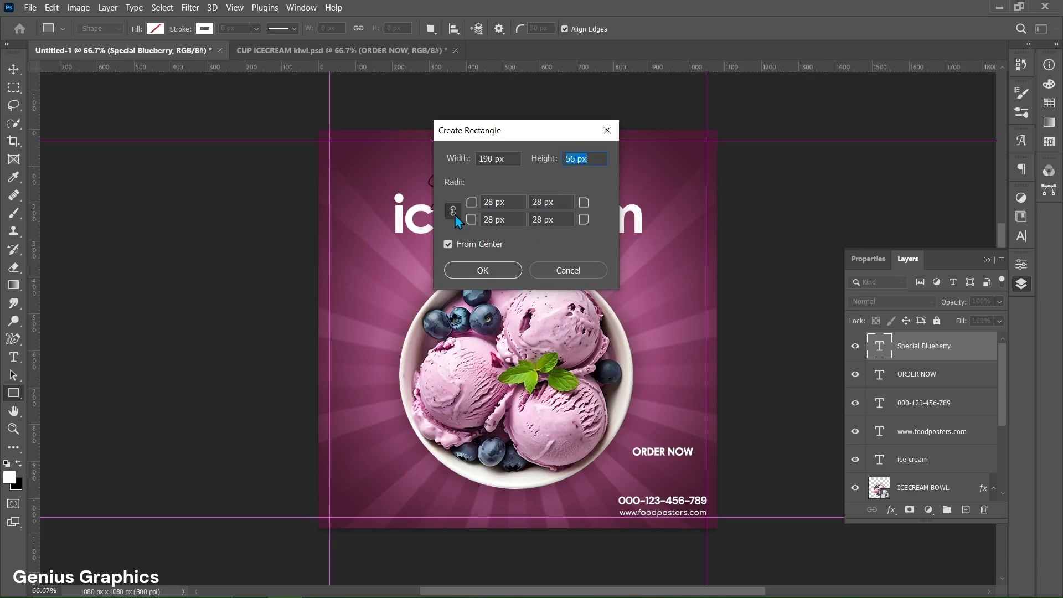
{"action": "left_click", "coordinate": [482, 270]}
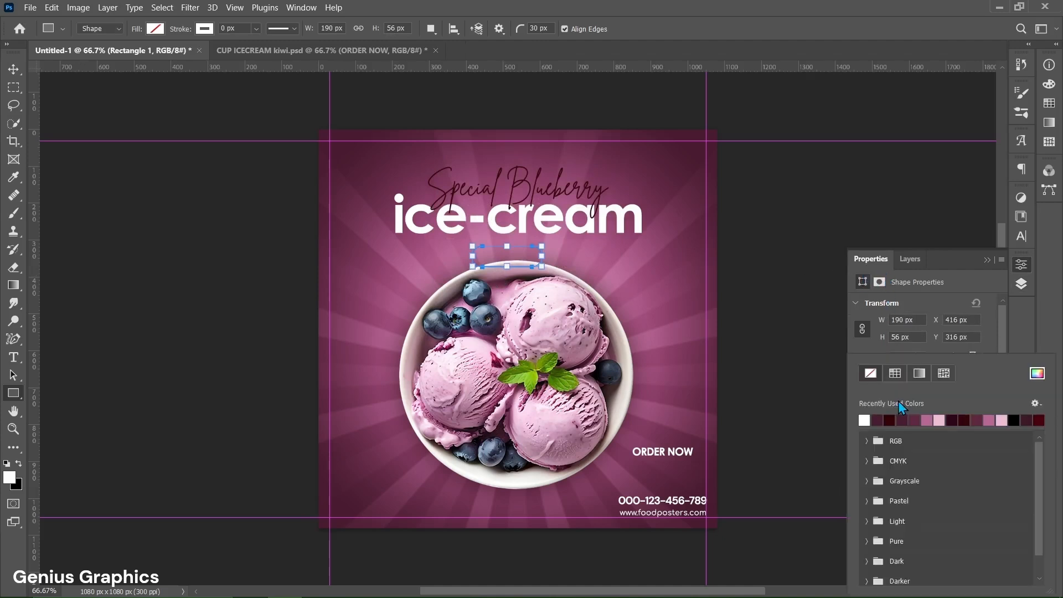
{"action": "left_click", "coordinate": [864, 421]}
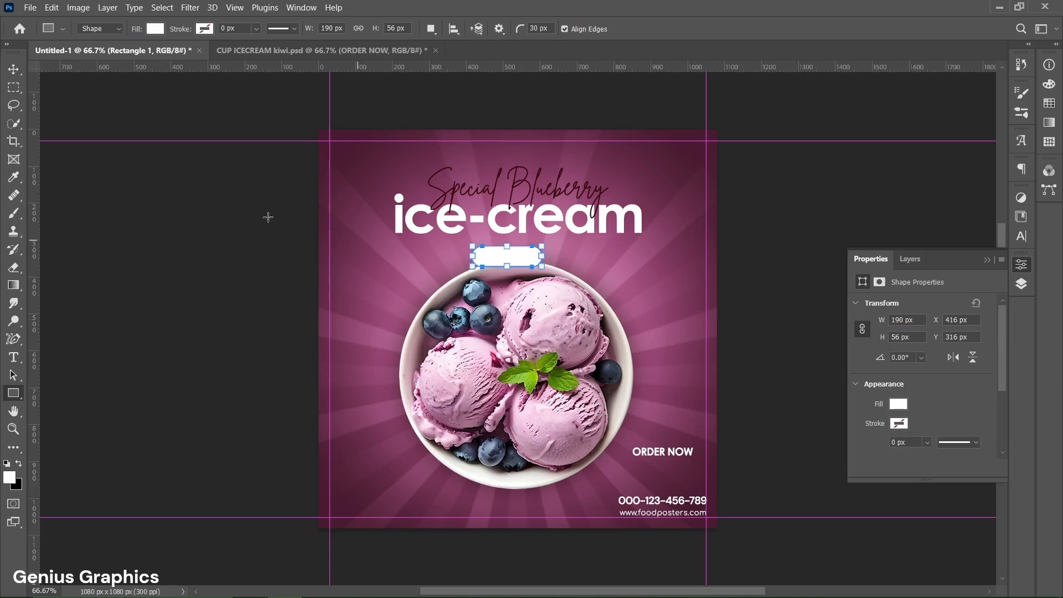
{"action": "left_click", "coordinate": [12, 69]}
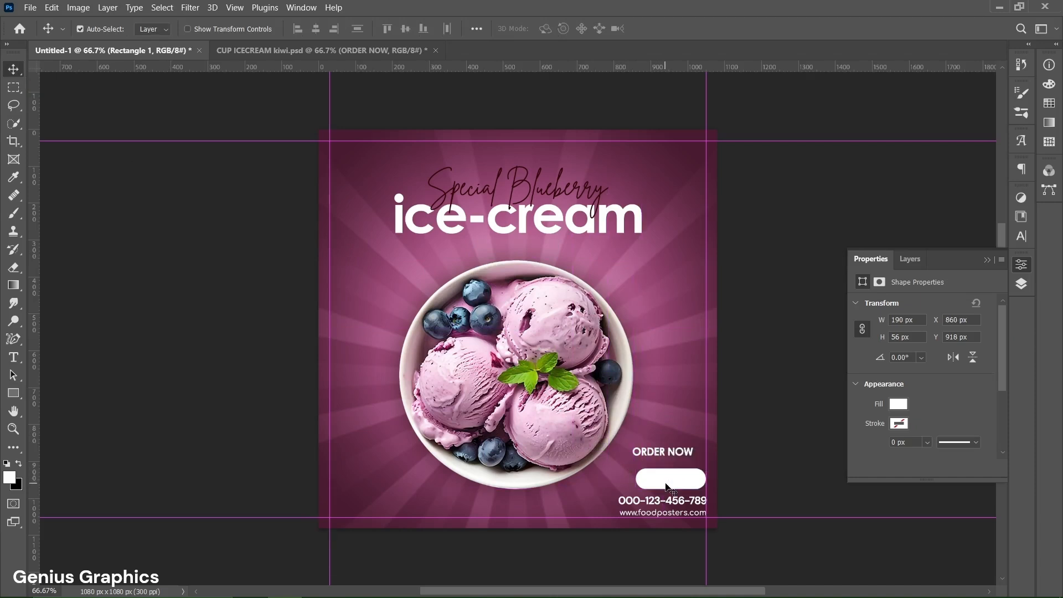
Move the ORDER NOW layer above Rectangle 1 in the layer stack
{"action": "left_click", "coordinate": [909, 259]}
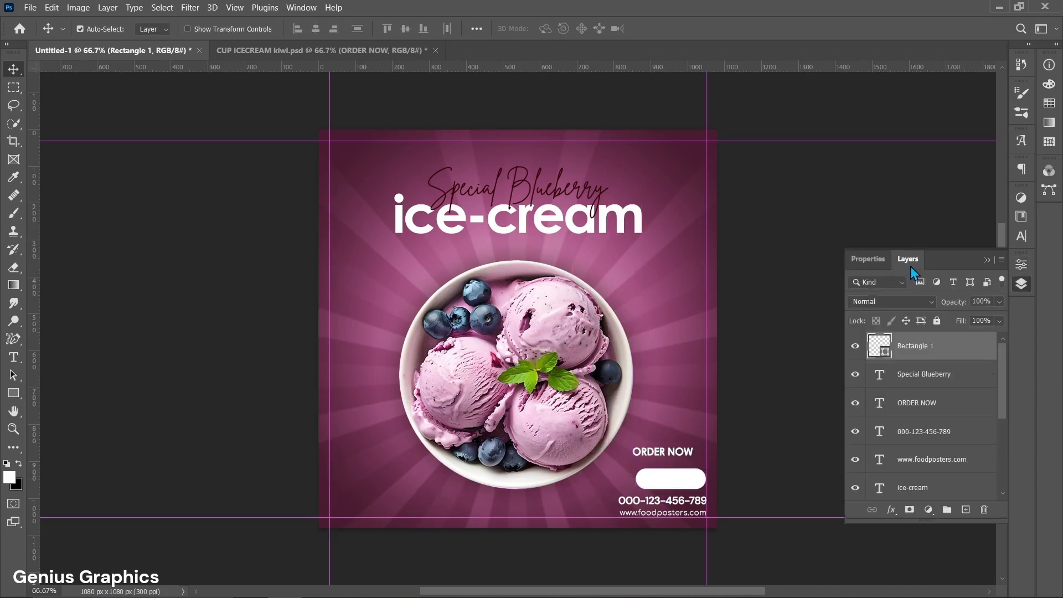
{"action": "left_click", "coordinate": [917, 402]}
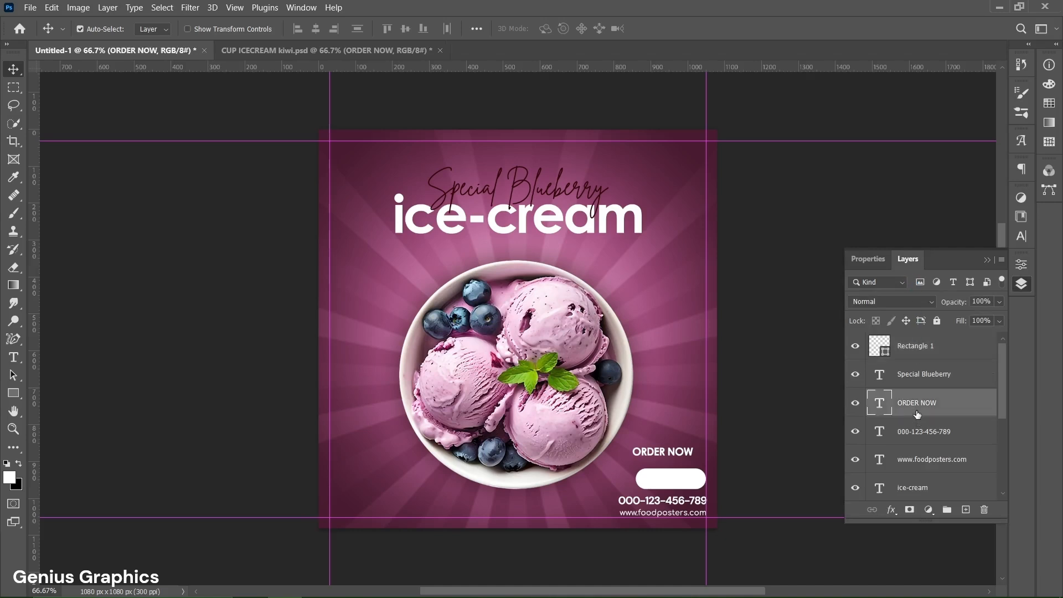
{"action": "left_click", "coordinate": [922, 345]}
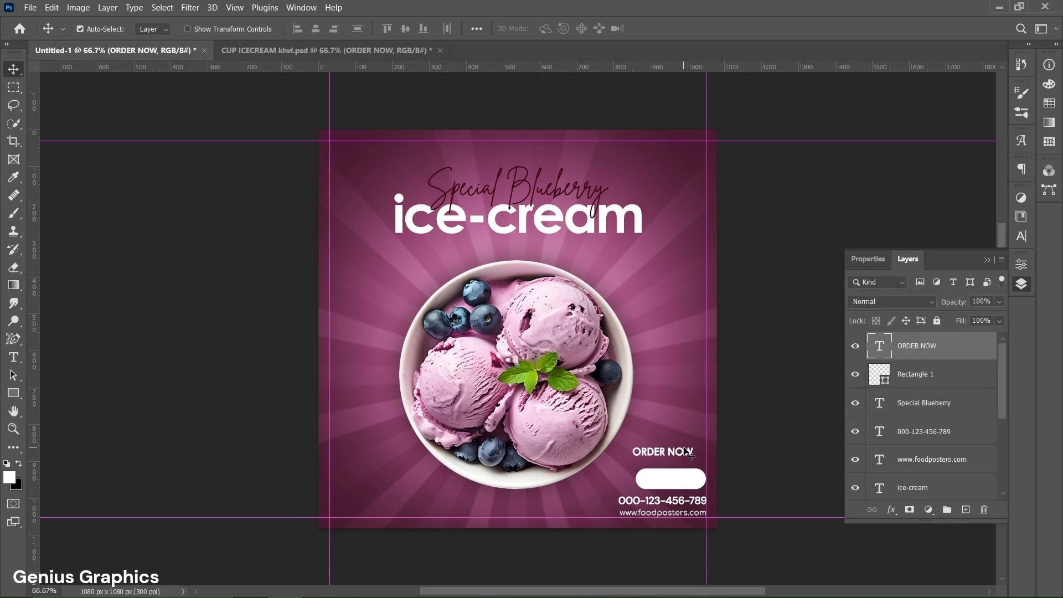
Recolour the ORDER NOW text dark plum #481b30 and commit the edit
{"action": "double_click", "coordinate": [662, 452]}
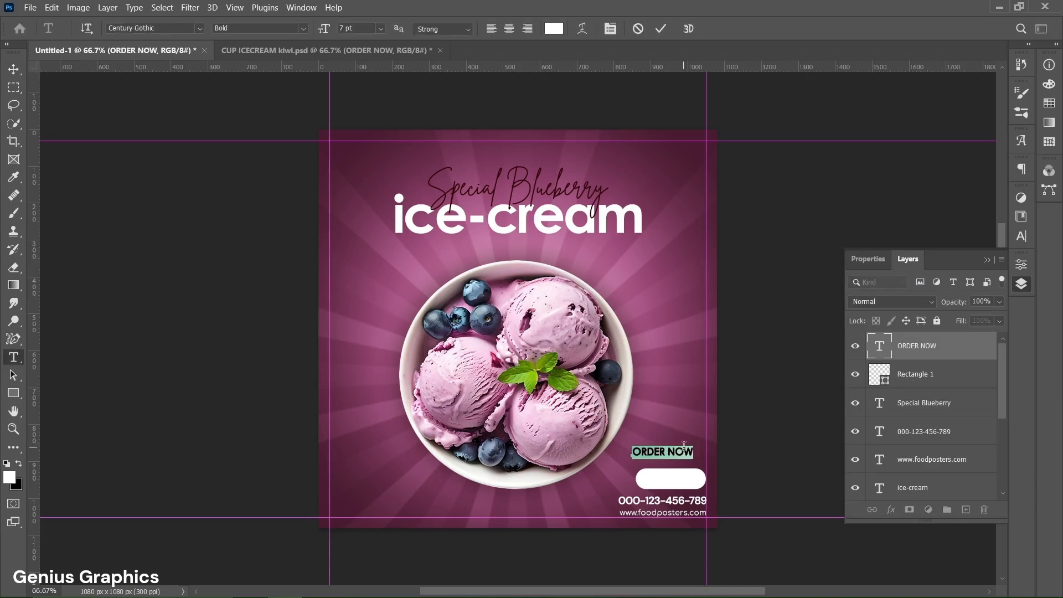
{"action": "left_click", "coordinate": [869, 259]}
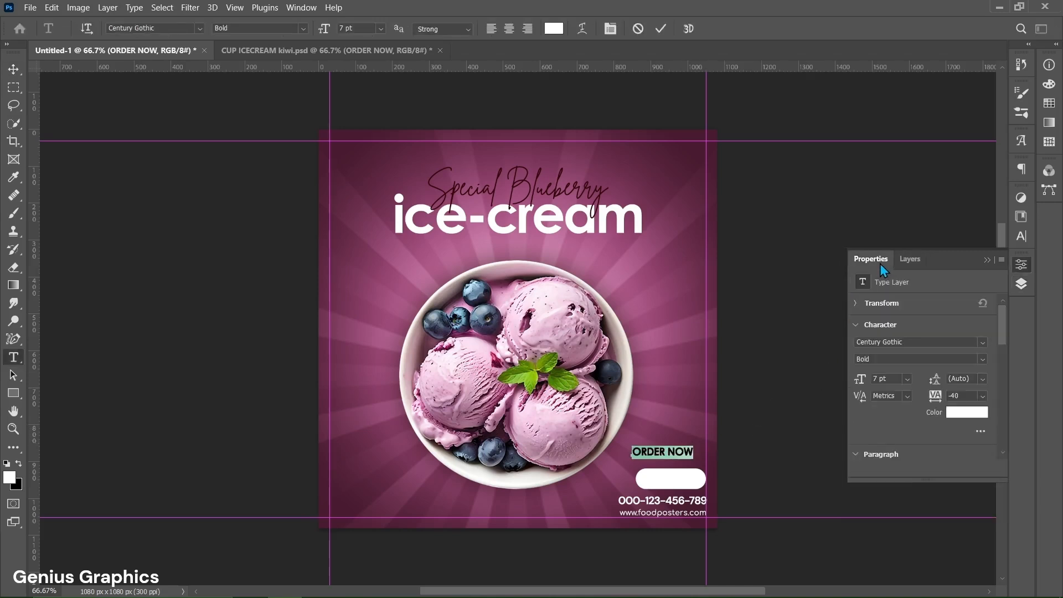
{"action": "left_click", "coordinate": [966, 413]}
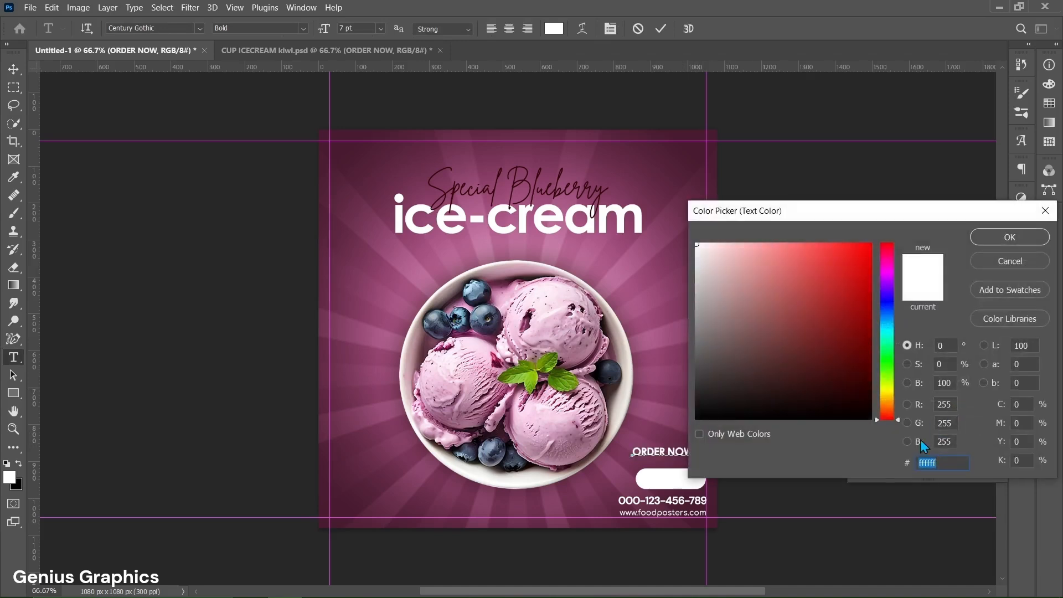
{"action": "left_click", "coordinate": [805, 370]}
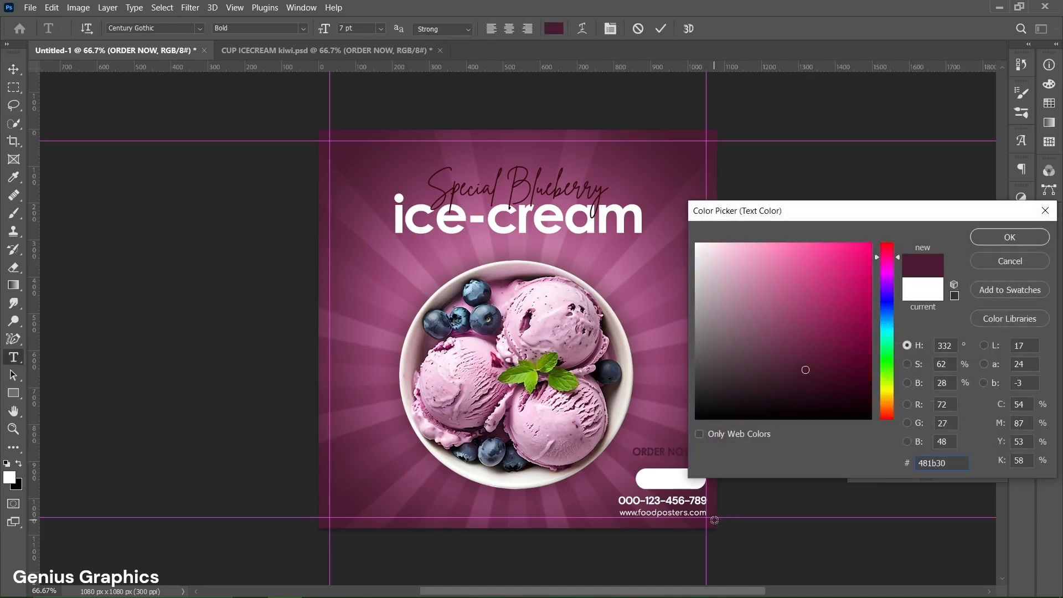
{"action": "triple_click", "coordinate": [940, 463]}
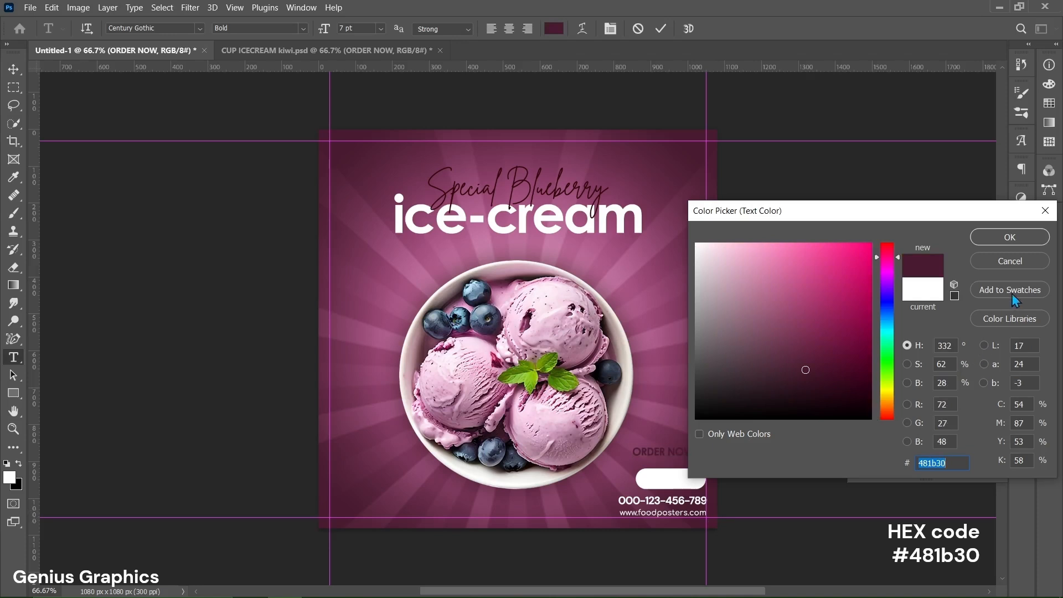
{"action": "mouse_move", "coordinate": [955, 481]}
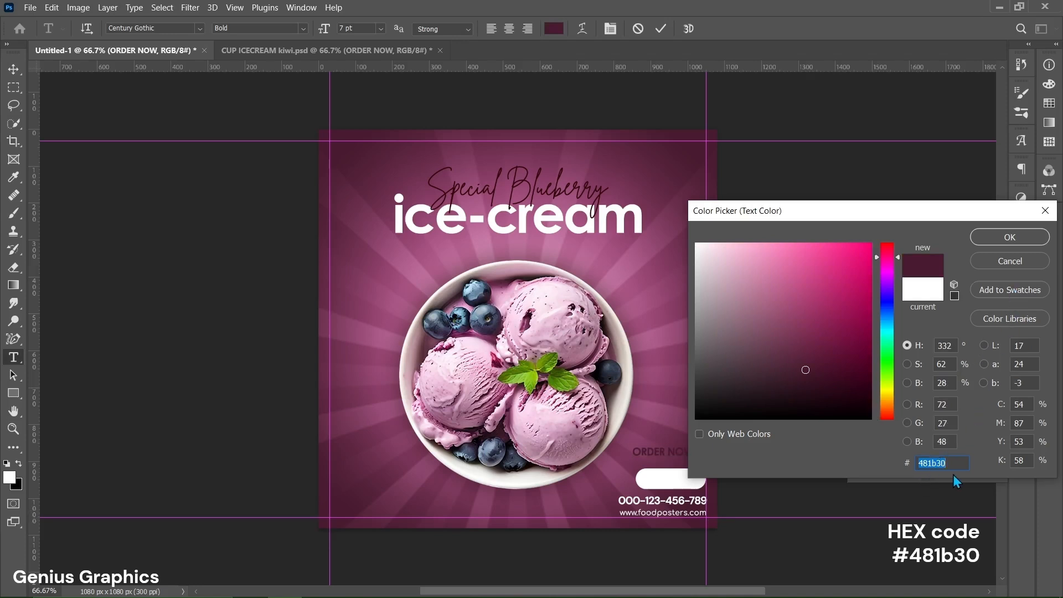
{"action": "left_click", "coordinate": [1008, 237]}
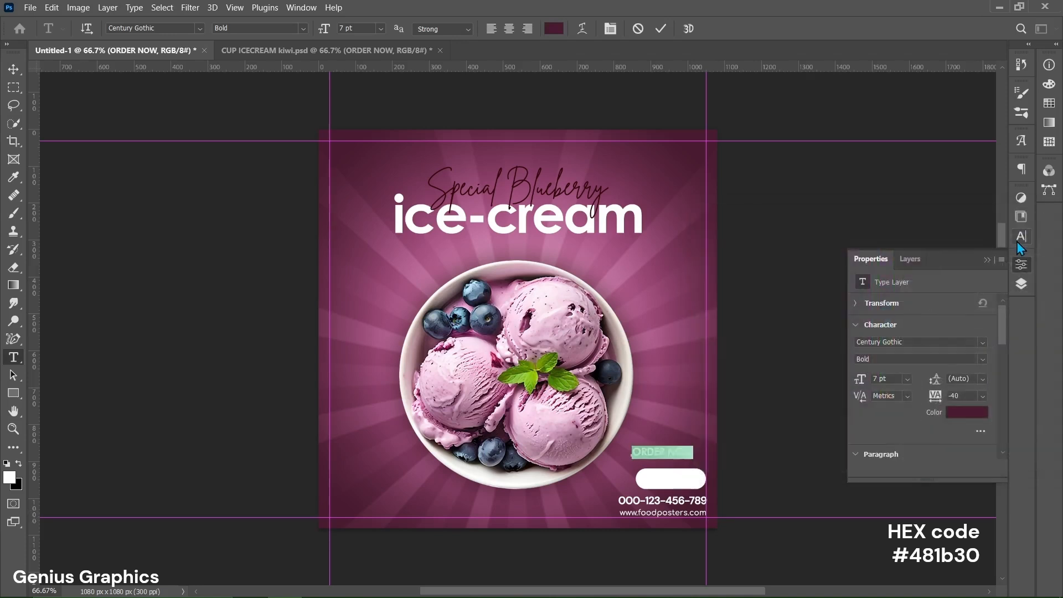
{"action": "left_click", "coordinate": [659, 28]}
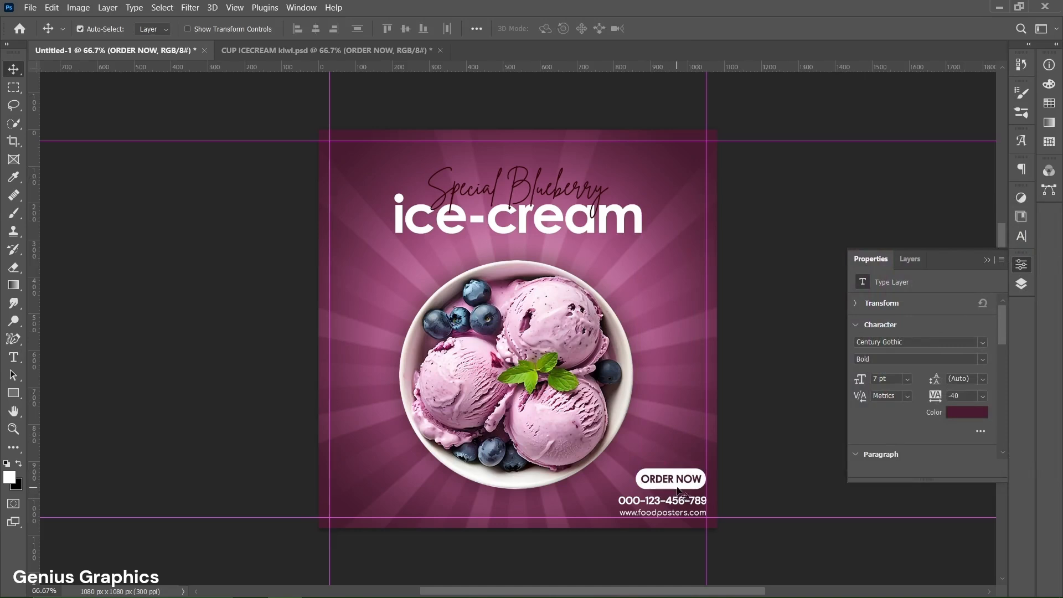
{"action": "left_click", "coordinate": [909, 259]}
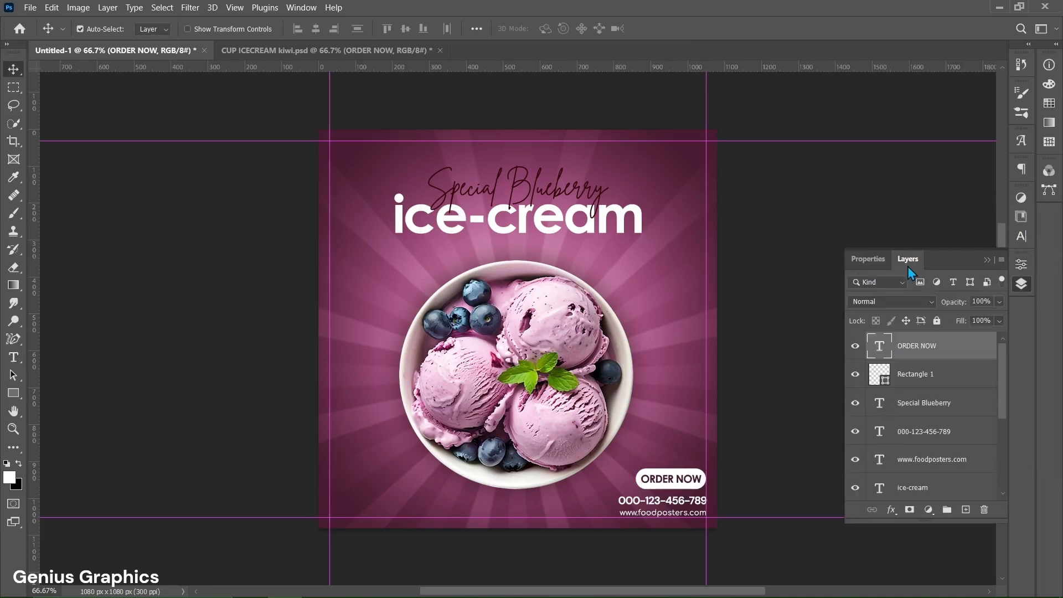
{"action": "mouse_move", "coordinate": [31, 10]}
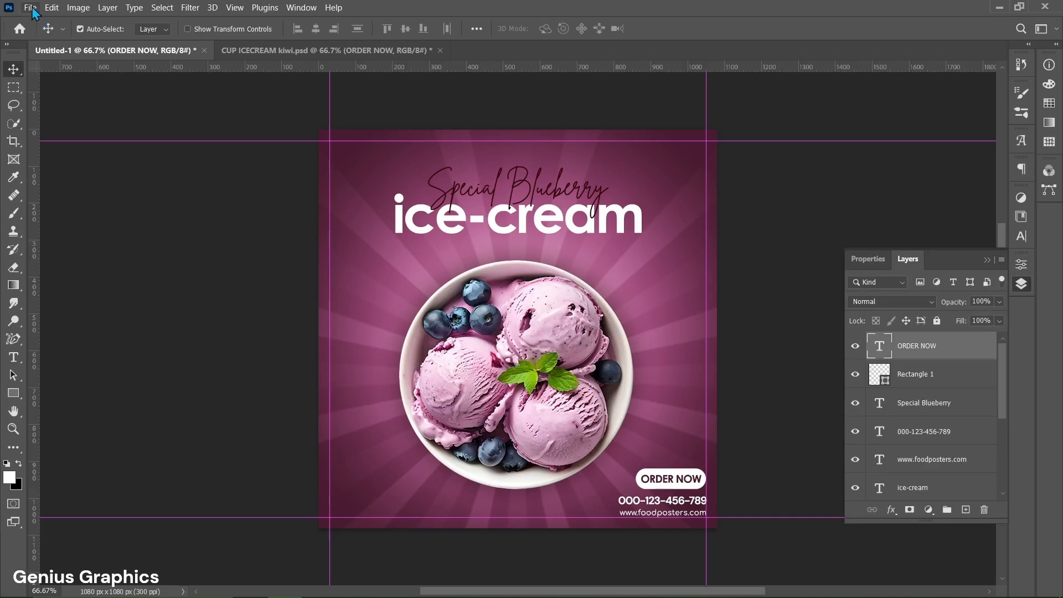
Place the icon artwork file as an embedded layer and rasterize it
{"action": "left_click", "coordinate": [30, 7]}
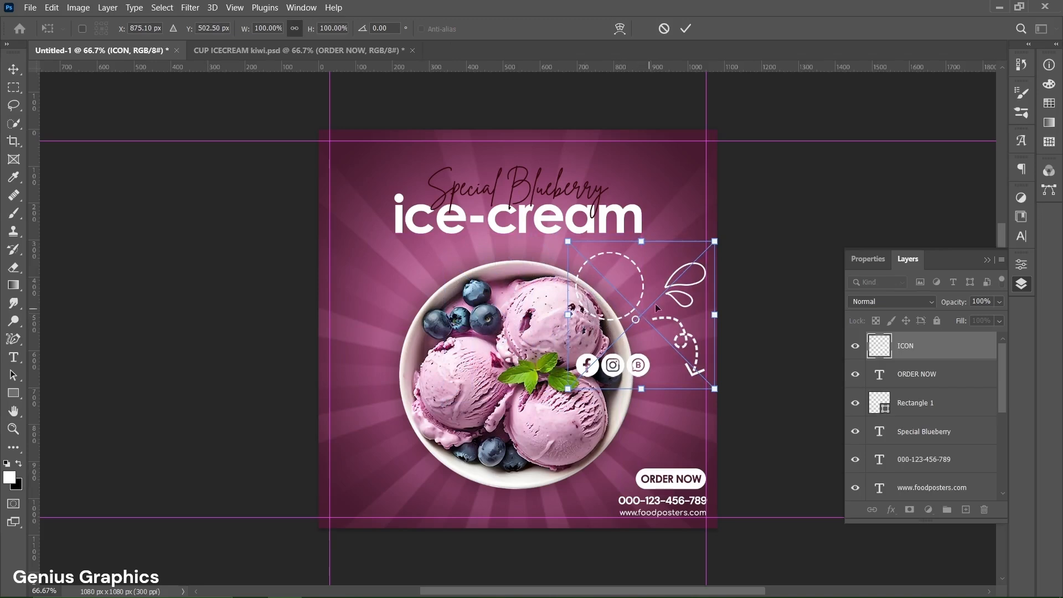
{"action": "left_click", "coordinate": [686, 28]}
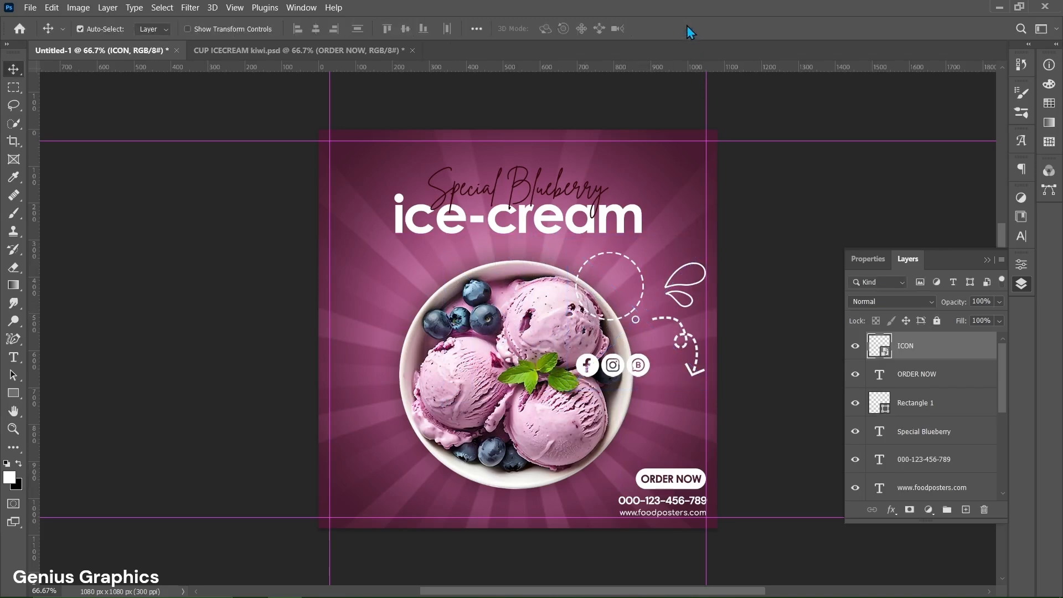
{"action": "right_click", "coordinate": [905, 346]}
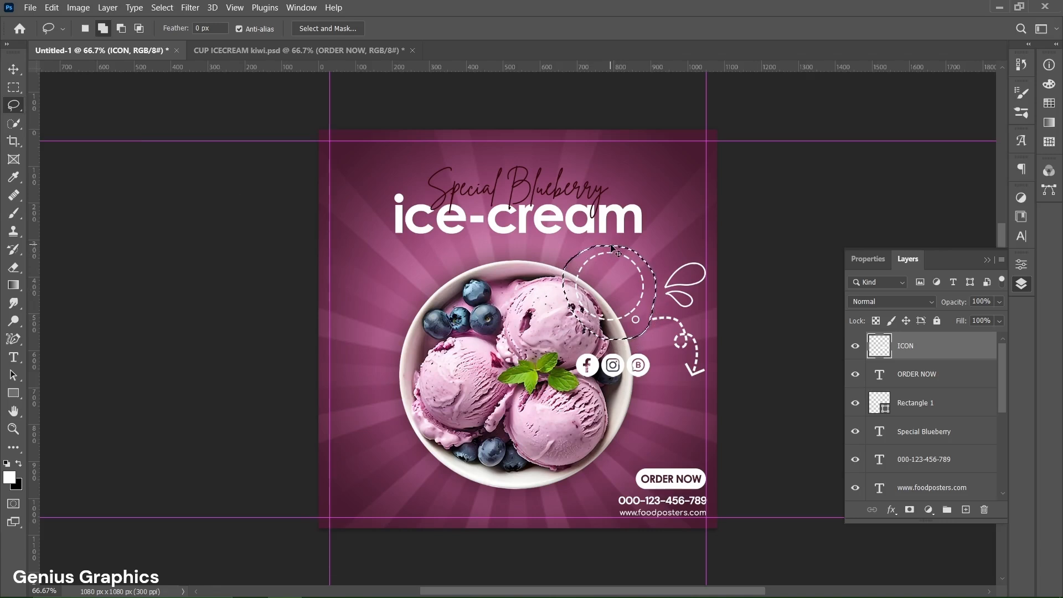
Lasso the doodles and icons onto separate layers with Ctrl+J, then select the original ICON layer
{"action": "key", "text": "ctrl+j"}
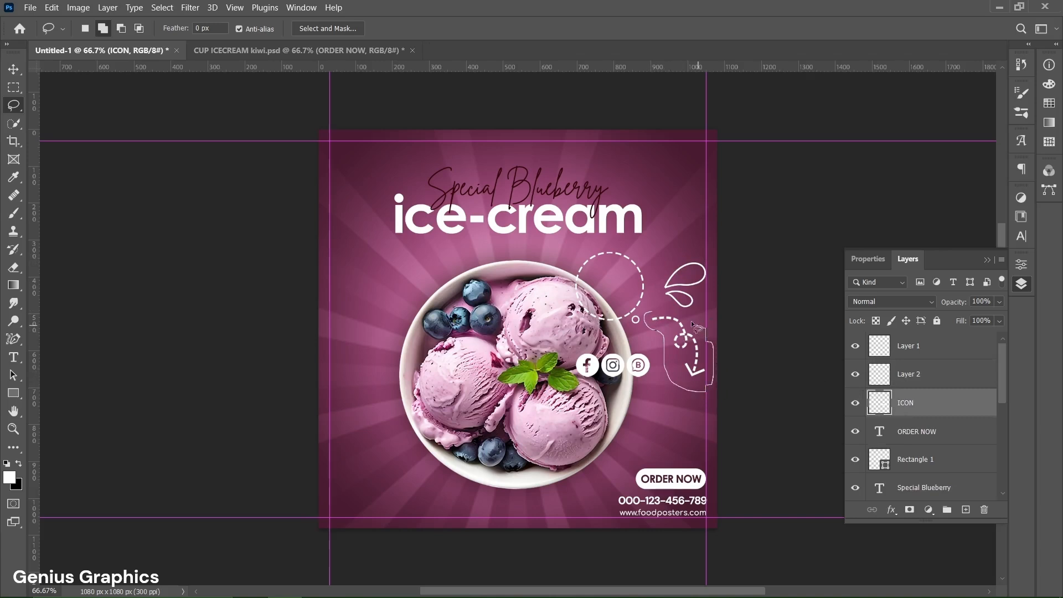
{"action": "left_click", "coordinate": [966, 509]}
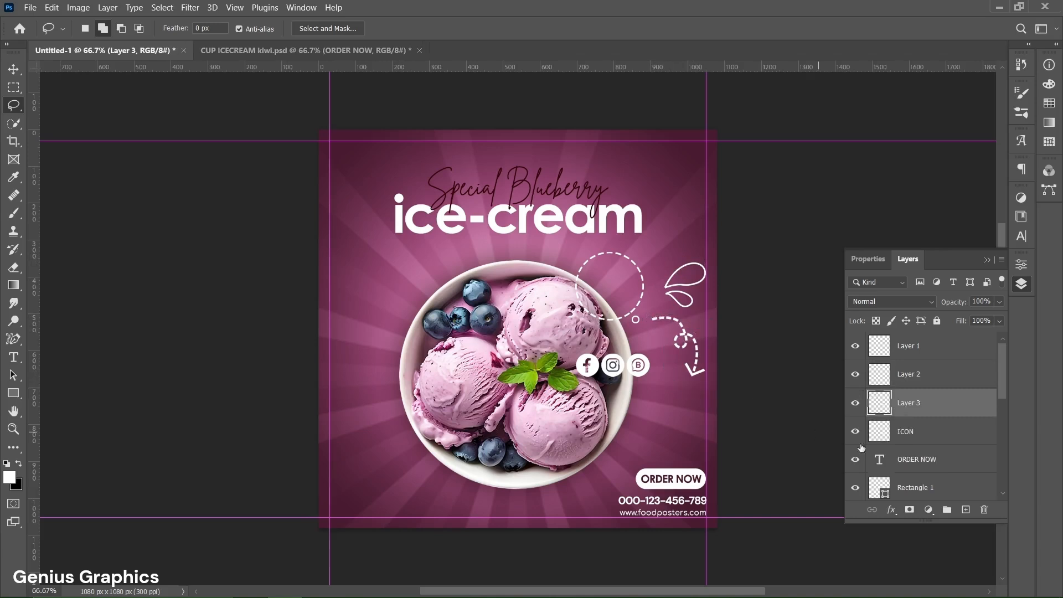
{"action": "left_click", "coordinate": [906, 432]}
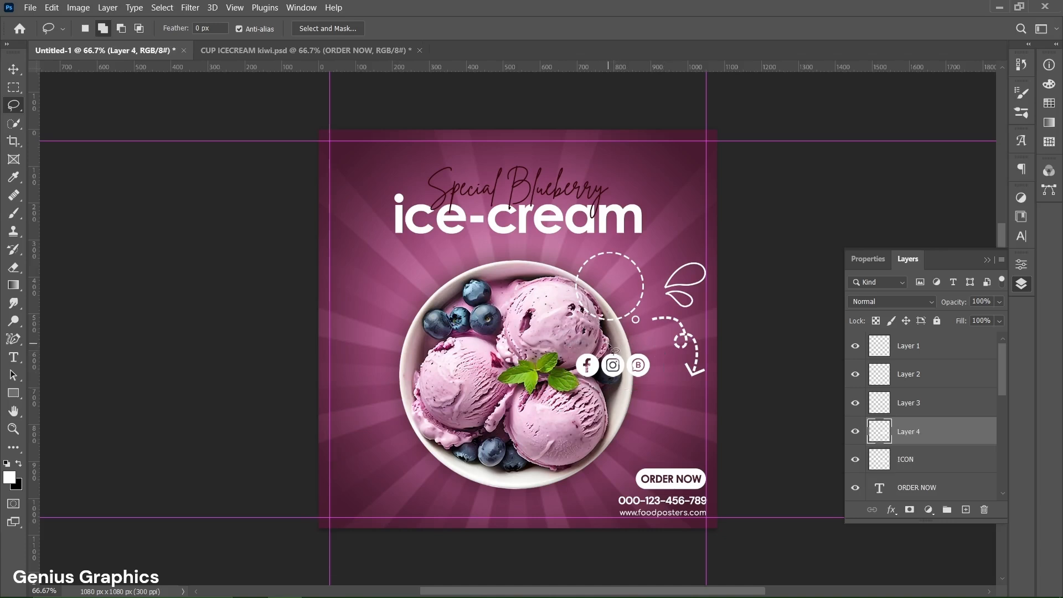
{"action": "left_click", "coordinate": [912, 459]}
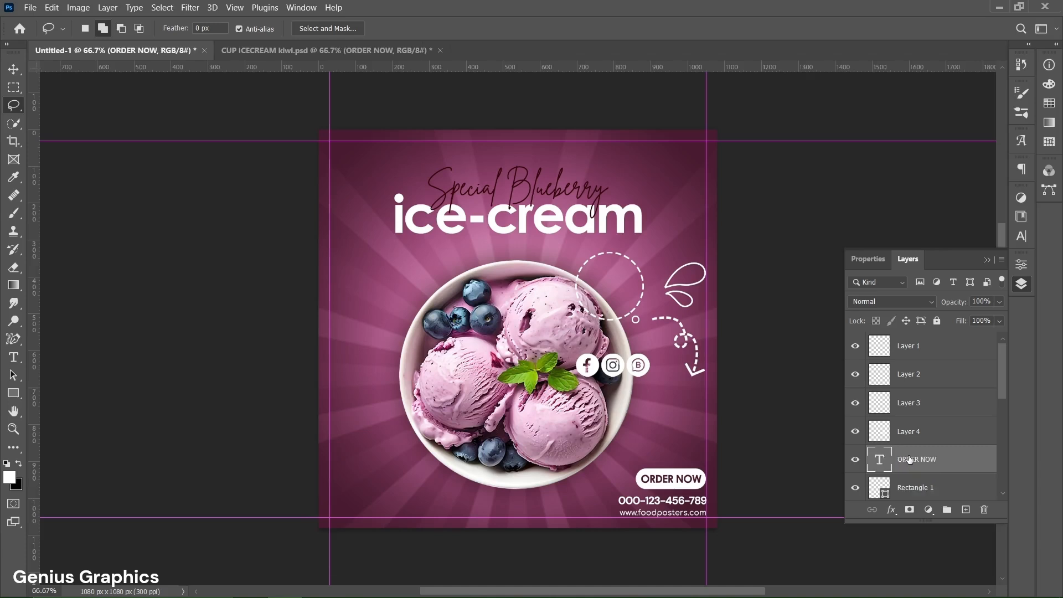
Reposition the dashed circle and droplet doodles around the bowl, and the social icons bottom-left
{"action": "left_click", "coordinate": [909, 346]}
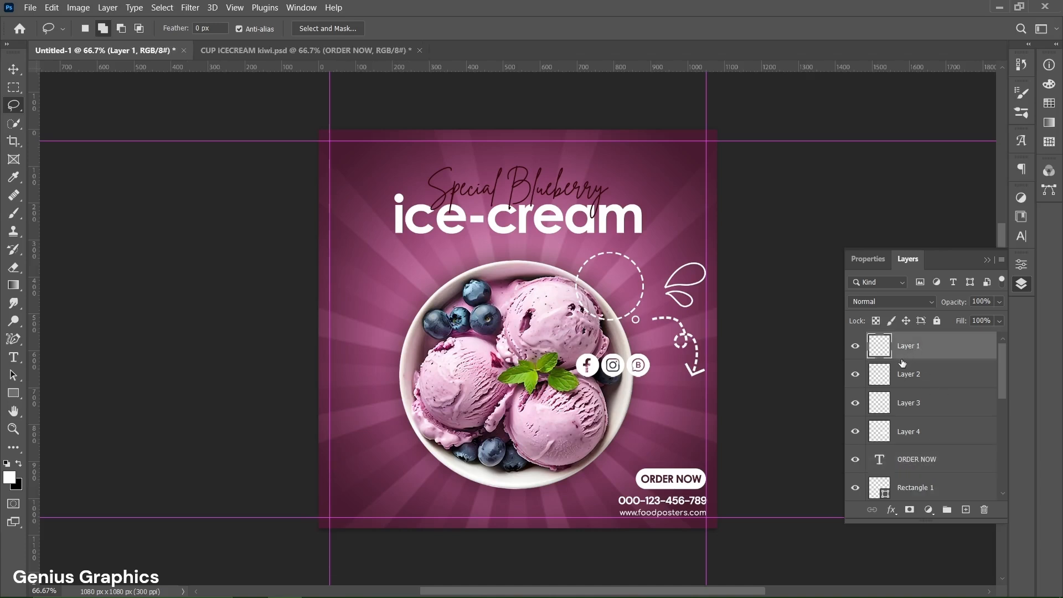
{"action": "key", "text": "ctrl+t"}
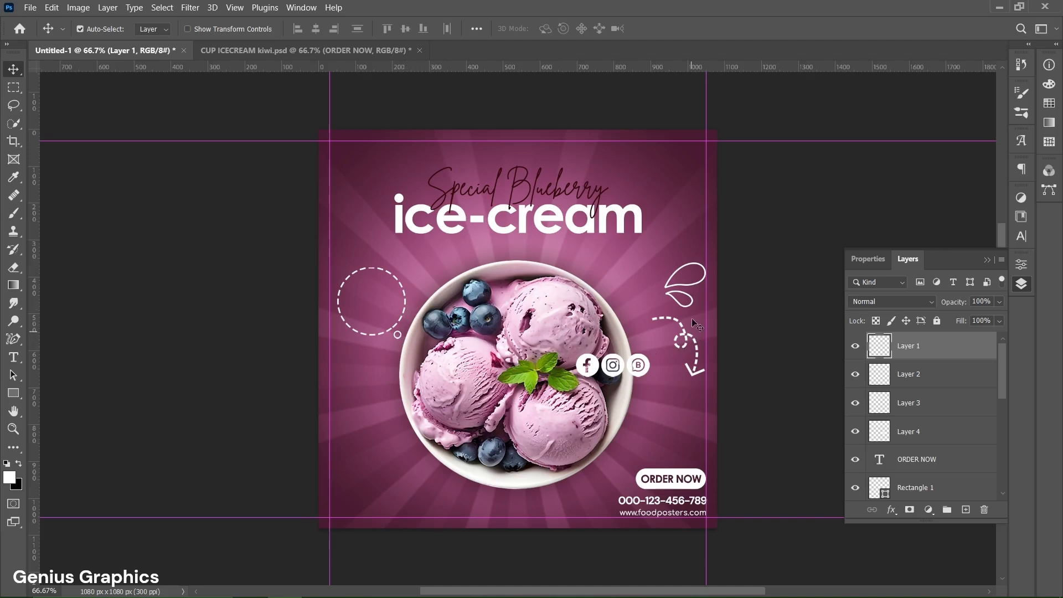
{"action": "left_click", "coordinate": [908, 374]}
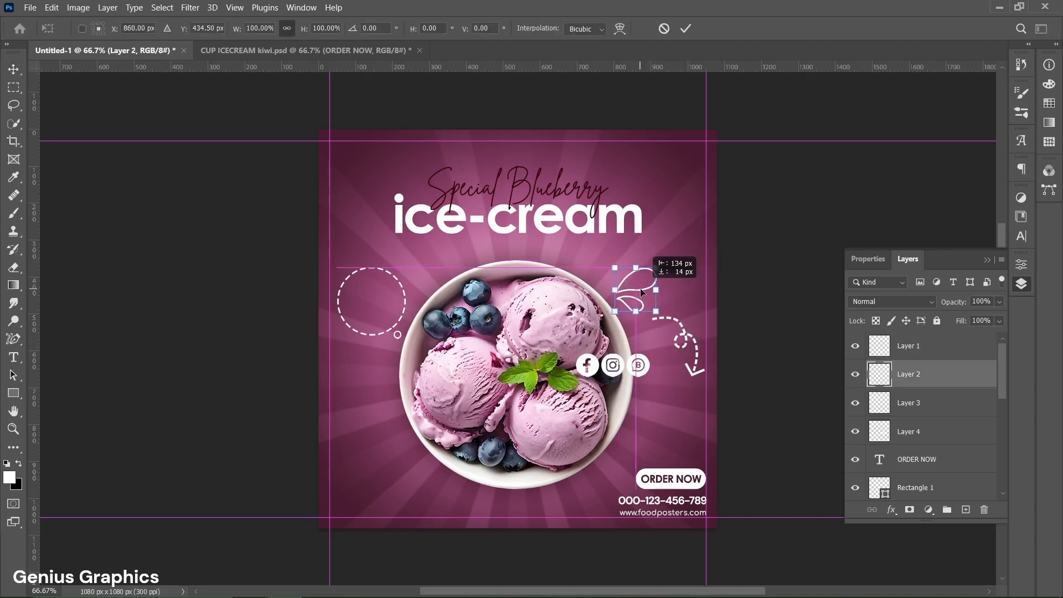
{"action": "left_click", "coordinate": [685, 29]}
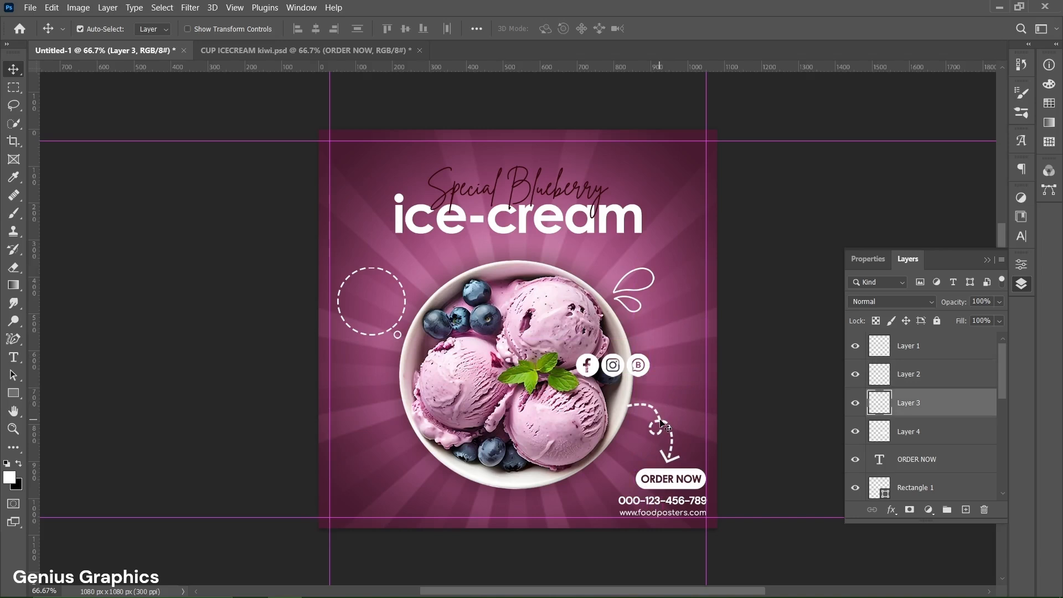
{"action": "left_click", "coordinate": [909, 432]}
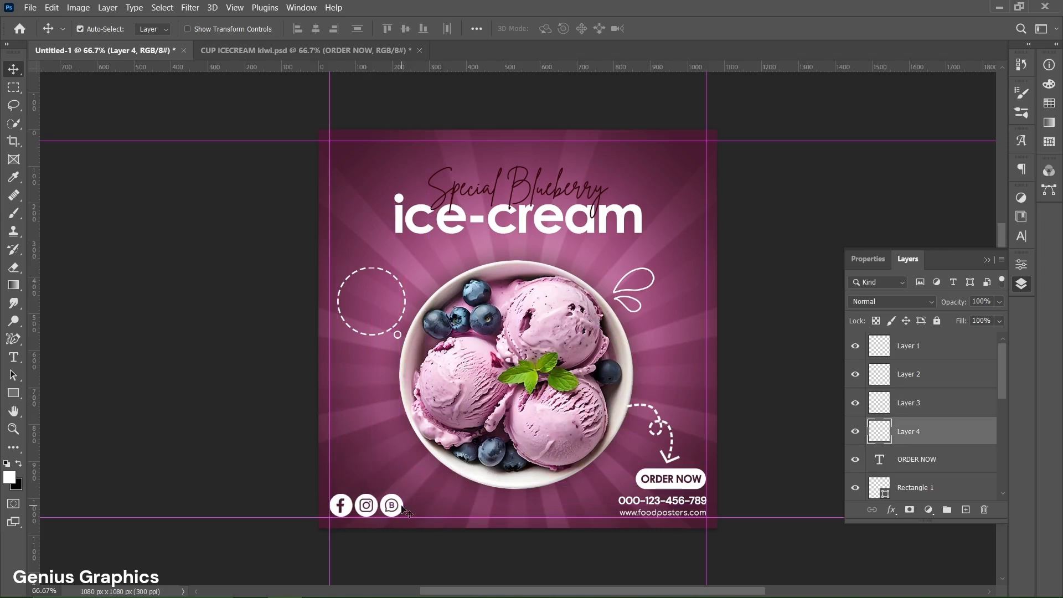
Group Layer 1 through Layer 4 and name the new group ICONS
{"action": "left_click", "coordinate": [909, 346]}
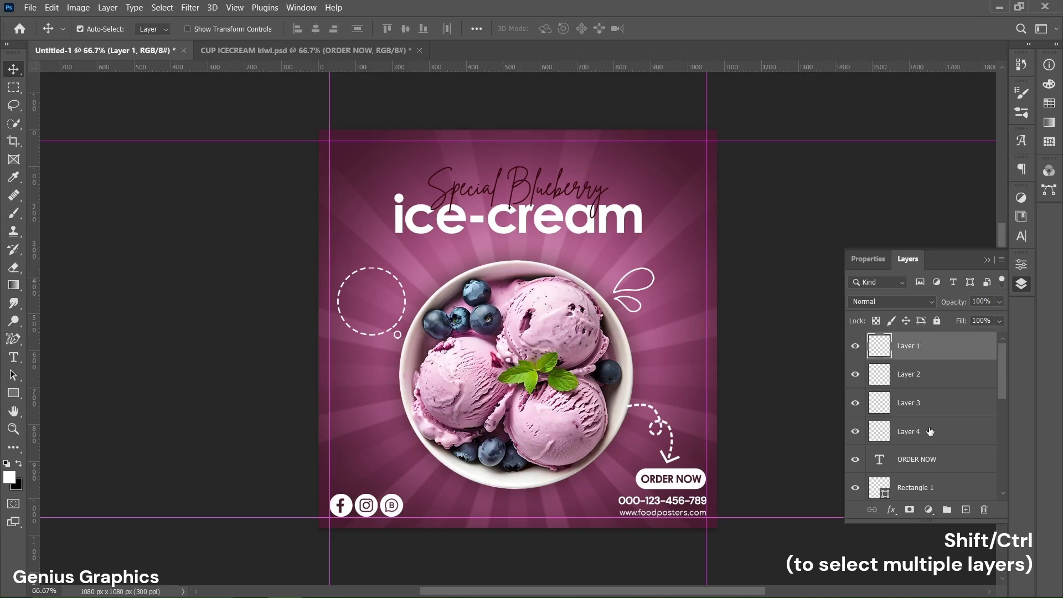
{"action": "left_click", "coordinate": [908, 431]}
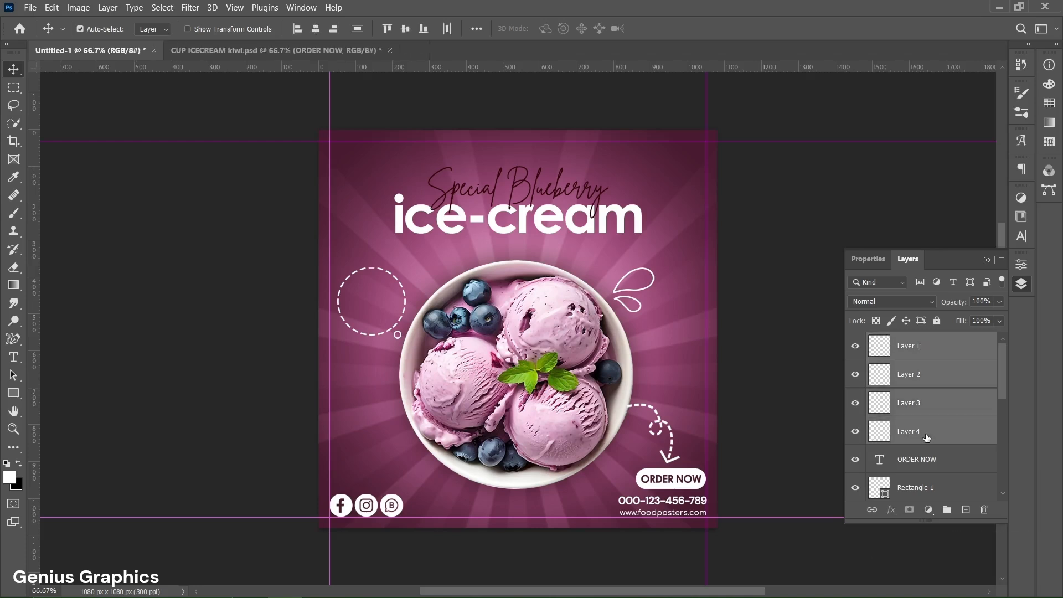
{"action": "key", "text": "ctrl+g"}
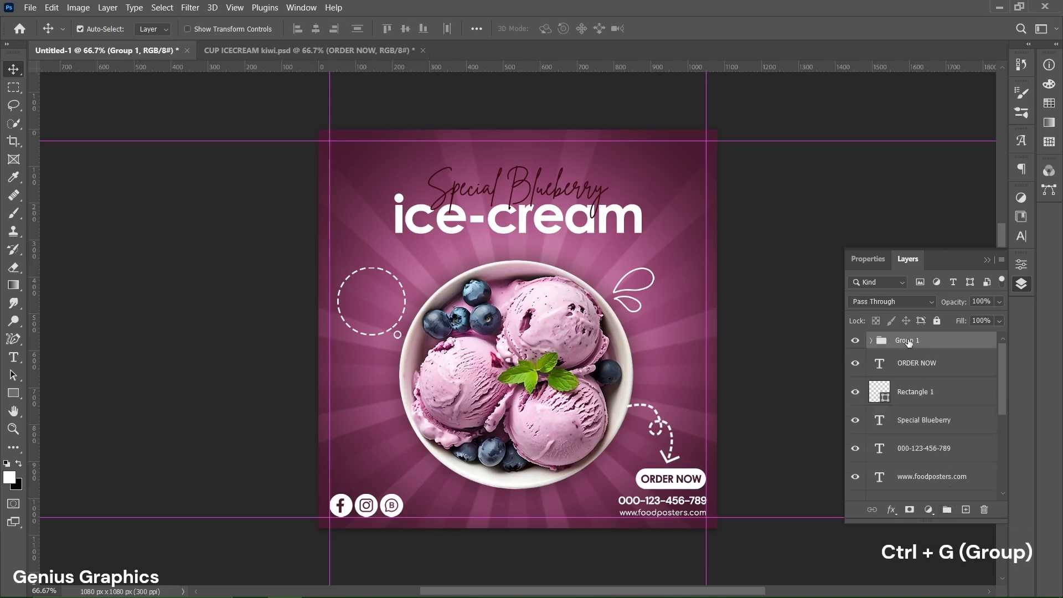
{"action": "double_click", "coordinate": [907, 339]}
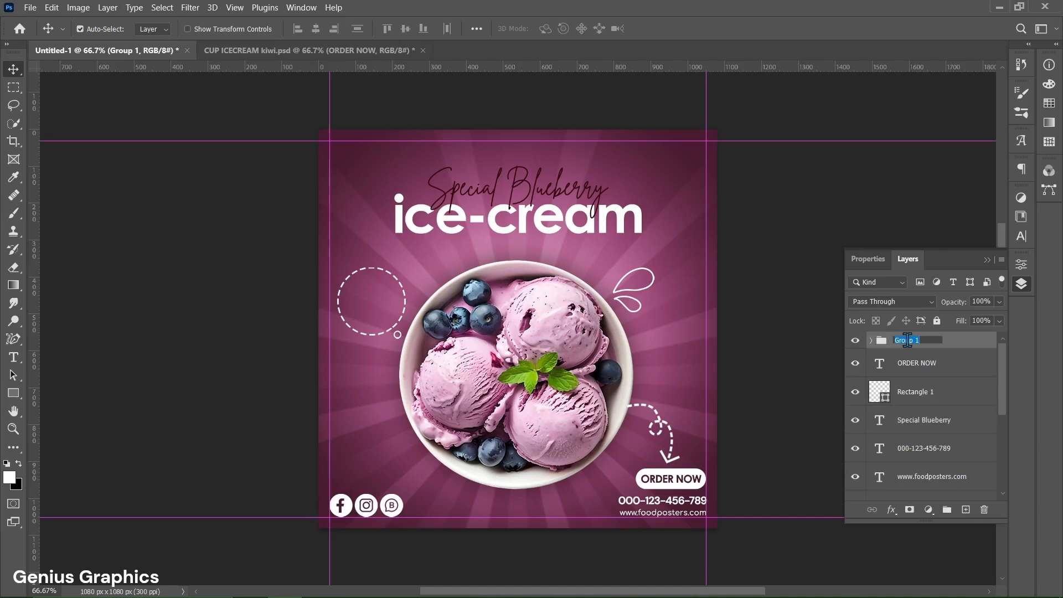
{"action": "type", "text": "ICONS"}
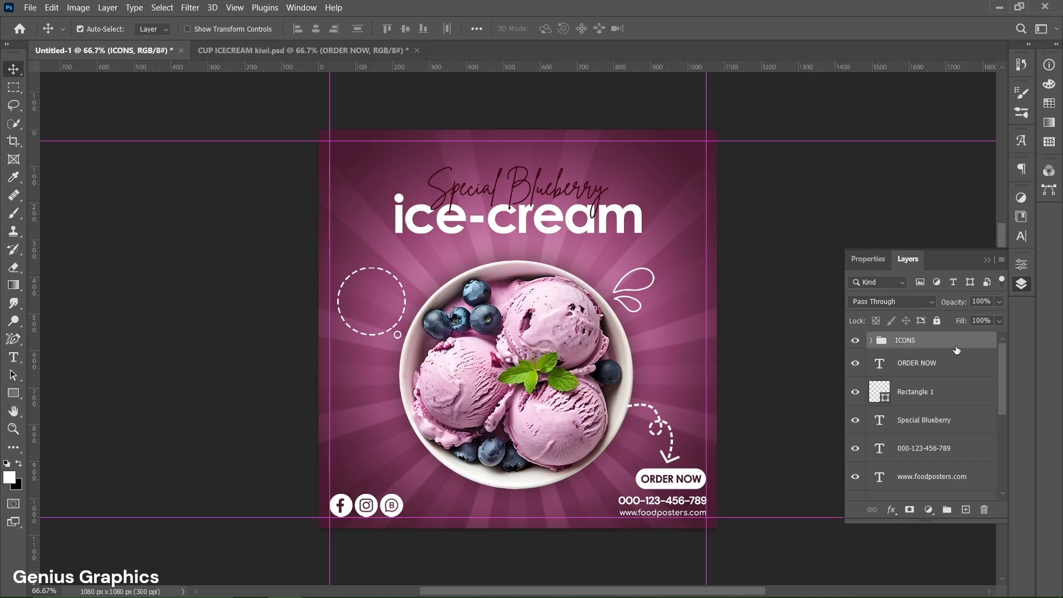
{"action": "mouse_move", "coordinate": [945, 366]}
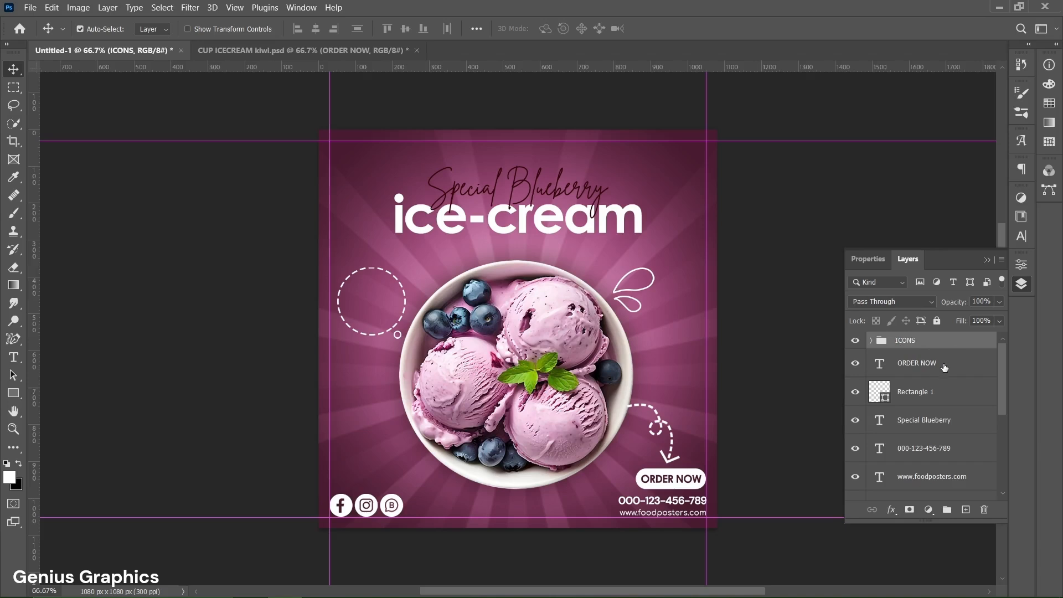
Duplicate the ORDER NOW text and change the copy to white Bebas Neue reading 50%
{"action": "key", "text": "ctrl+j"}
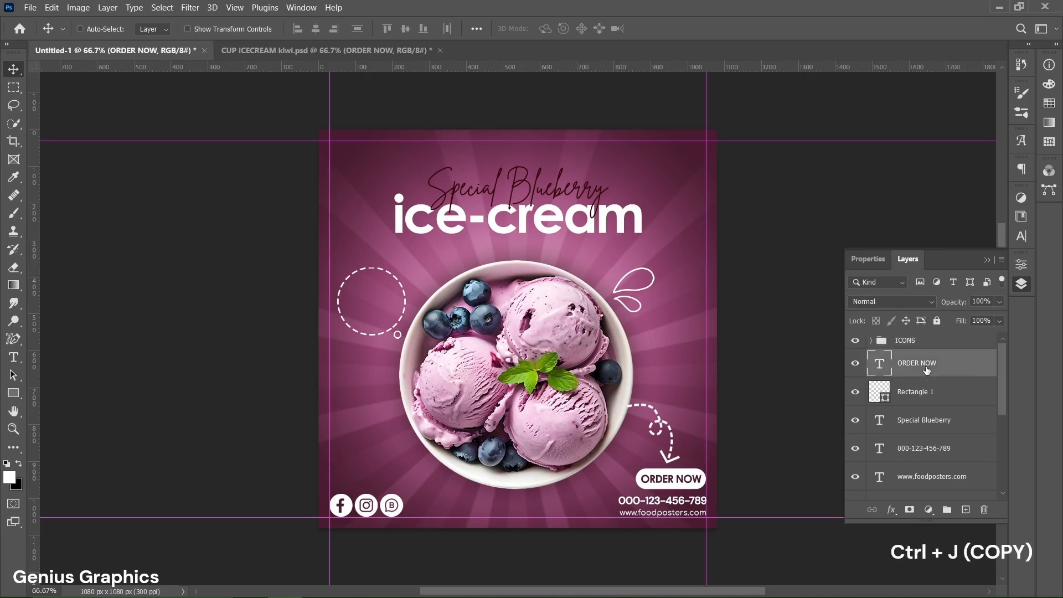
{"action": "key", "text": "ctrl+j"}
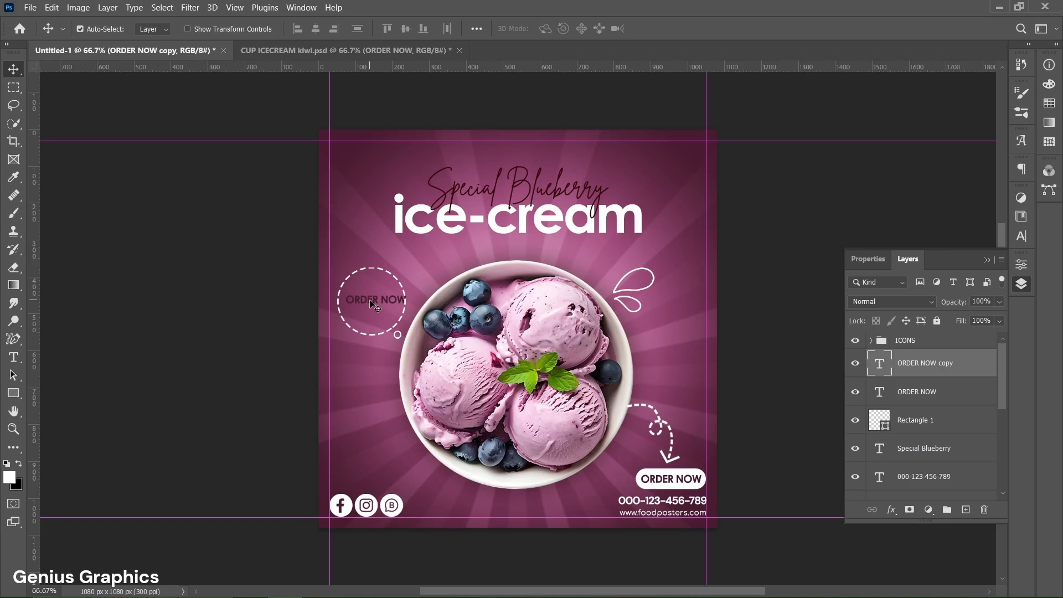
{"action": "double_click", "coordinate": [374, 300]}
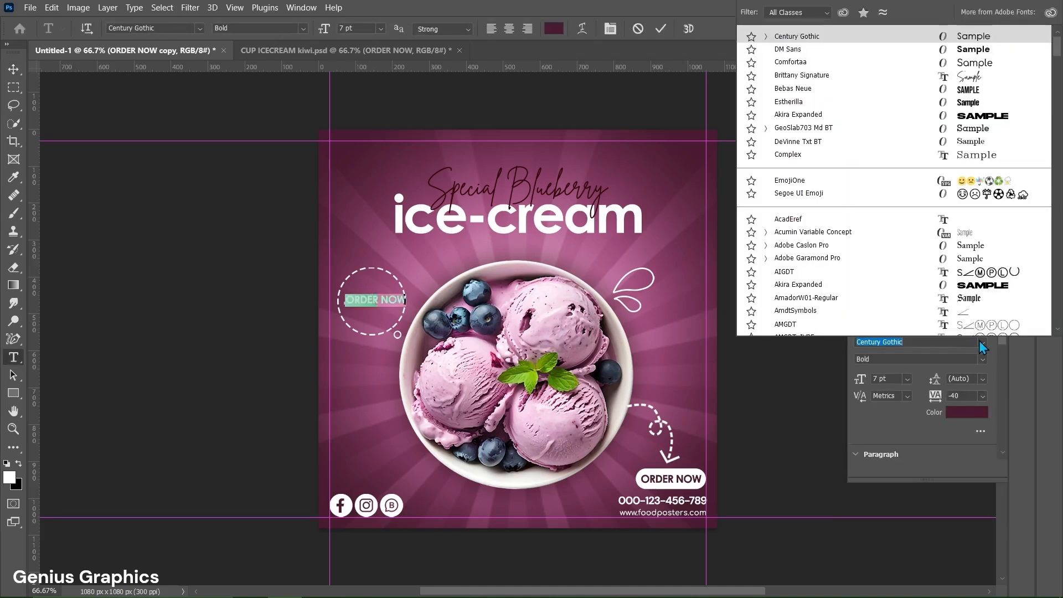
{"action": "left_click", "coordinate": [792, 80]}
{"action": "type", "text": "23"}
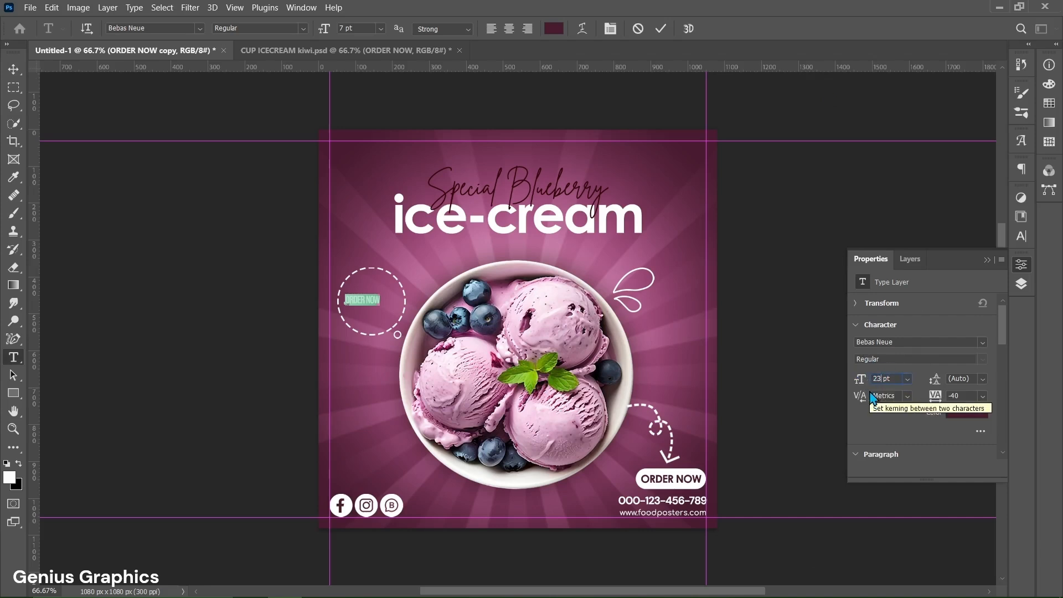
{"action": "mouse_move", "coordinate": [955, 412]}
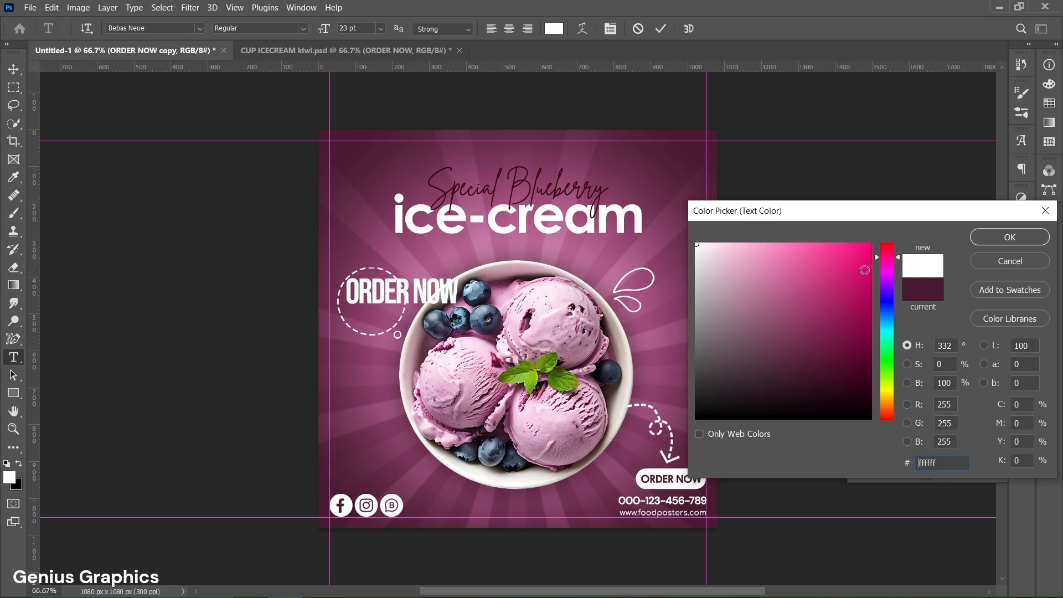
{"action": "left_click", "coordinate": [1009, 237]}
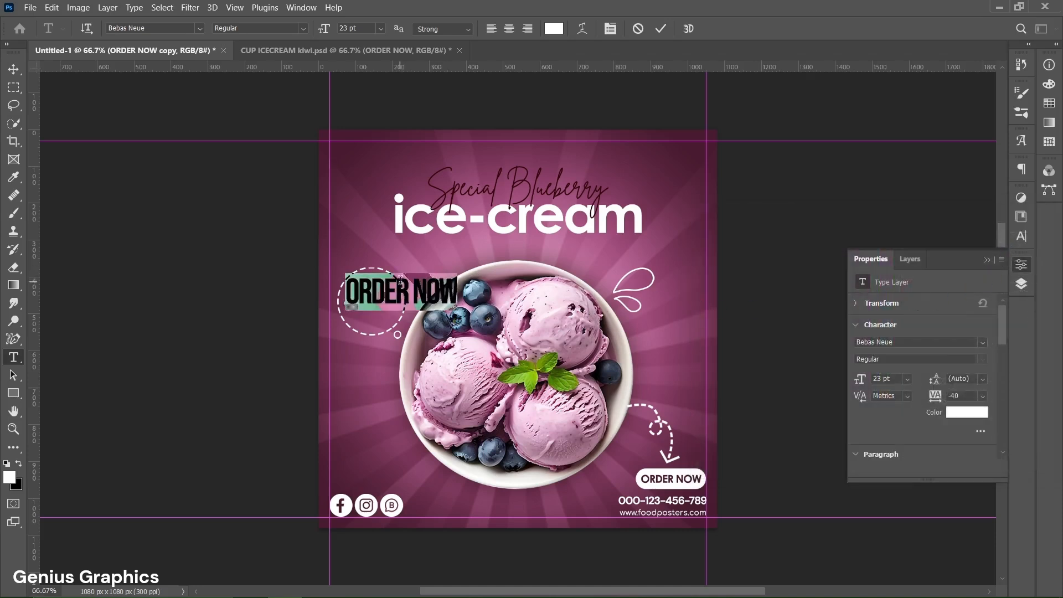
{"action": "type", "text": "50"}
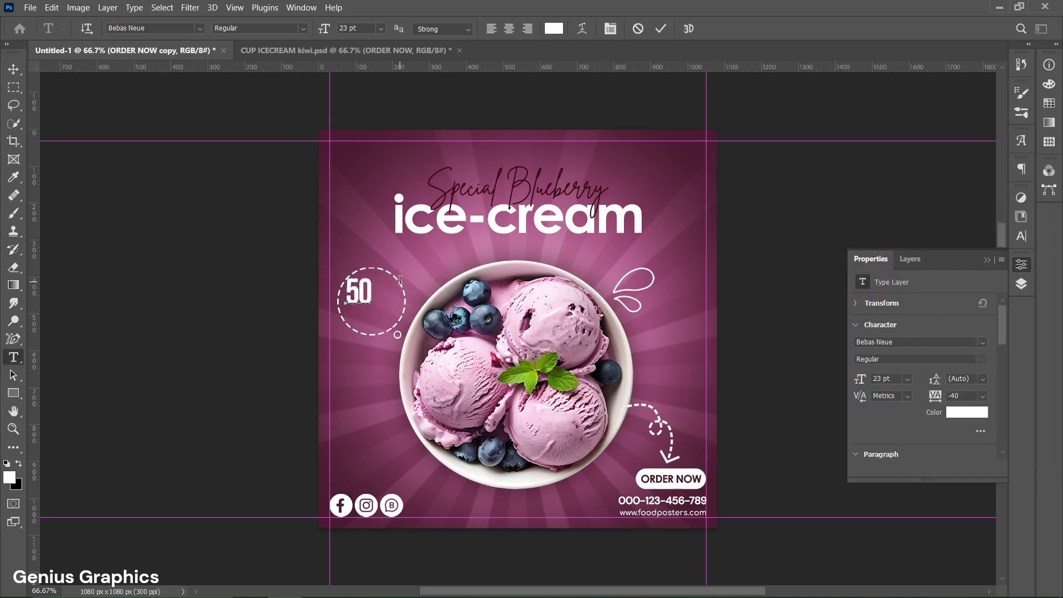
{"action": "type", "text": "%"}
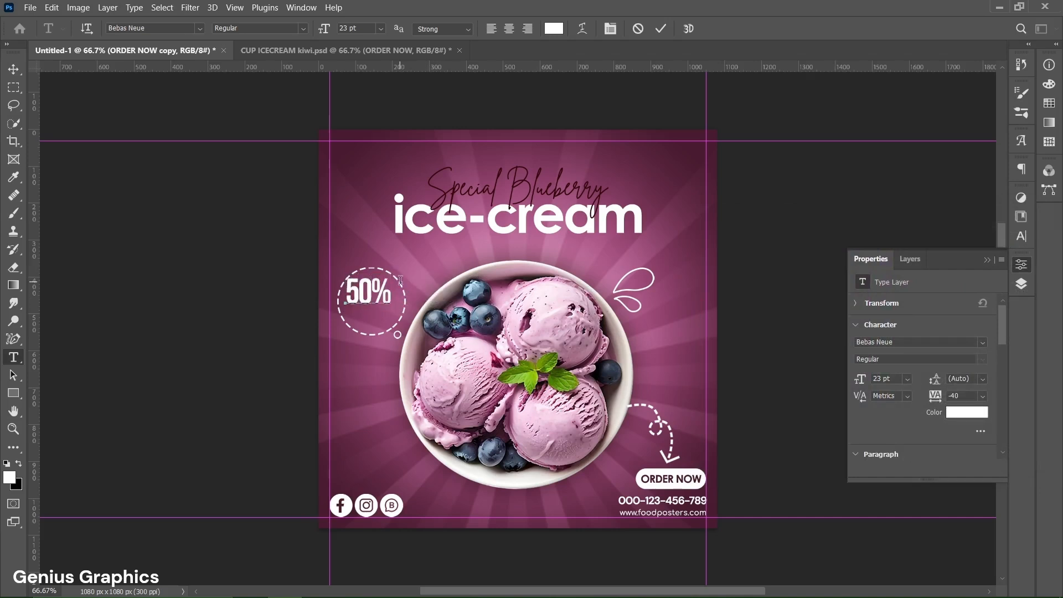
{"action": "mouse_move", "coordinate": [539, 203]}
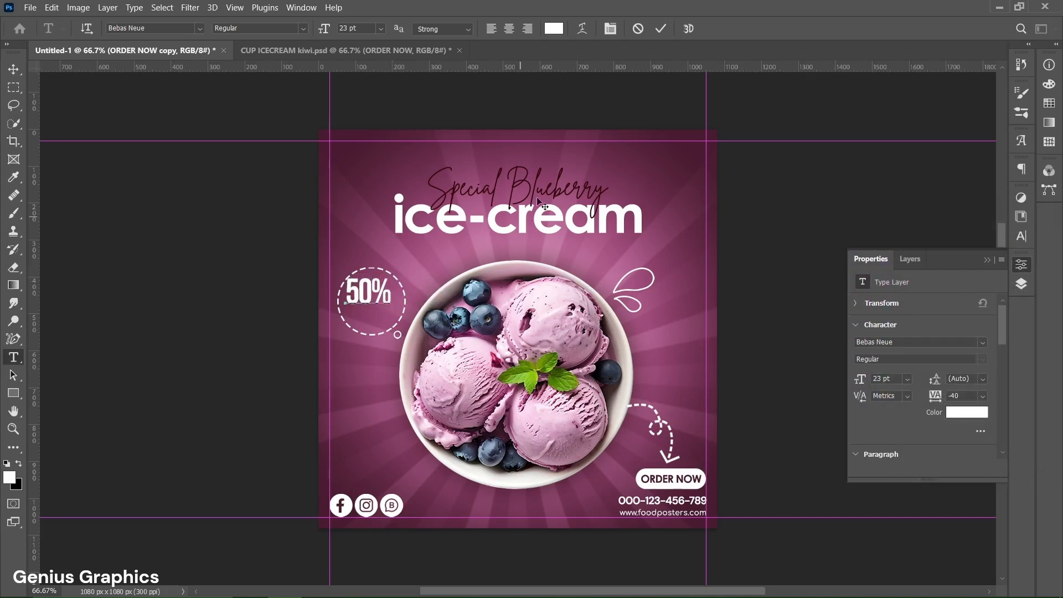
Edit the duplicated 50% text to read OFF
{"action": "left_click", "coordinate": [12, 69]}
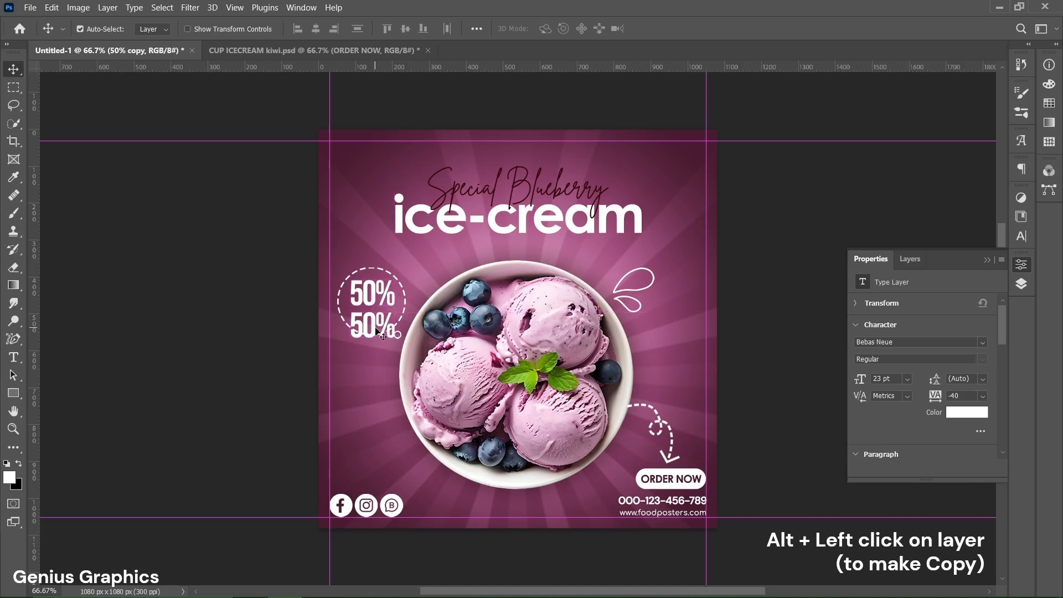
{"action": "double_click", "coordinate": [372, 329]}
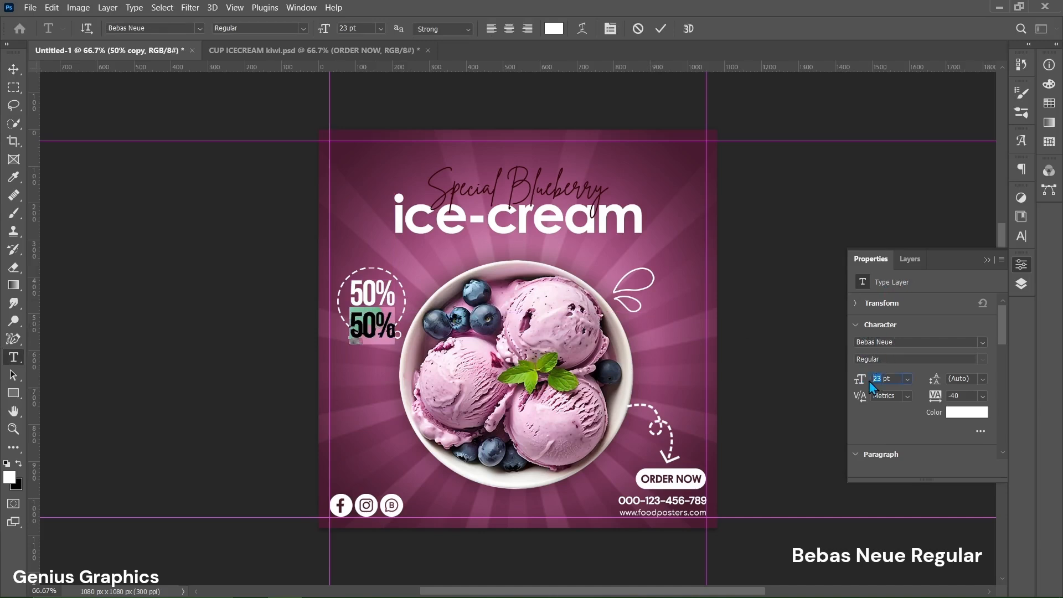
{"action": "mouse_move", "coordinate": [873, 386]}
{"action": "type", "text": "12"}
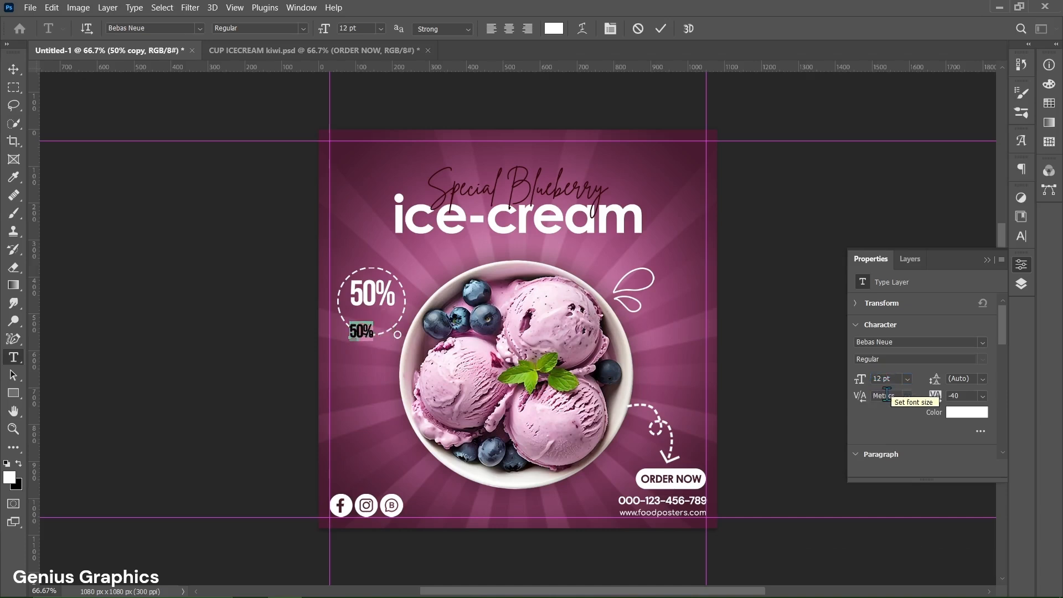
{"action": "mouse_move", "coordinate": [940, 396]}
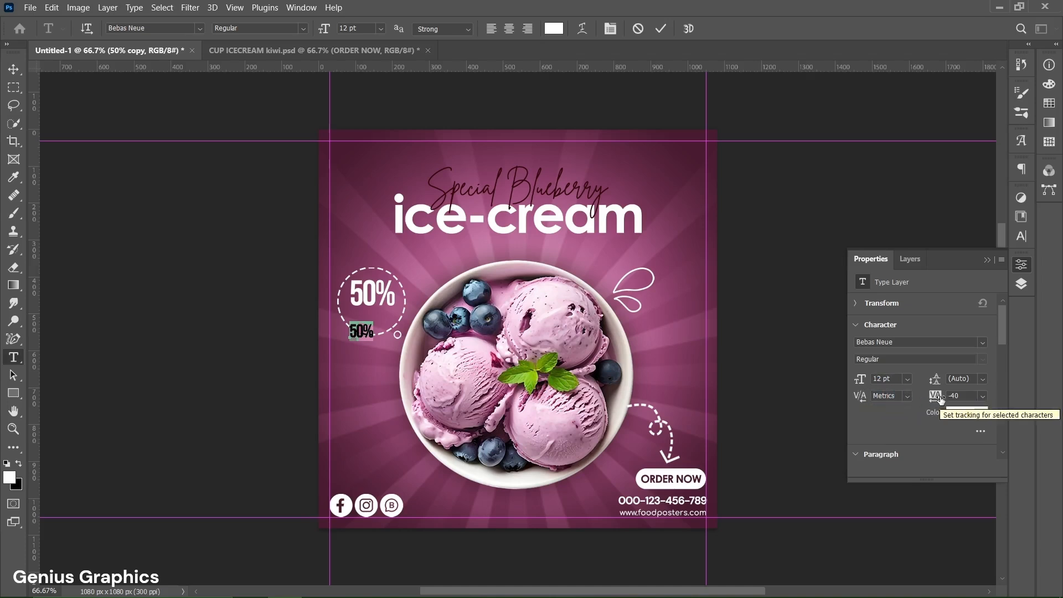
{"action": "mouse_move", "coordinate": [966, 412]}
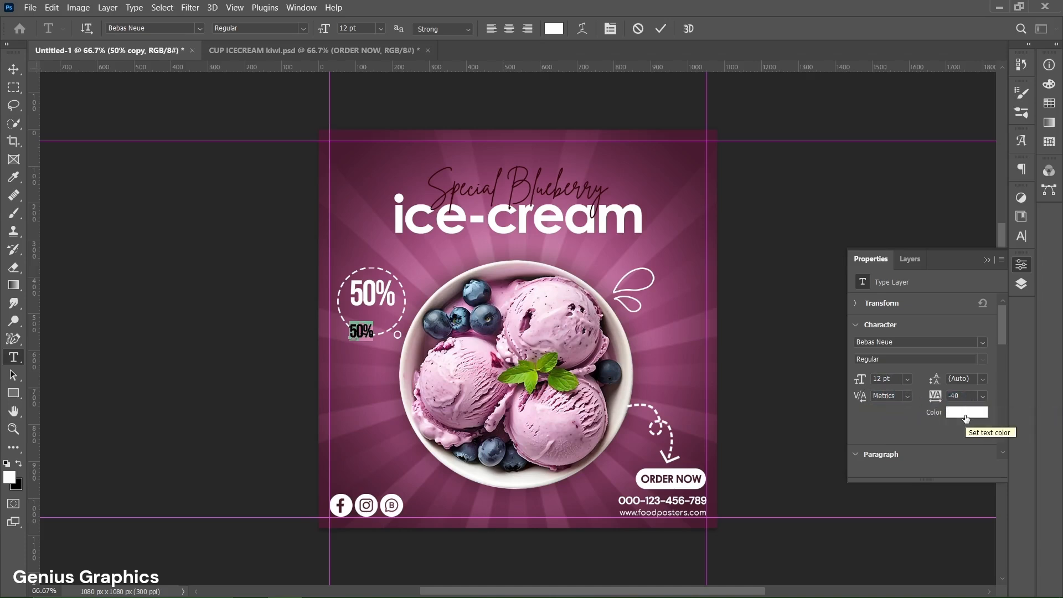
{"action": "mouse_move", "coordinate": [641, 400]}
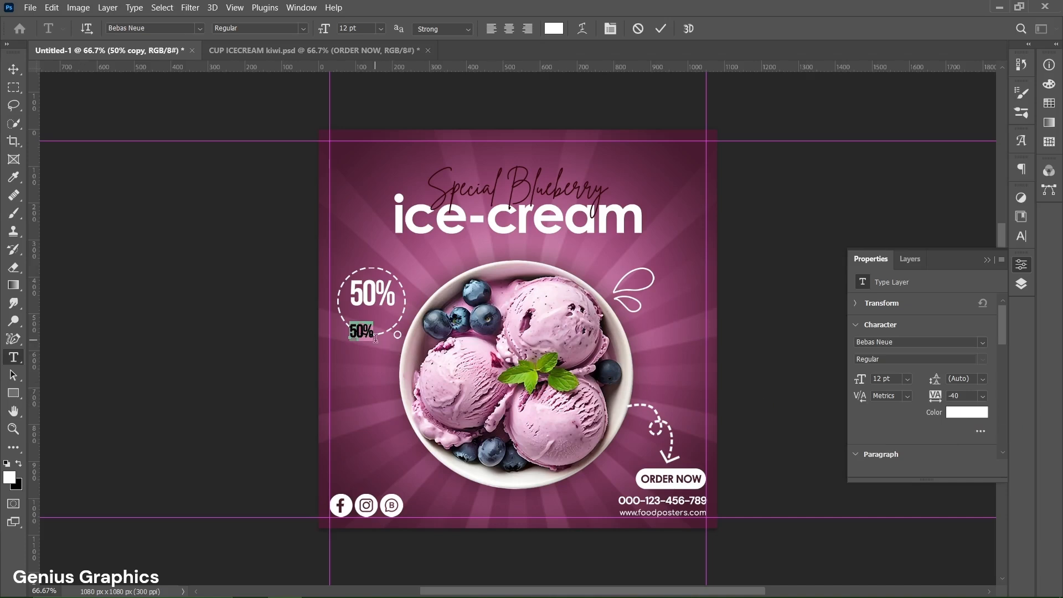
{"action": "type", "text": "OFF"}
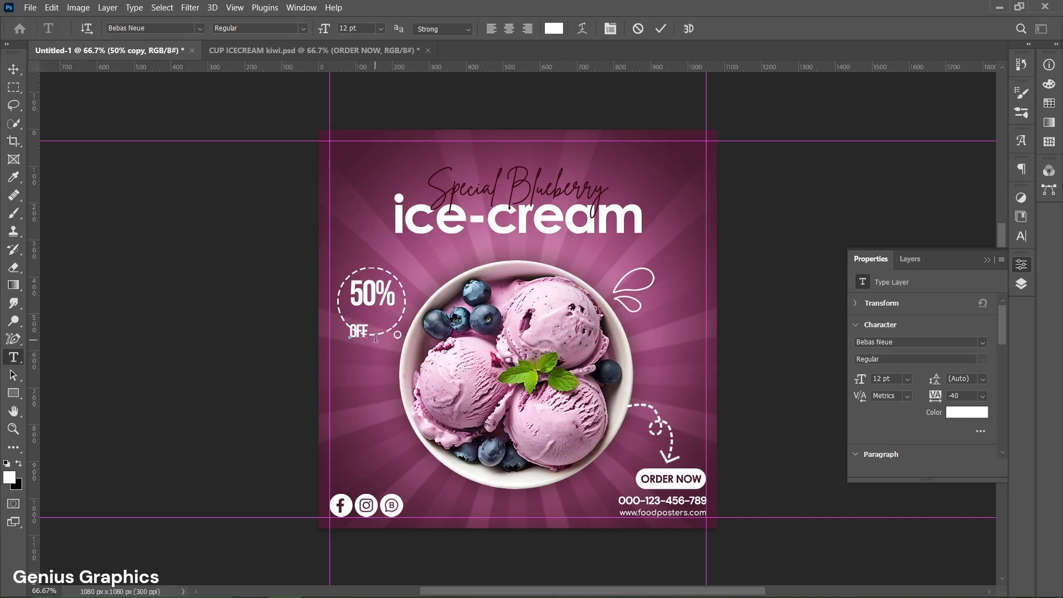
{"action": "mouse_move", "coordinate": [628, 119]}
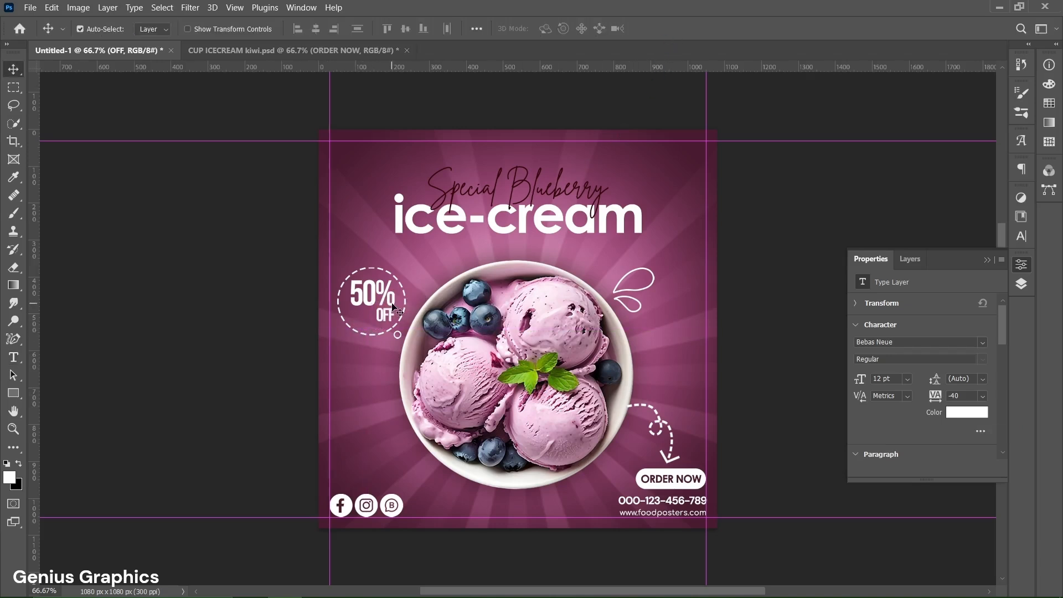
Group the text layers from OFF and 50% down to the headline, naming it TEXTS
{"action": "left_click", "coordinate": [909, 259]}
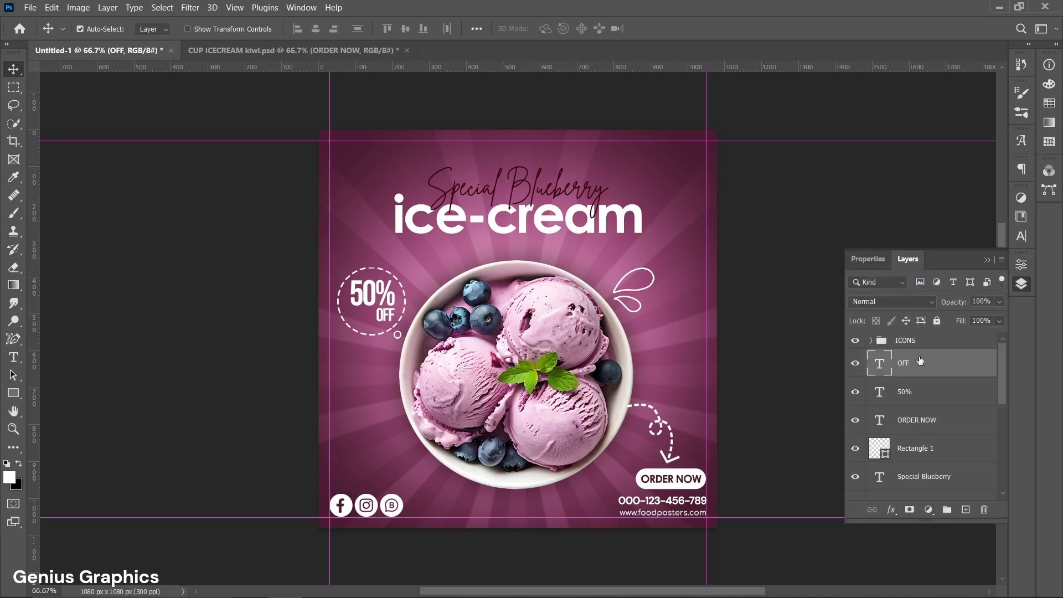
{"action": "scroll", "scroll_direction": "down", "scroll_amount": 3}
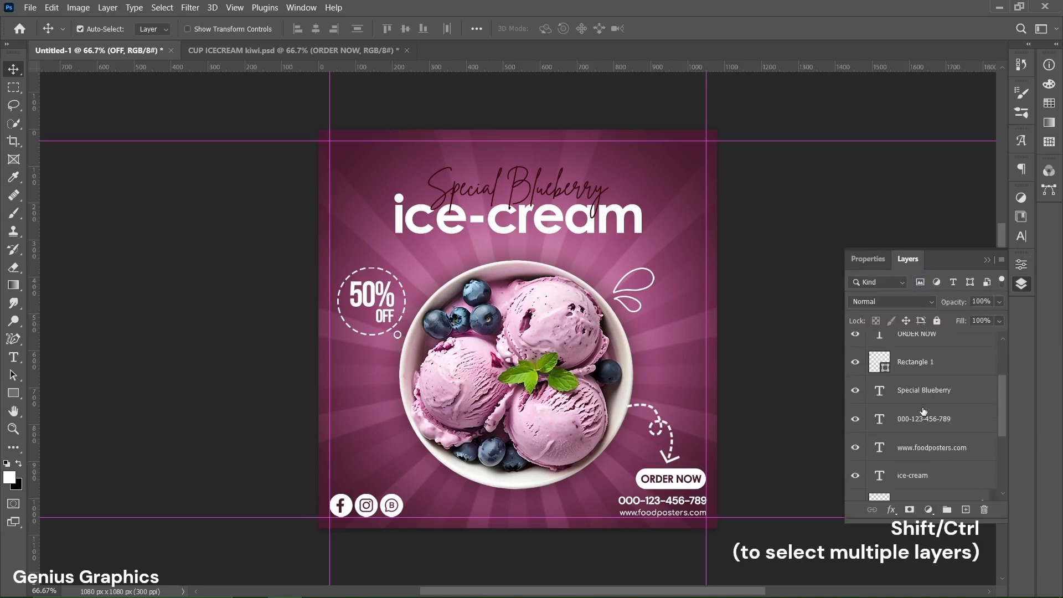
{"action": "scroll", "scroll_direction": "down", "scroll_amount": 3}
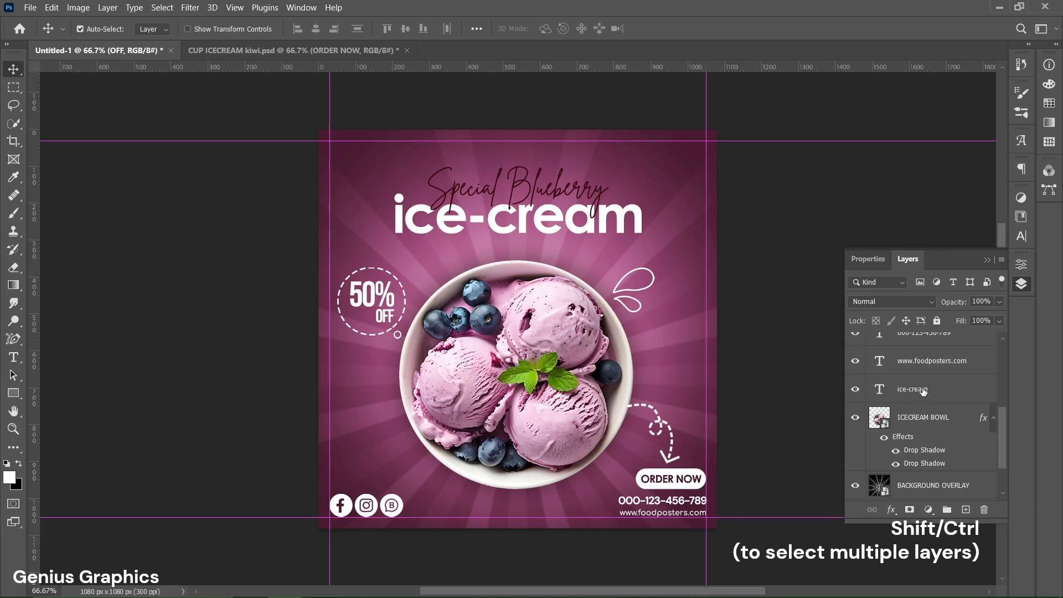
{"action": "scroll", "scroll_direction": "up", "scroll_amount": 3}
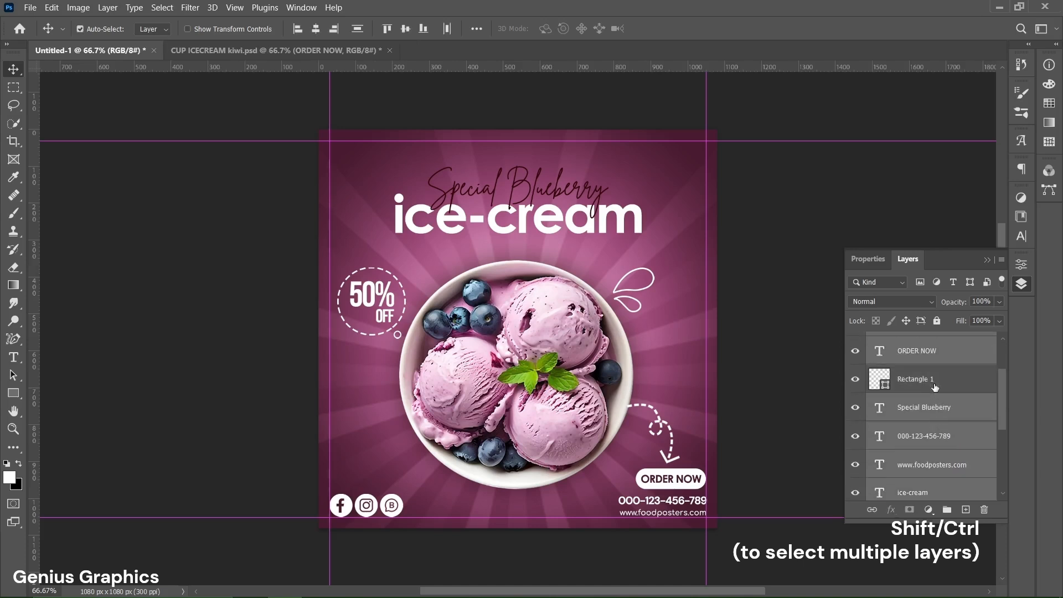
{"action": "key", "text": "ctrl+g"}
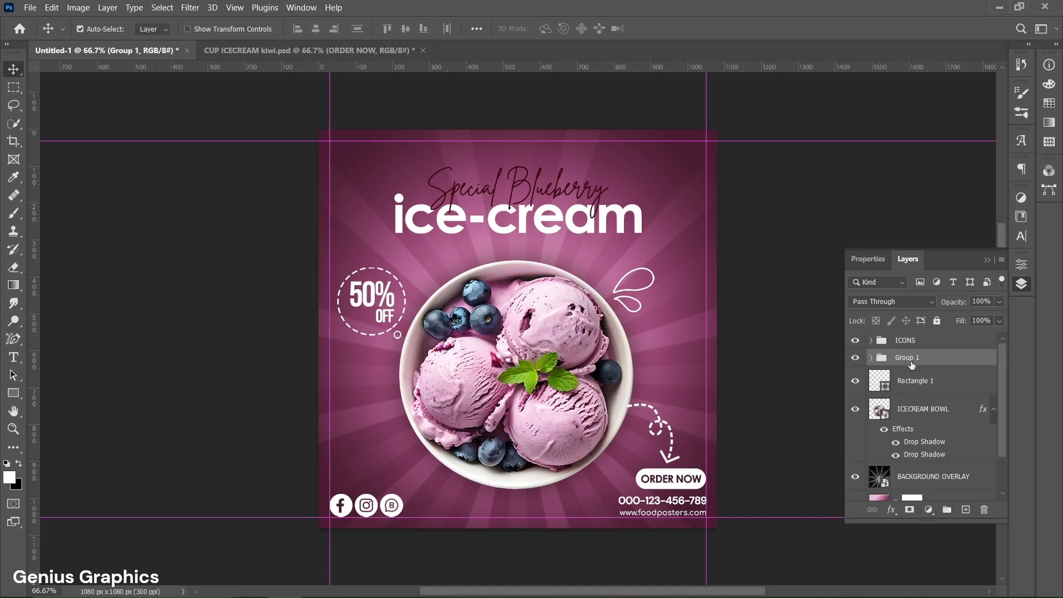
{"action": "double_click", "coordinate": [907, 357]}
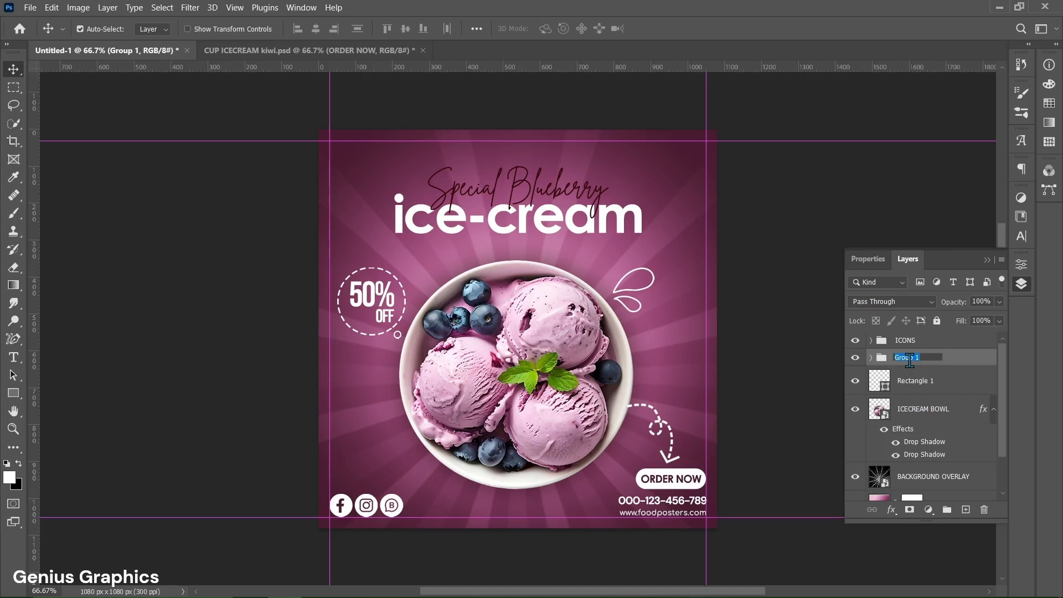
{"action": "type", "text": "TEXTS"}
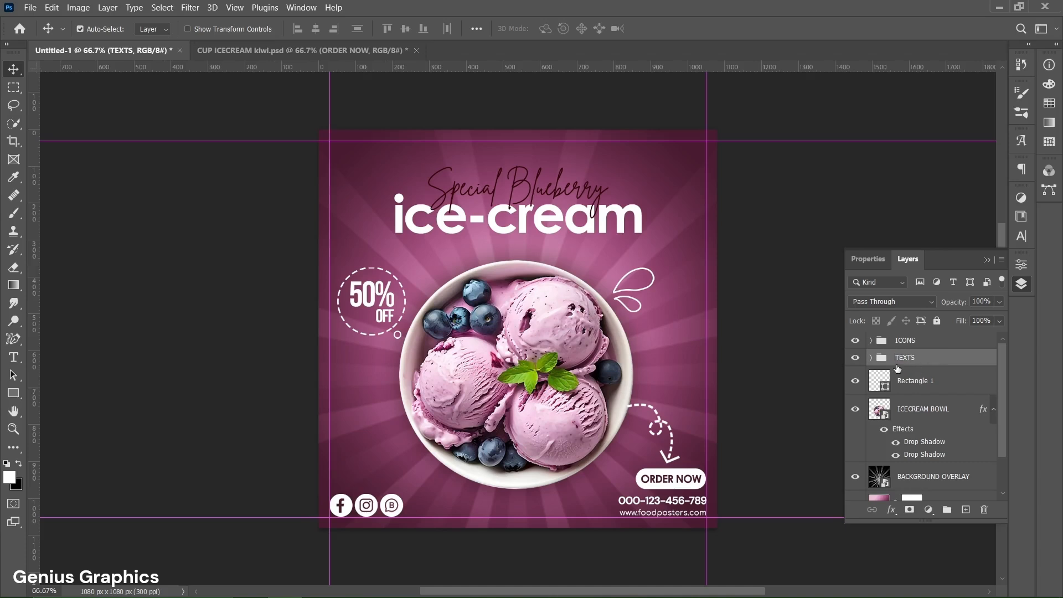
{"action": "left_click", "coordinate": [906, 339]}
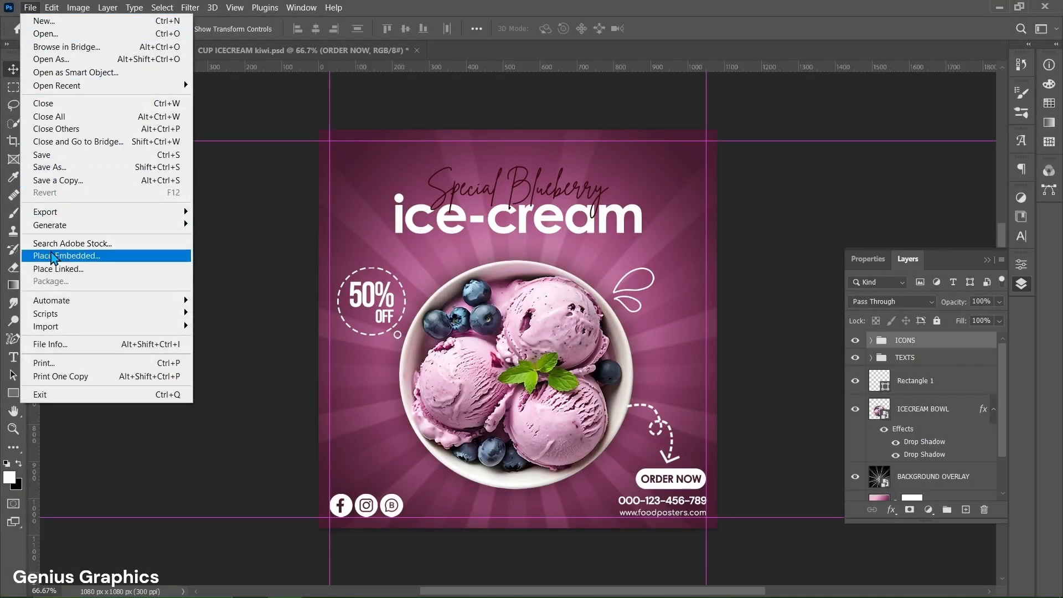
Place the BLUEBERRIES image embedded over the bowl and rasterize its layer
{"action": "left_click", "coordinate": [67, 256]}
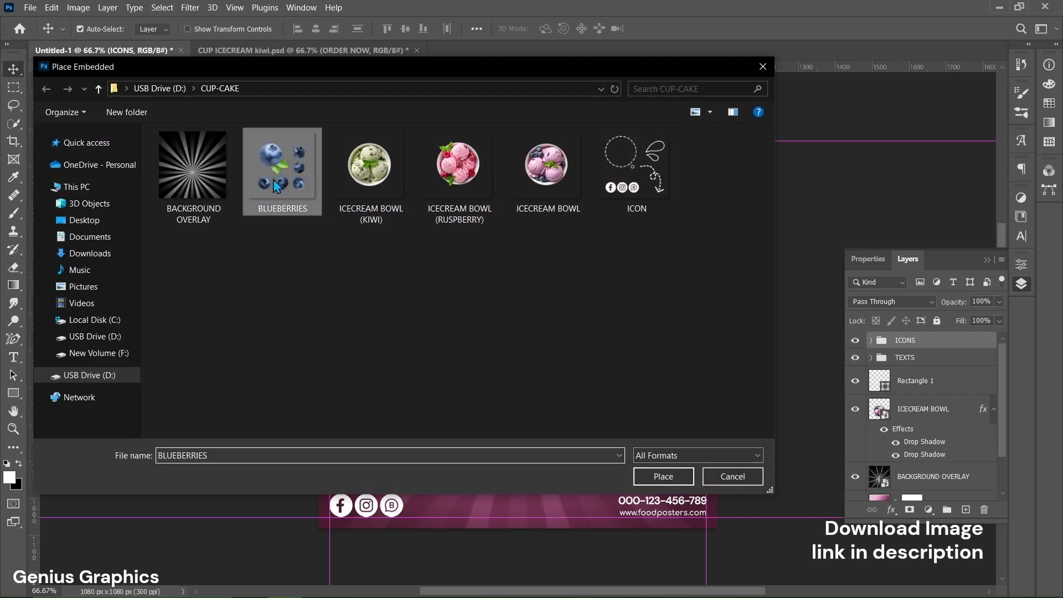
{"action": "left_click", "coordinate": [662, 476]}
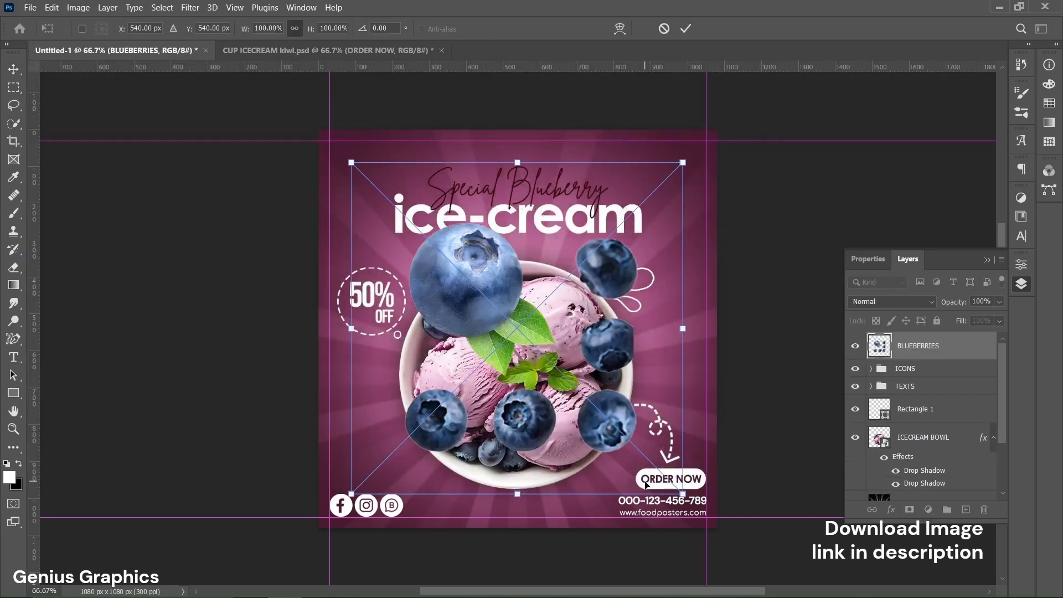
{"action": "left_click", "coordinate": [686, 28]}
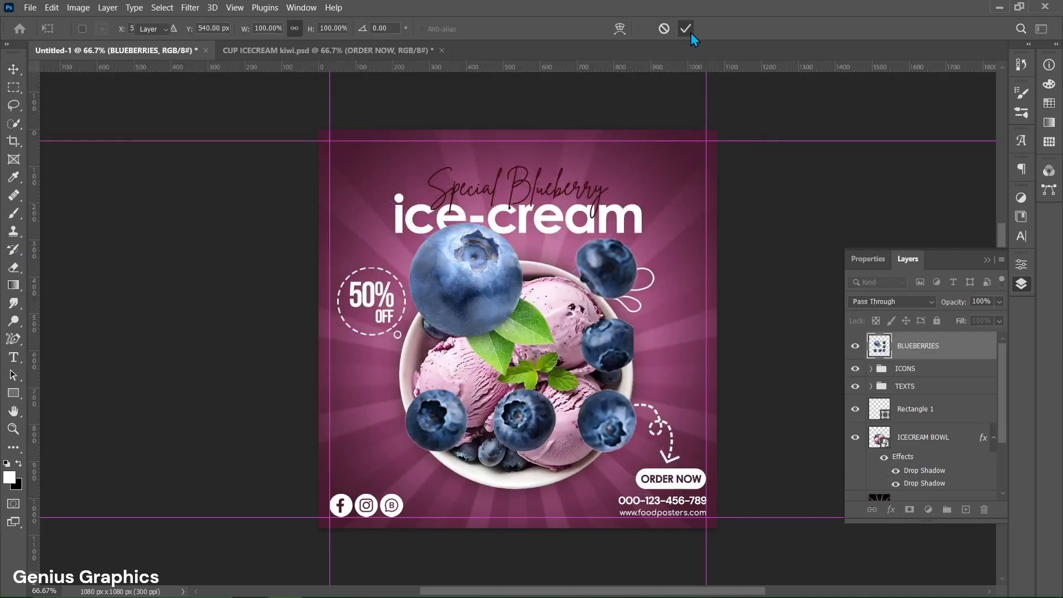
{"action": "right_click", "coordinate": [917, 346]}
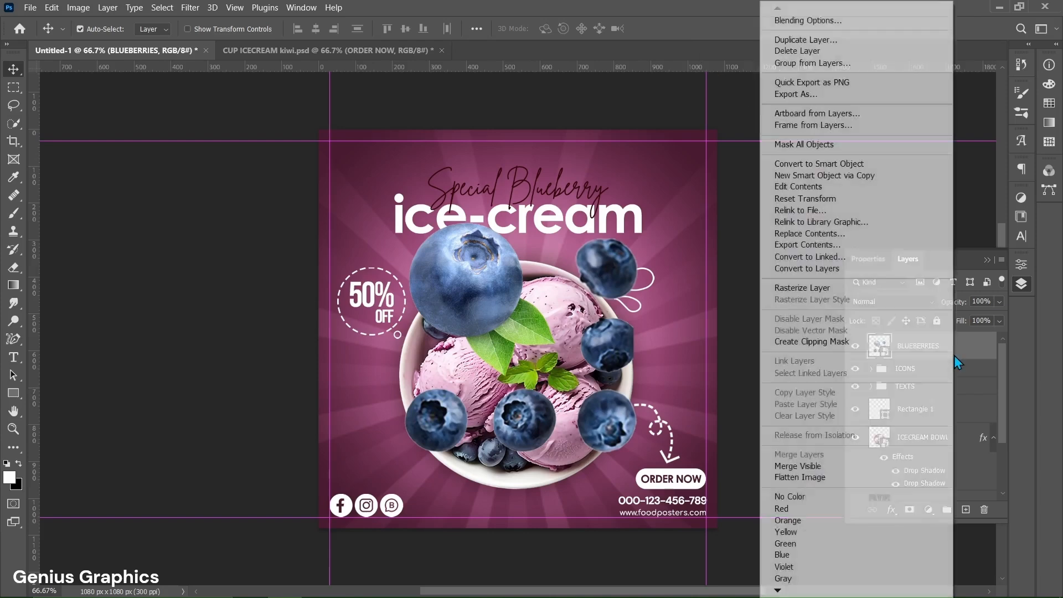
{"action": "left_click", "coordinate": [508, 305]}
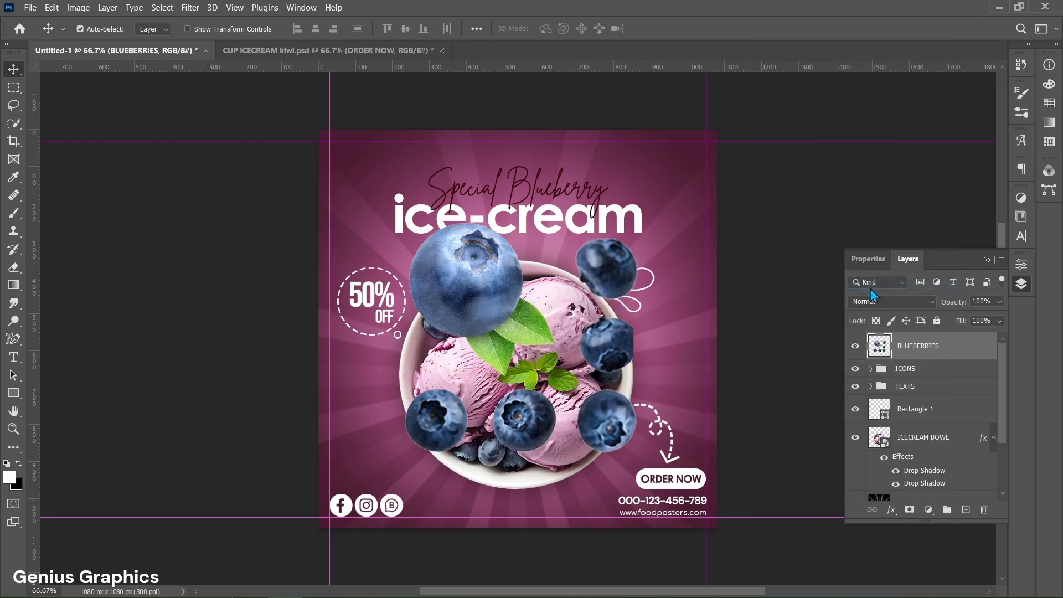
{"action": "left_click", "coordinate": [14, 106]}
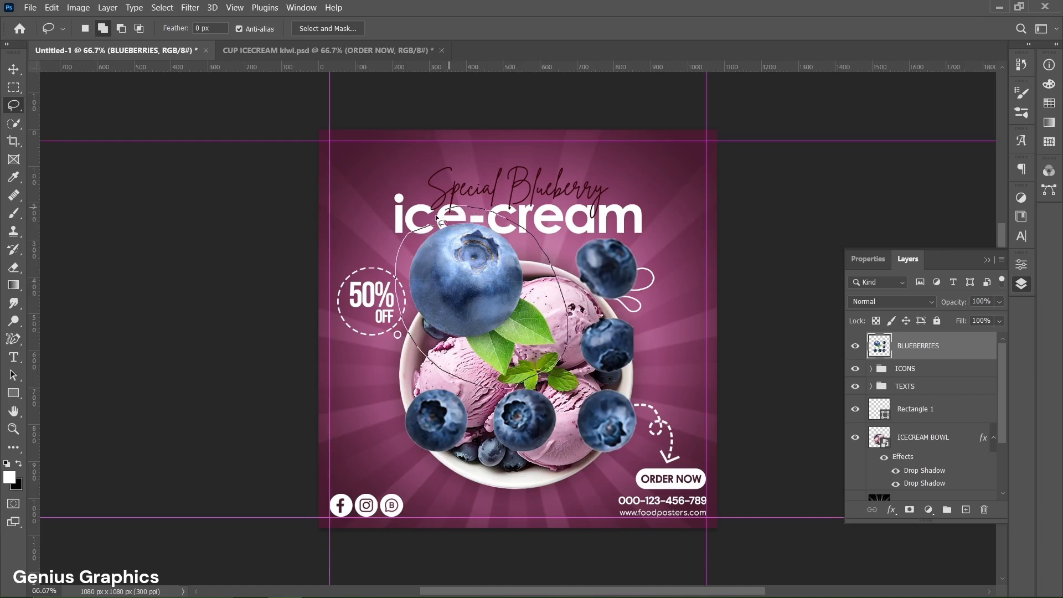
Cut each berry from the BLUEBERRIES layer onto its own layer, Layer 5 to Layer 10
{"action": "key", "text": "ctrl+j"}
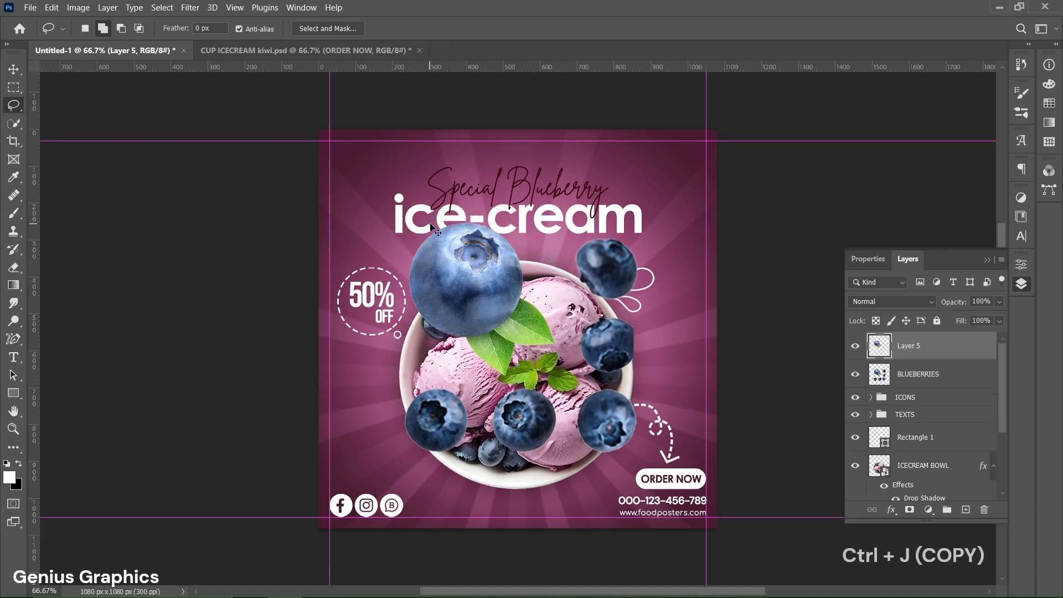
{"action": "left_click", "coordinate": [918, 374]}
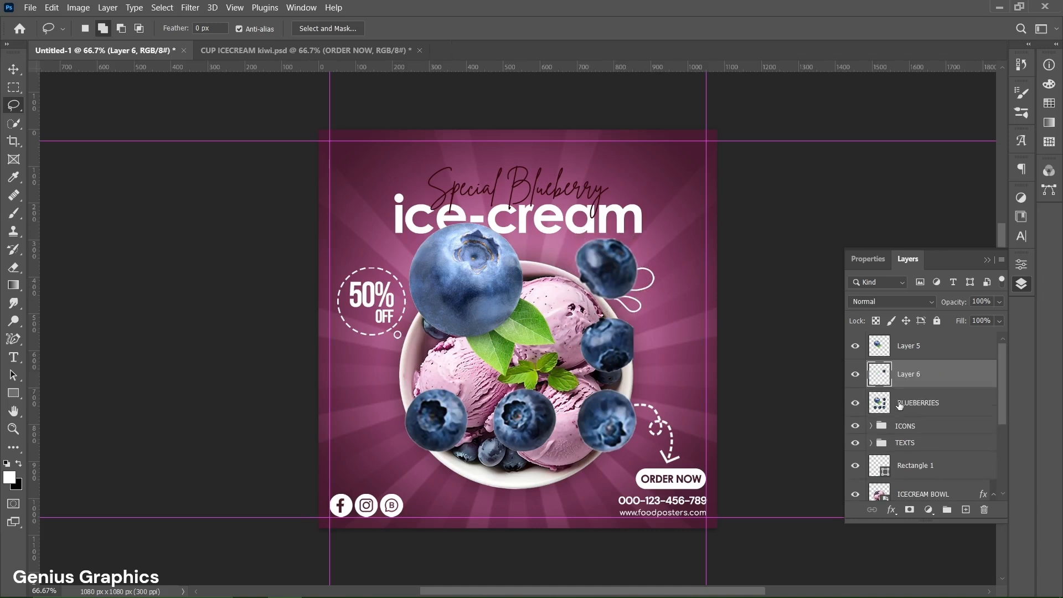
{"action": "left_click", "coordinate": [918, 402]}
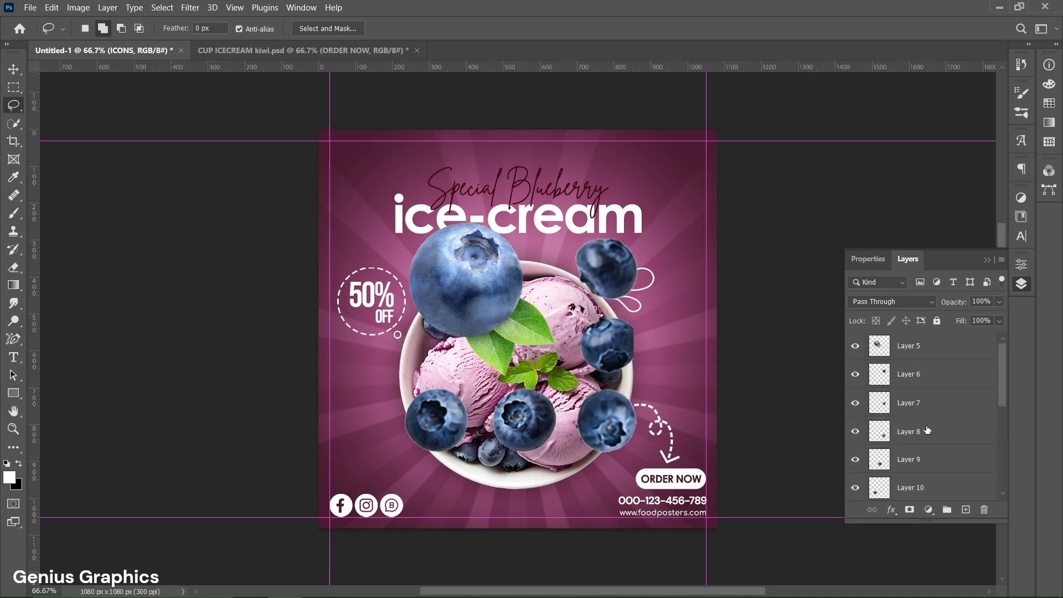
{"action": "left_click", "coordinate": [909, 345]}
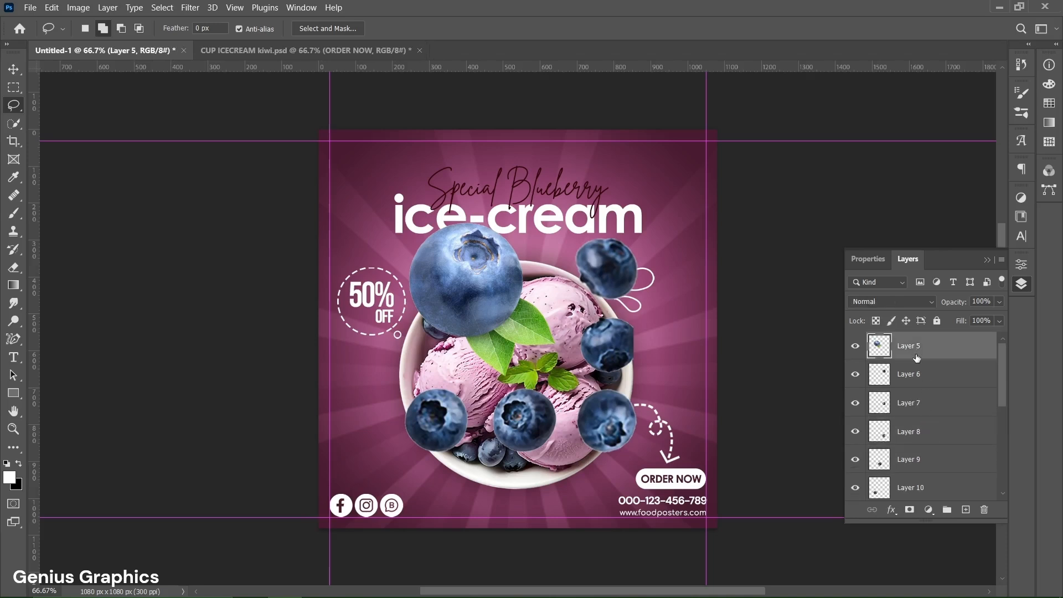
{"action": "scroll", "scroll_direction": "down", "scroll_amount": 3}
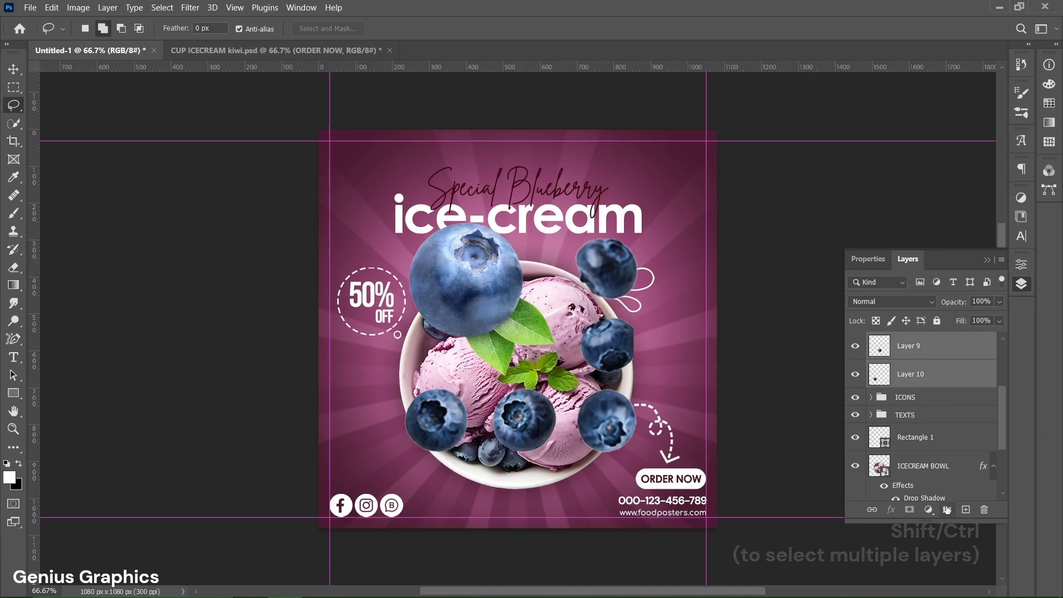
Group Layer 5 through Layer 10 and name the group BLUEBERRIES
{"action": "key", "text": "ctrl+g"}
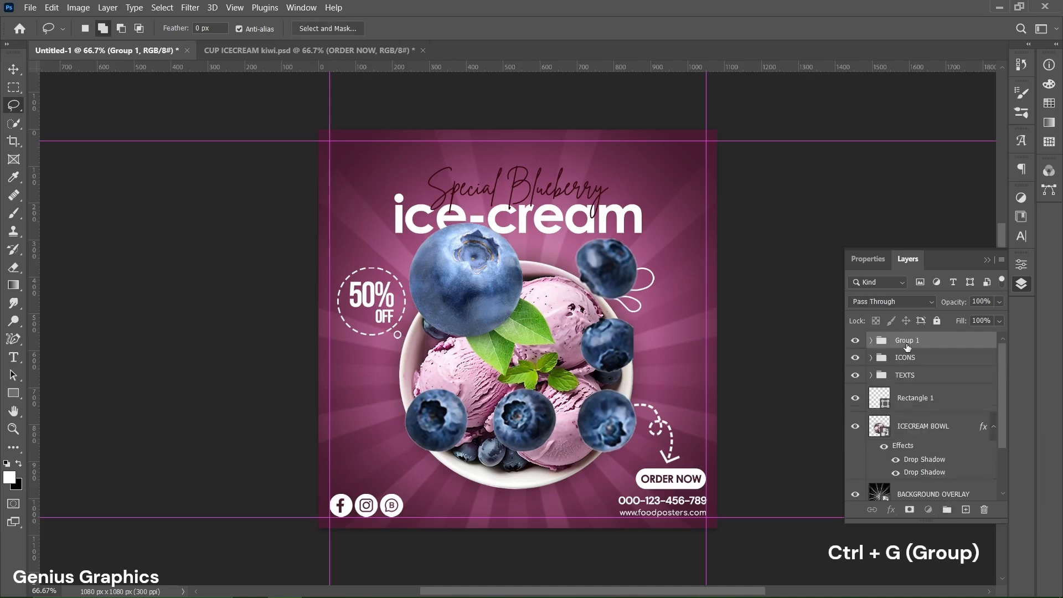
{"action": "double_click", "coordinate": [907, 339]}
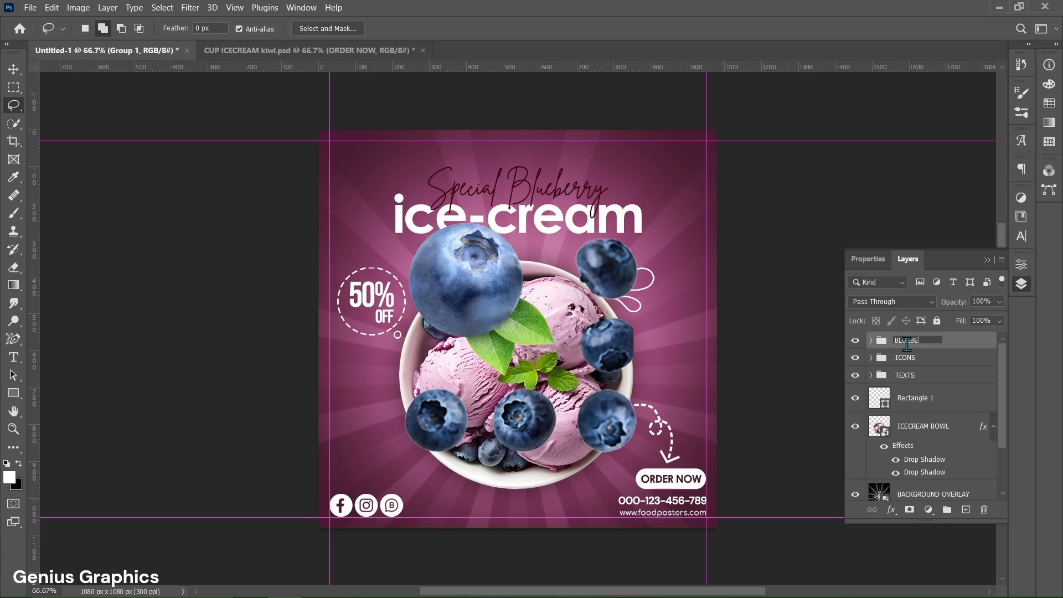
{"action": "type", "text": "BLUEBERRIES"}
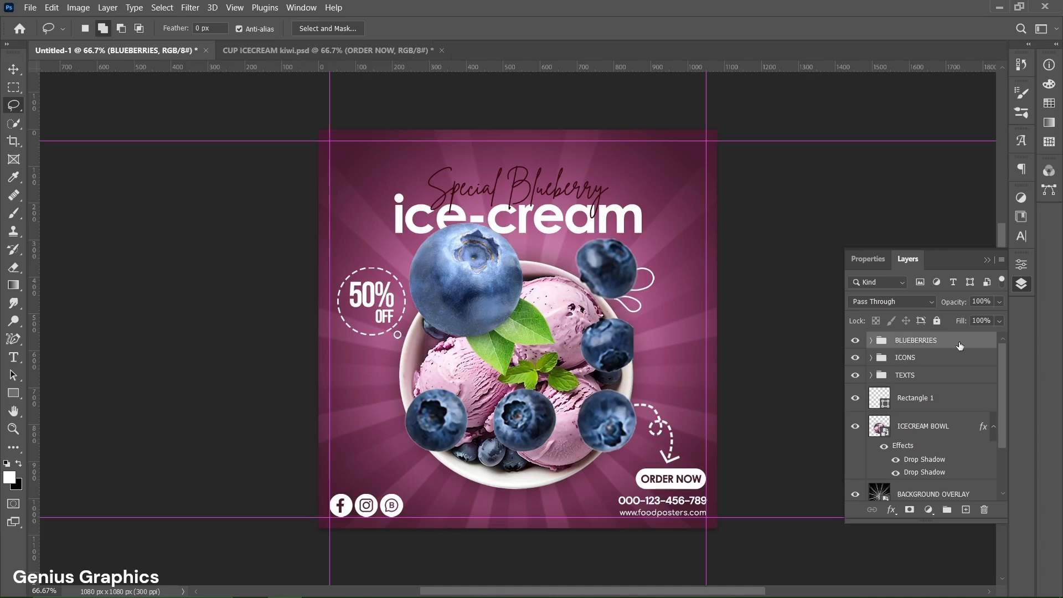
{"action": "mouse_move", "coordinate": [348, 263]}
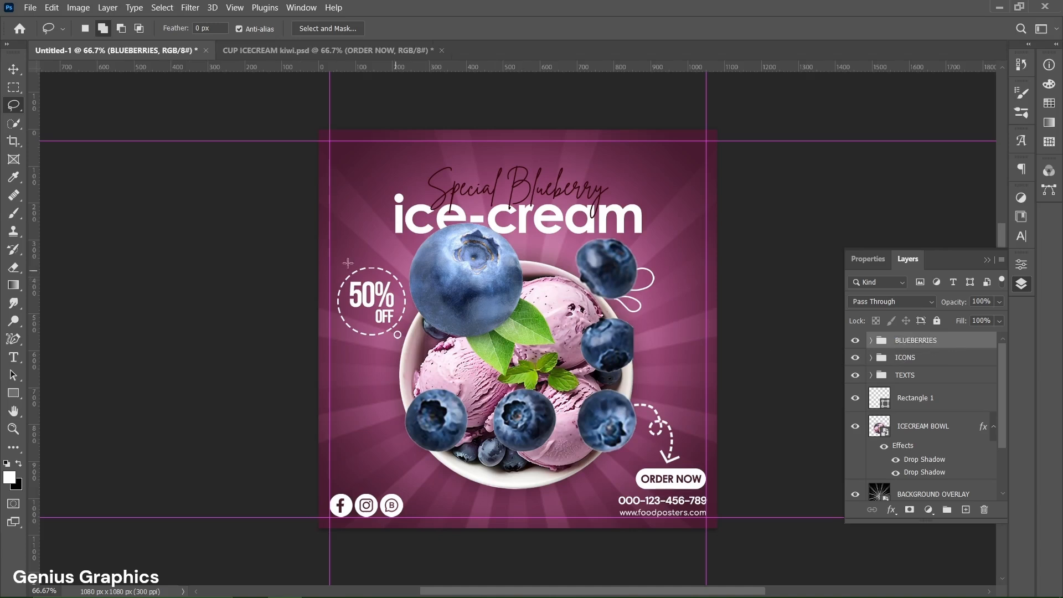
Expand the BLUEBERRIES group and resize the bottom-left and top-right berries
{"action": "left_click", "coordinate": [12, 69]}
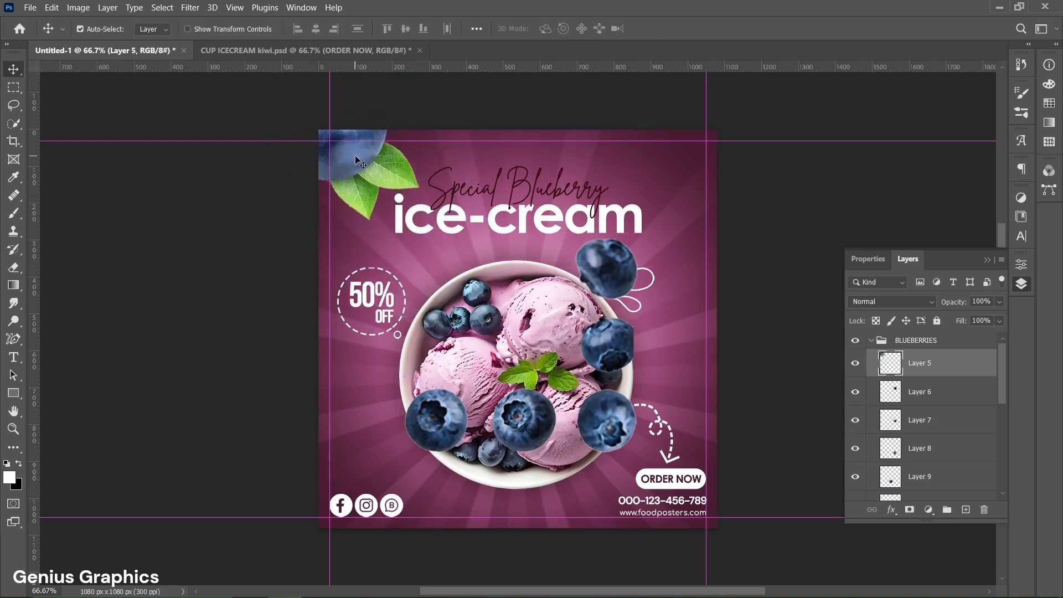
{"action": "mouse_move", "coordinate": [372, 201]}
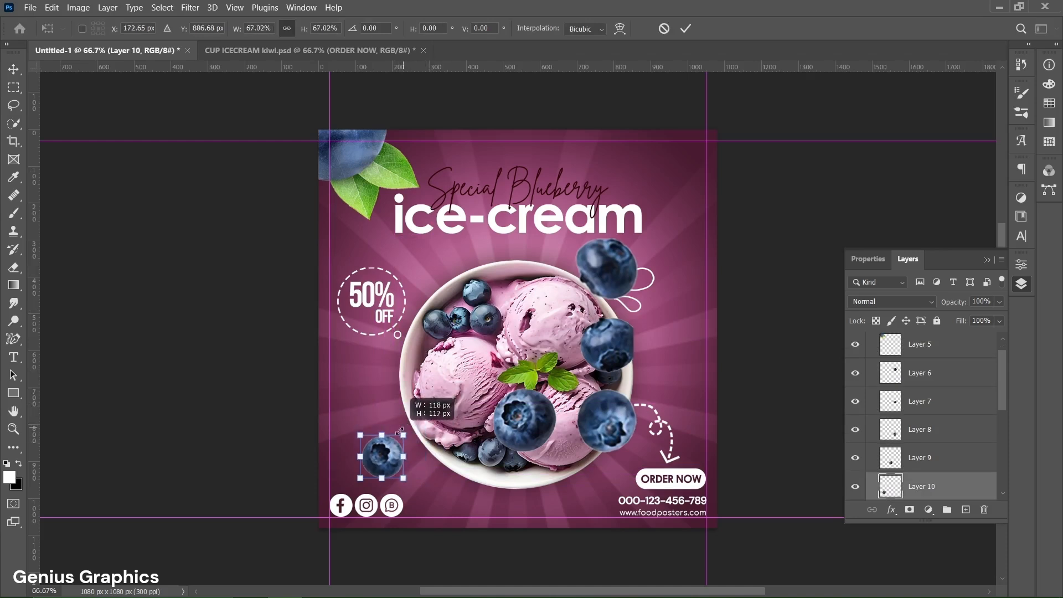
{"action": "left_click", "coordinate": [685, 29]}
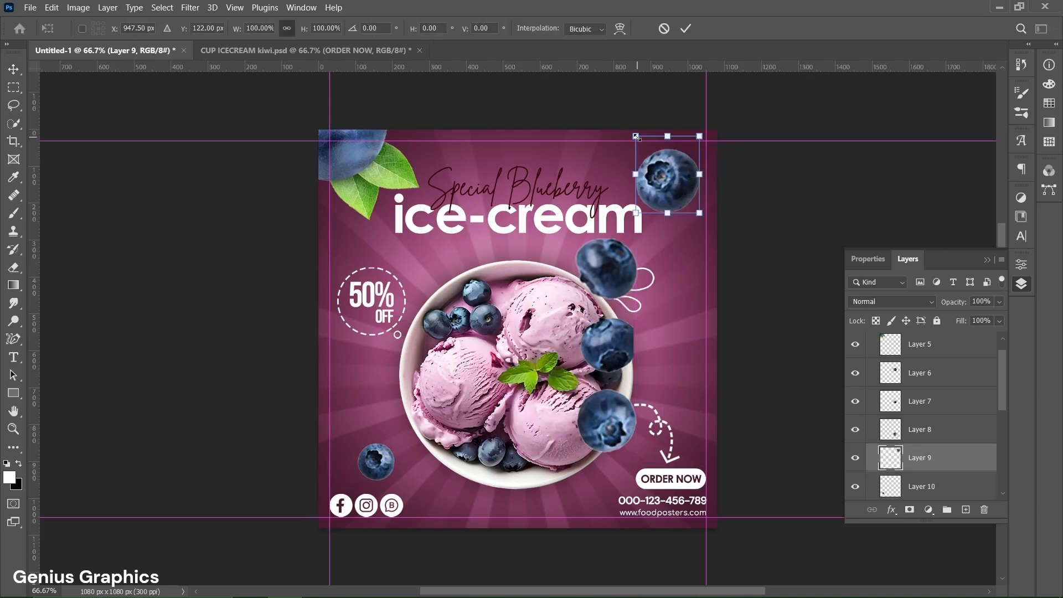
{"action": "left_click", "coordinate": [686, 29]}
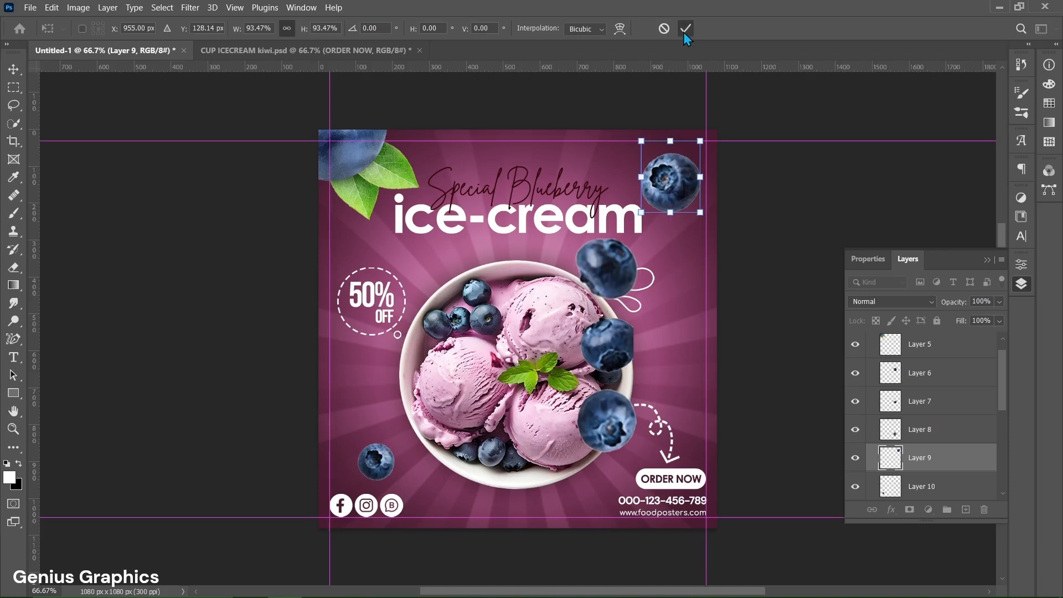
{"action": "left_click", "coordinate": [685, 28]}
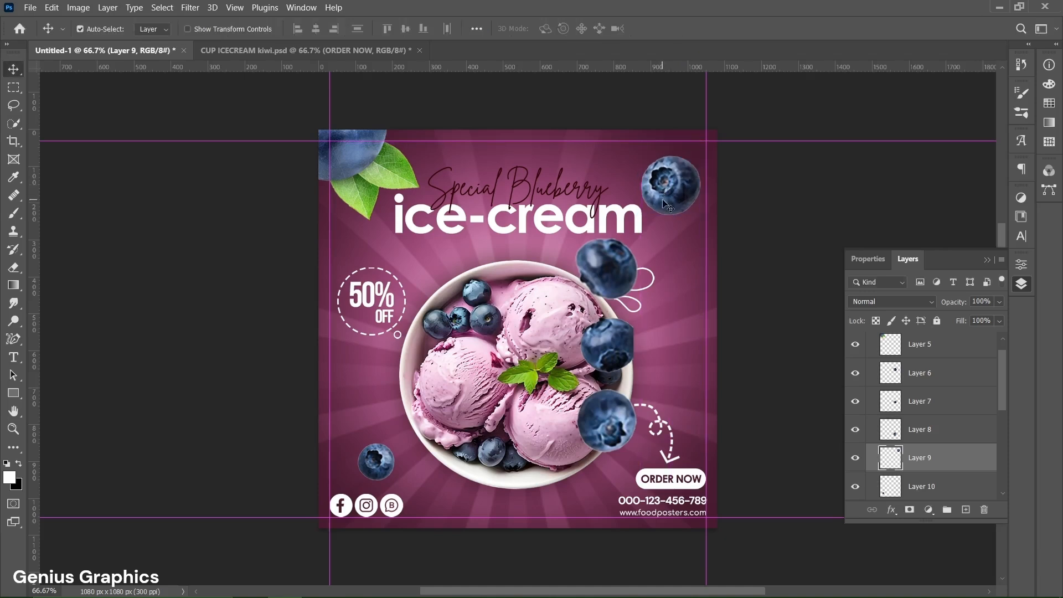
Scale and position small berries above 50%, at the right edge, and beside ORDER NOW
{"action": "left_click", "coordinate": [921, 429]}
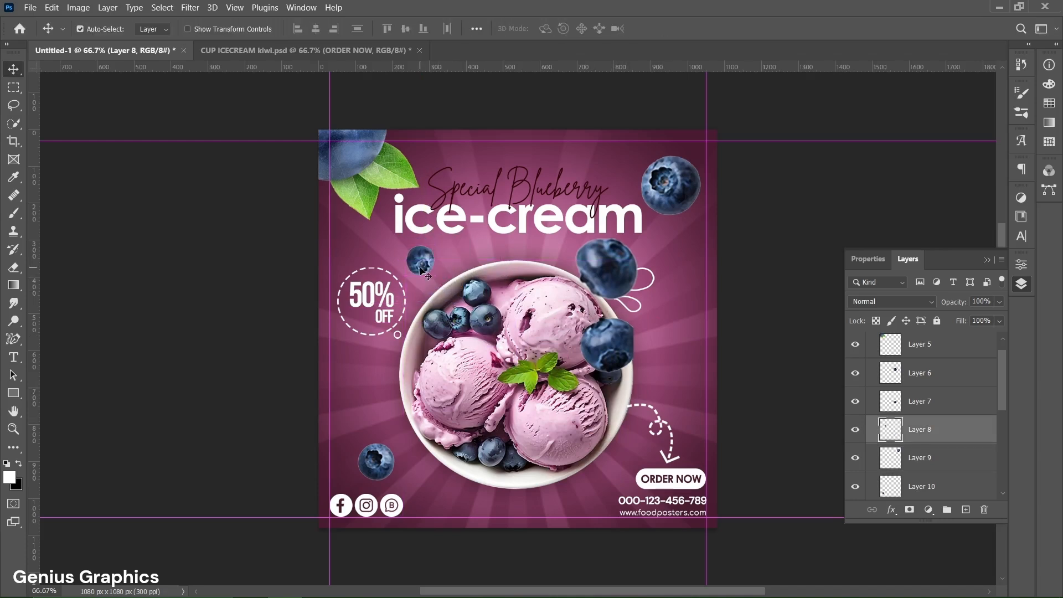
{"action": "left_click", "coordinate": [921, 401]}
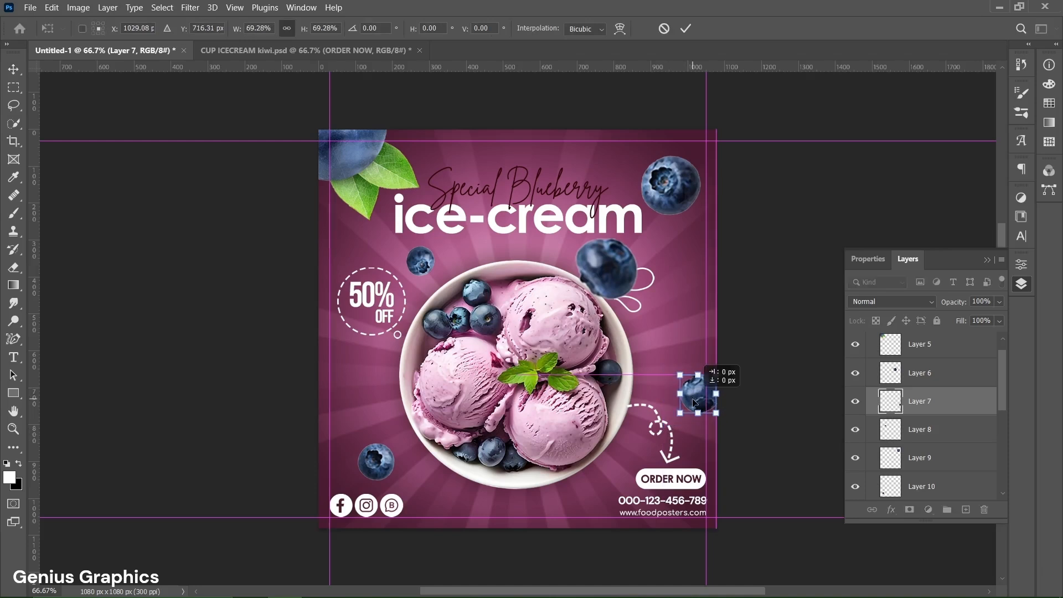
{"action": "left_click", "coordinate": [685, 28]}
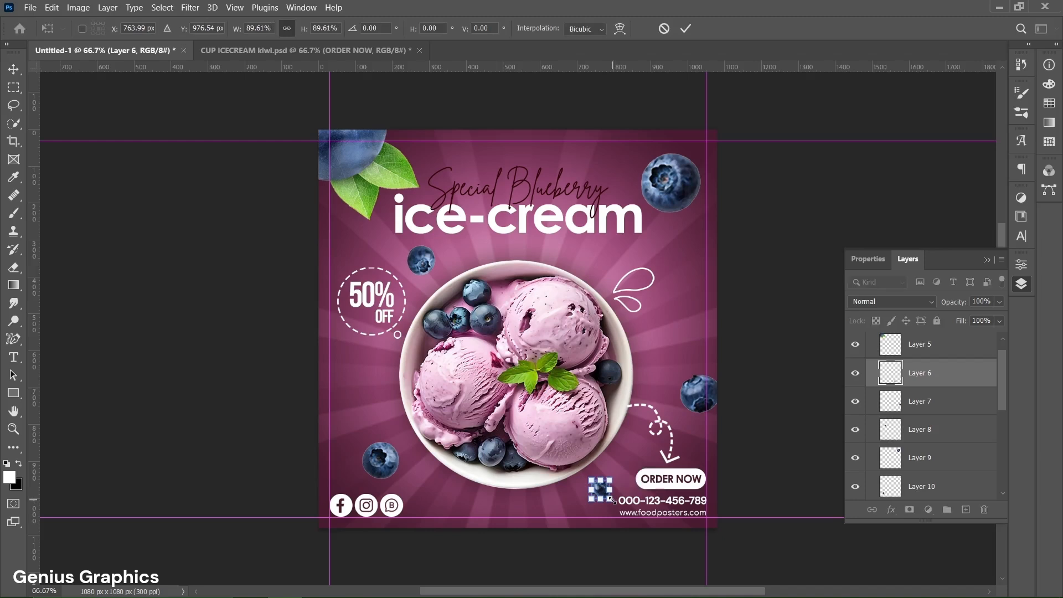
{"action": "left_click", "coordinate": [686, 28]}
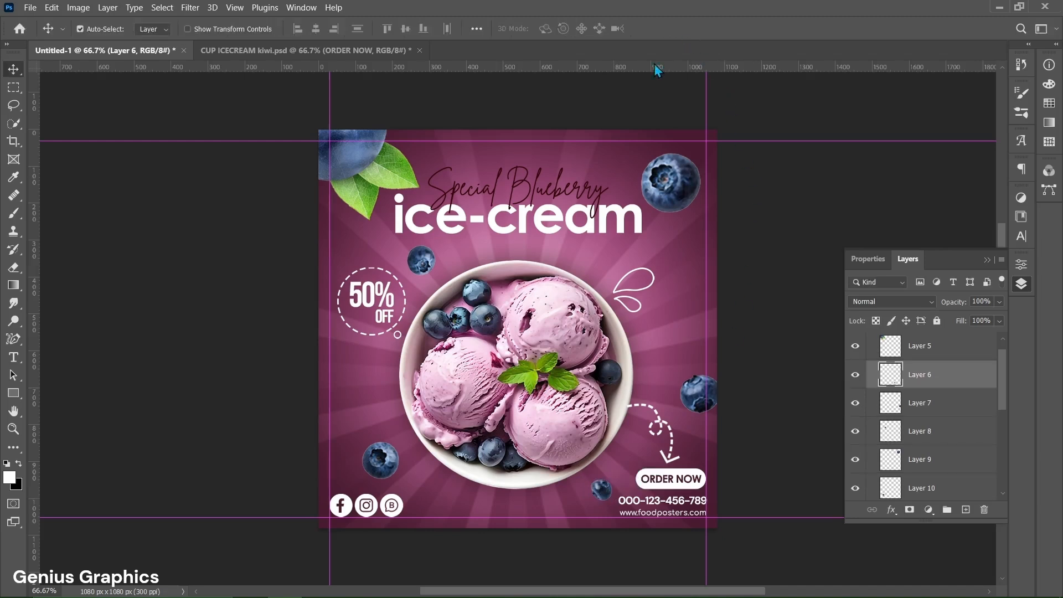
{"action": "left_click", "coordinate": [919, 346]}
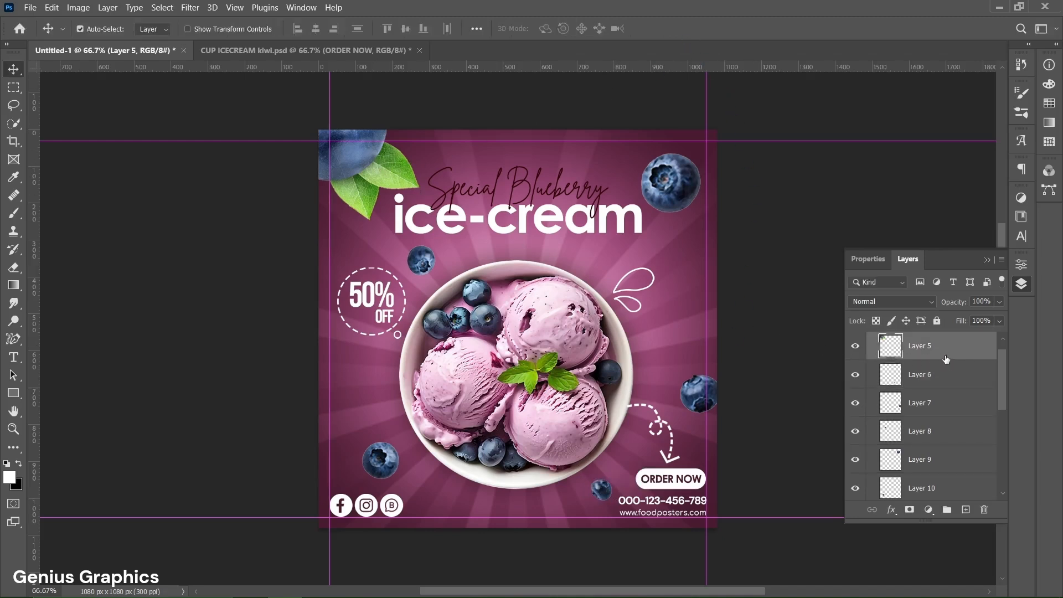
Convert Layer 5 to a smart object with a Multiply 50%, size 50, #481b30 drop shadow
{"action": "right_click", "coordinate": [920, 346]}
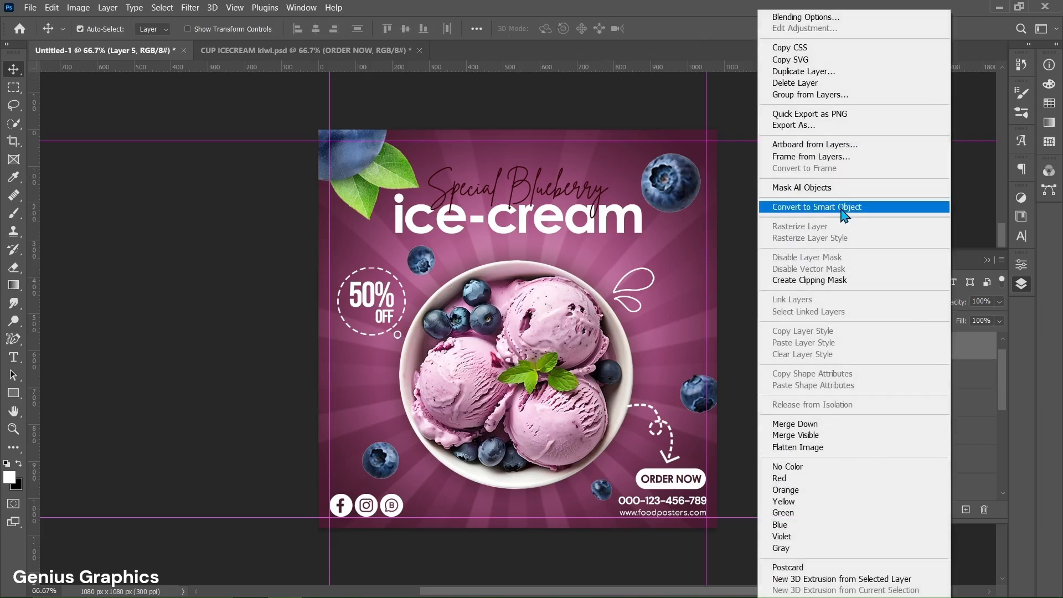
{"action": "left_click", "coordinate": [816, 207]}
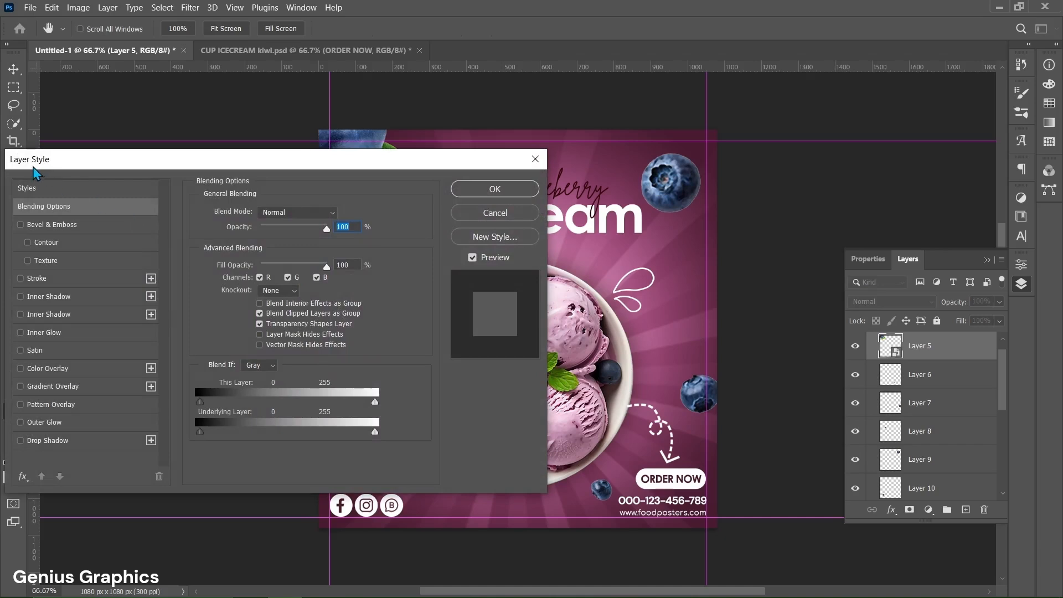
{"action": "left_click", "coordinate": [20, 441]}
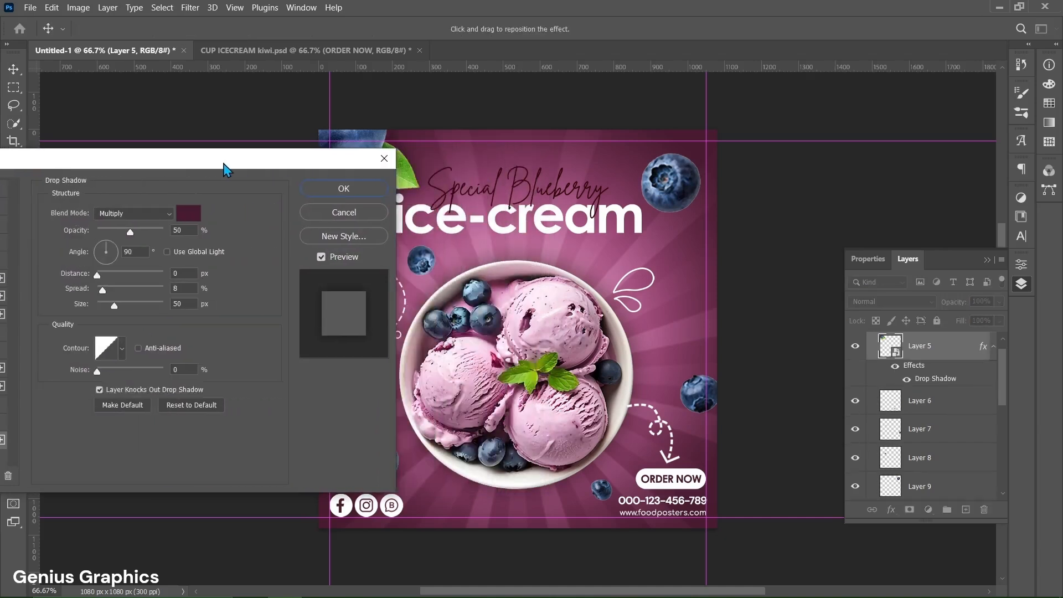
{"action": "left_click_drag", "start_coordinate": [226, 159], "coordinate": [168, 159]}
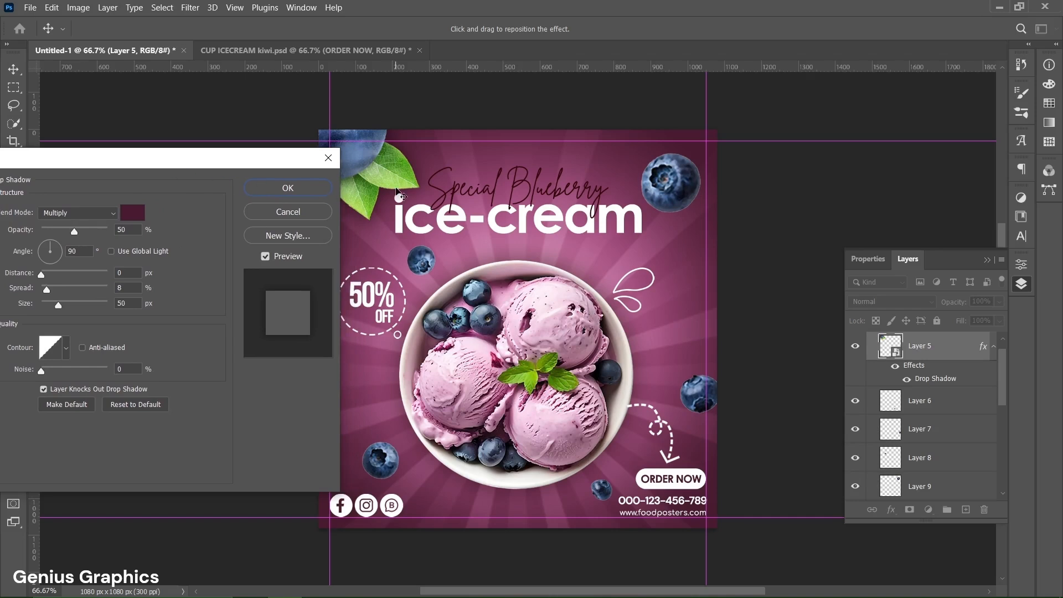
{"action": "left_click", "coordinate": [133, 212]}
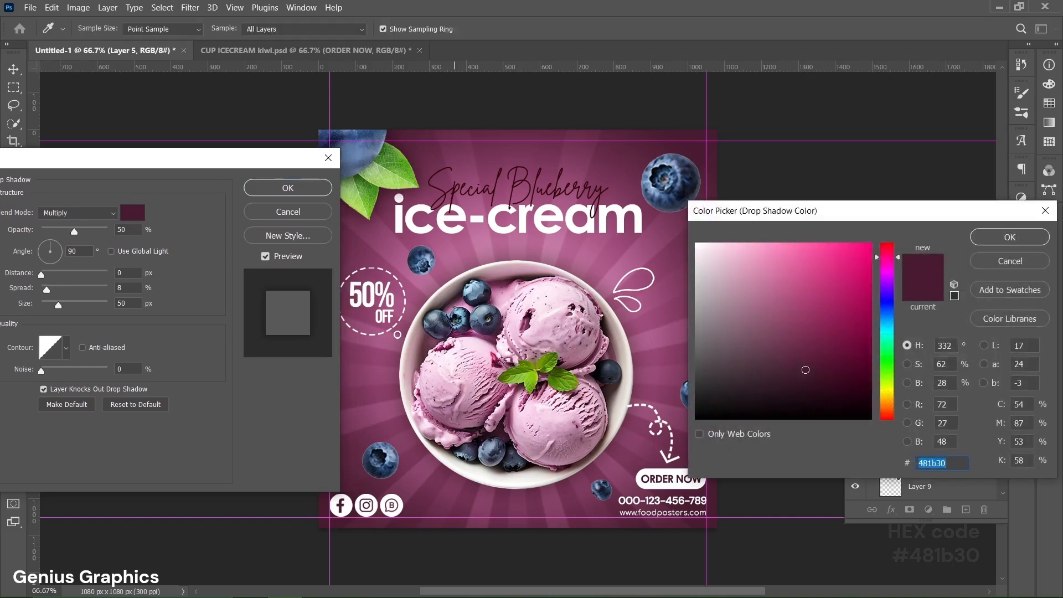
{"action": "mouse_move", "coordinate": [955, 481]}
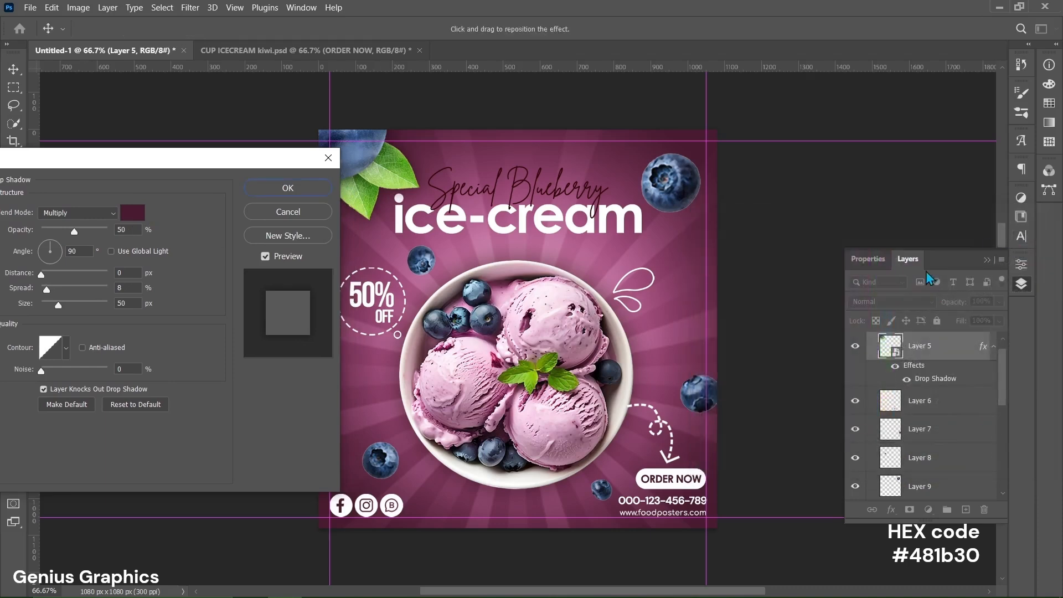
{"action": "mouse_move", "coordinate": [140, 250]}
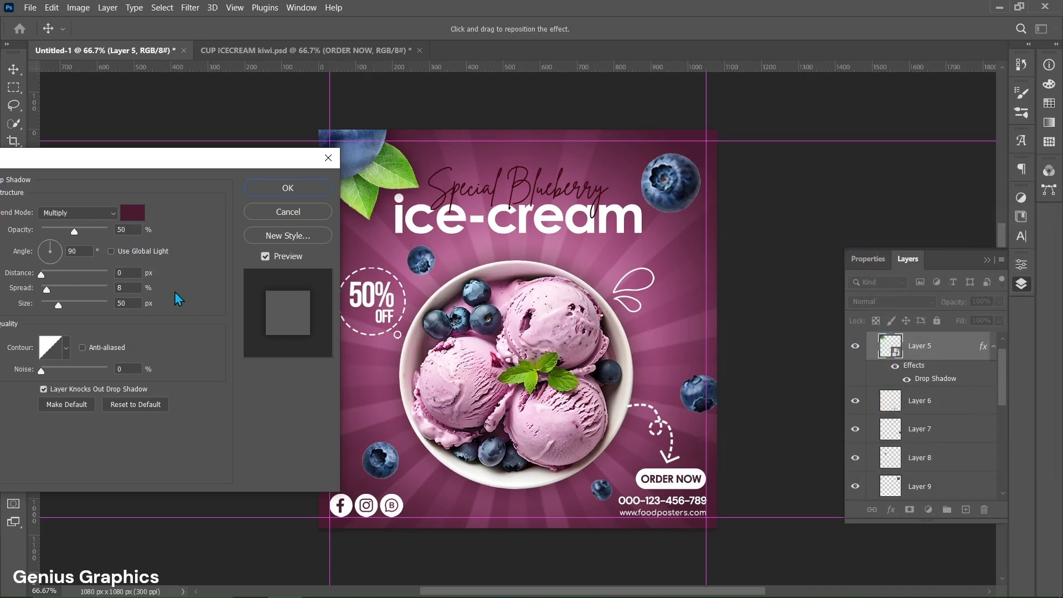
{"action": "left_click", "coordinate": [287, 188]}
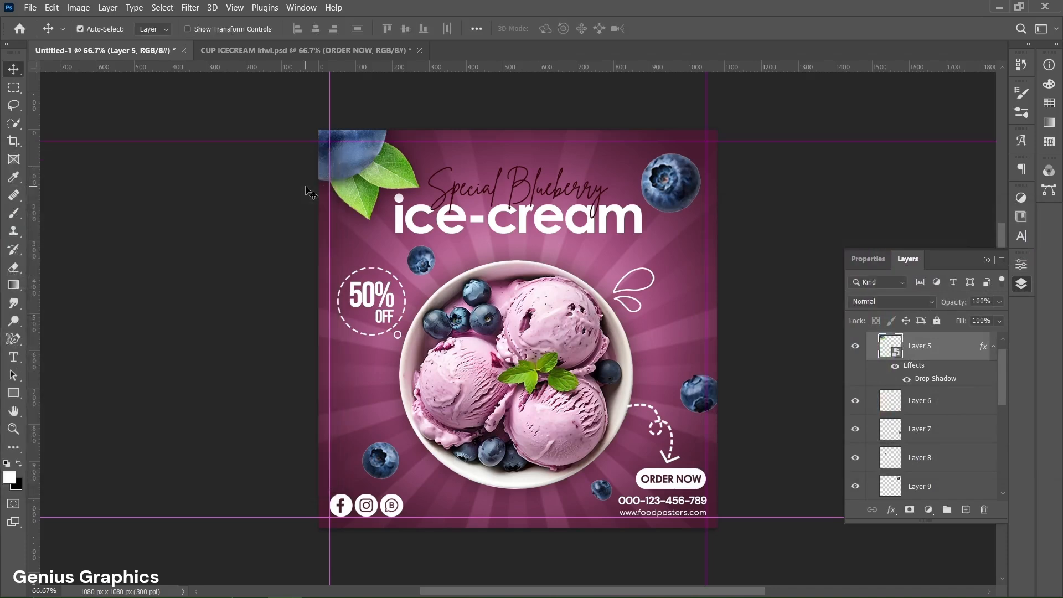
Apply a Gaussian Blur of radius 5 px to the Layer 5 corner berry
{"action": "left_click", "coordinate": [190, 8]}
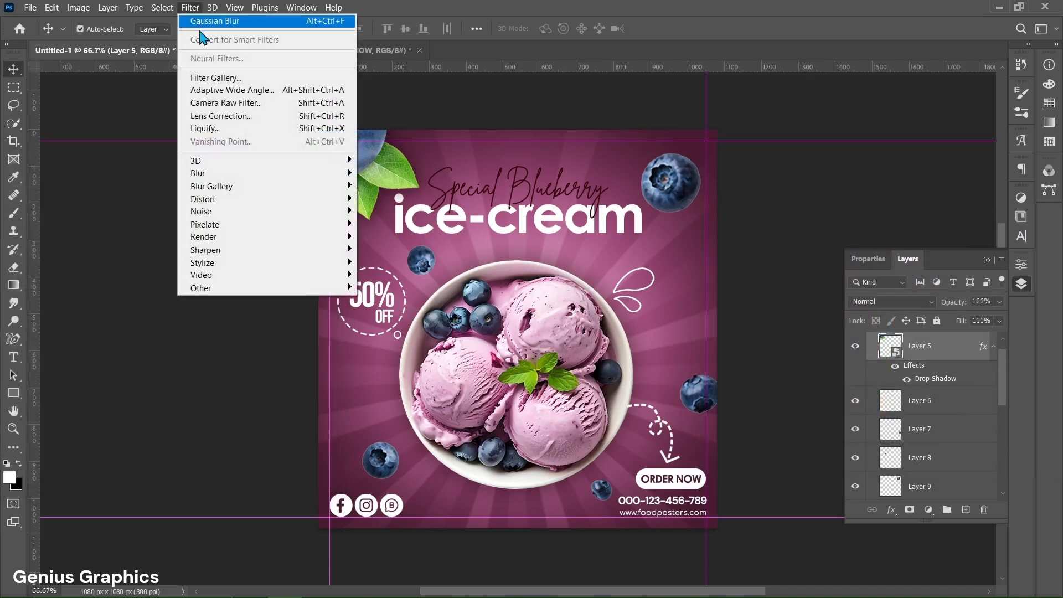
{"action": "mouse_move", "coordinate": [199, 173]}
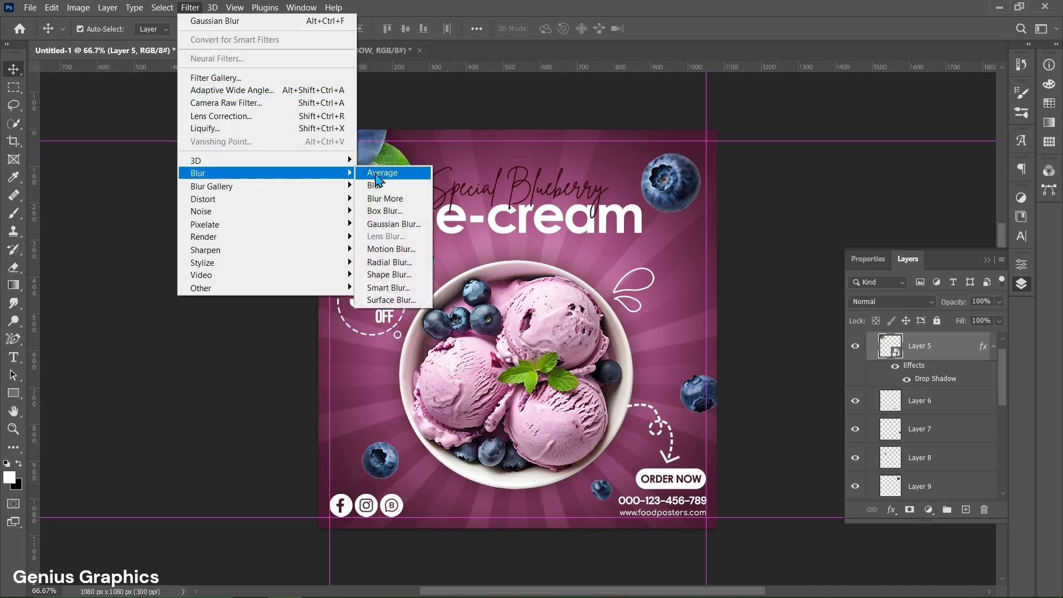
{"action": "left_click", "coordinate": [393, 223]}
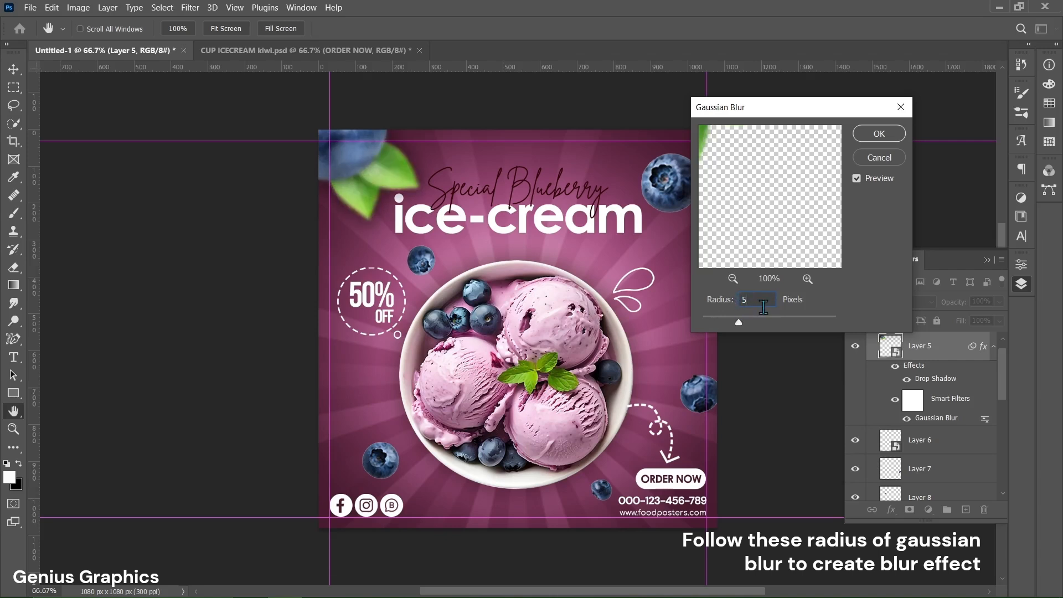
{"action": "left_click", "coordinate": [877, 133]}
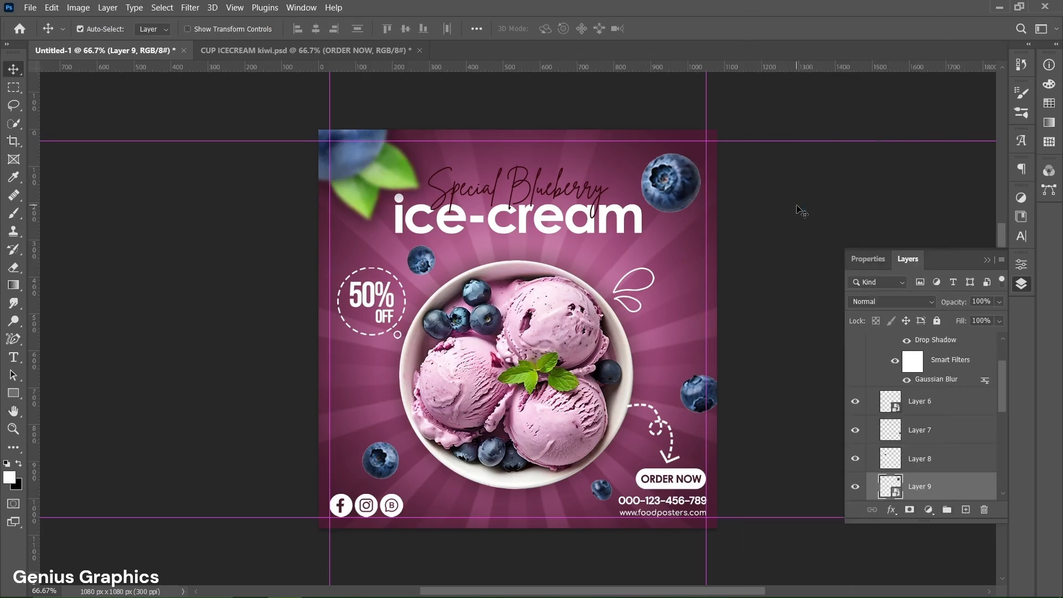
Add a drop shadow and a 4 px Gaussian Blur to the Layer 9 berry
{"action": "left_click", "coordinate": [891, 509]}
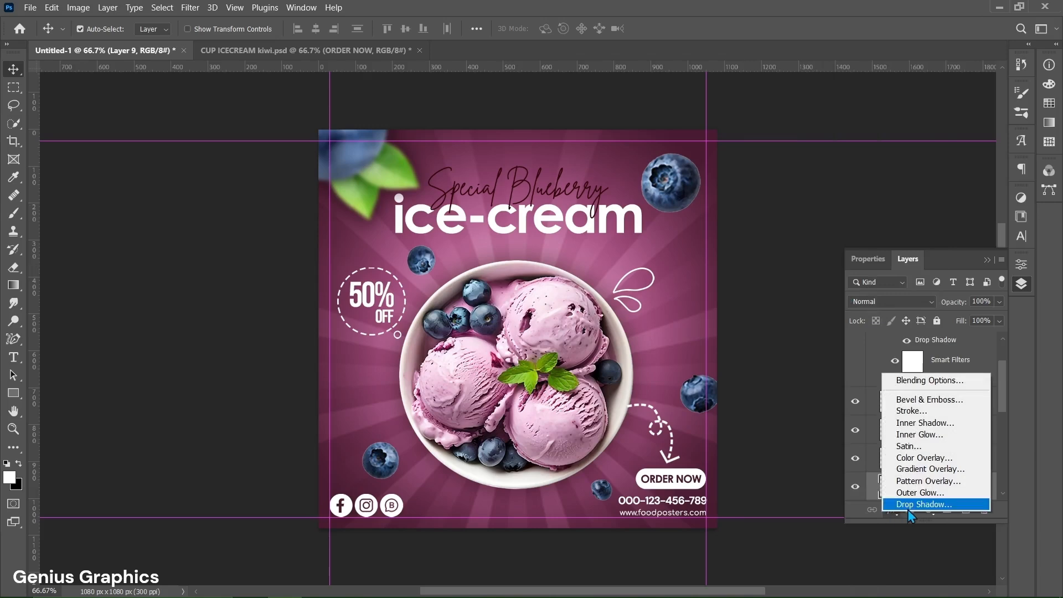
{"action": "left_click", "coordinate": [924, 504]}
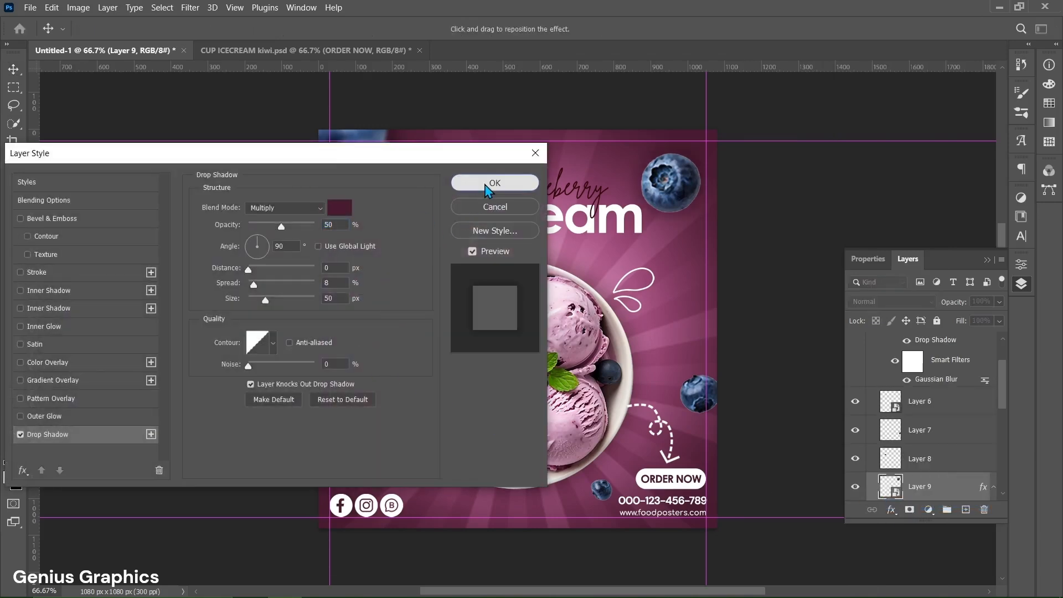
{"action": "left_click", "coordinate": [190, 7]}
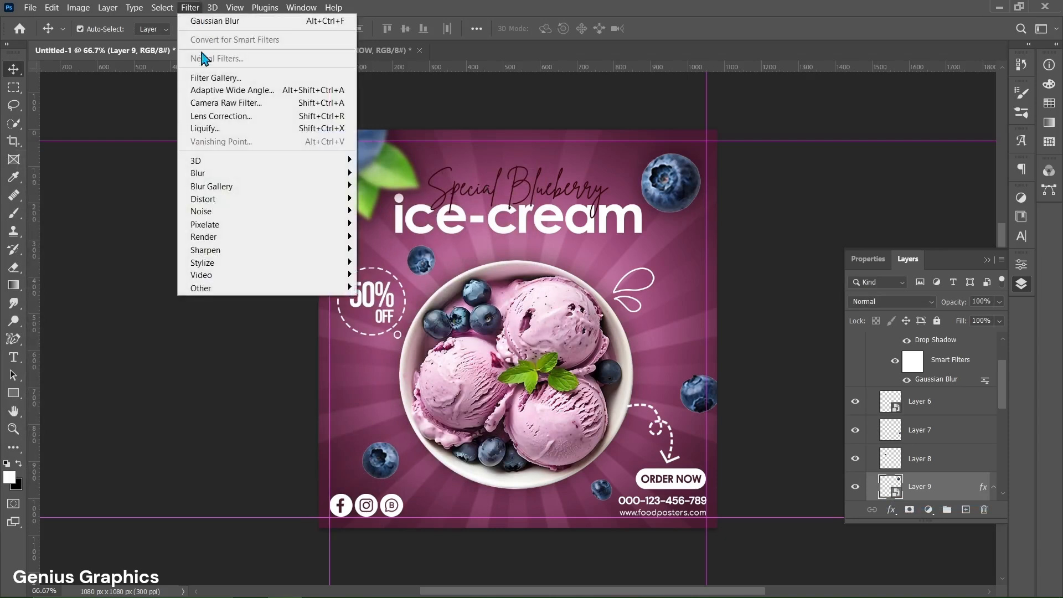
{"action": "left_click", "coordinate": [214, 21]}
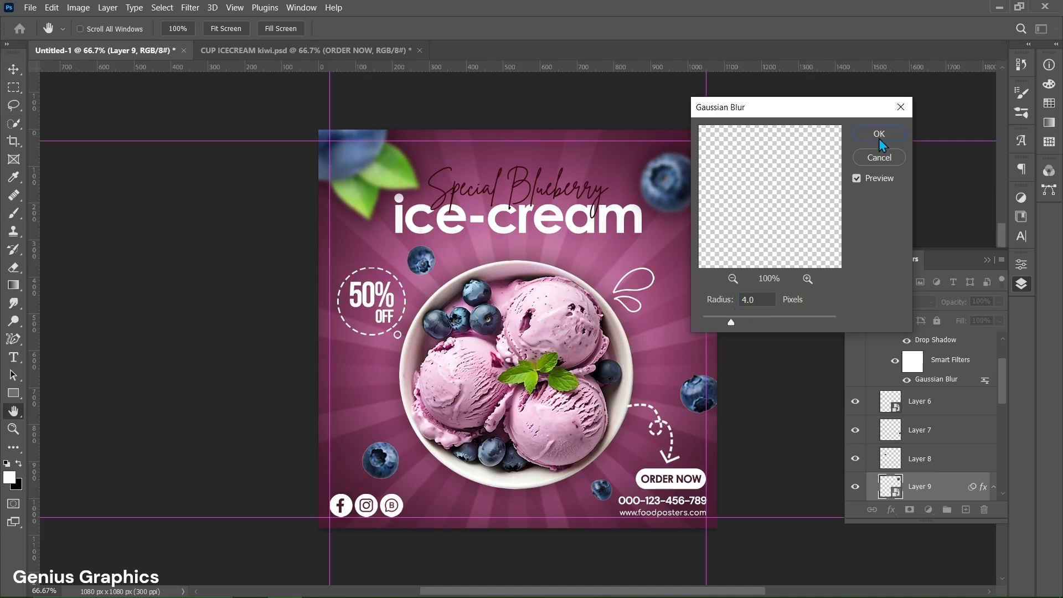
{"action": "left_click", "coordinate": [879, 133]}
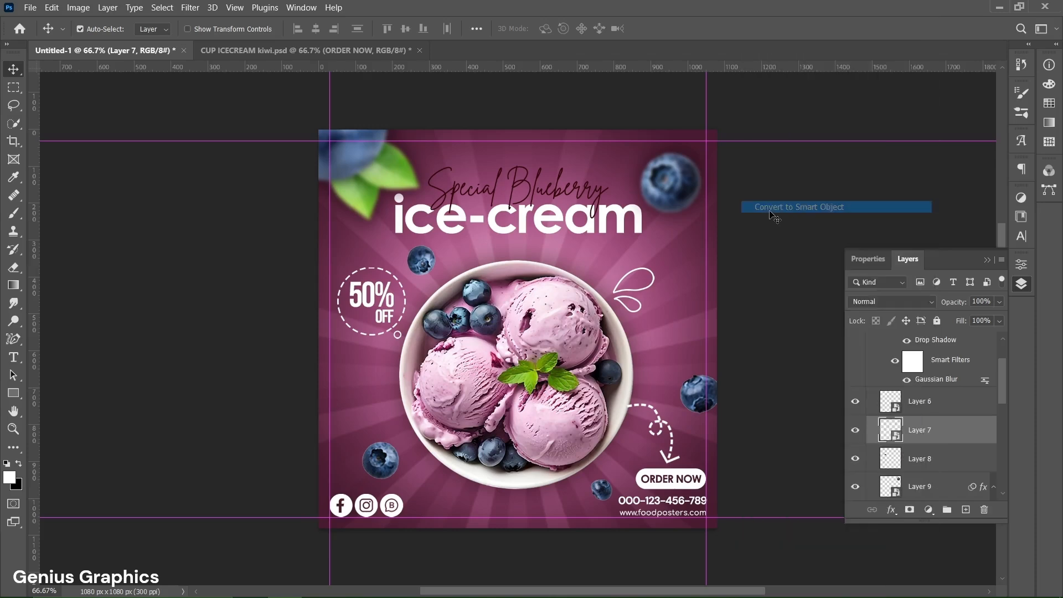
Add a drop shadow to the Layer 7 berry
{"action": "left_click", "coordinate": [890, 509]}
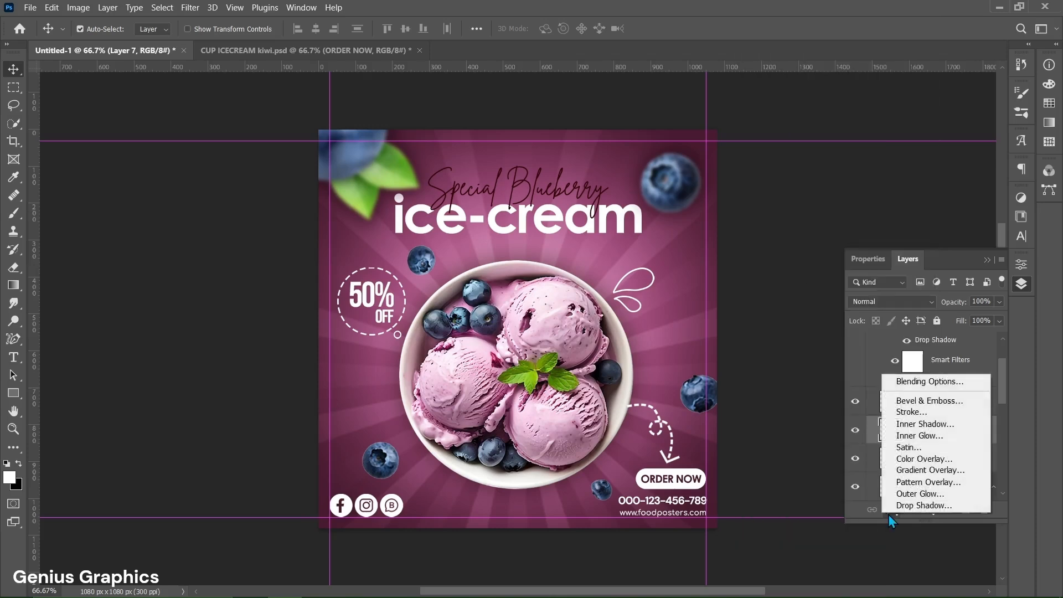
{"action": "left_click", "coordinate": [924, 505]}
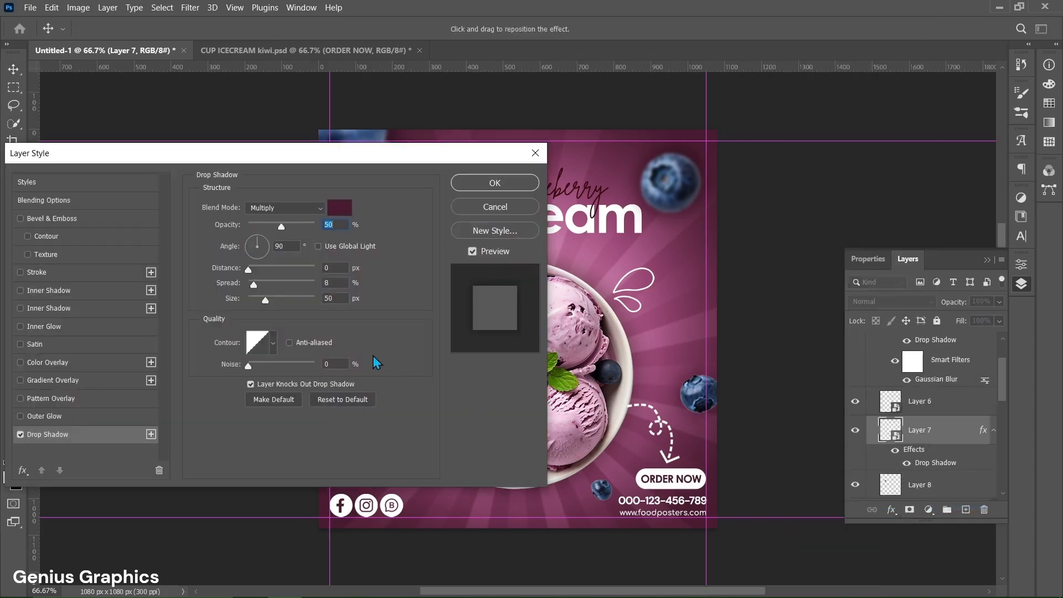
{"action": "left_click", "coordinate": [494, 183]}
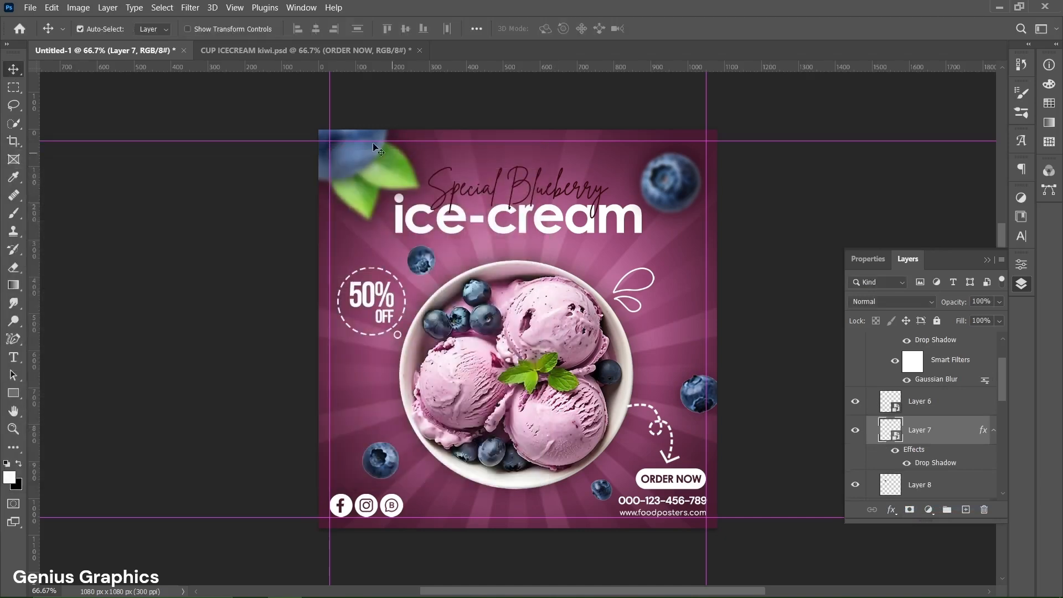
Apply a 3-pixel Gaussian Blur to Layer 7
{"action": "left_click", "coordinate": [190, 7]}
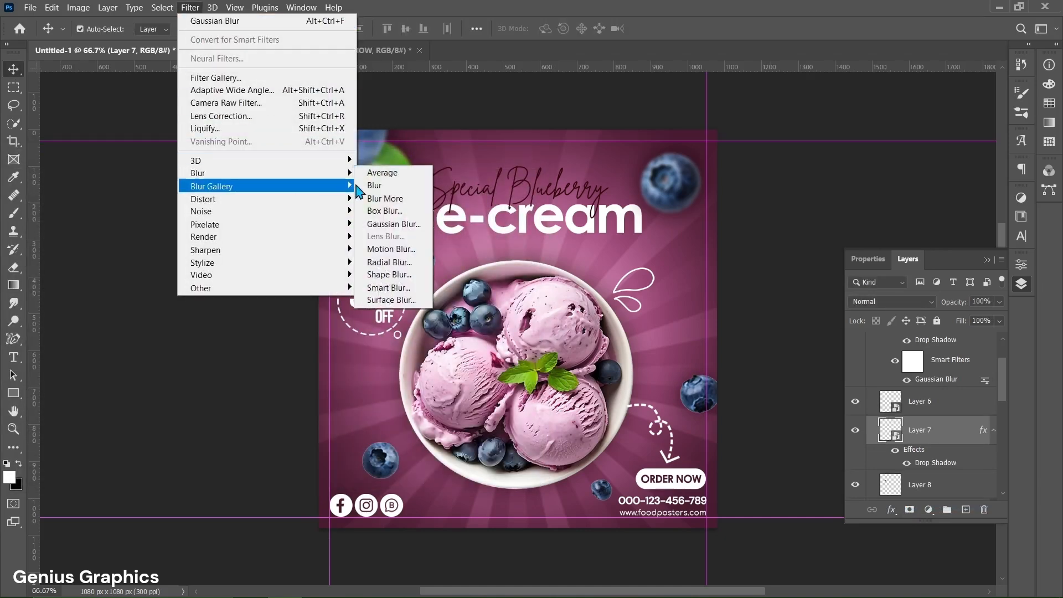
{"action": "left_click", "coordinate": [394, 224]}
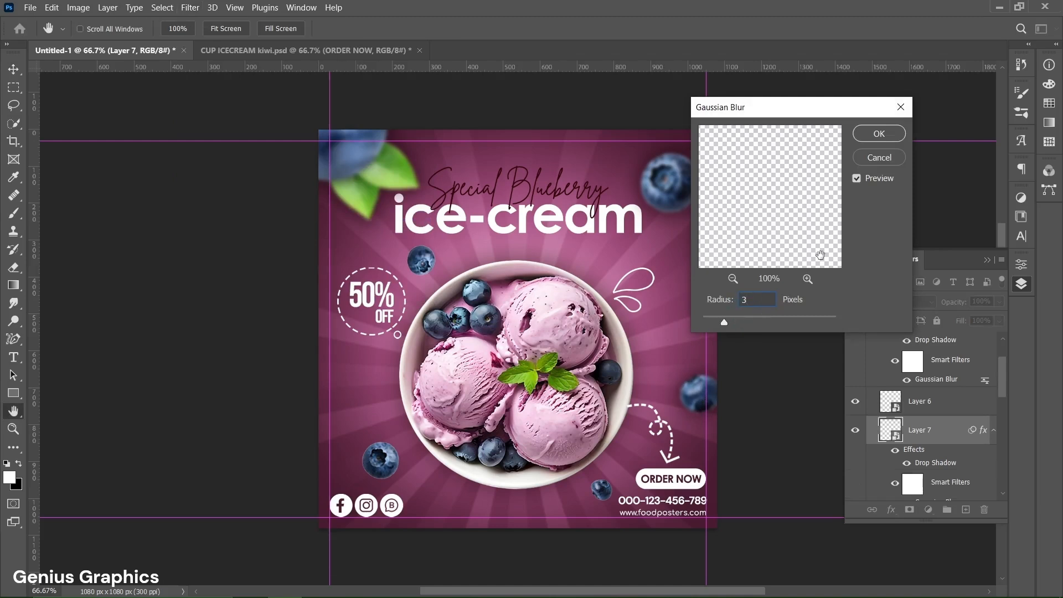
{"action": "left_click", "coordinate": [878, 133]}
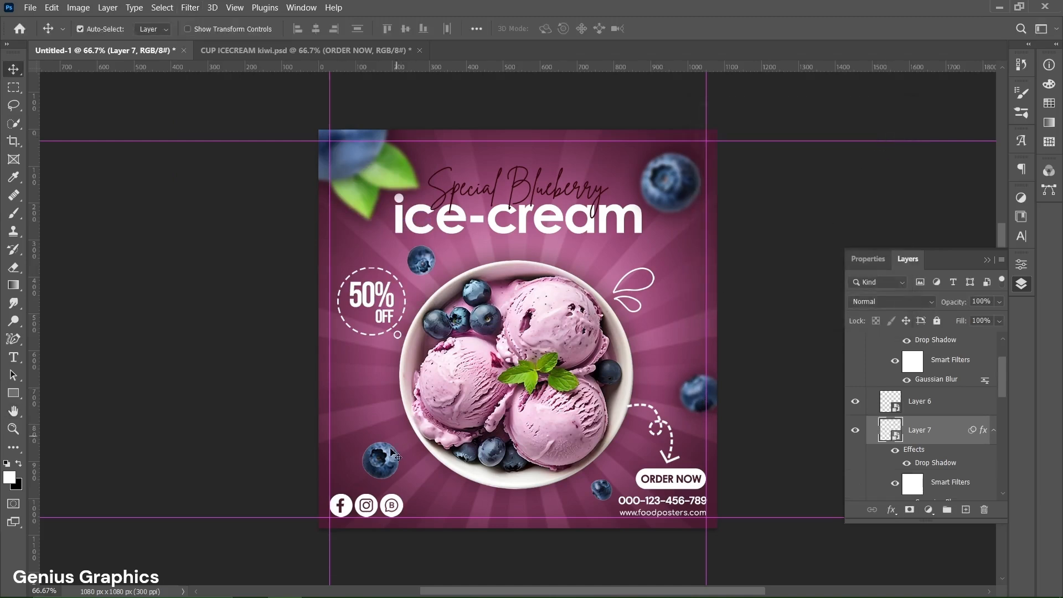
Convert Layer 10 to a smart object with a drop shadow and 2.5 px blur, then convert Layer 8
{"action": "right_click", "coordinate": [920, 430]}
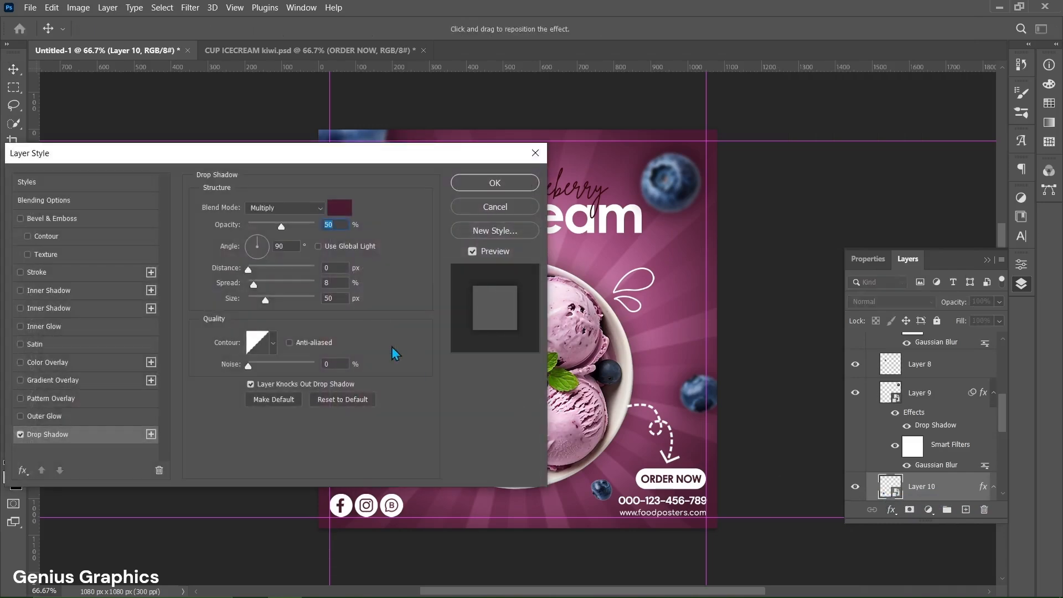
{"action": "left_click", "coordinate": [494, 184]}
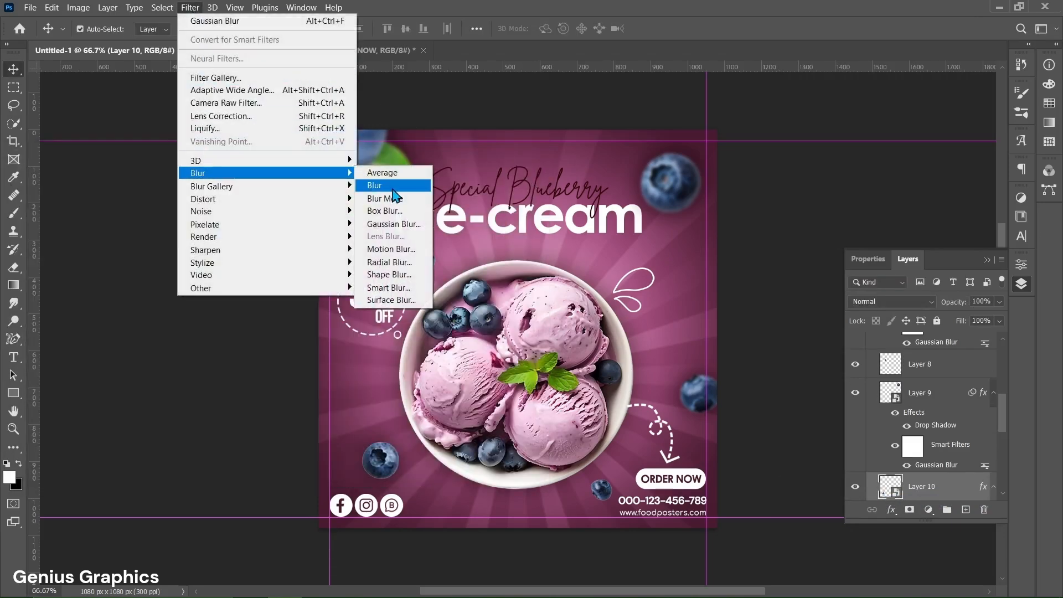
{"action": "left_click", "coordinate": [393, 224]}
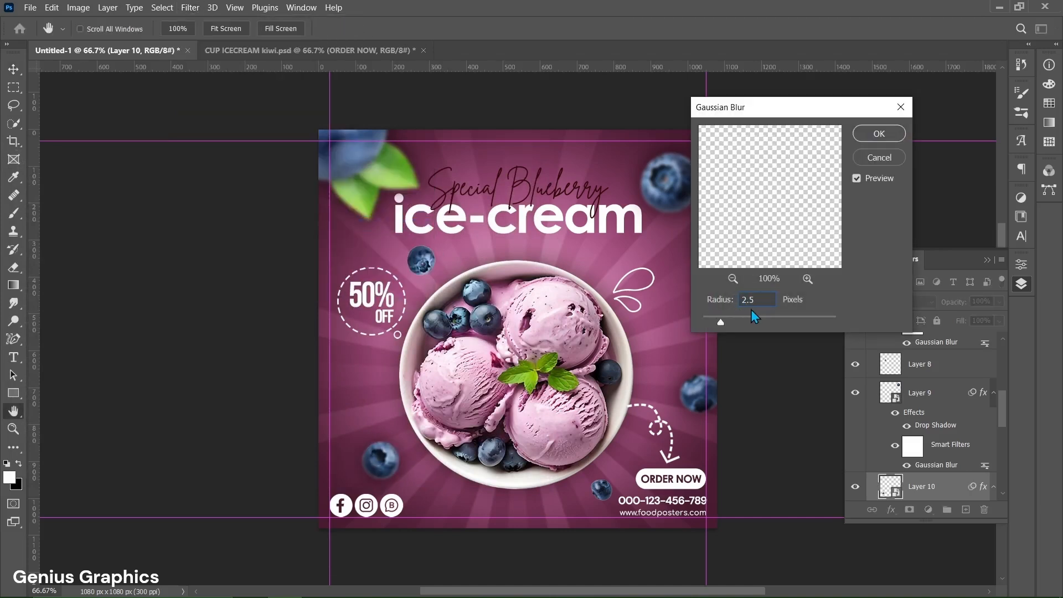
{"action": "left_click", "coordinate": [878, 133]}
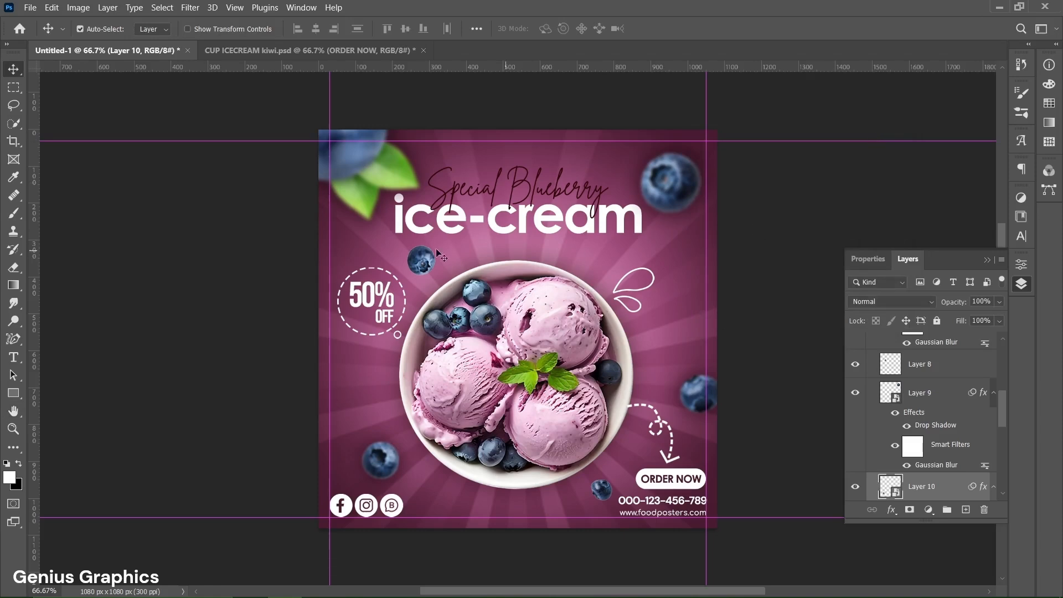
{"action": "right_click", "coordinate": [919, 363]}
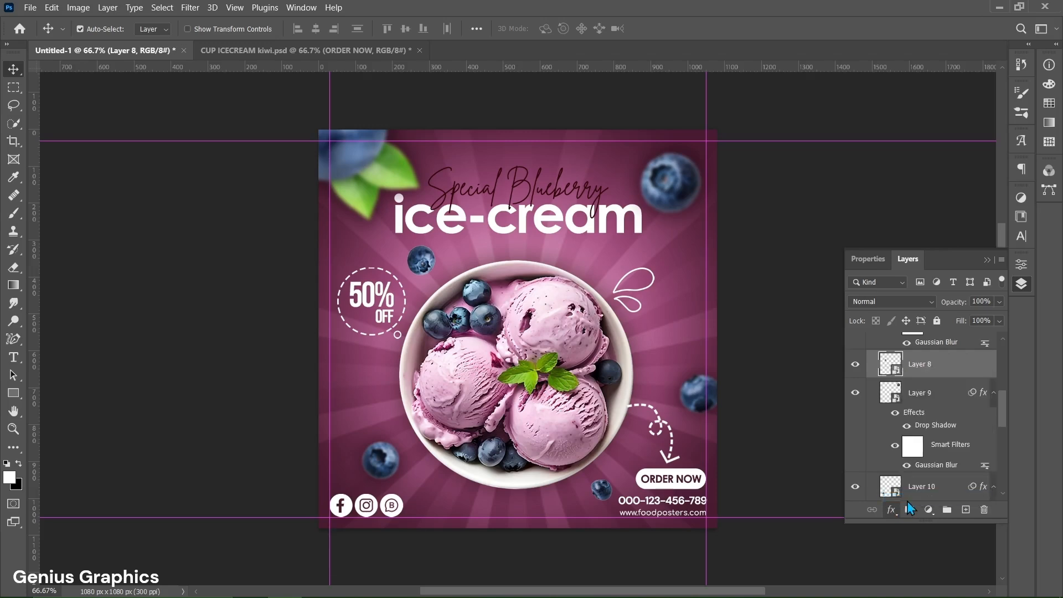
Add a drop shadow and a 2 px Gaussian Blur to the Layer 8 berry
{"action": "double_click", "coordinate": [937, 425]}
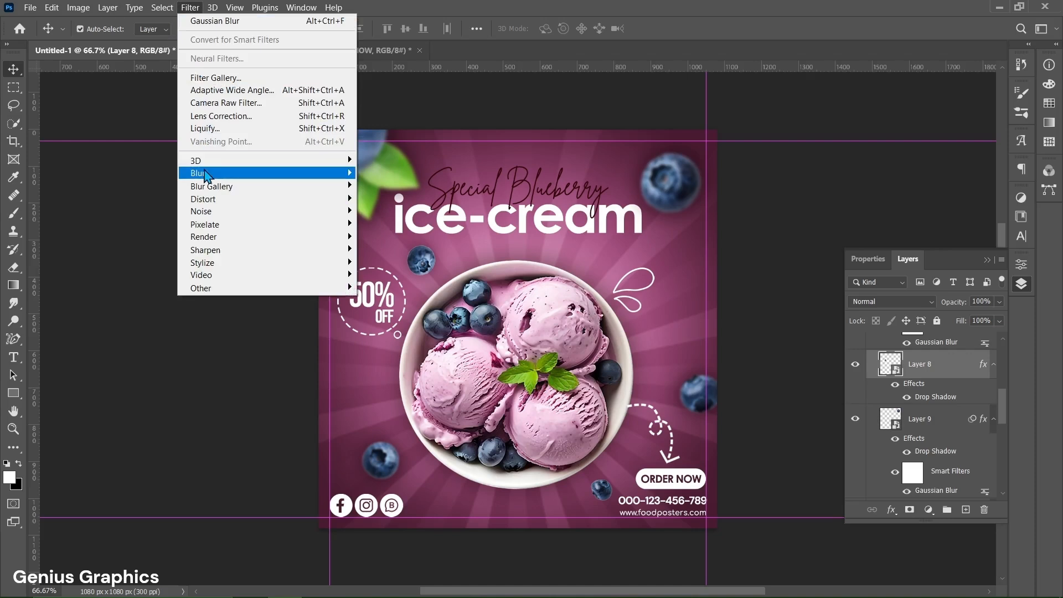
{"action": "left_click", "coordinate": [198, 173]}
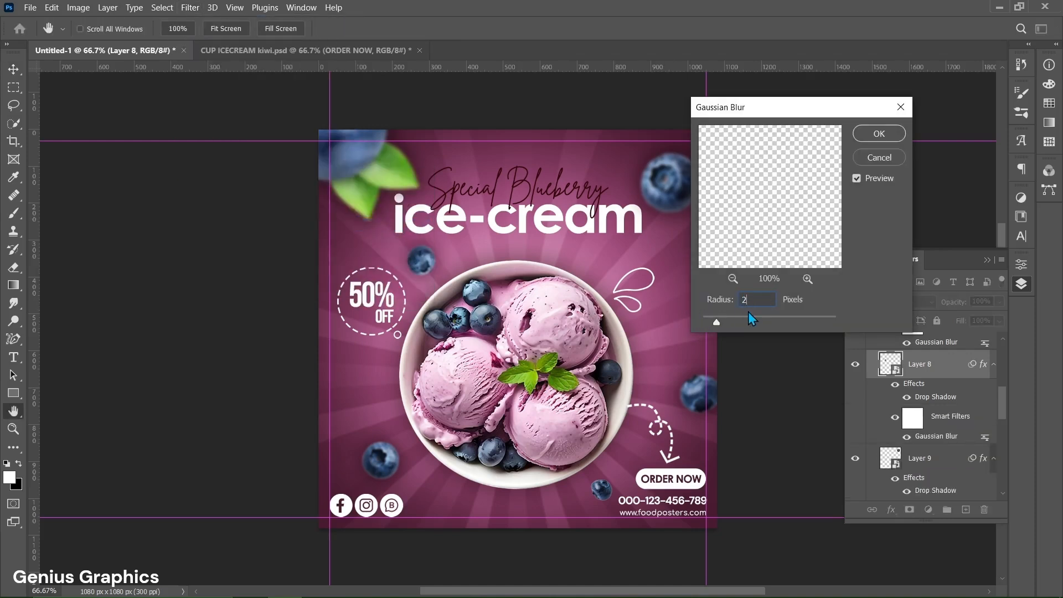
{"action": "left_click", "coordinate": [879, 133]}
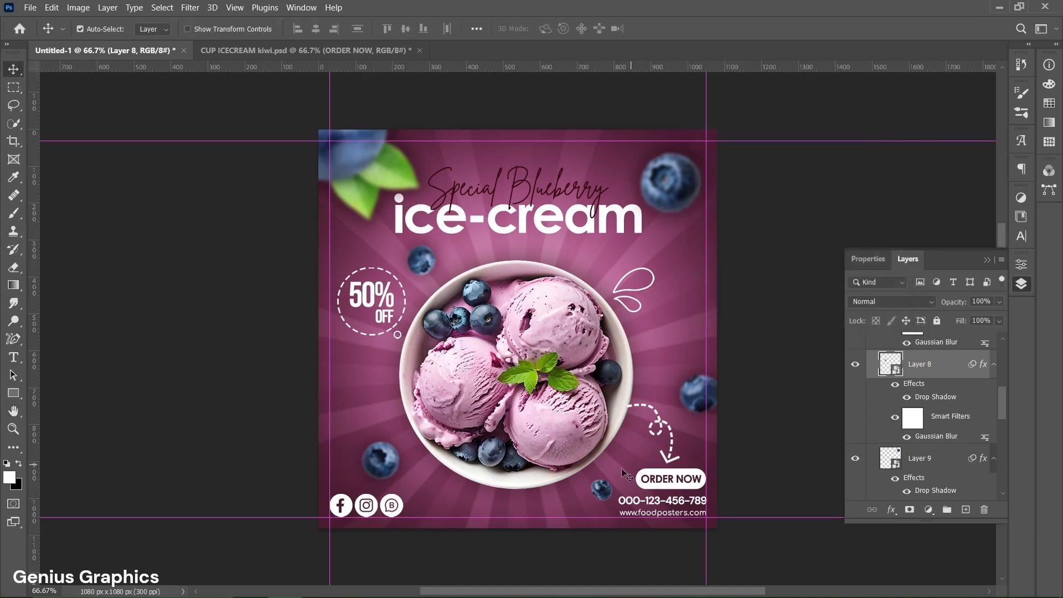
Convert Layer 6 to a smart object, add a drop shadow and a 2 px Gaussian Blur
{"action": "right_click", "coordinate": [919, 363]}
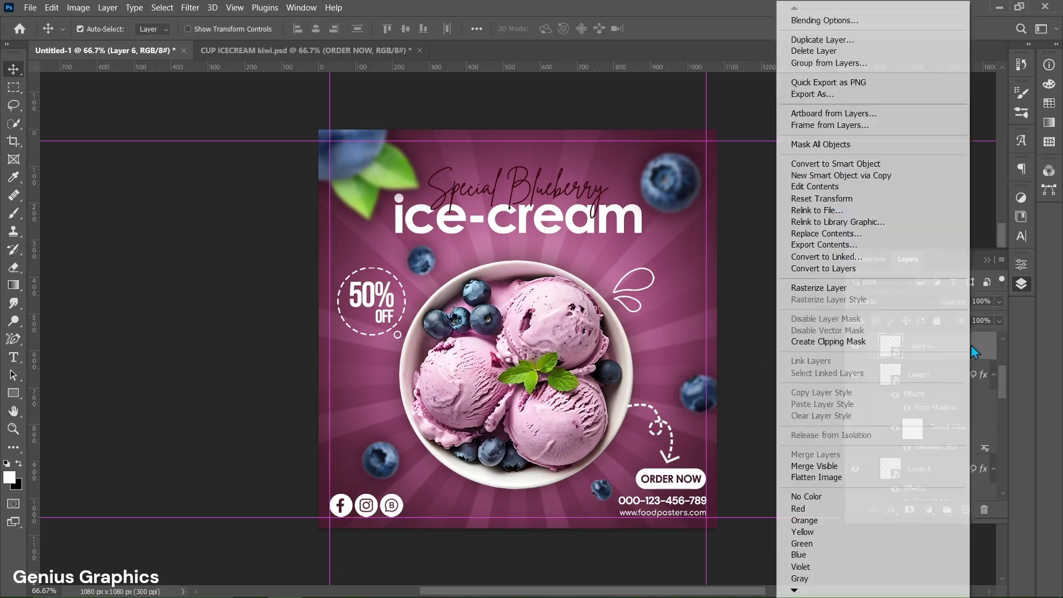
{"action": "left_click", "coordinate": [836, 163]}
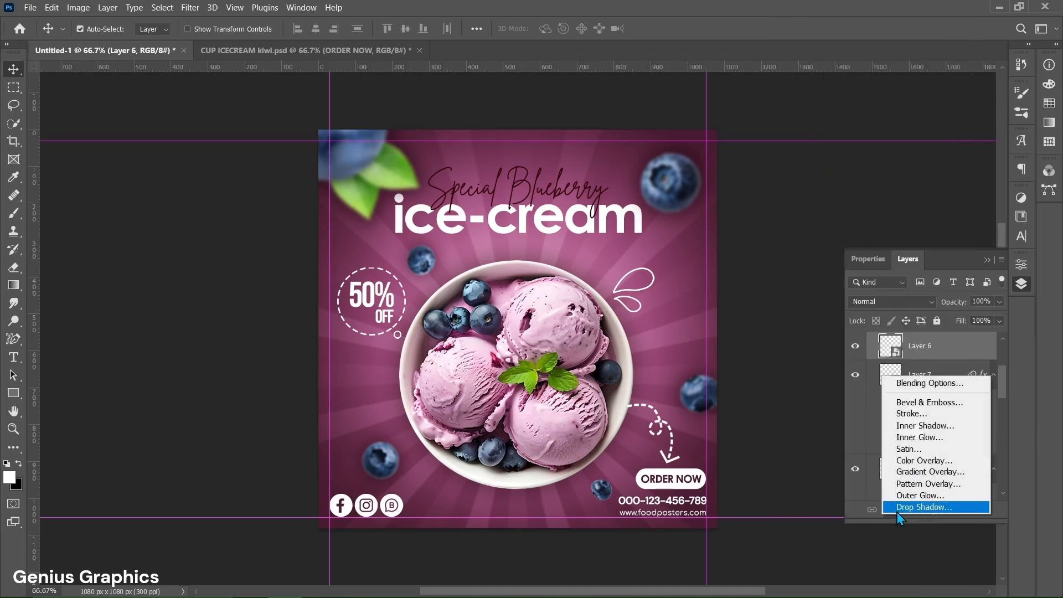
{"action": "left_click", "coordinate": [924, 507]}
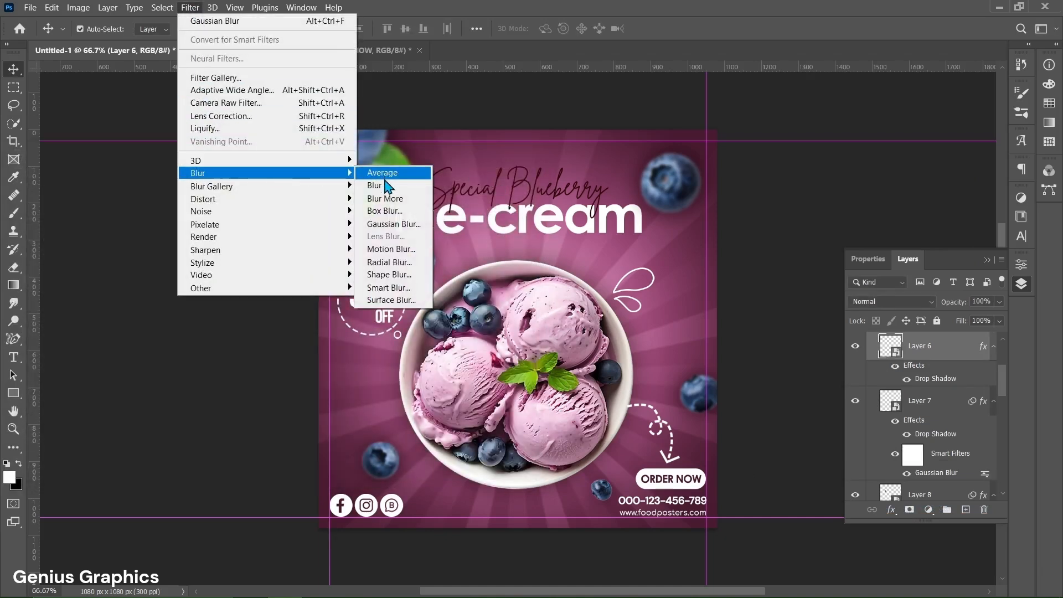
{"action": "left_click", "coordinate": [394, 224]}
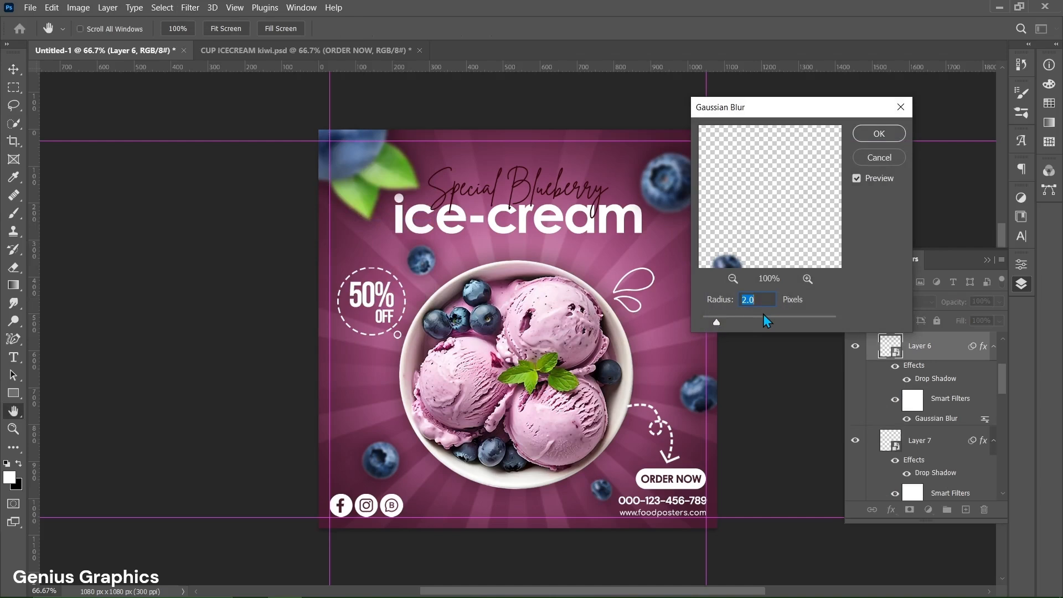
{"action": "left_click", "coordinate": [878, 133]}
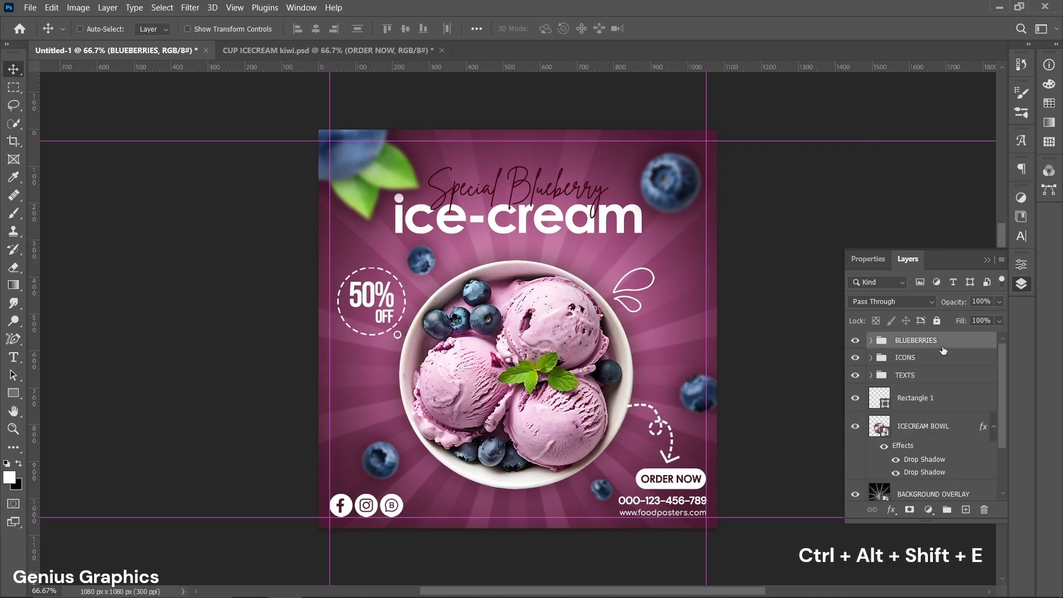
Stamp all visible layers into a new top layer and name it FINAL
{"action": "key", "text": "ctrl+alt+shift+e"}
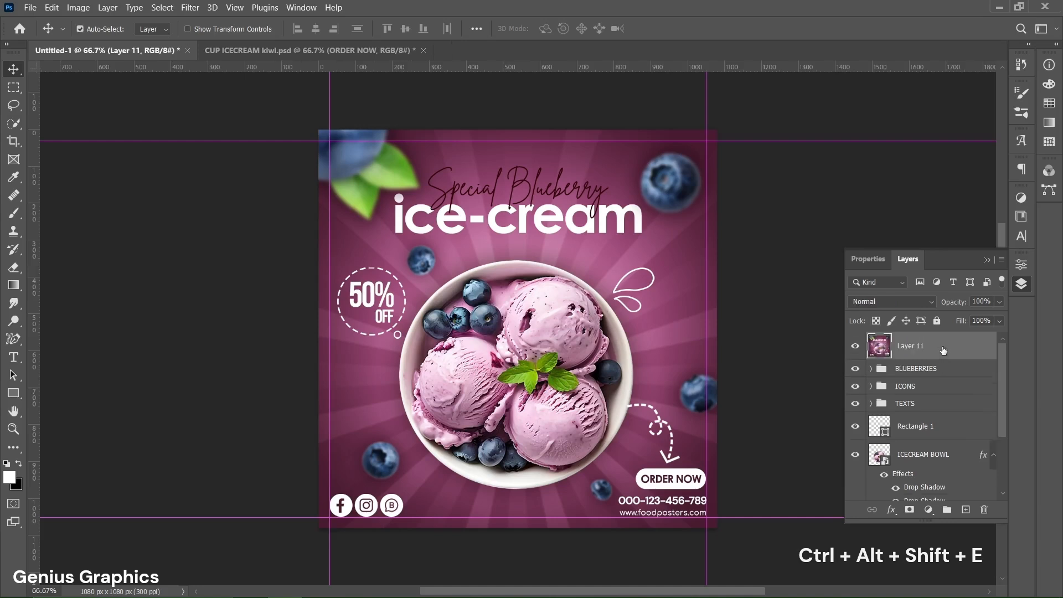
{"action": "double_click", "coordinate": [912, 346]}
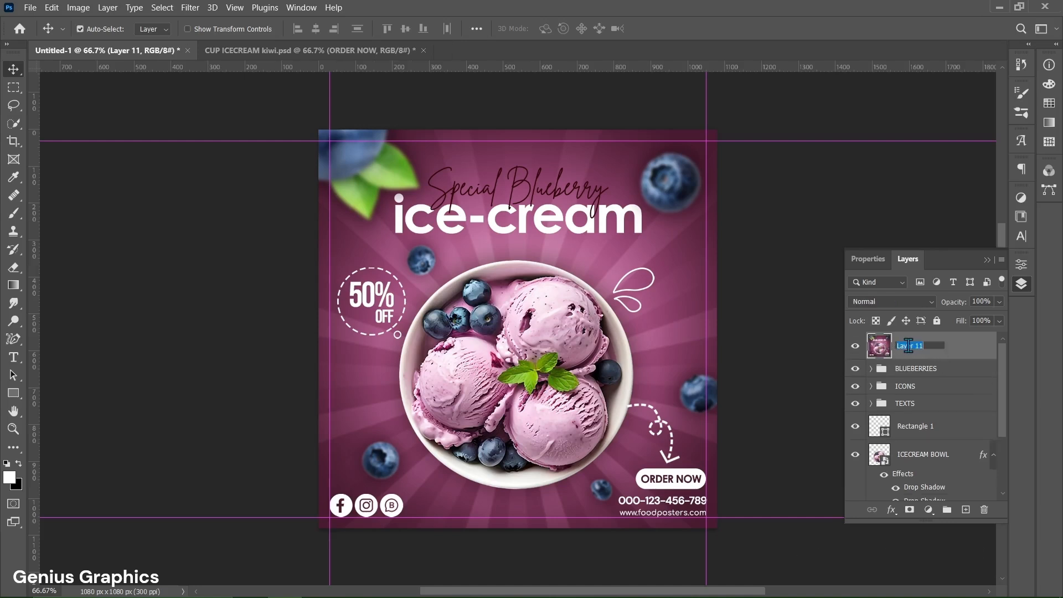
{"action": "type", "text": "FIN"}
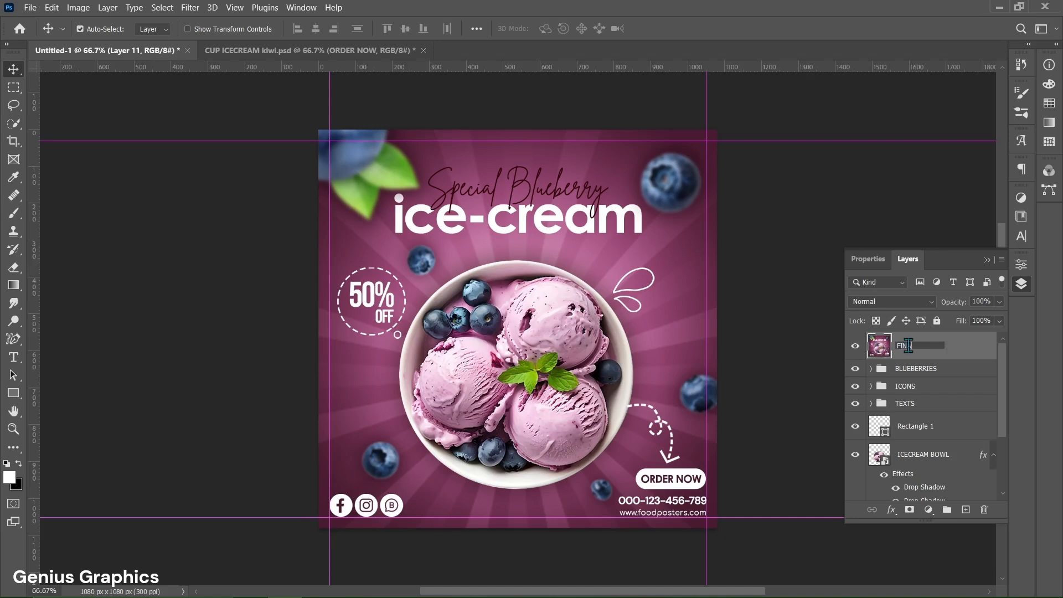
{"action": "key", "text": "Return"}
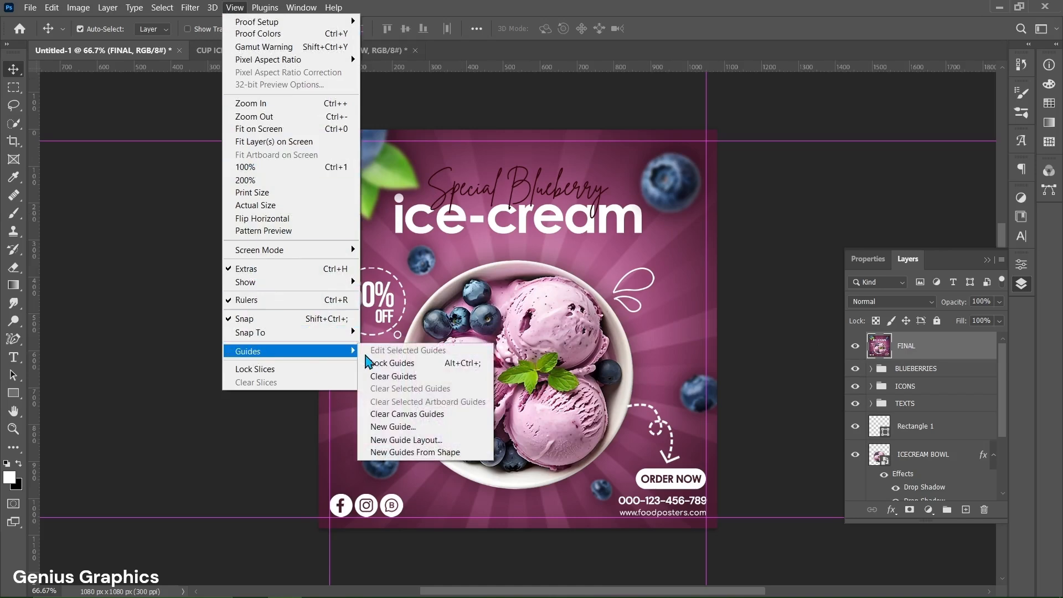
Clear the canvas guides and fit the whole poster in the window
{"action": "left_click", "coordinate": [393, 377]}
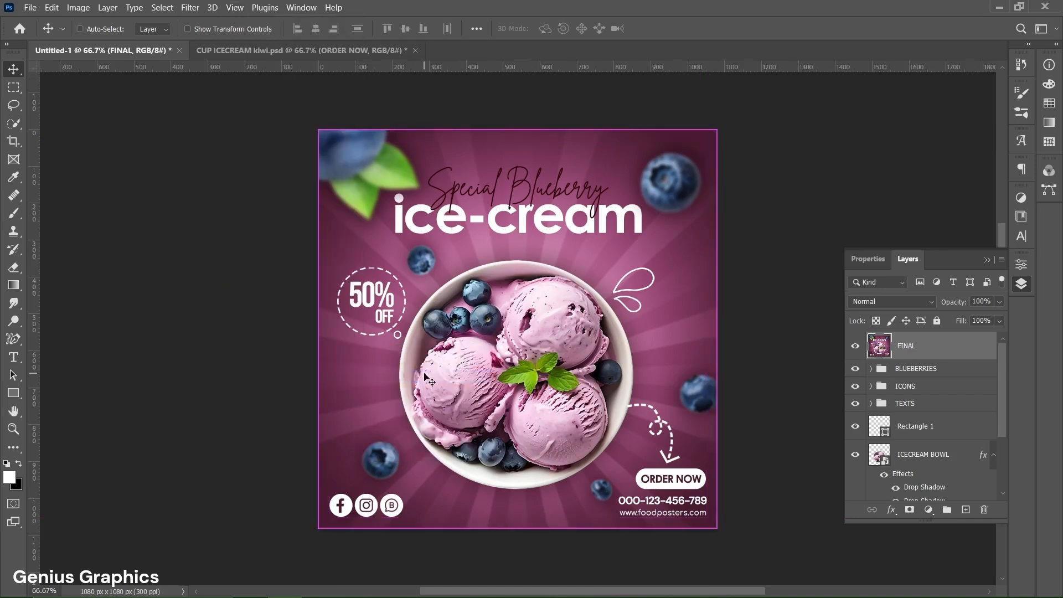
{"action": "key", "text": "ctrl+0"}
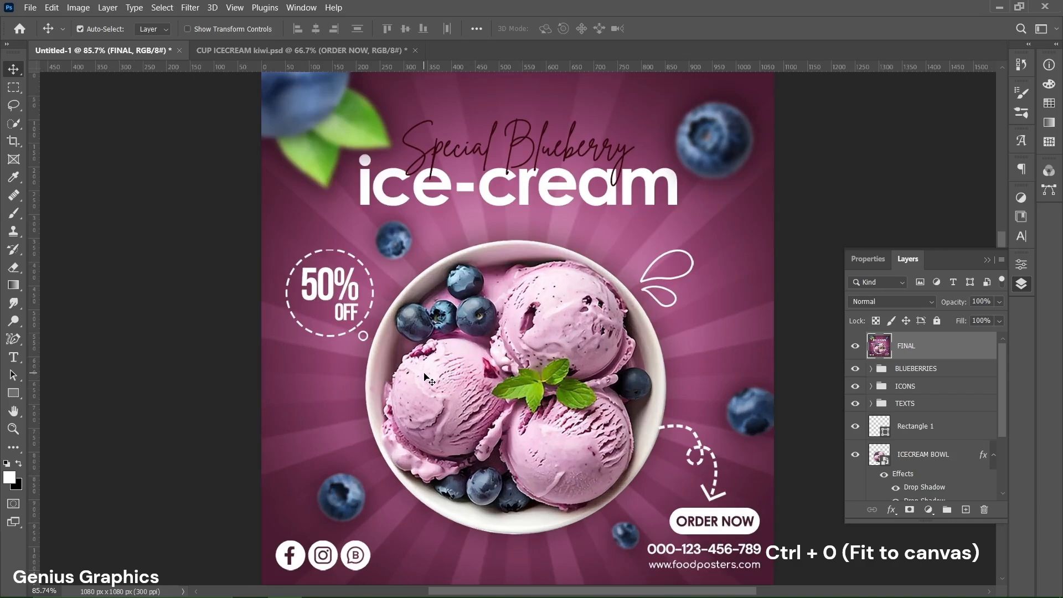